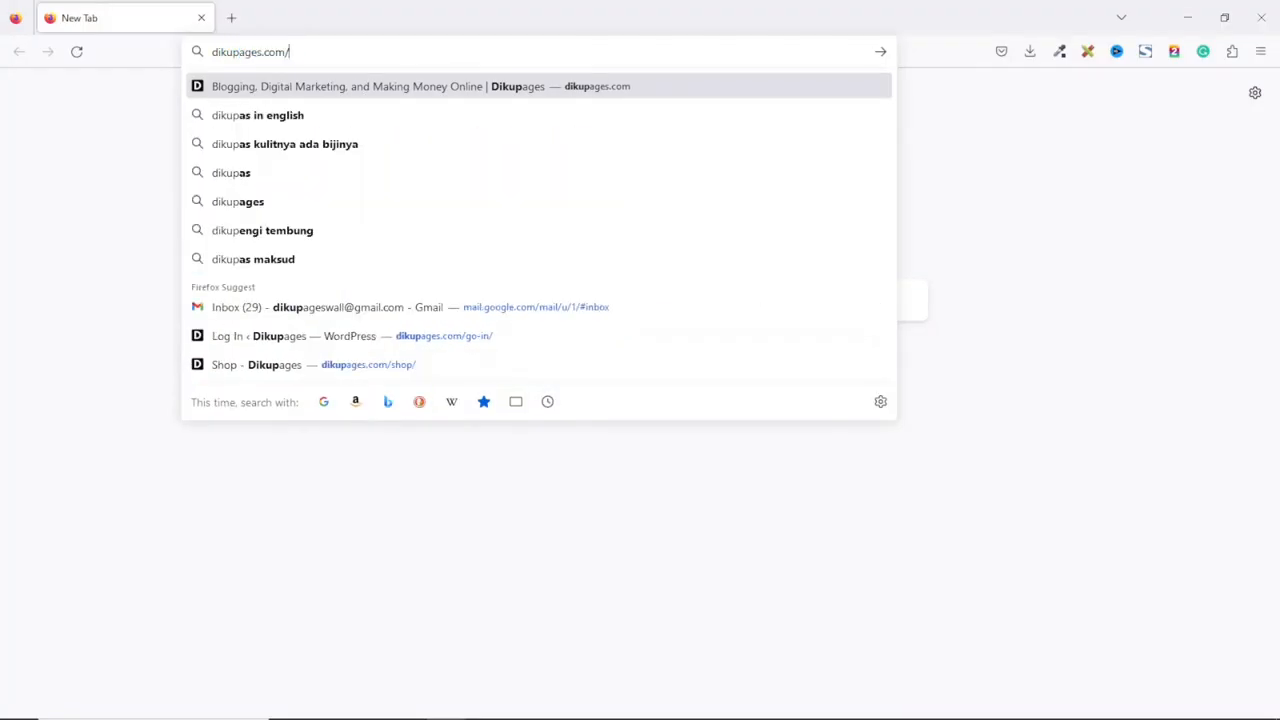
Go to the dikupages.com how-to-start-a-blog guide and follow its Hostinger link
type("how-to-start-a-blog")
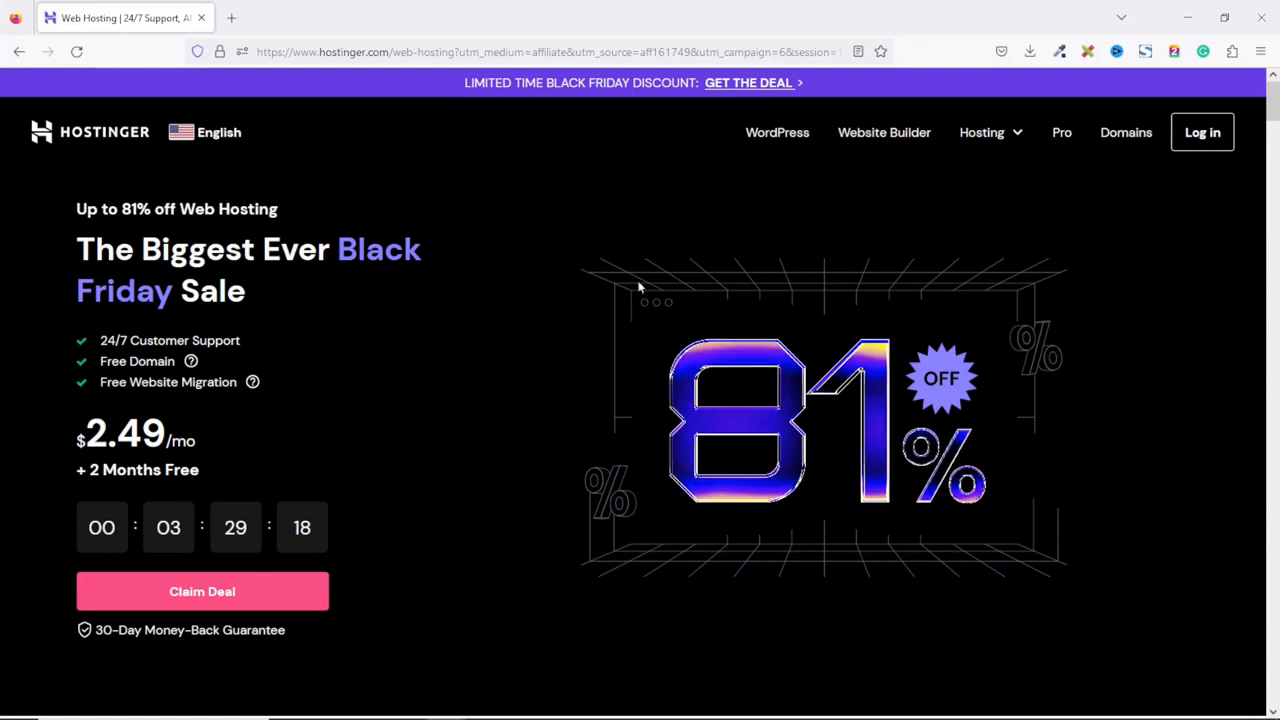
mouse_move(620, 330)
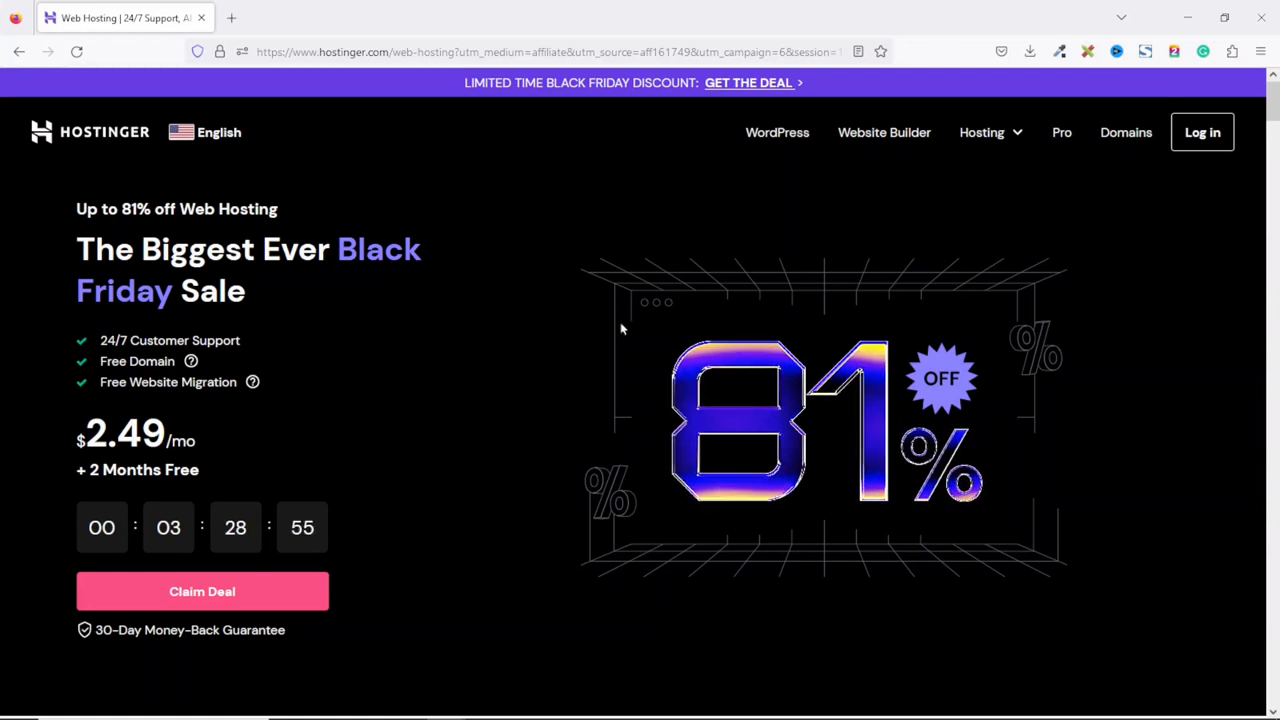
mouse_move(878, 512)
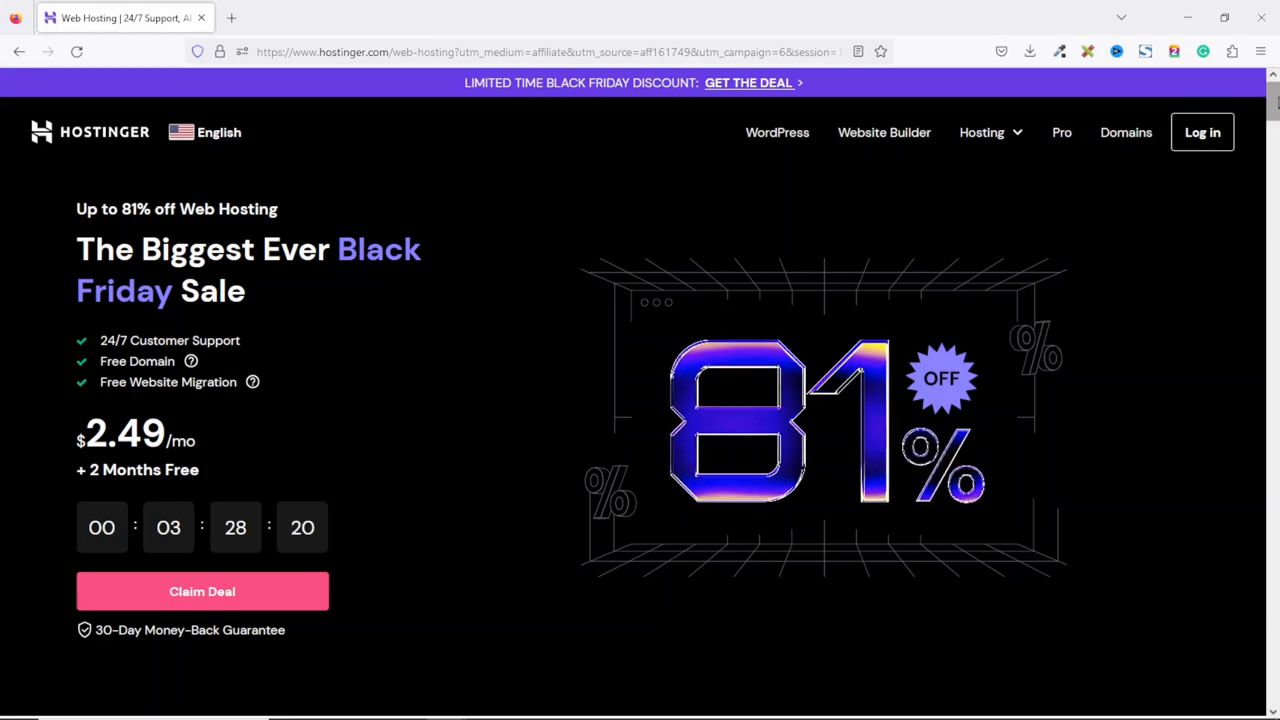
Scroll down the Hostinger page to the Single, Premium, Business and Cloud Startup plan cards
scroll("down", 3)
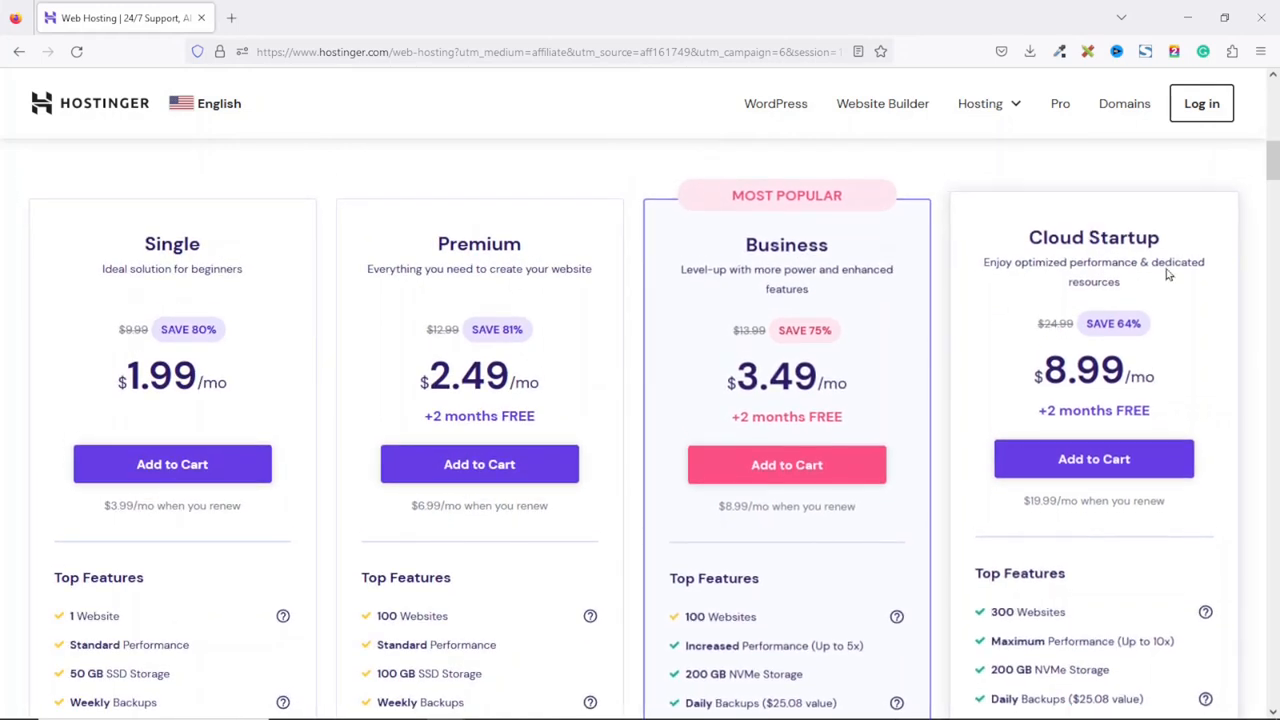
scroll("down", 3)
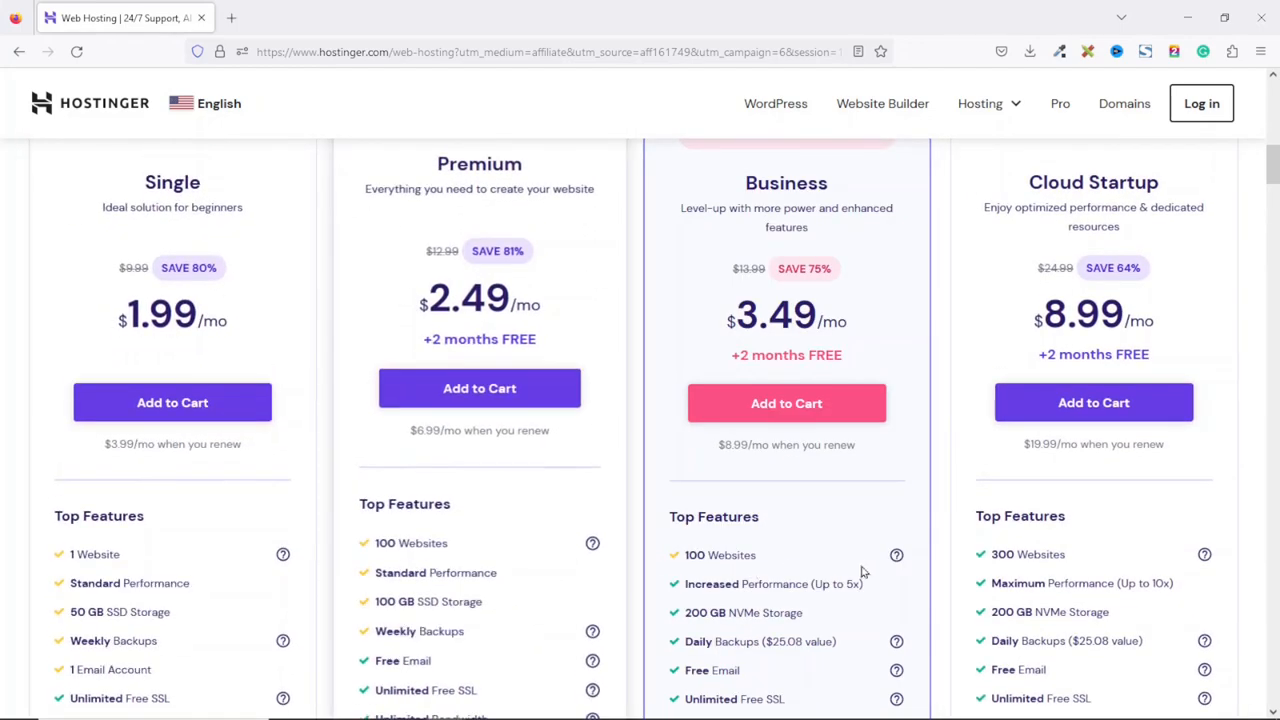
scroll("down", 3)
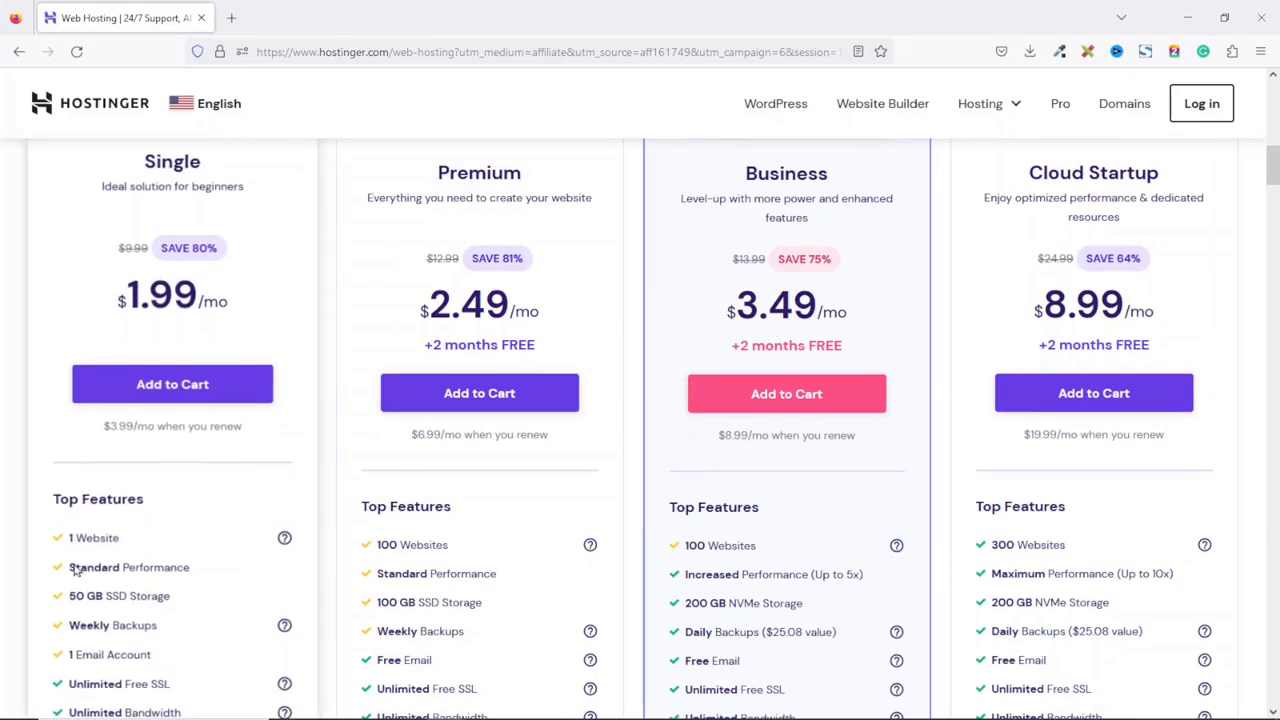
scroll("down", 3)
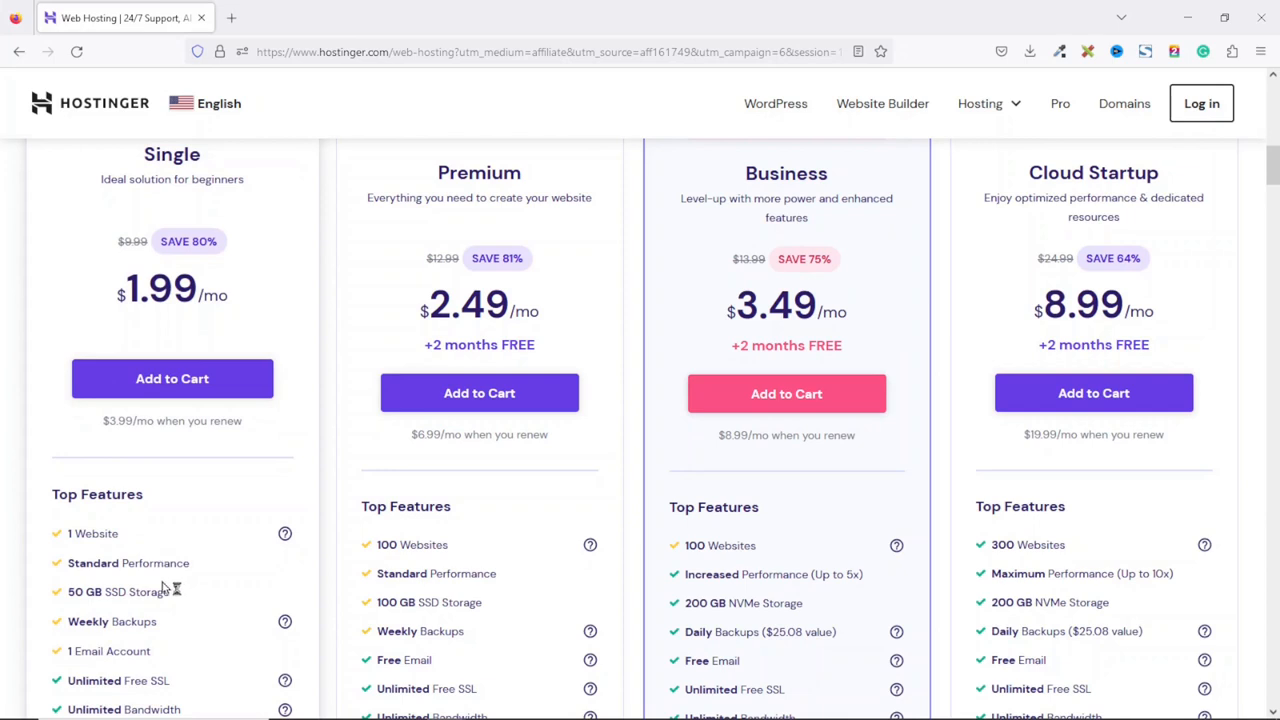
mouse_move(170, 611)
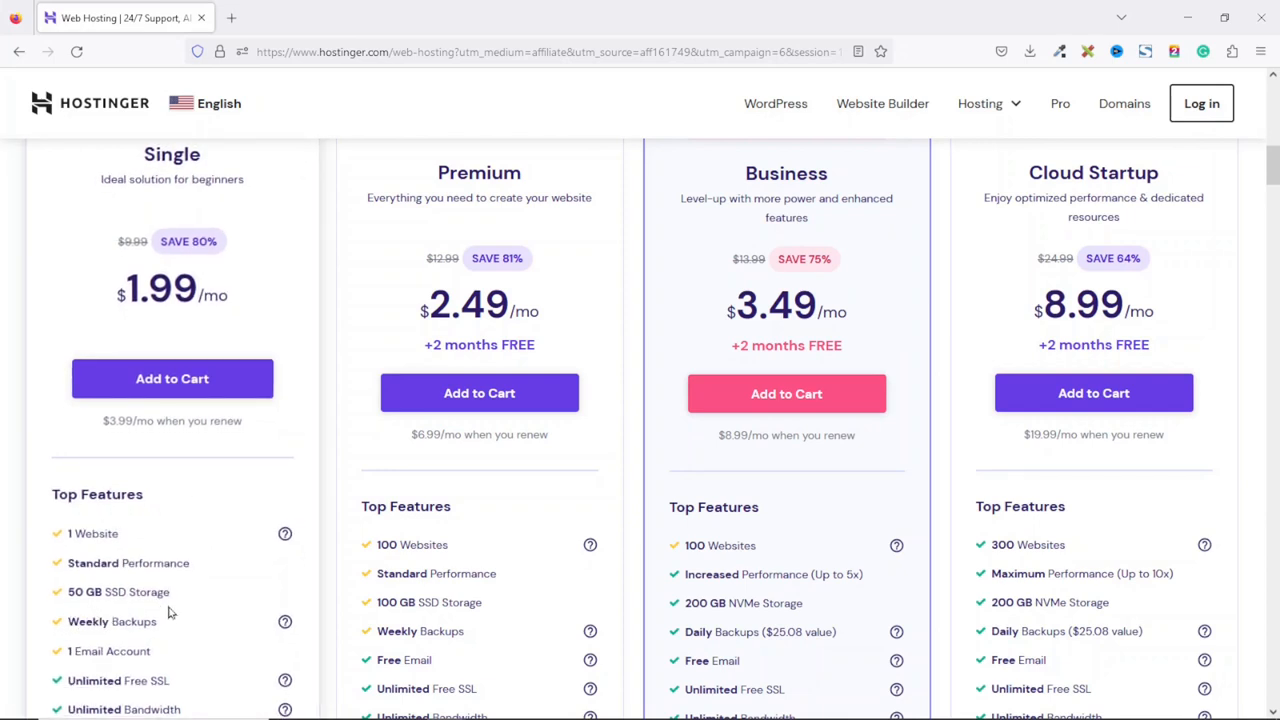
mouse_move(70, 657)
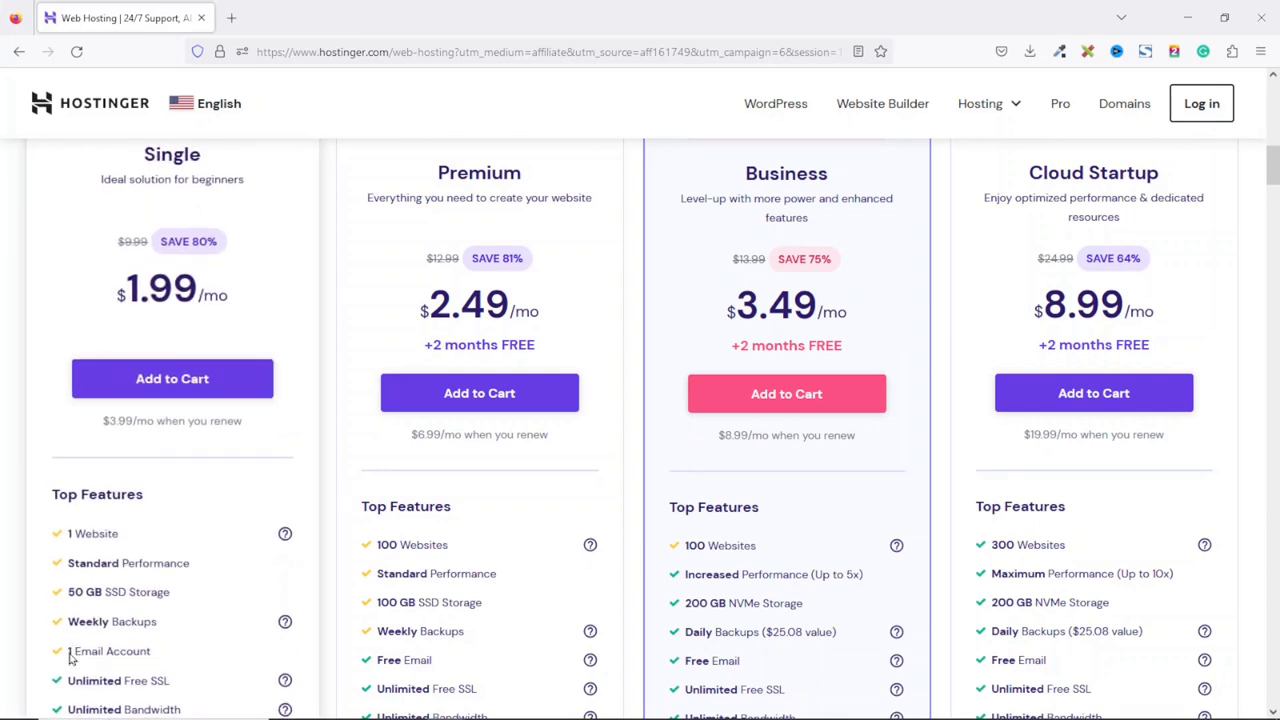
mouse_move(198, 665)
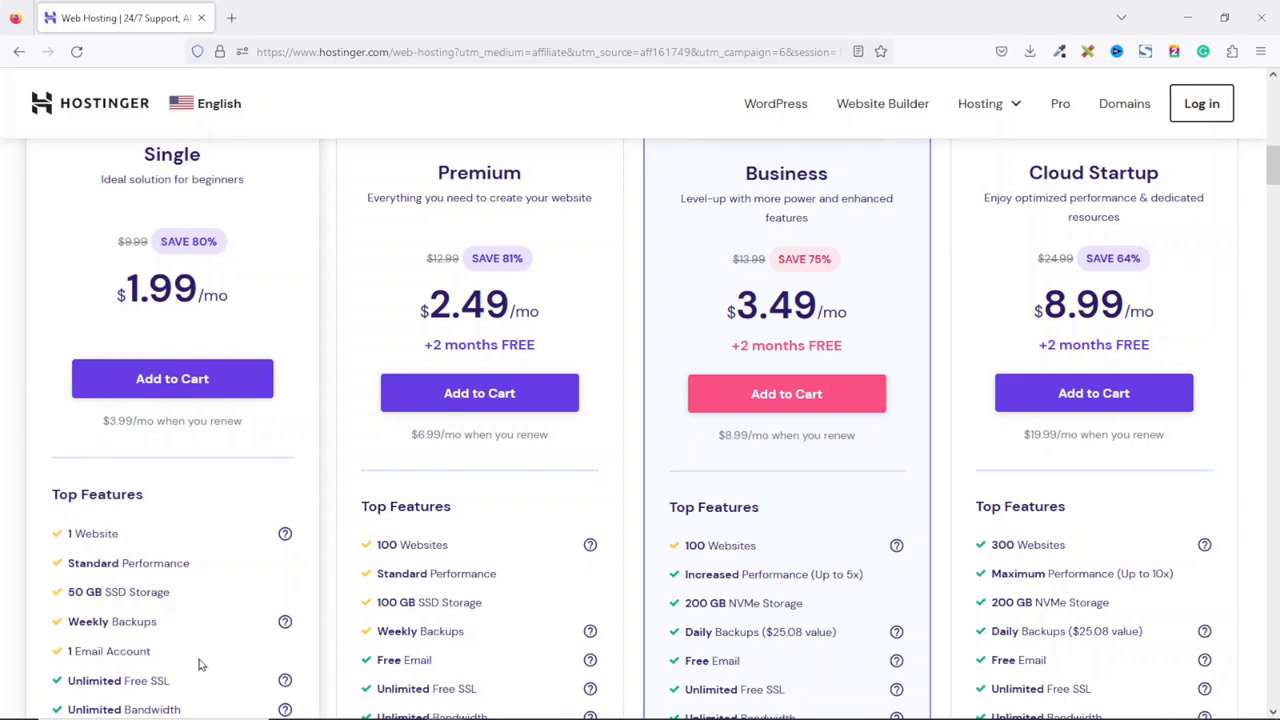
scroll("down", 3)
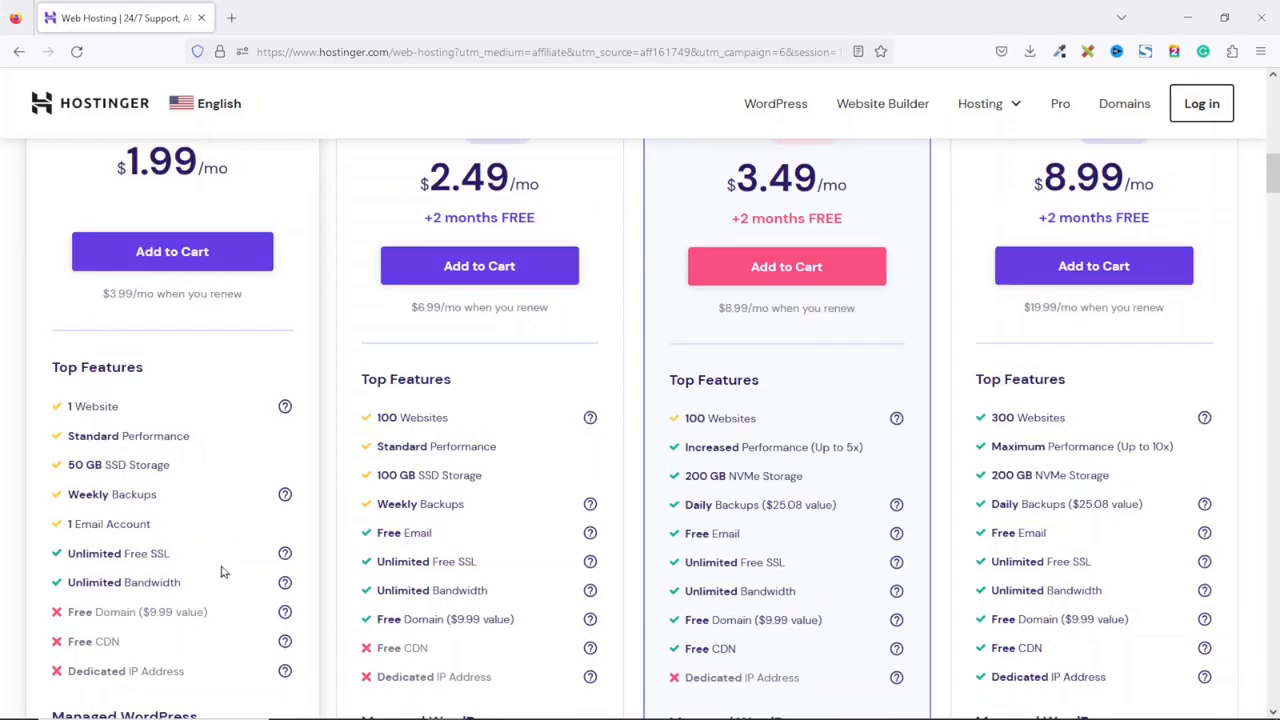
mouse_move(82, 597)
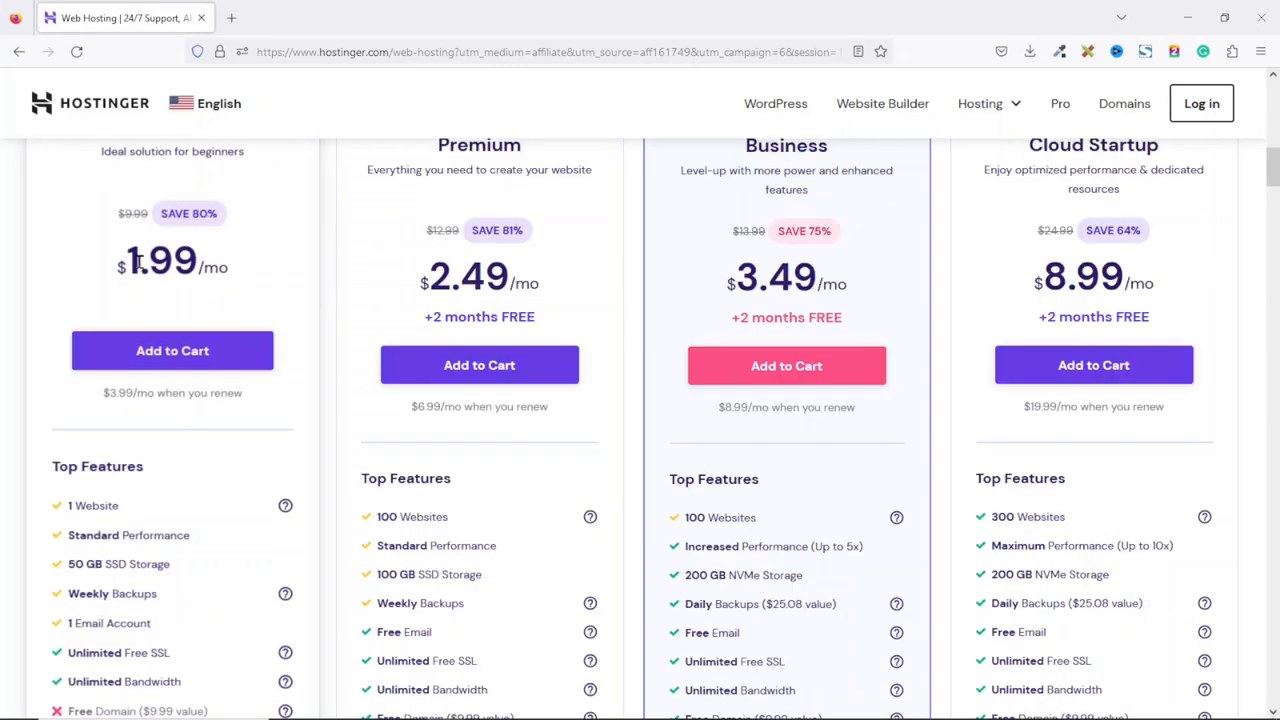
mouse_move(150, 310)
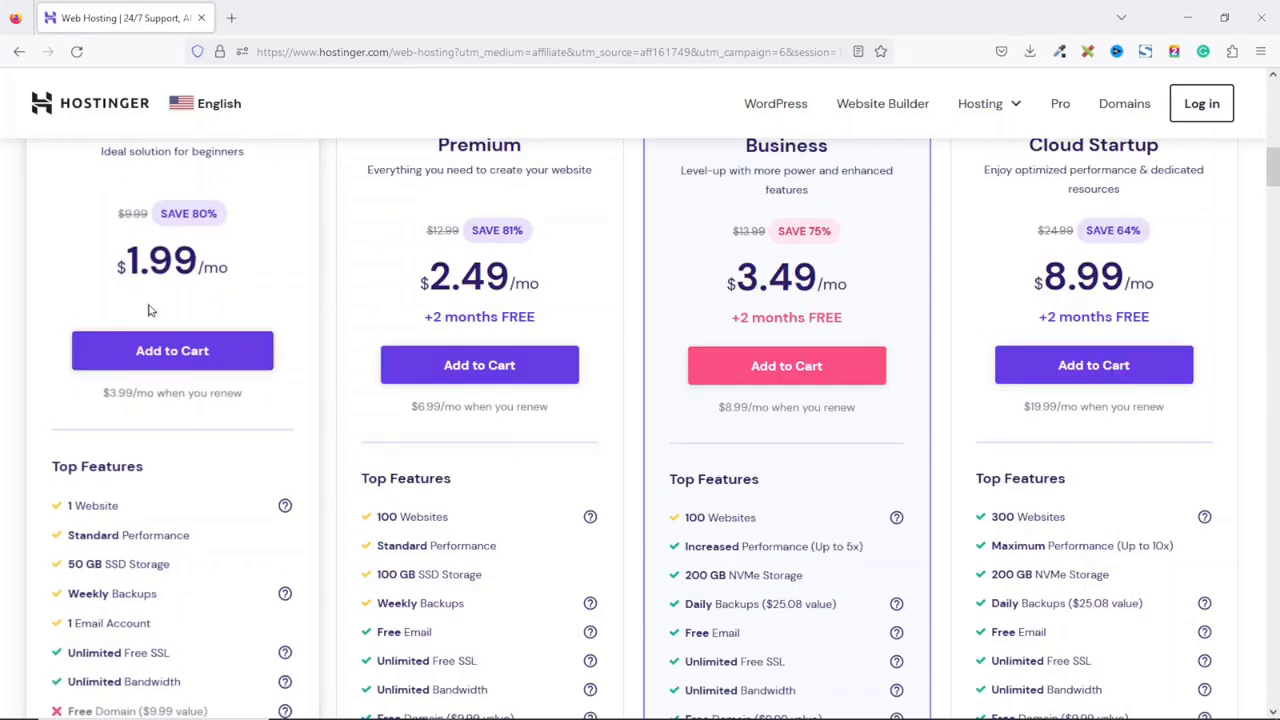
mouse_move(248, 278)
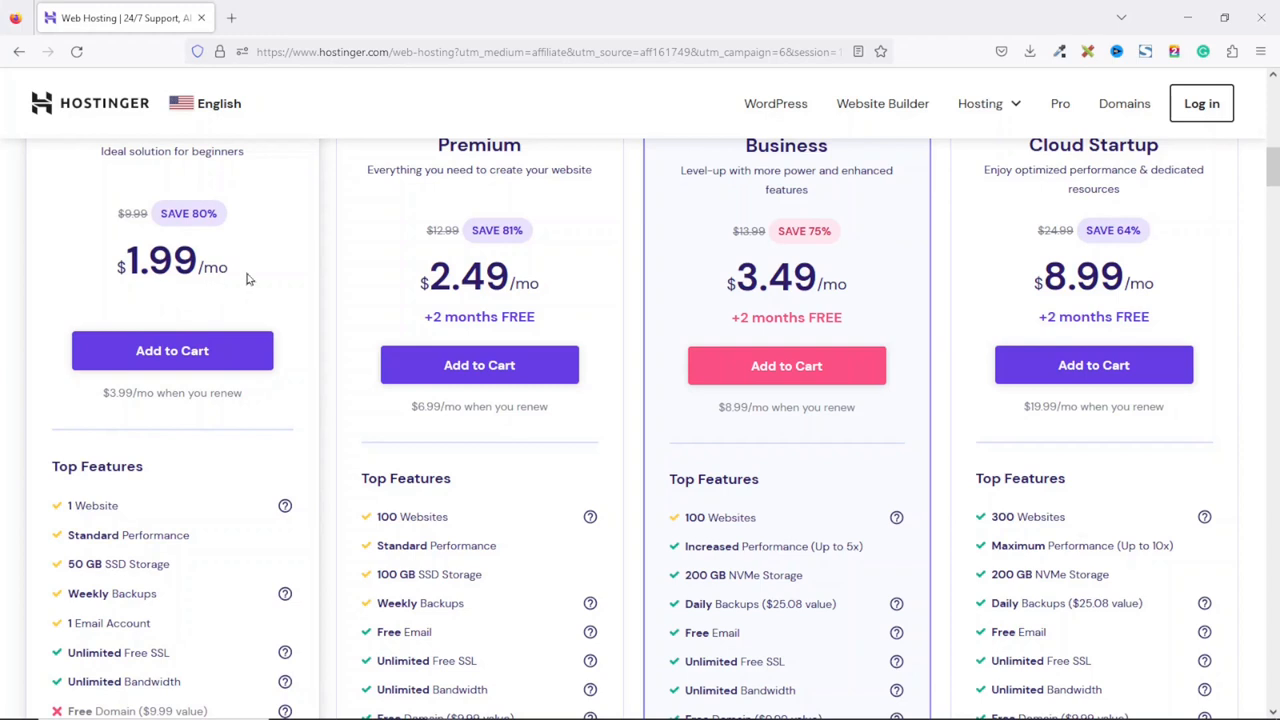
scroll("down", 3)
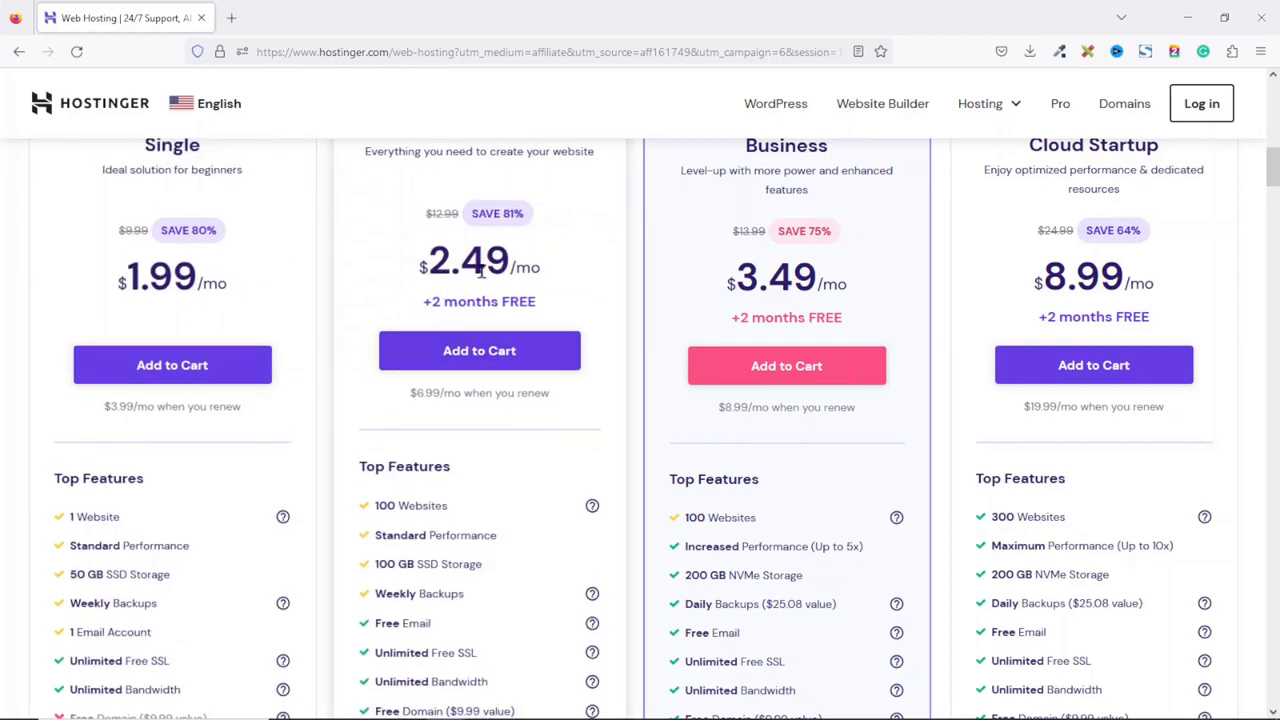
mouse_move(400, 323)
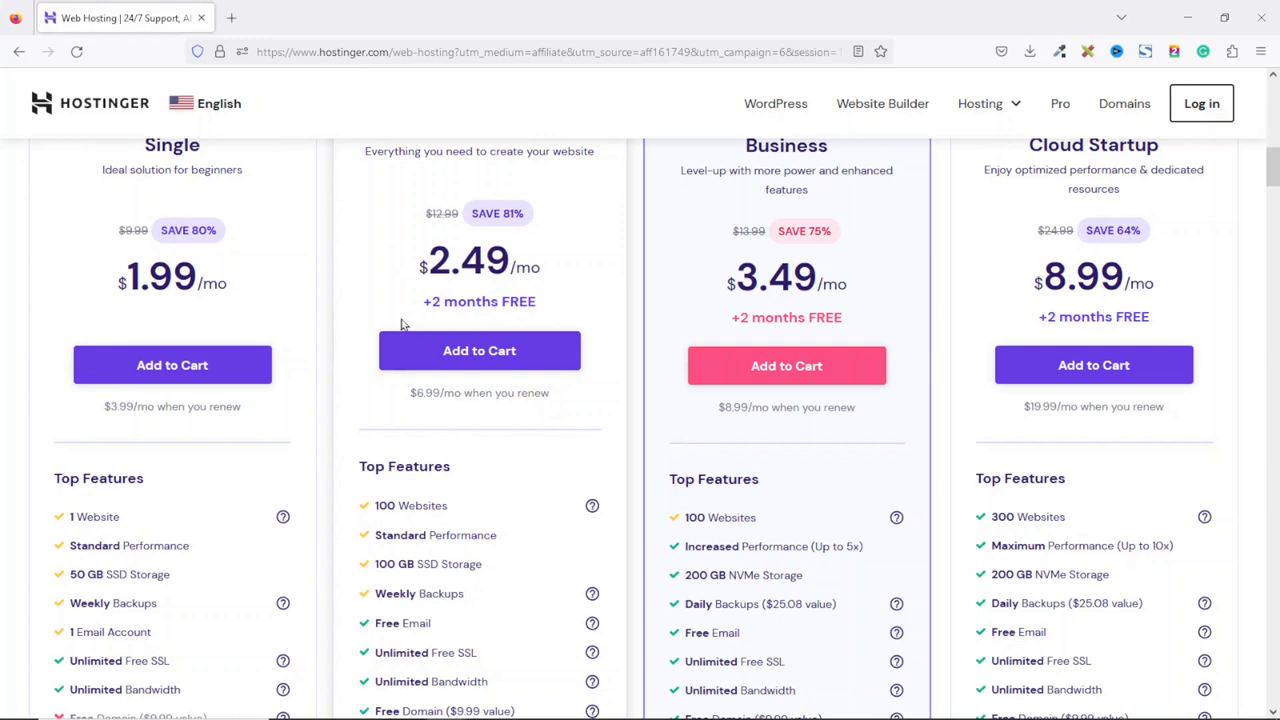
mouse_move(430, 246)
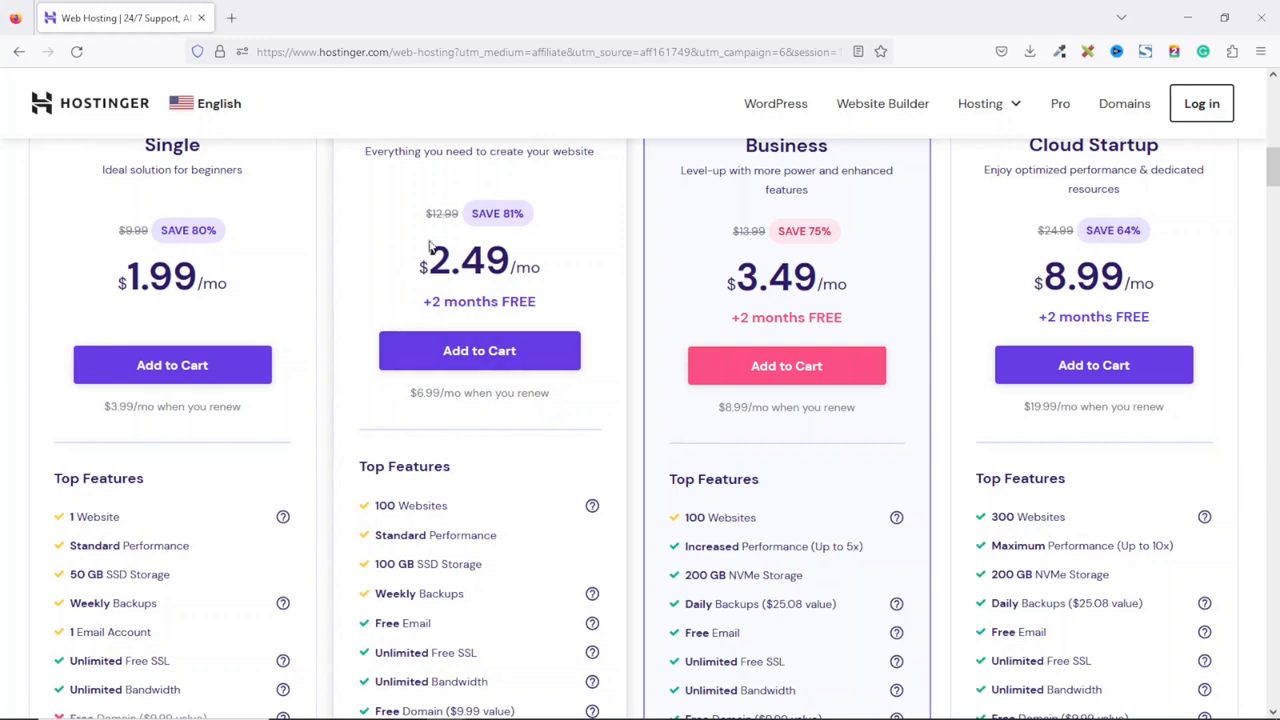
mouse_move(427, 510)
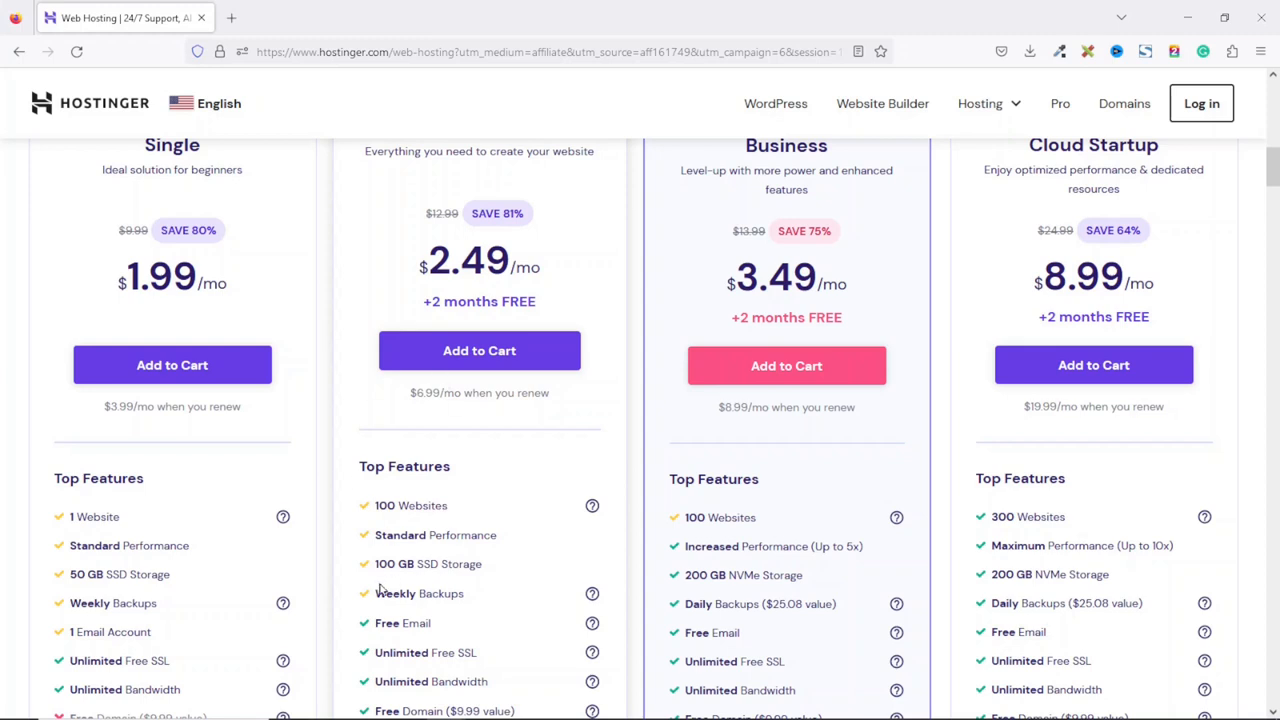
mouse_move(490, 578)
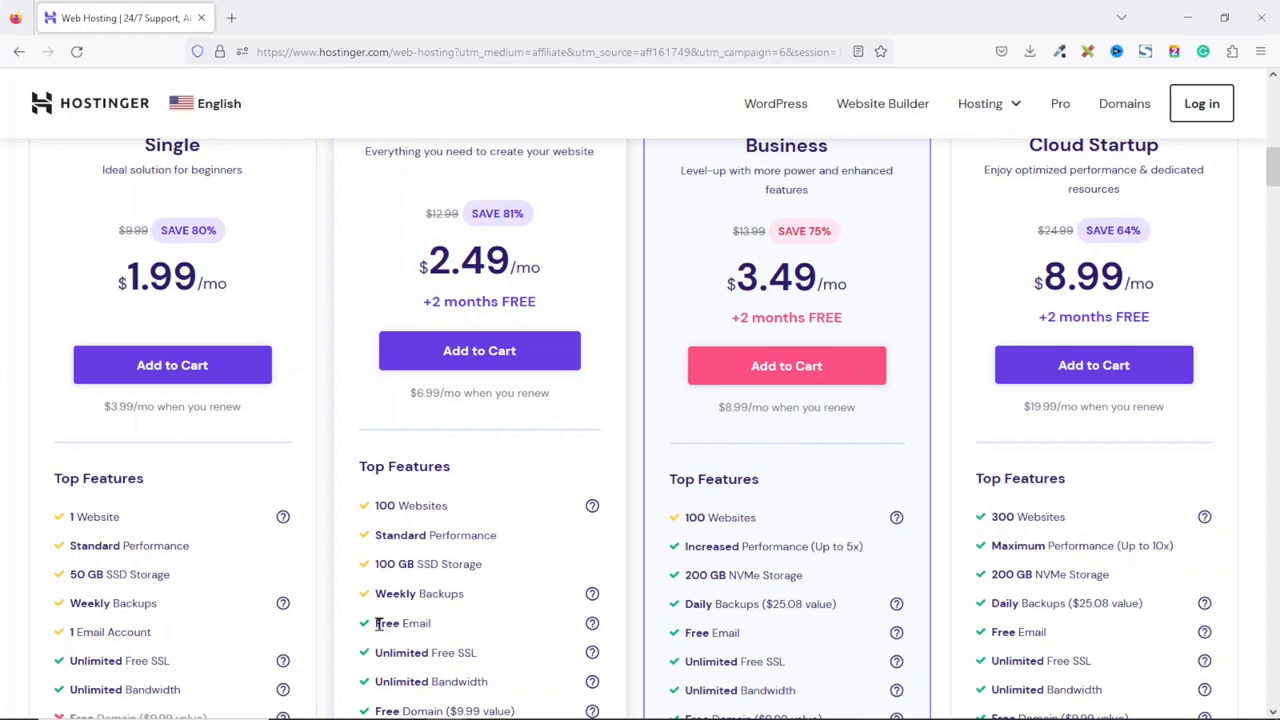
mouse_move(445, 675)
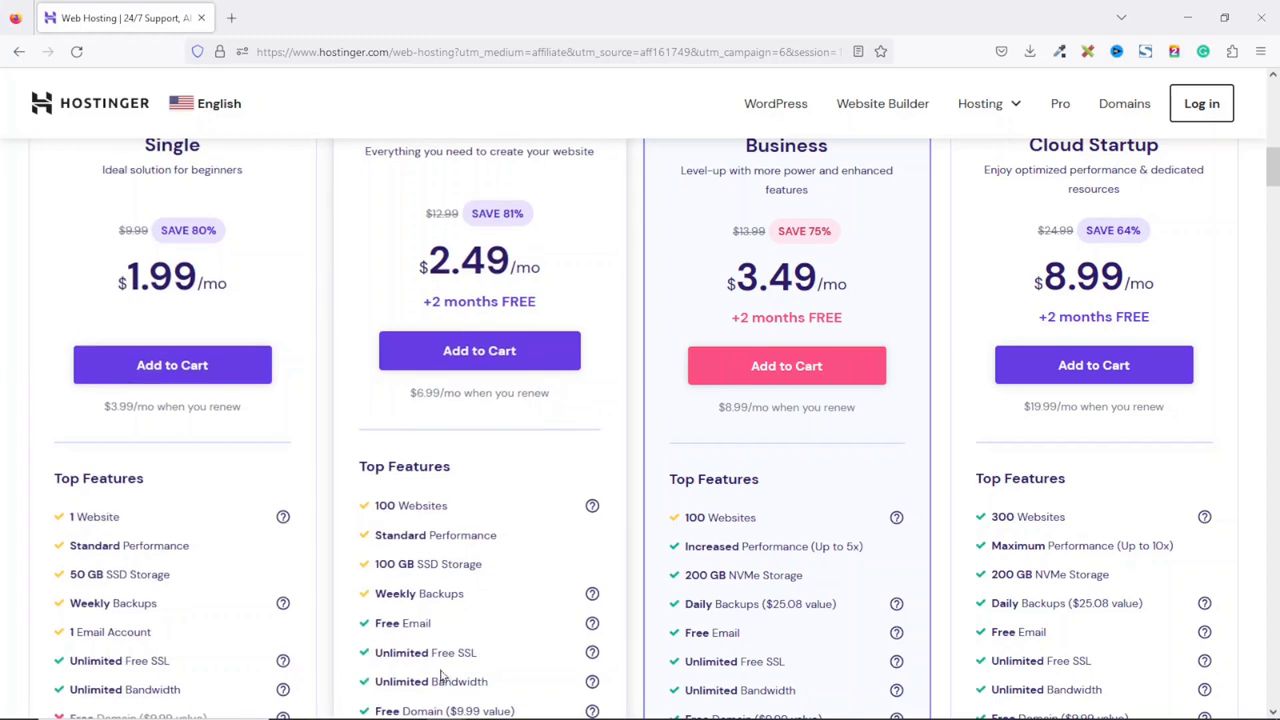
mouse_move(500, 676)
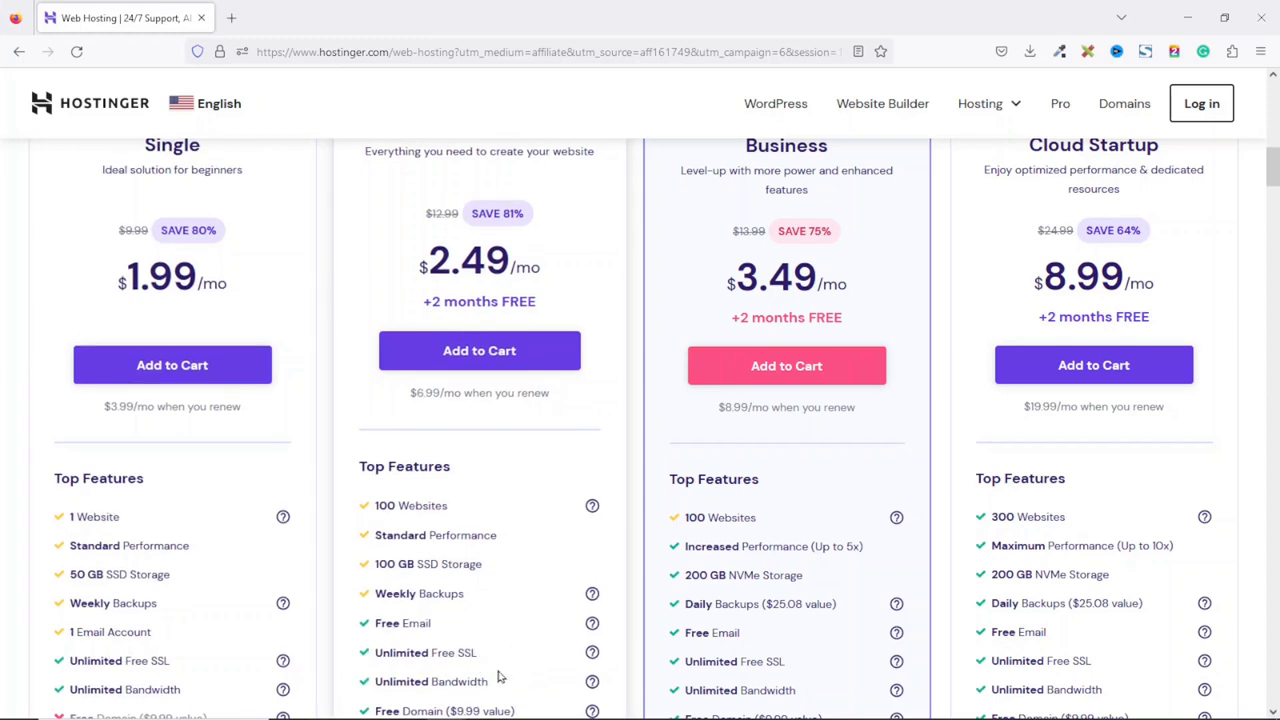
scroll("down", 3)
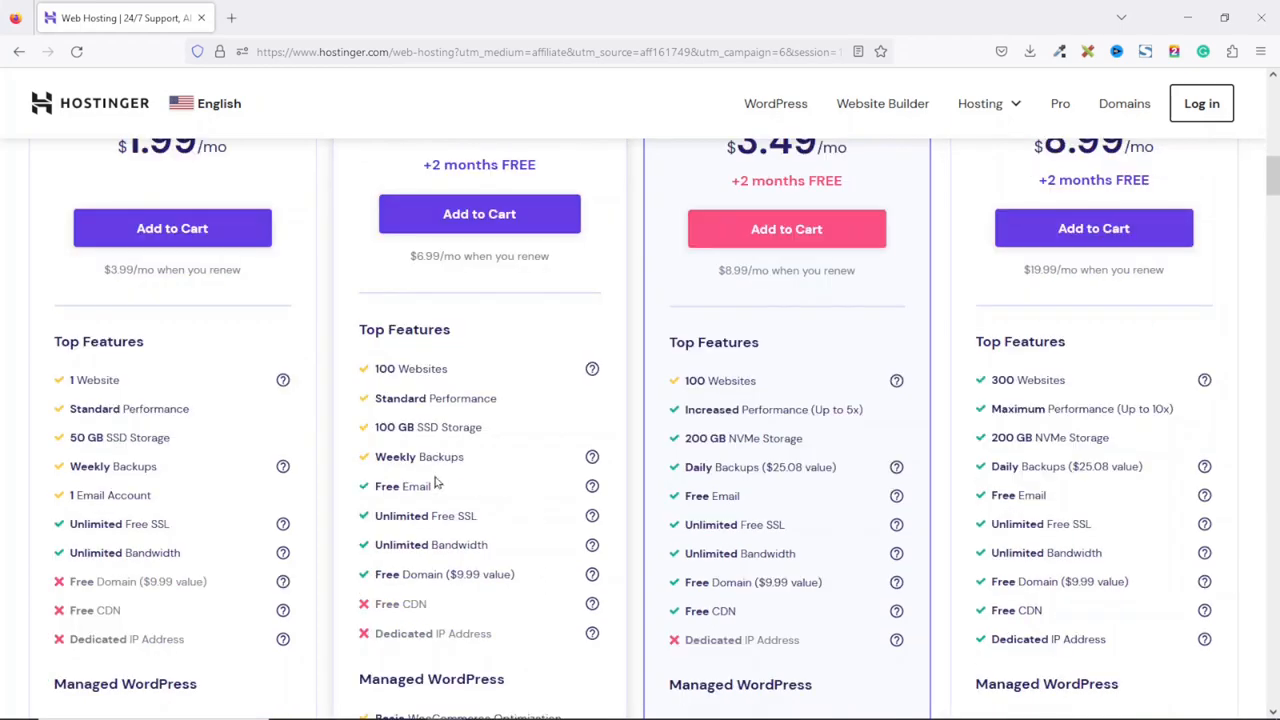
mouse_move(533, 581)
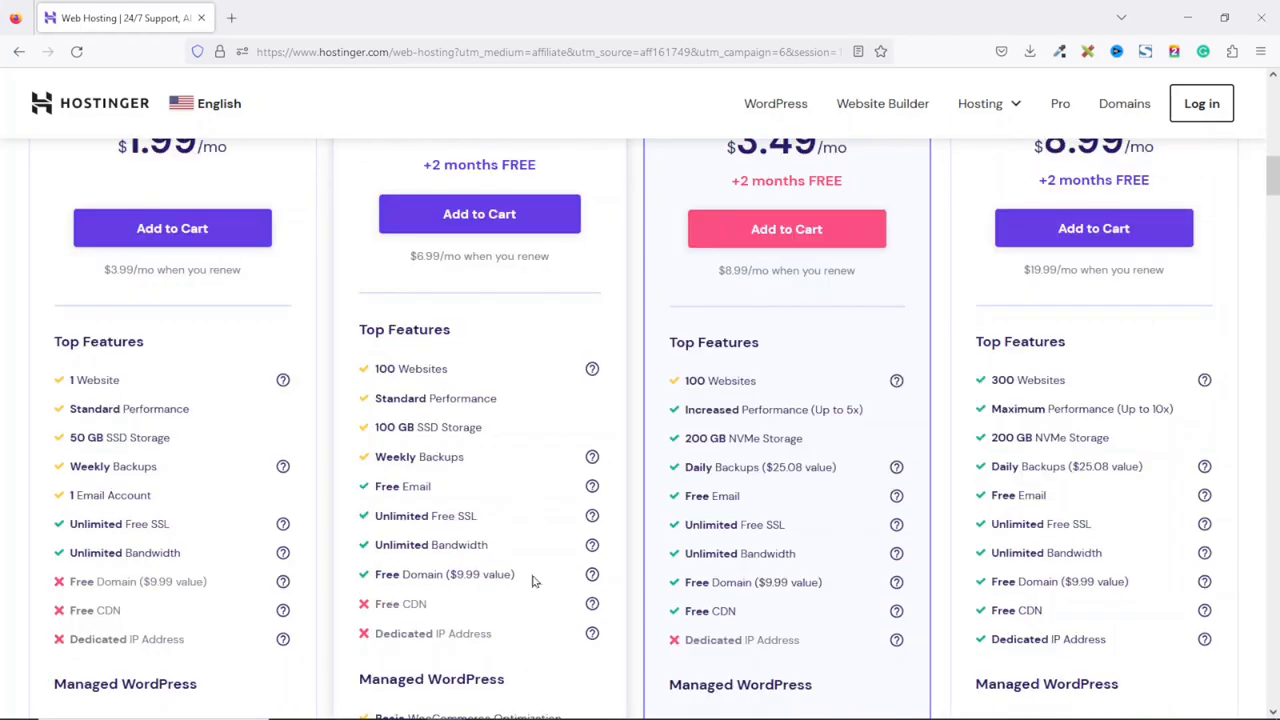
scroll("down", 3)
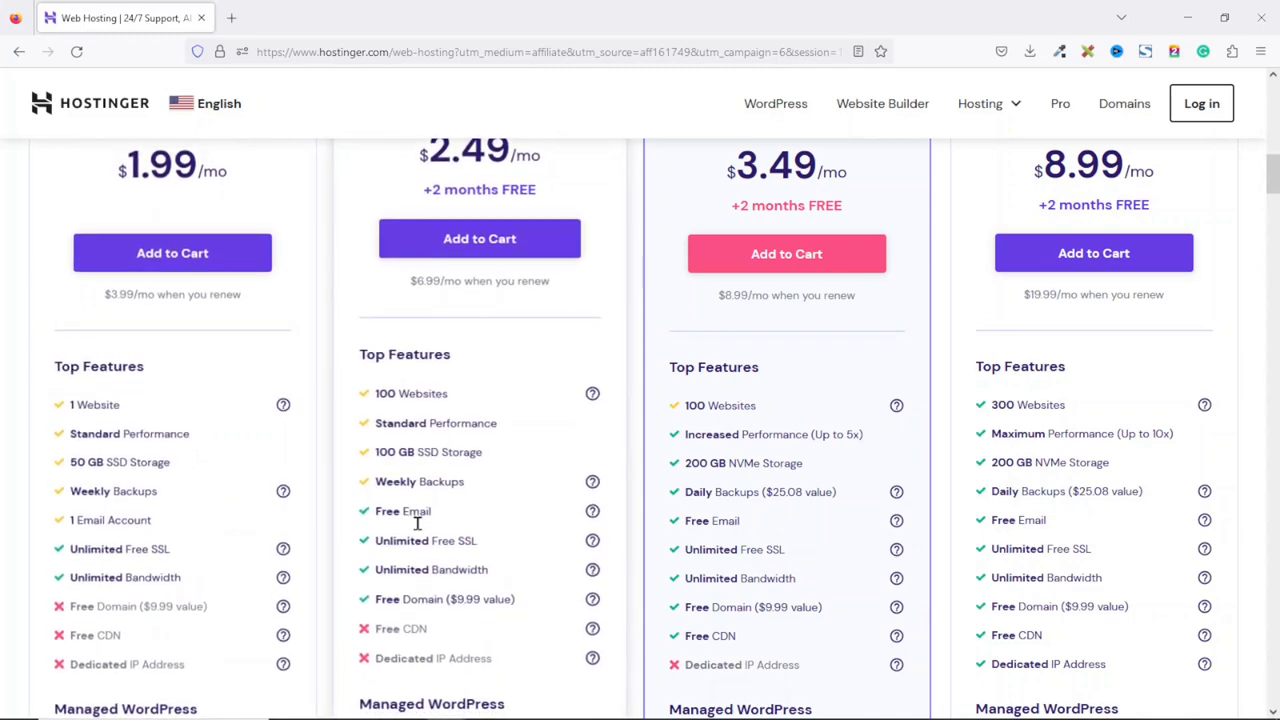
mouse_move(407, 602)
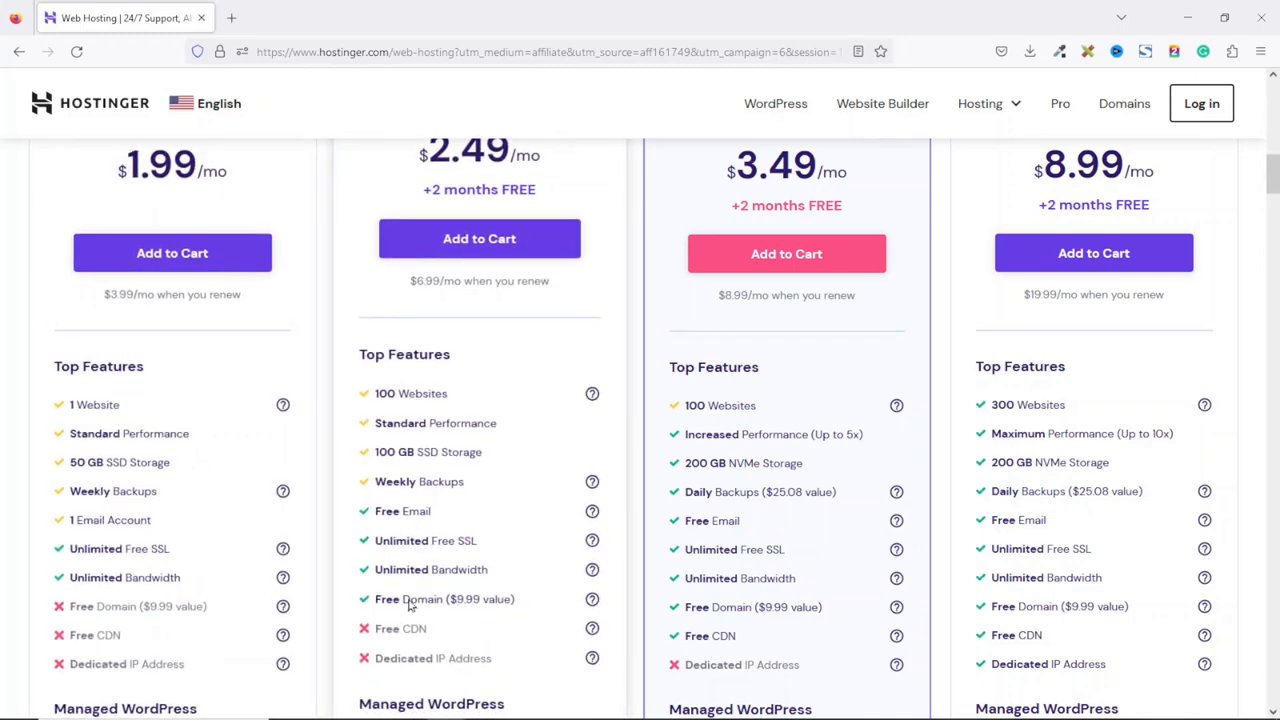
mouse_move(457, 628)
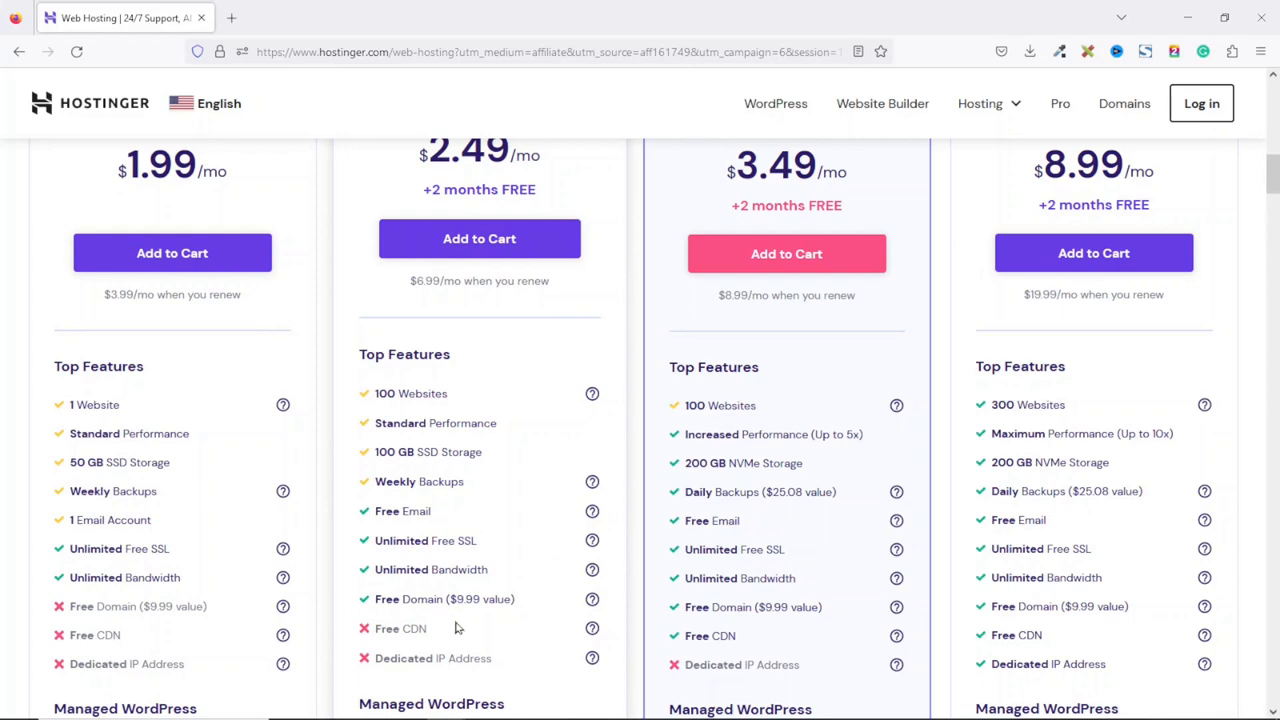
scroll("down", 3)
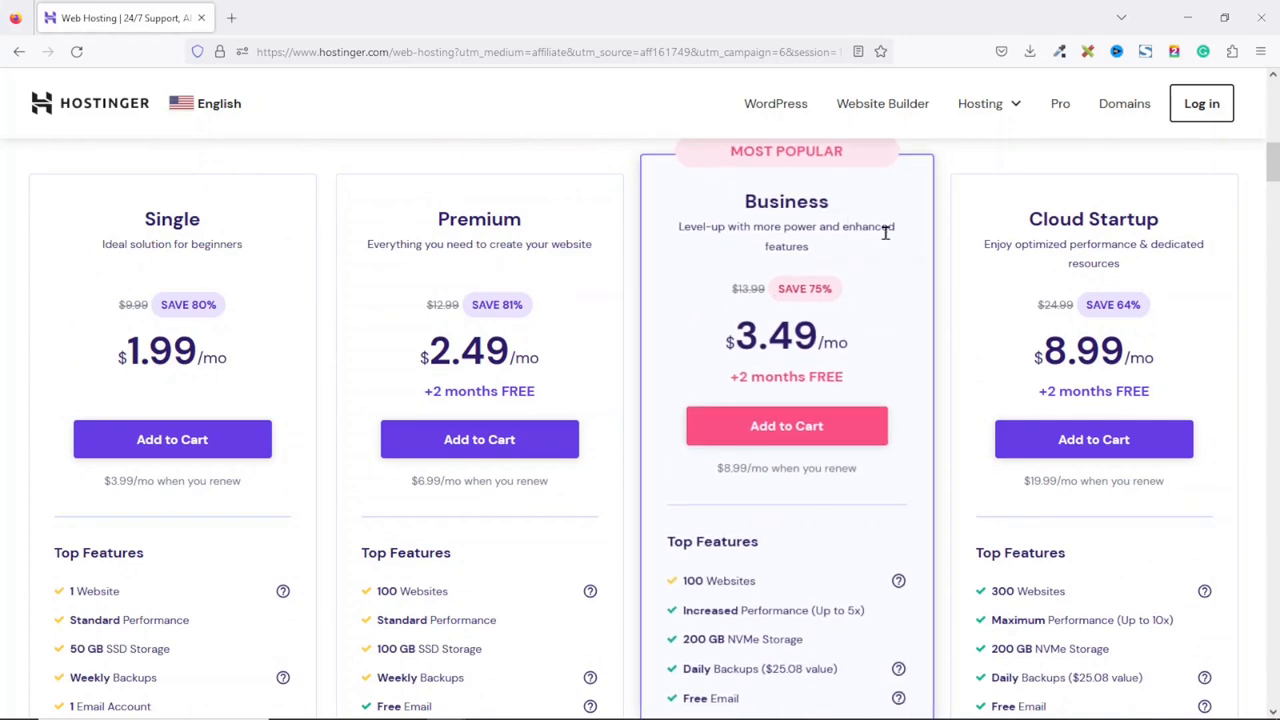
mouse_move(830, 350)
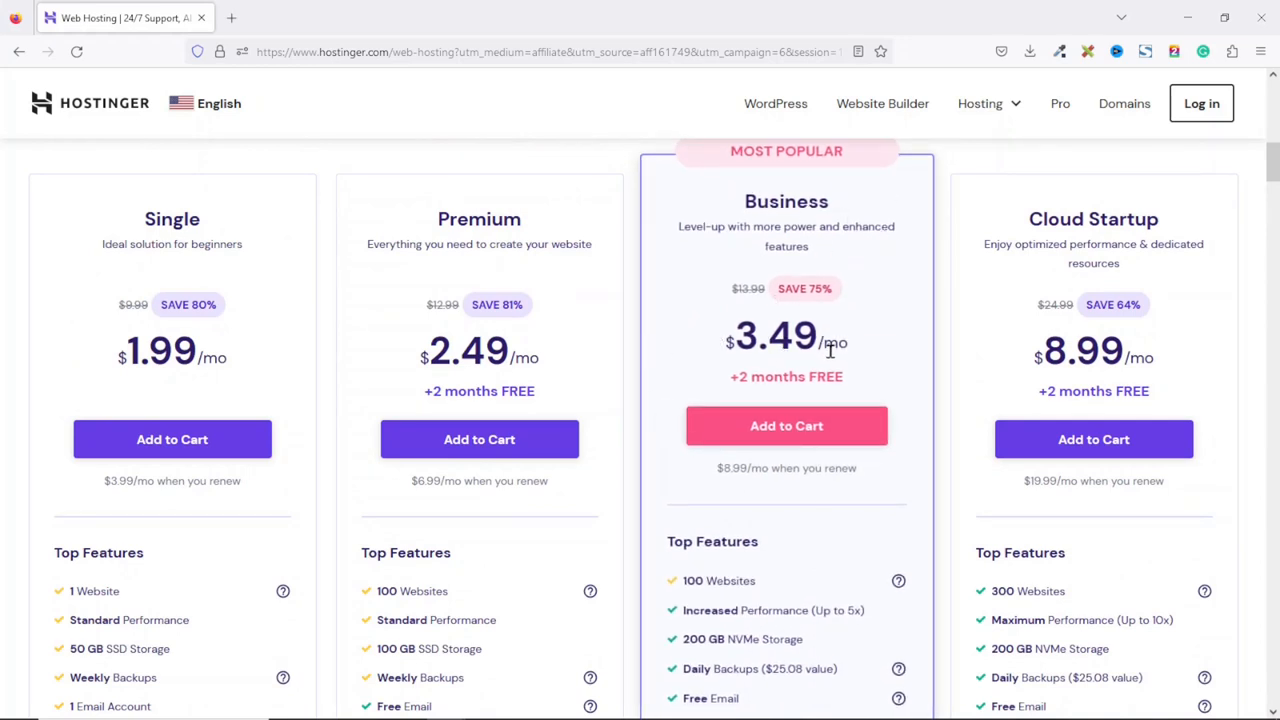
mouse_move(887, 364)
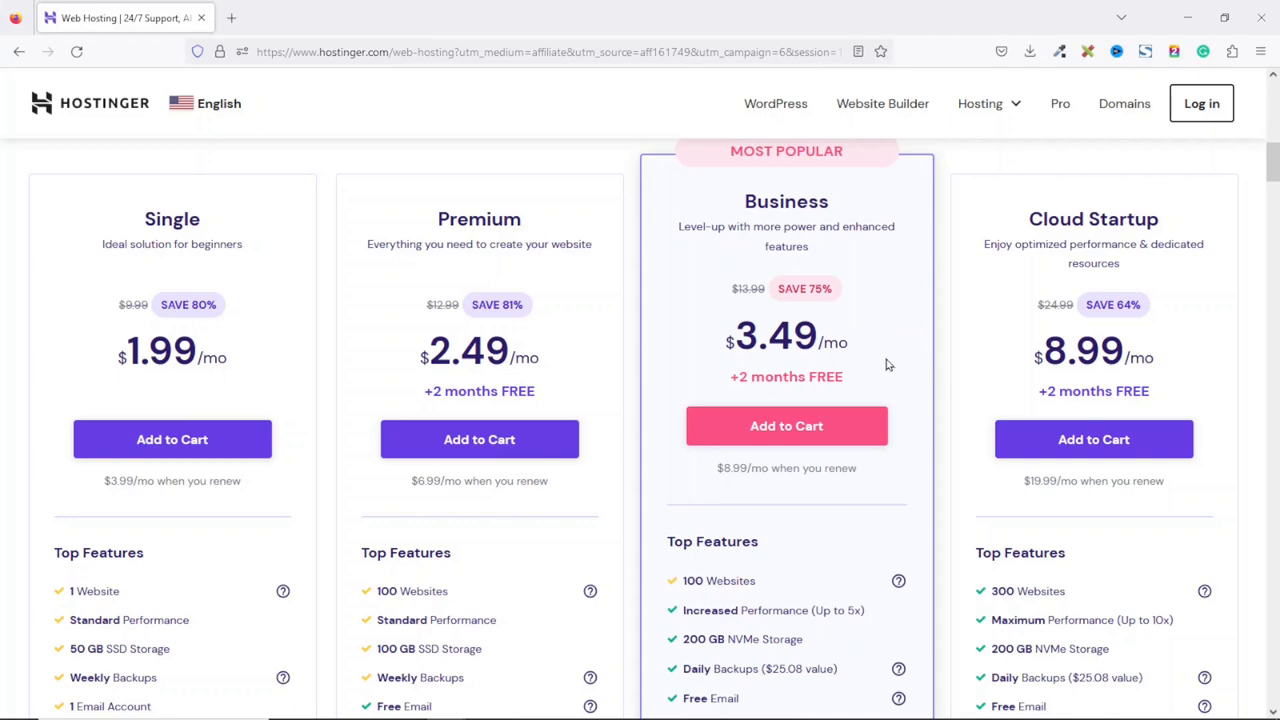
mouse_move(860, 388)
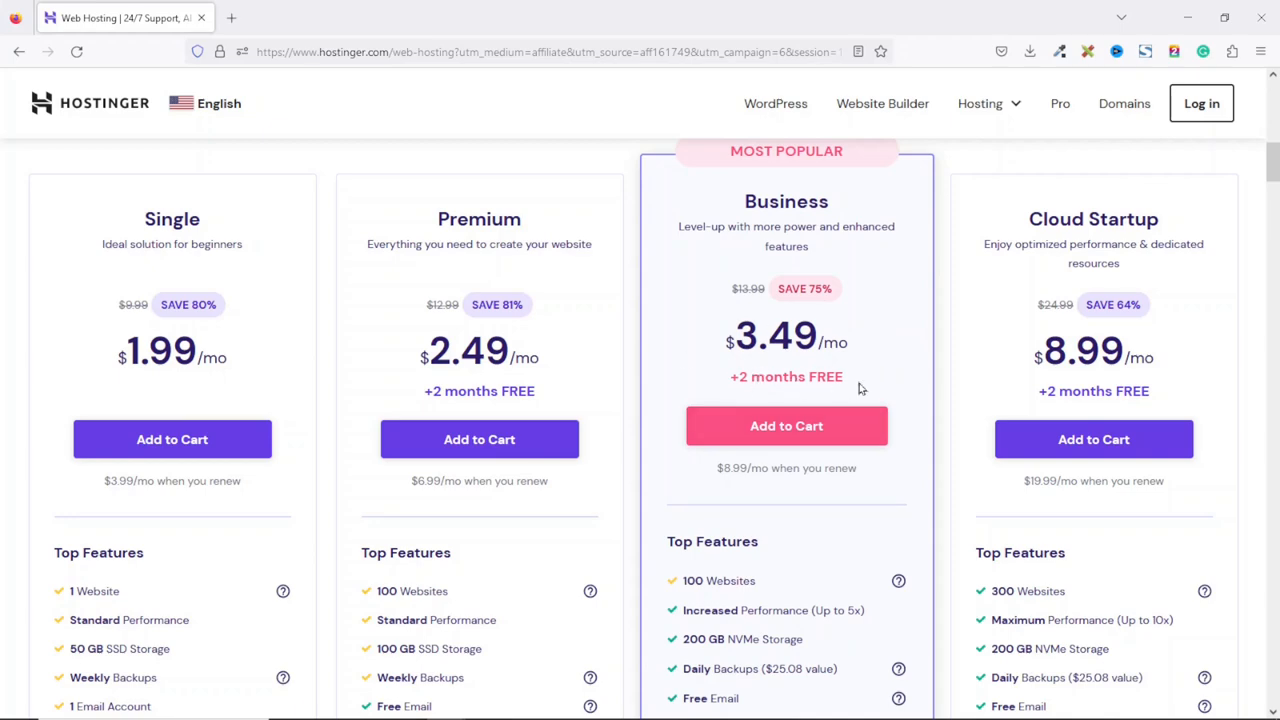
scroll("down", 3)
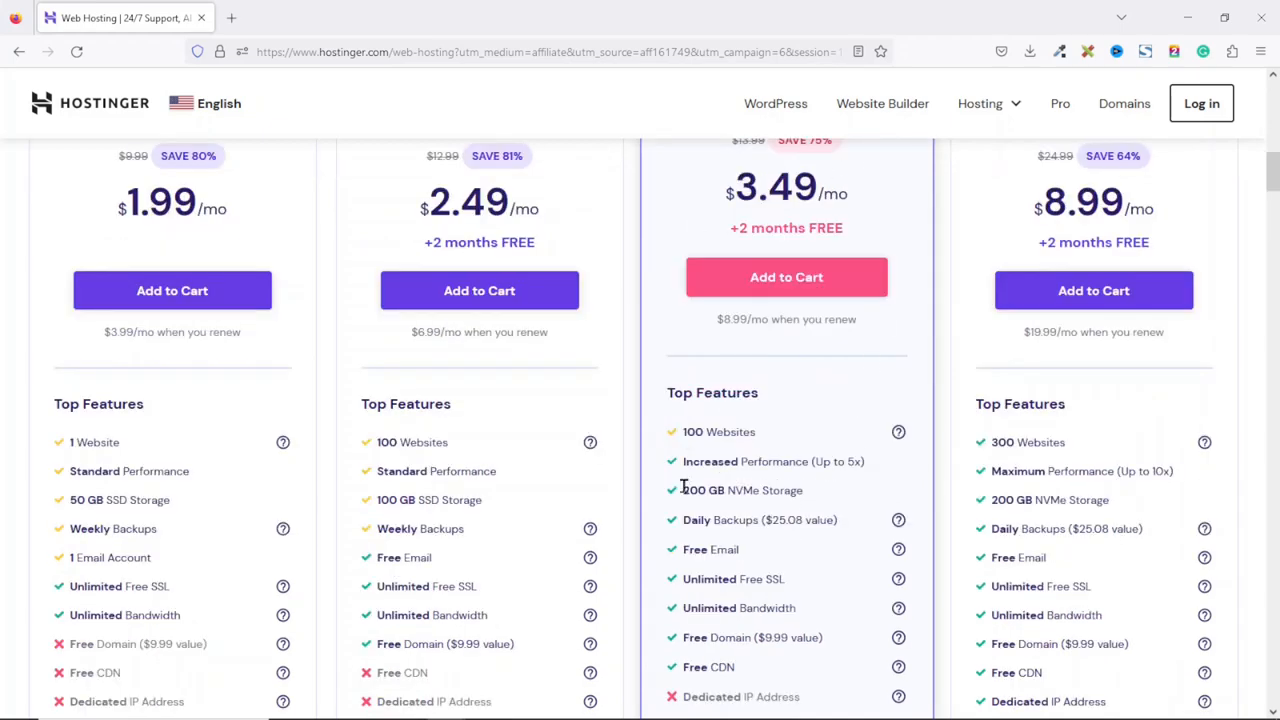
mouse_move(770, 440)
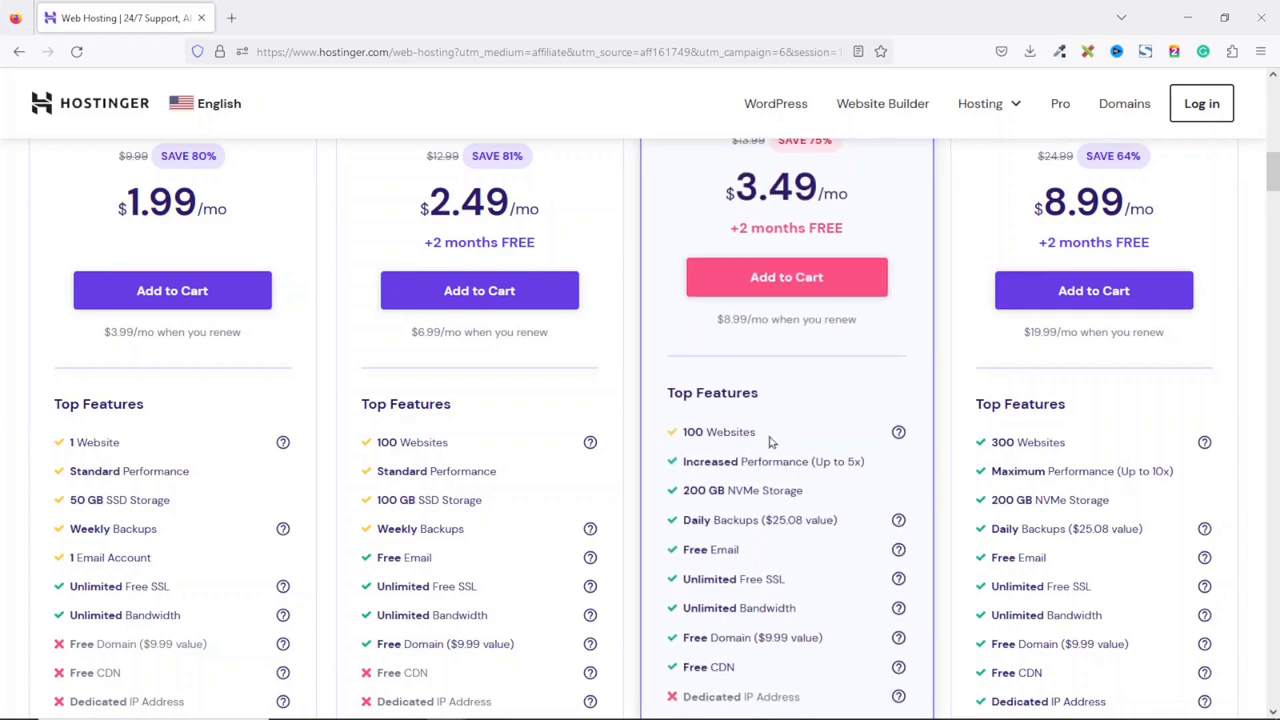
mouse_move(818, 458)
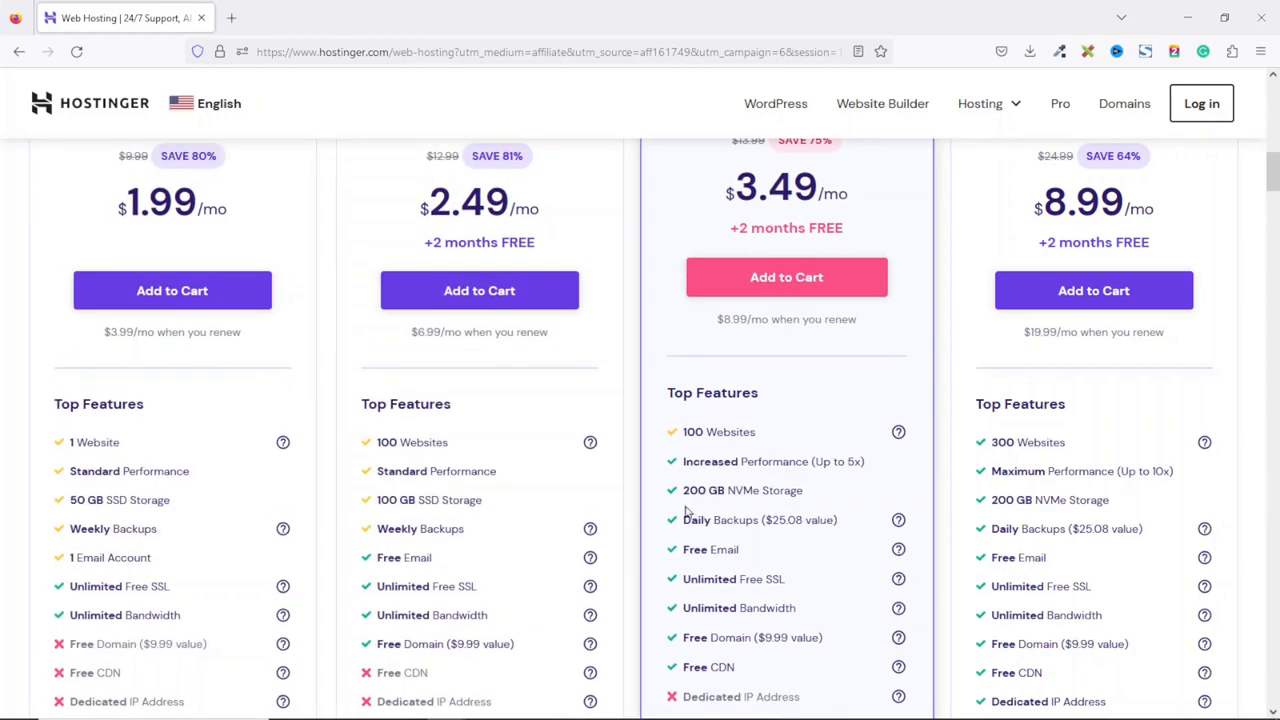
mouse_move(763, 493)
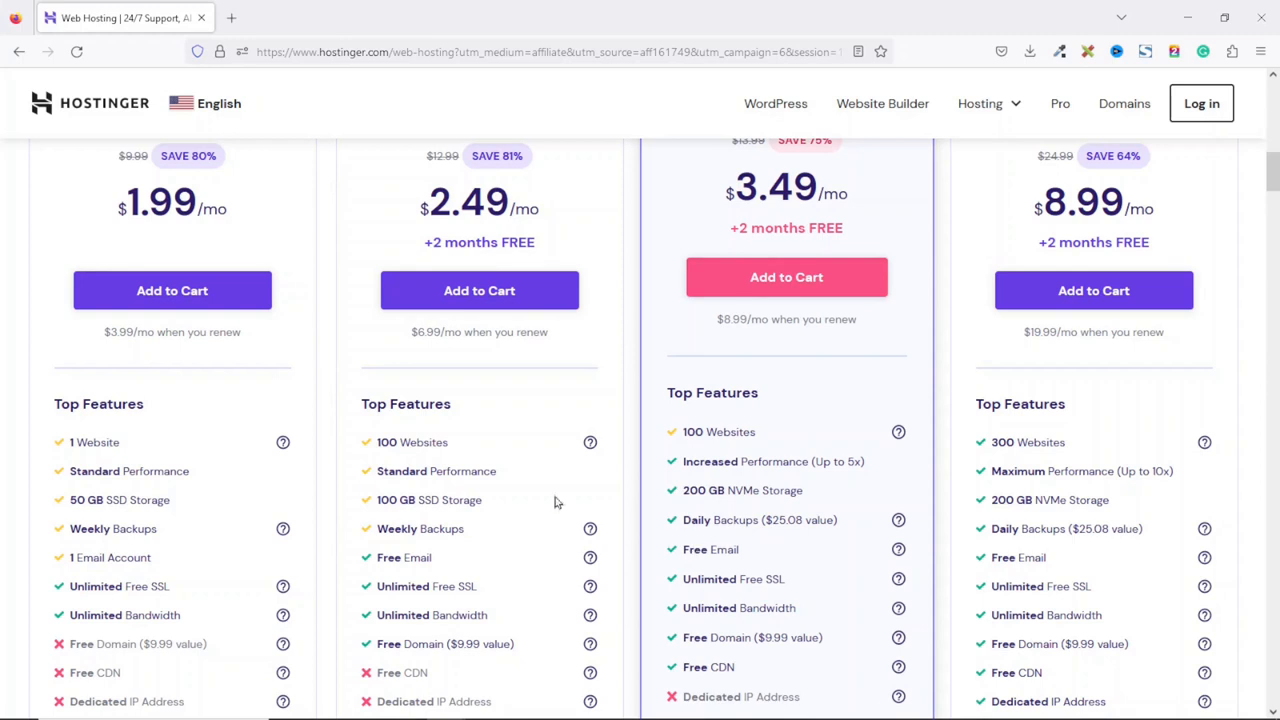
mouse_move(707, 488)
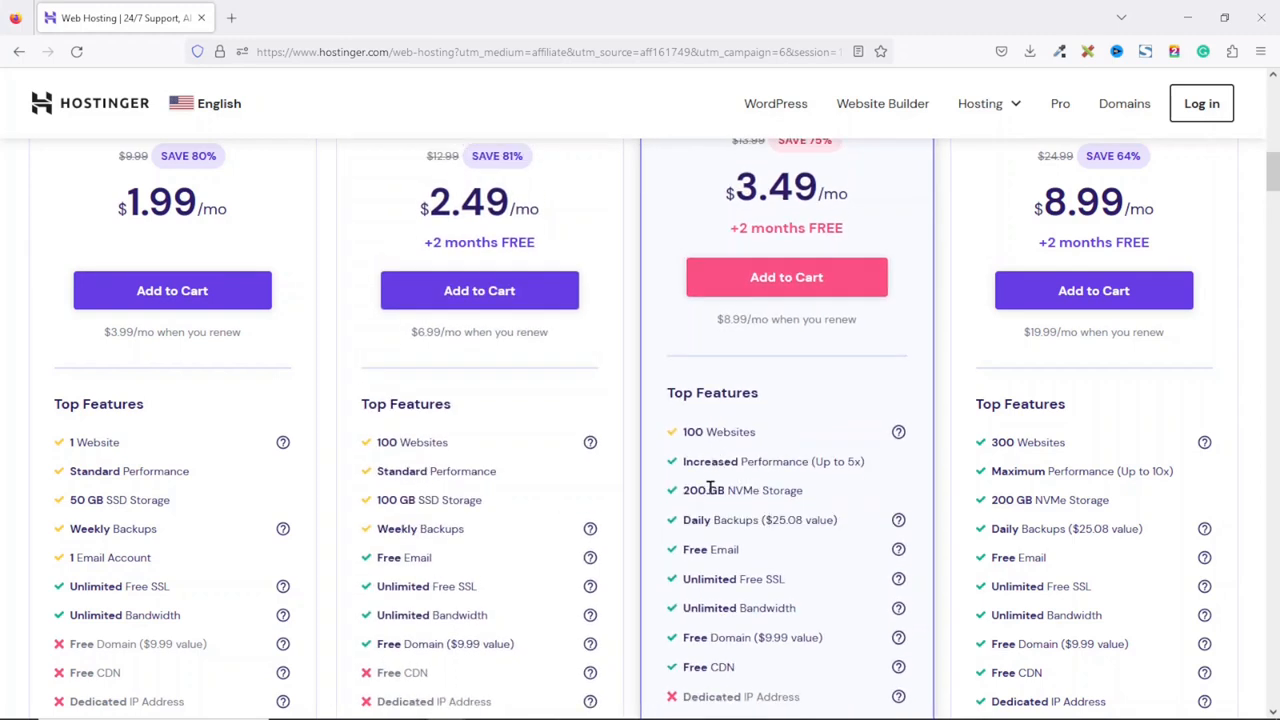
mouse_move(732, 637)
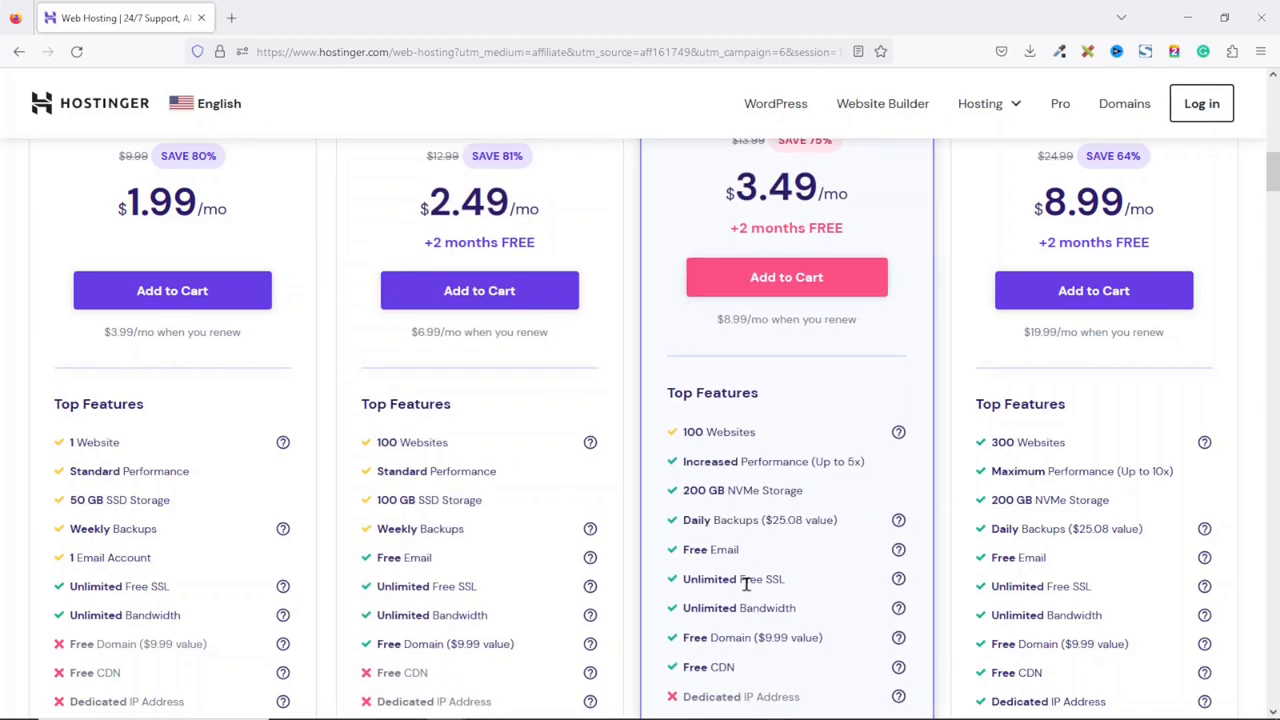
mouse_move(740, 667)
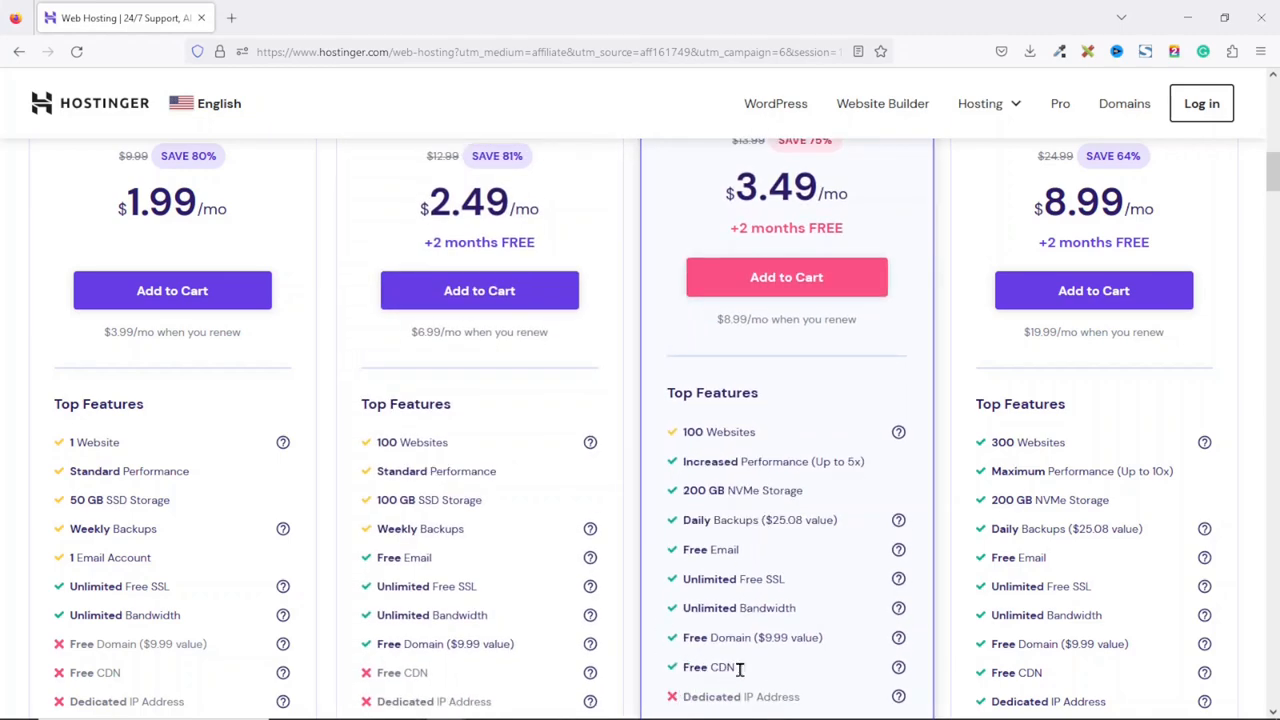
scroll("up", 3)
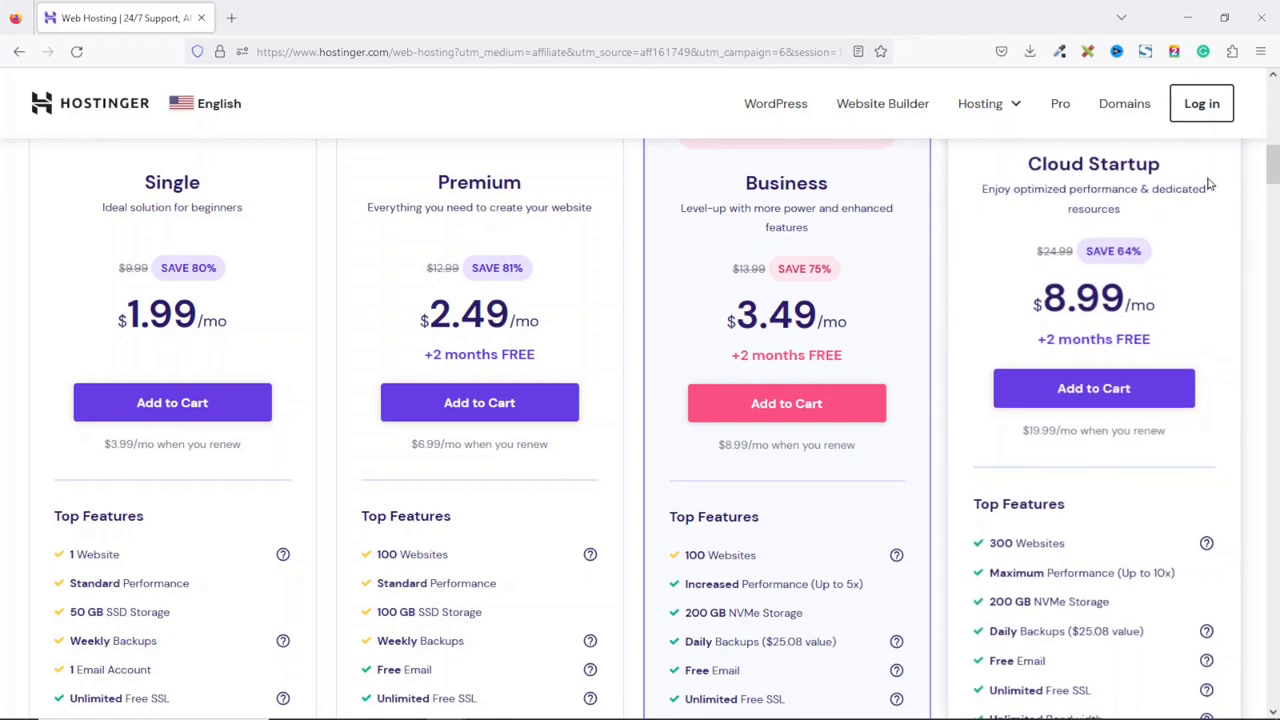
mouse_move(1061, 325)
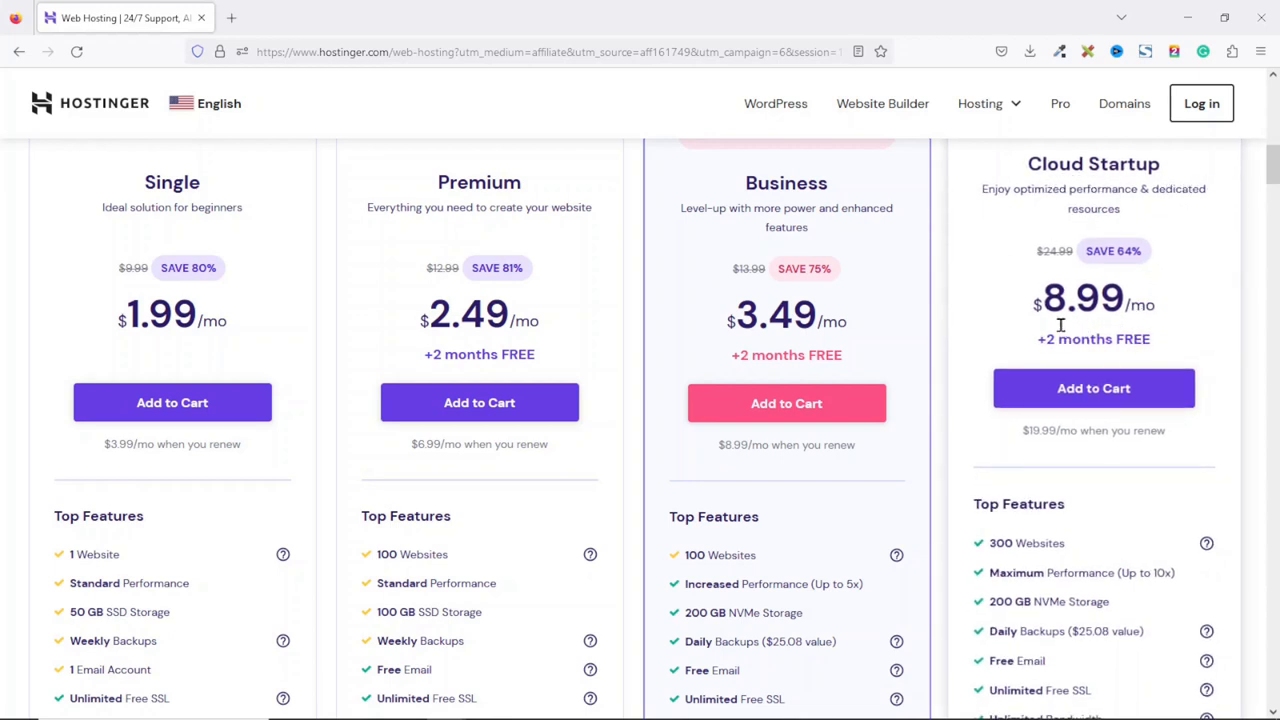
mouse_move(1190, 317)
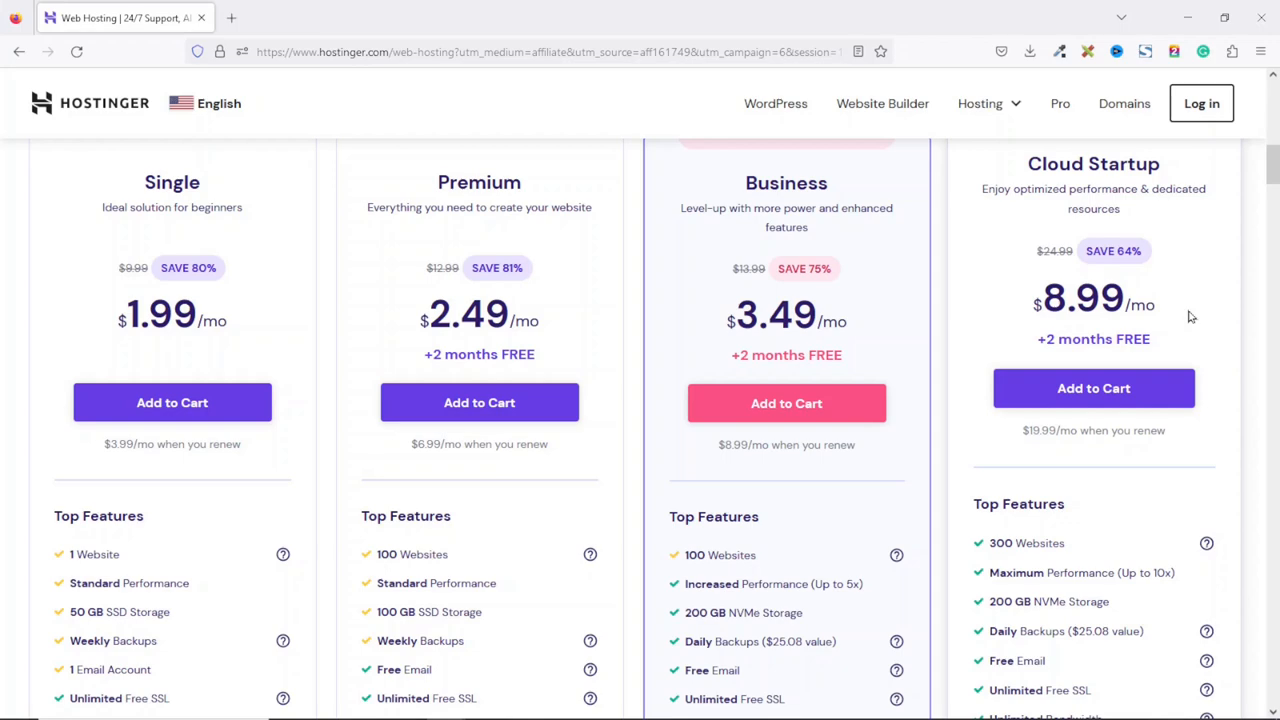
scroll("down", 3)
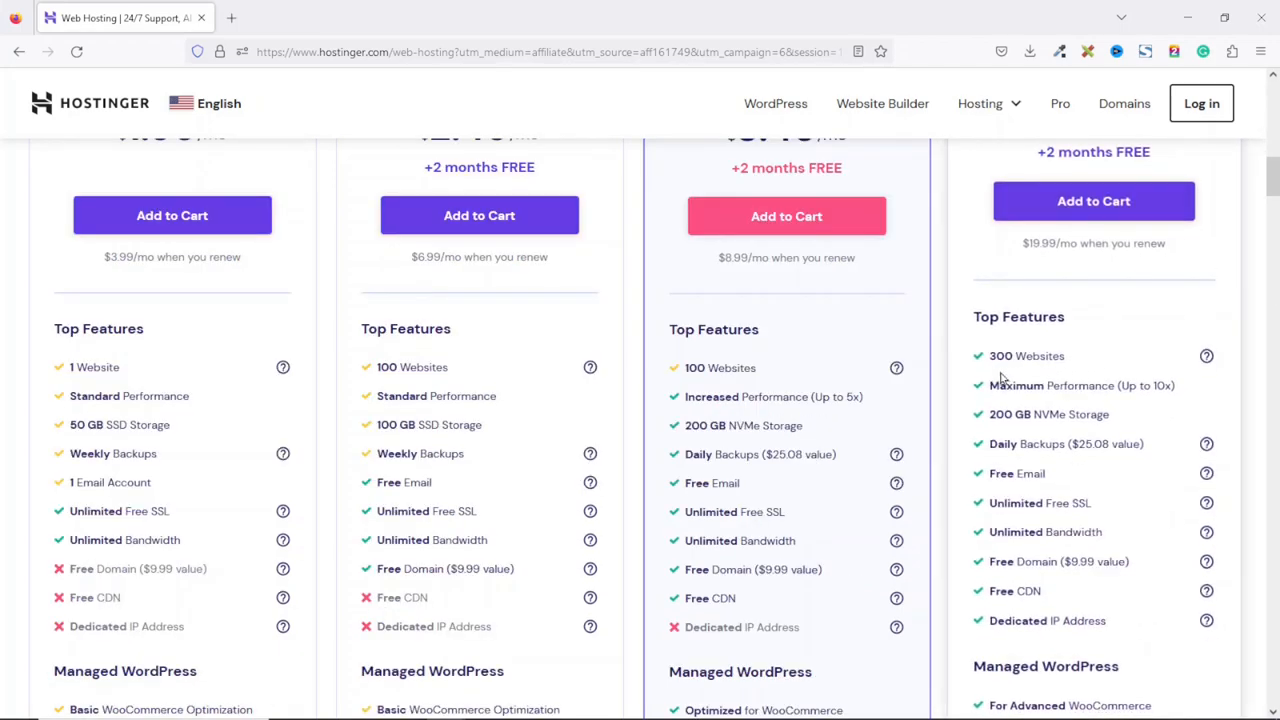
mouse_move(1117, 381)
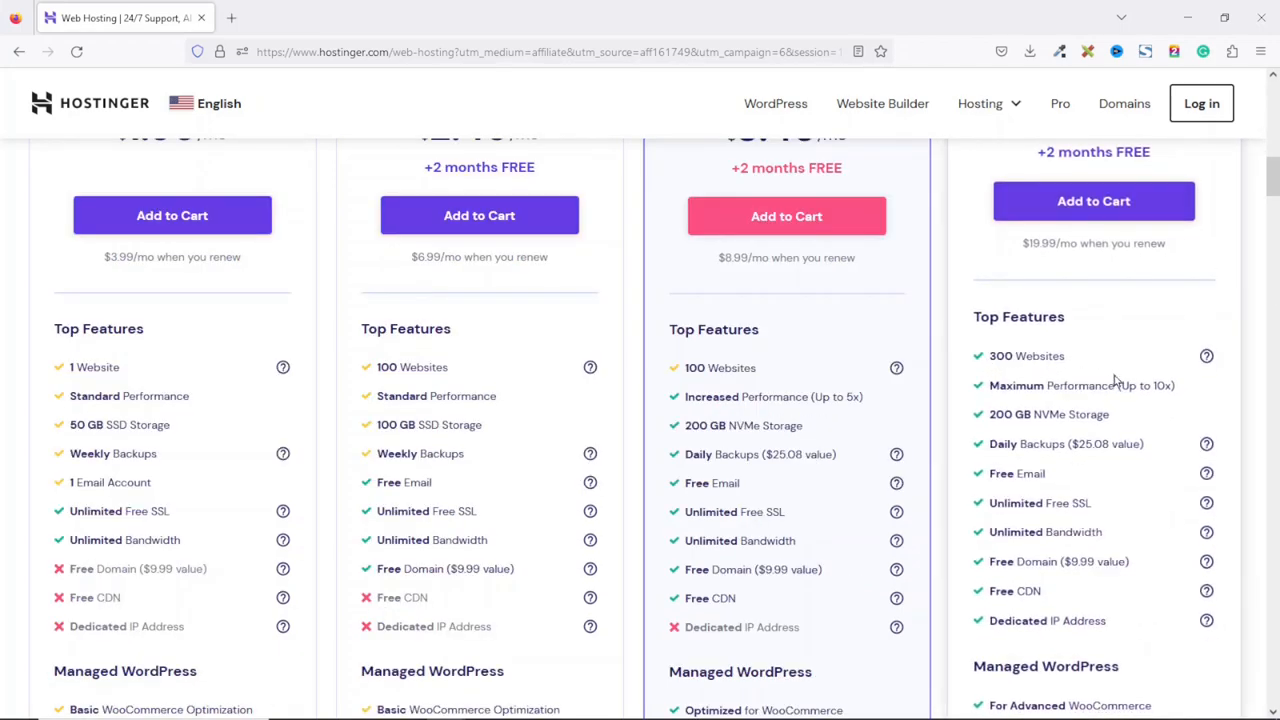
mouse_move(1127, 408)
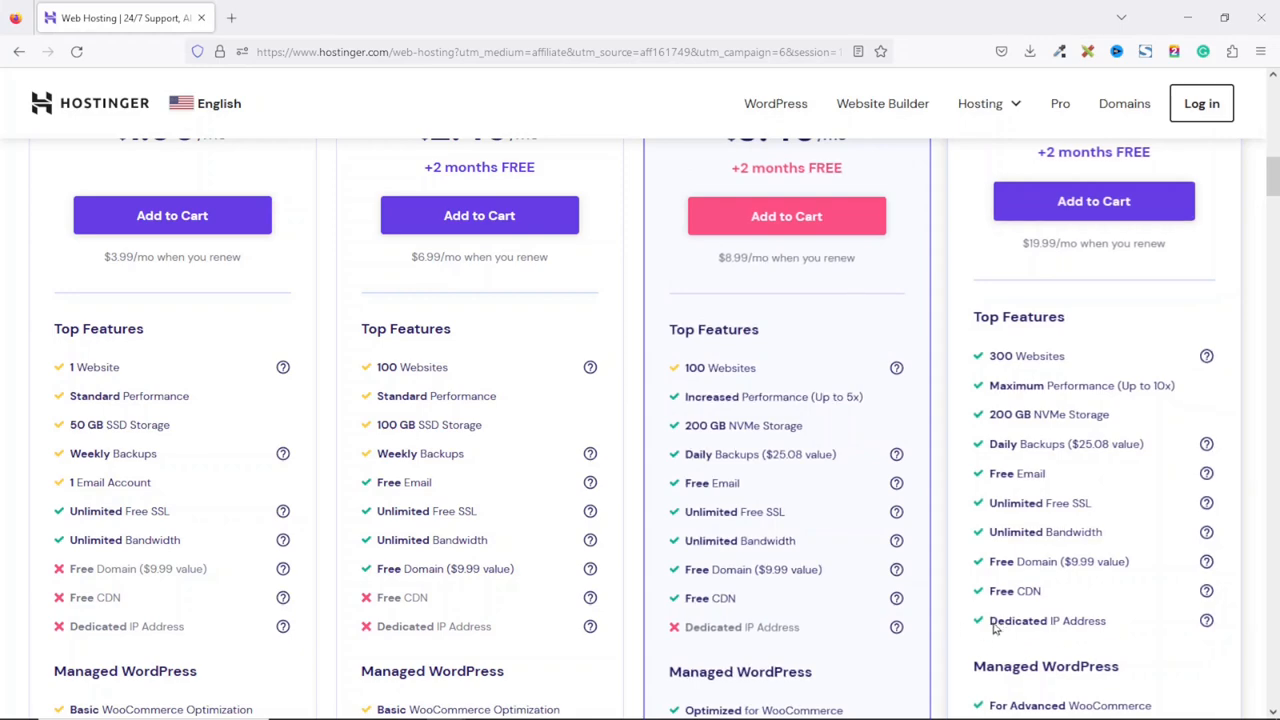
mouse_move(1135, 640)
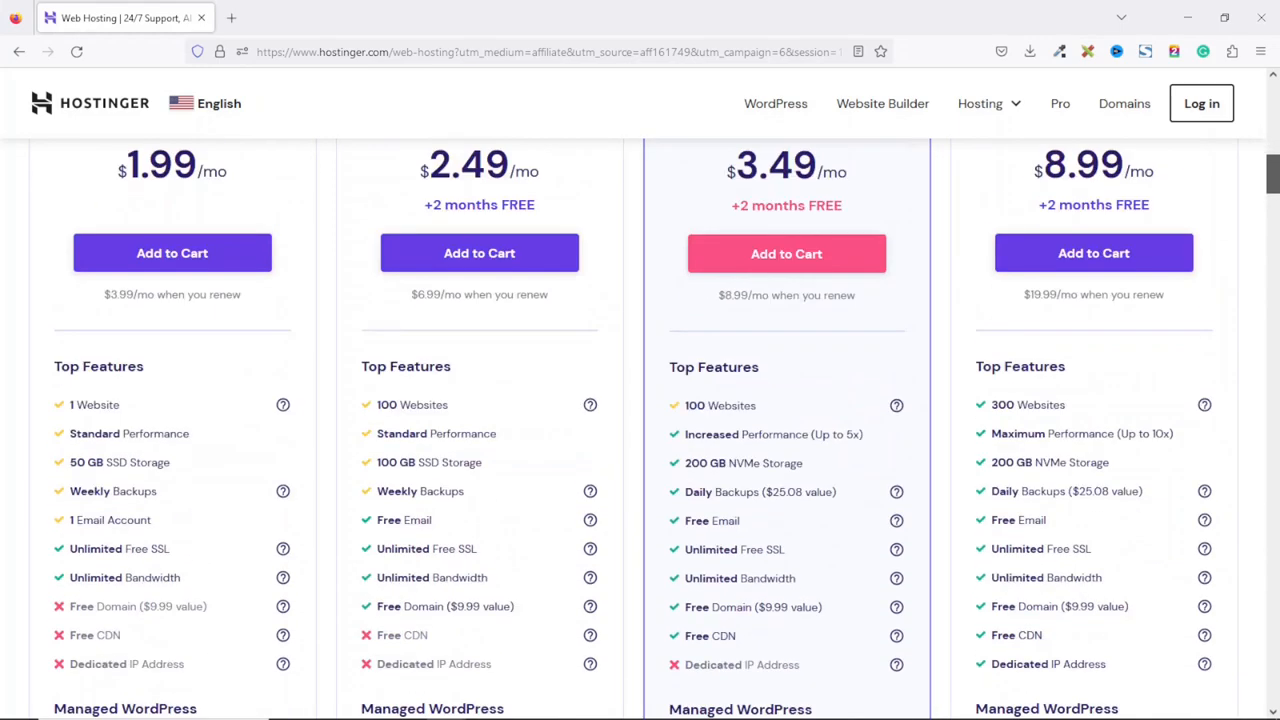
scroll("down", 3)
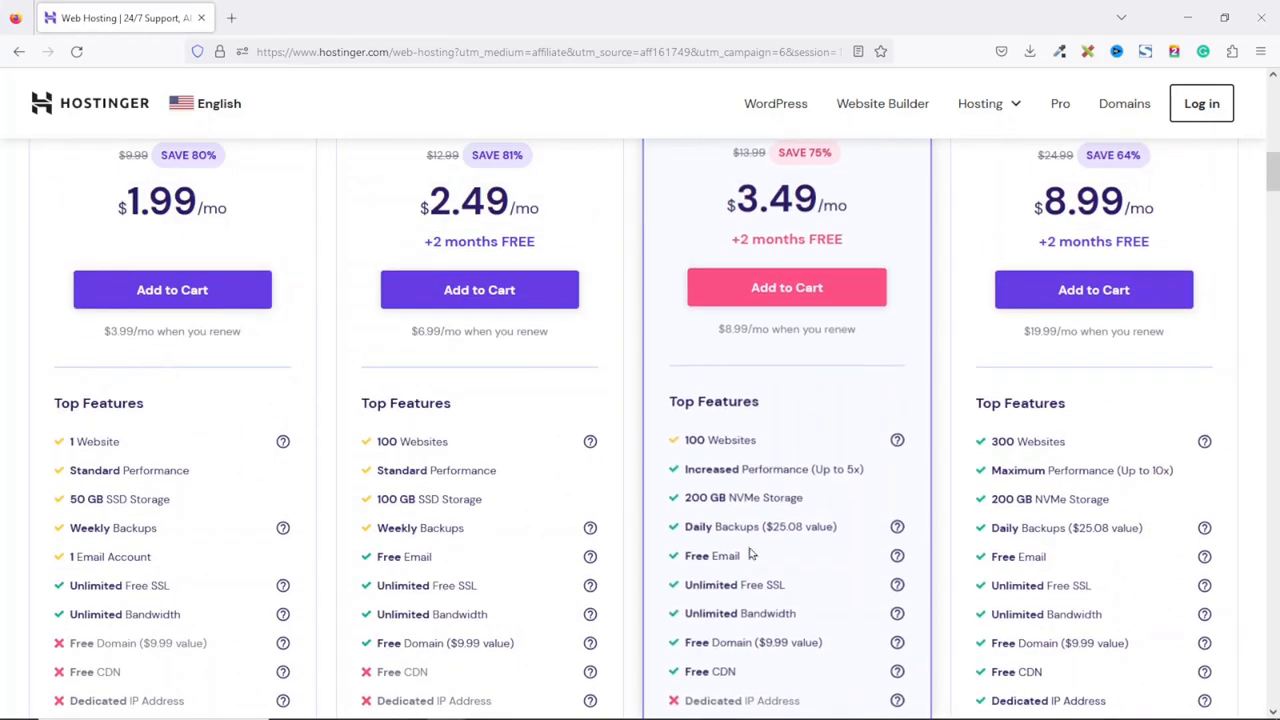
scroll("down", 3)
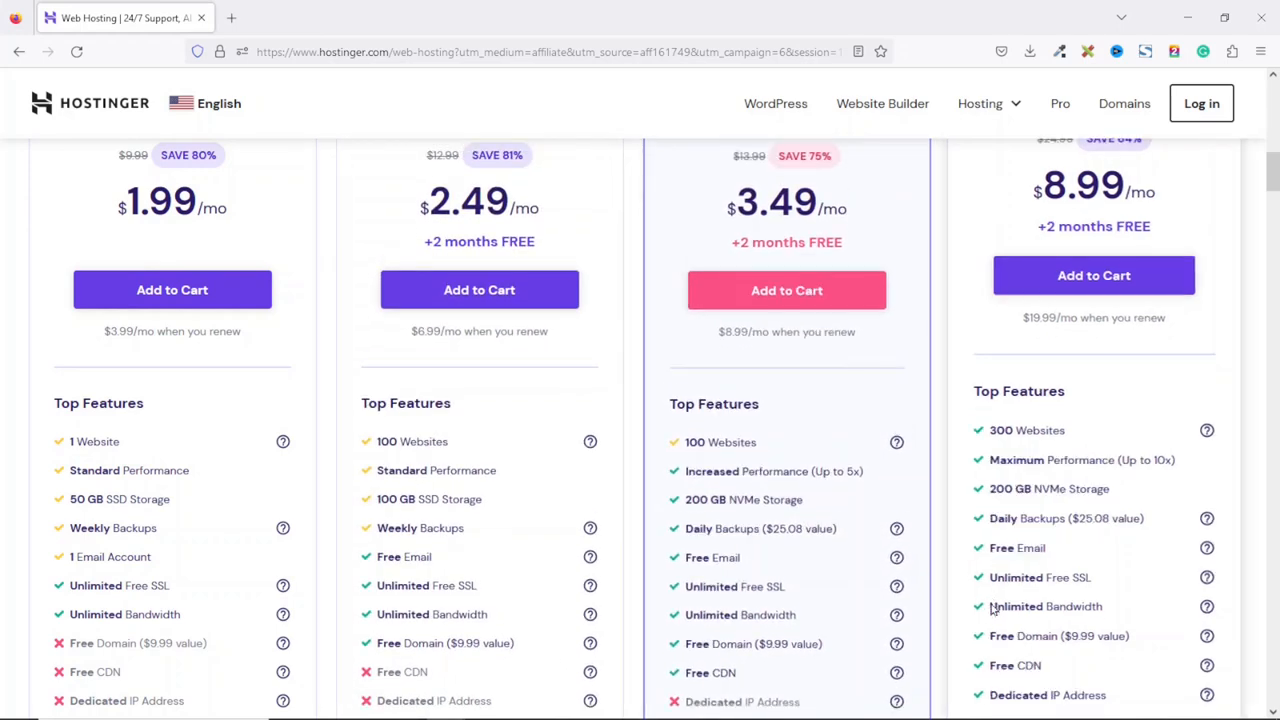
scroll("down", 3)
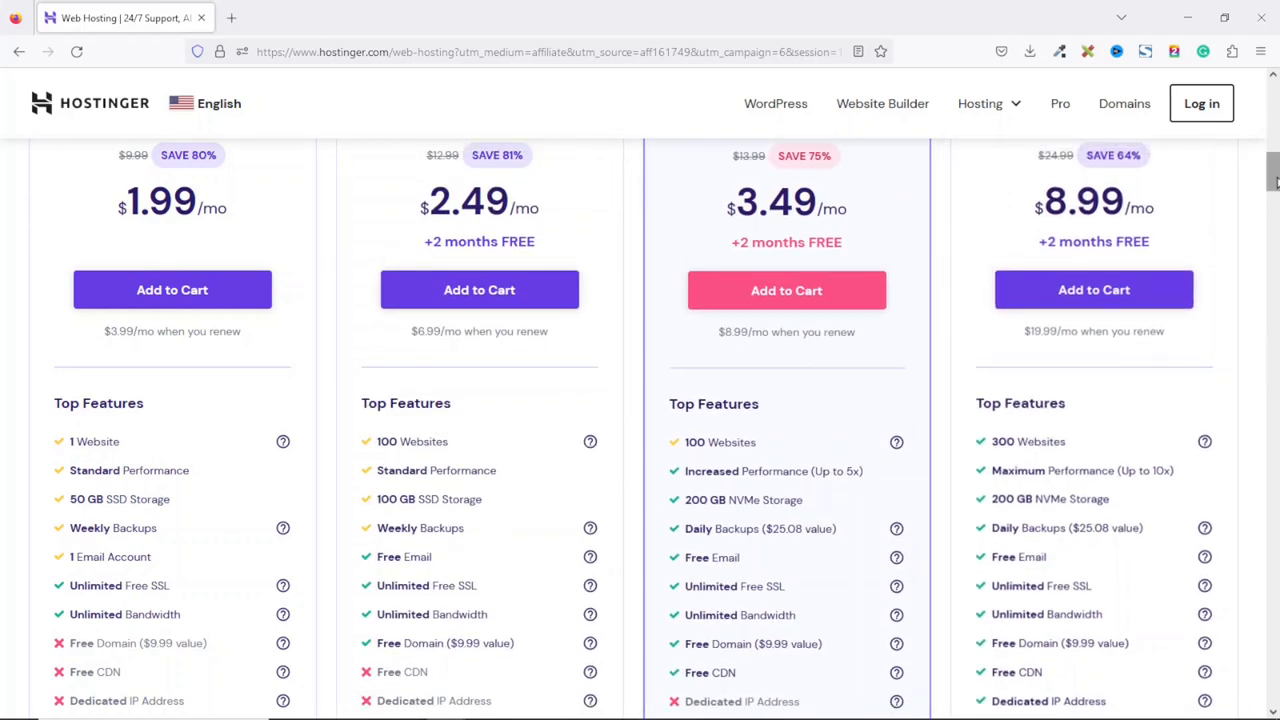
scroll("up", 3)
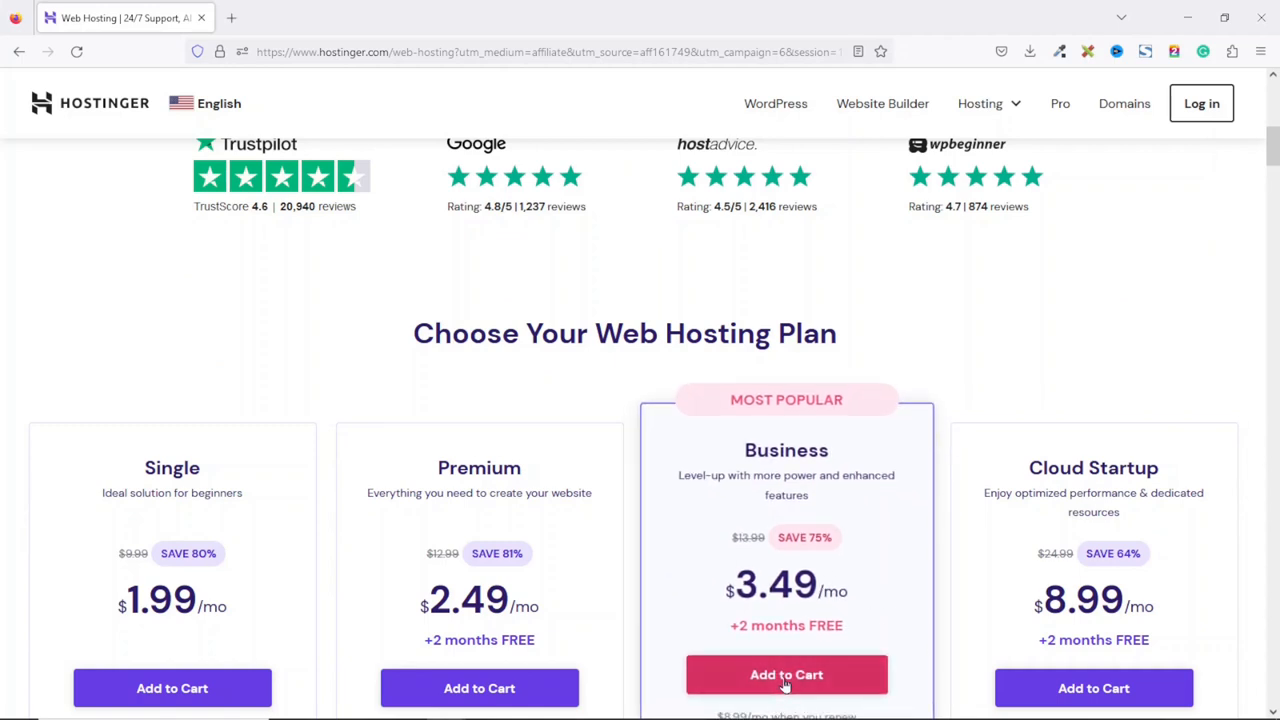
Add the Business Web Hosting plan to the cart
left_click(786, 674)
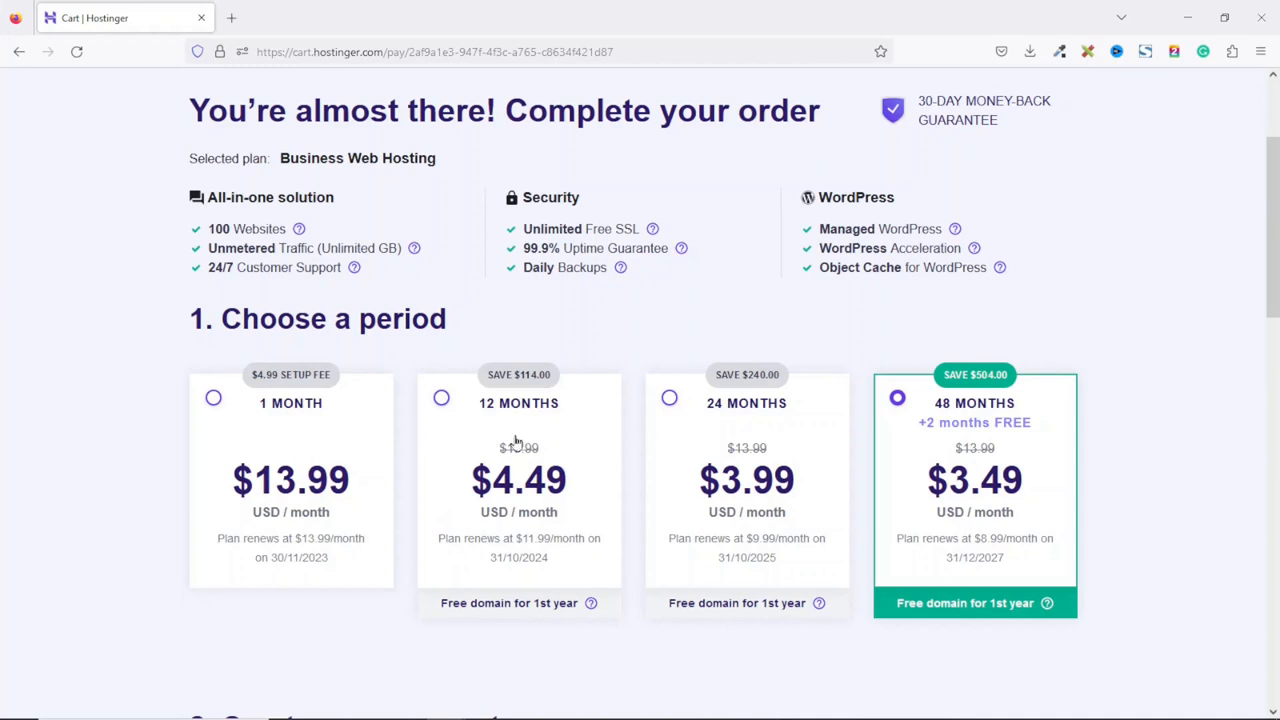
mouse_move(762, 480)
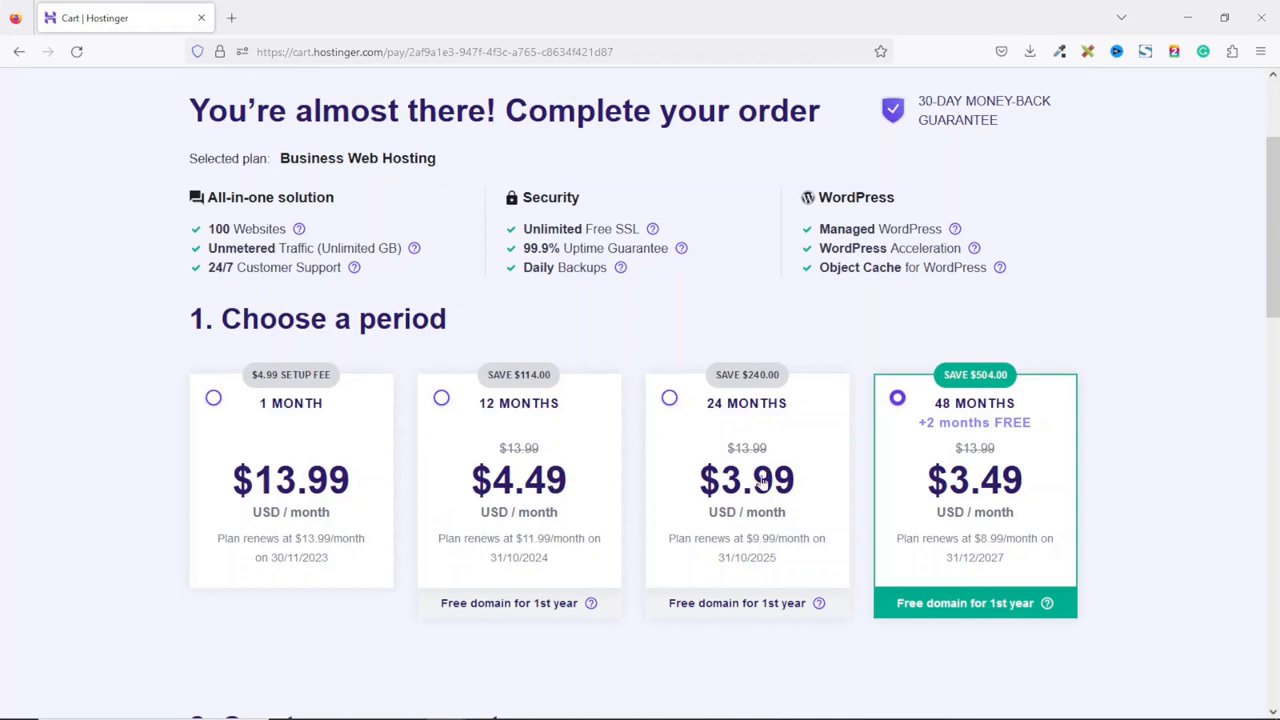
mouse_move(1021, 505)
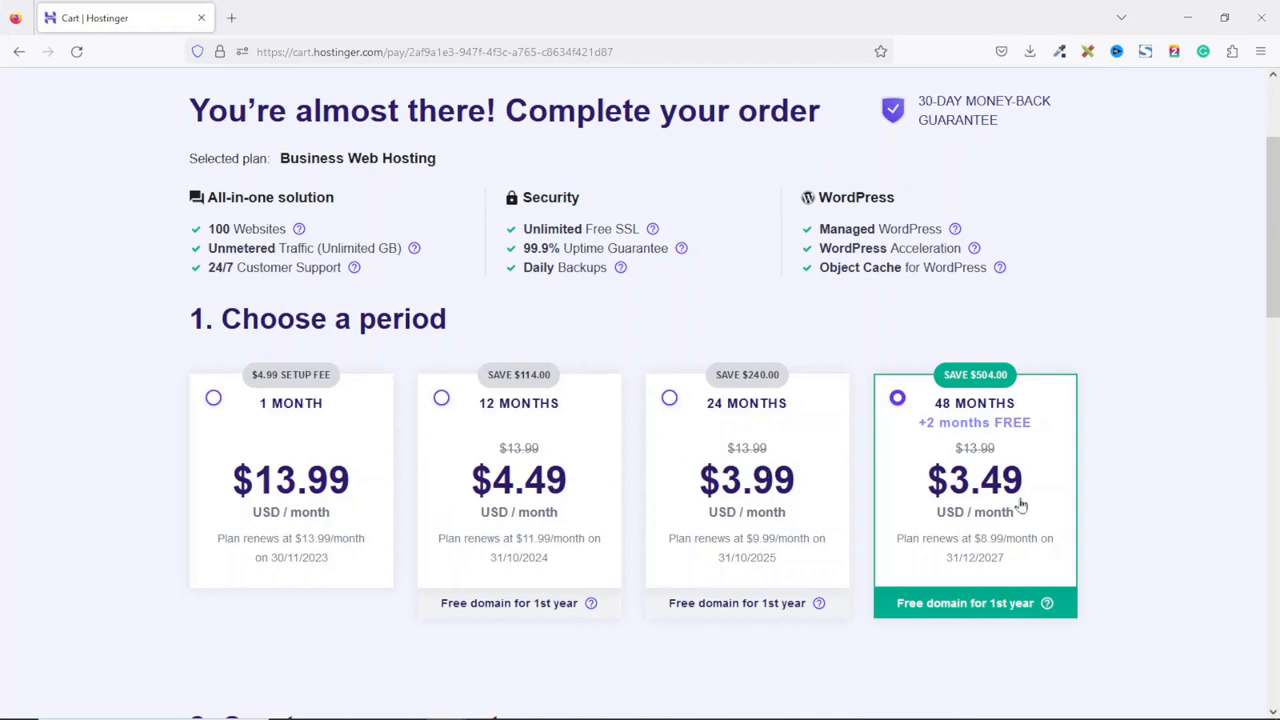
mouse_move(1078, 500)
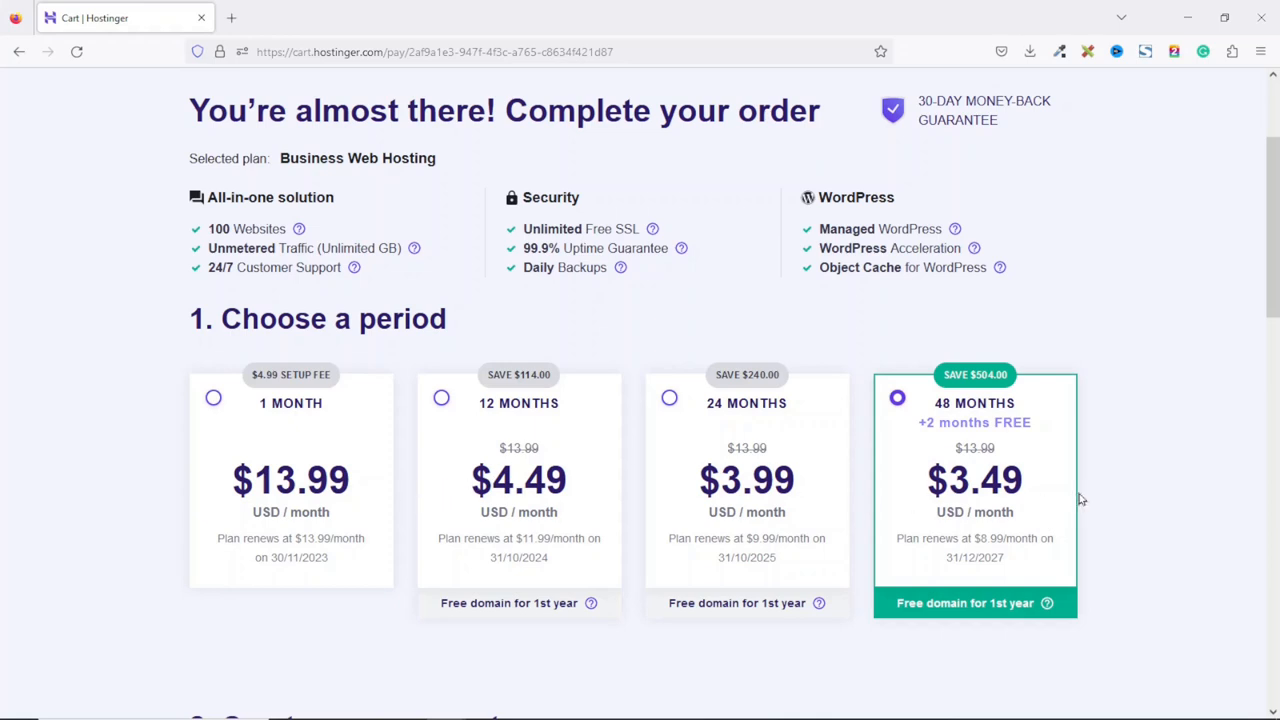
mouse_move(572, 567)
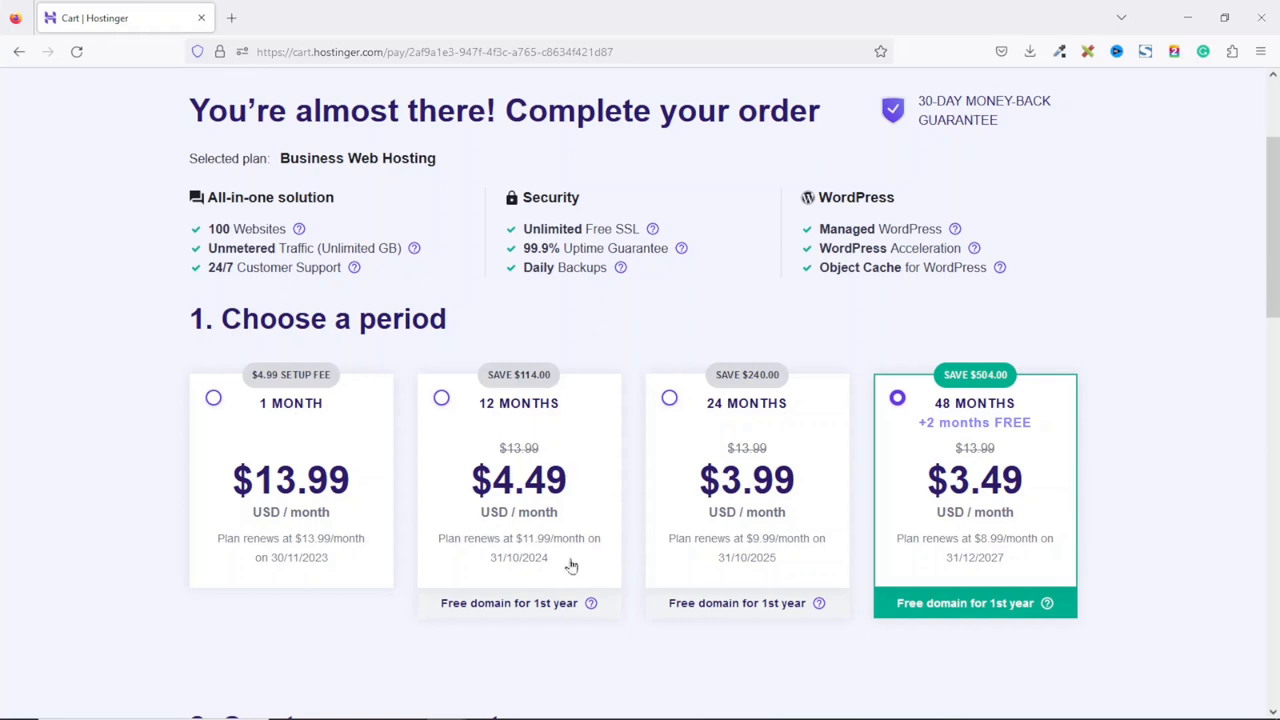
mouse_move(507, 505)
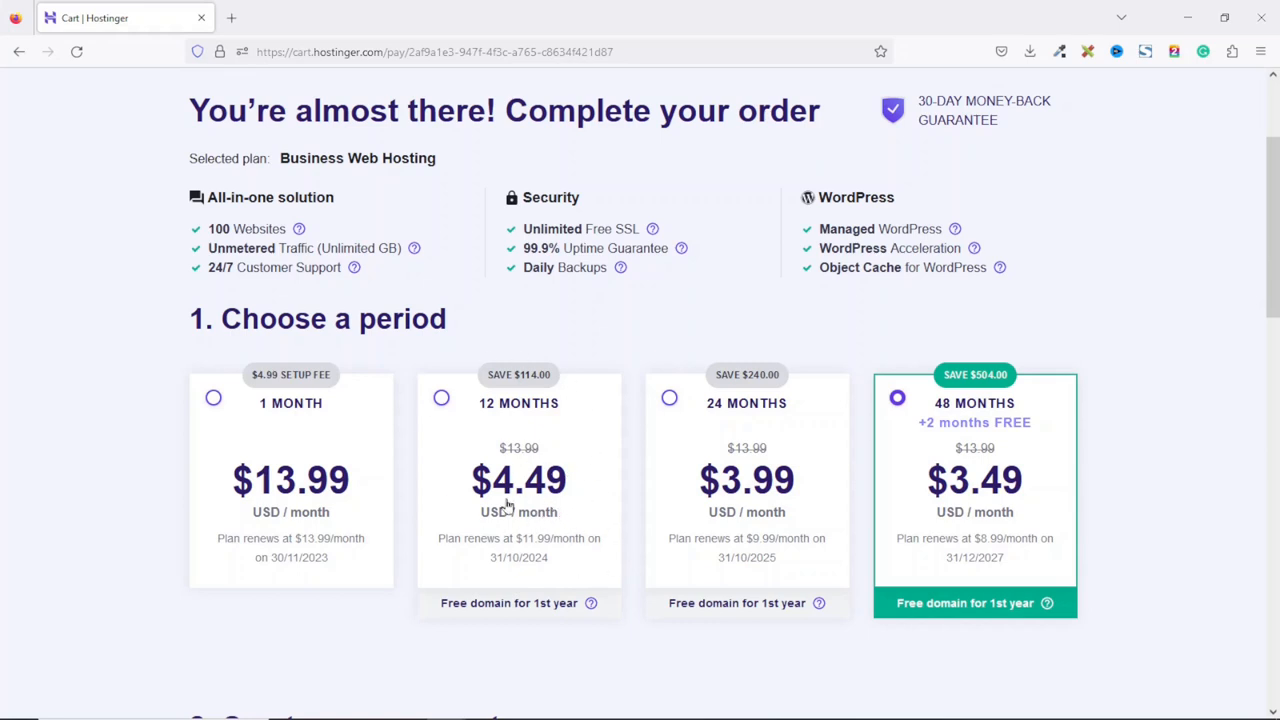
mouse_move(590, 494)
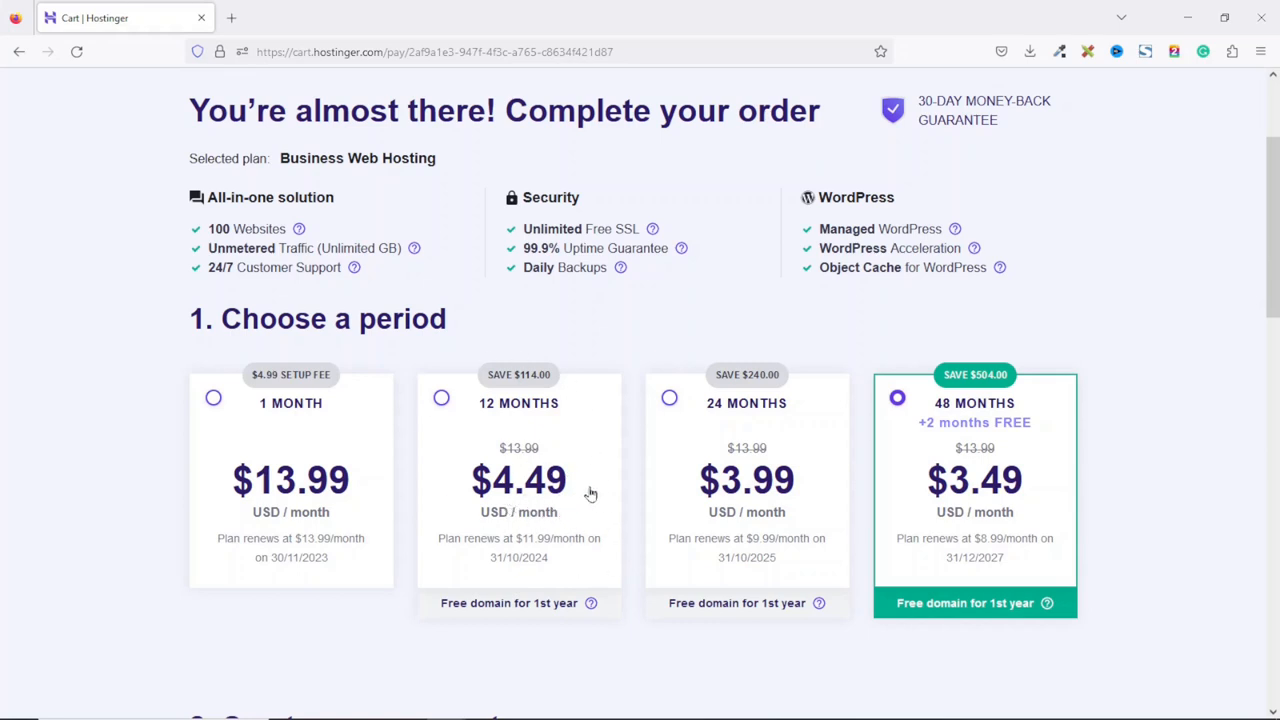
mouse_move(527, 558)
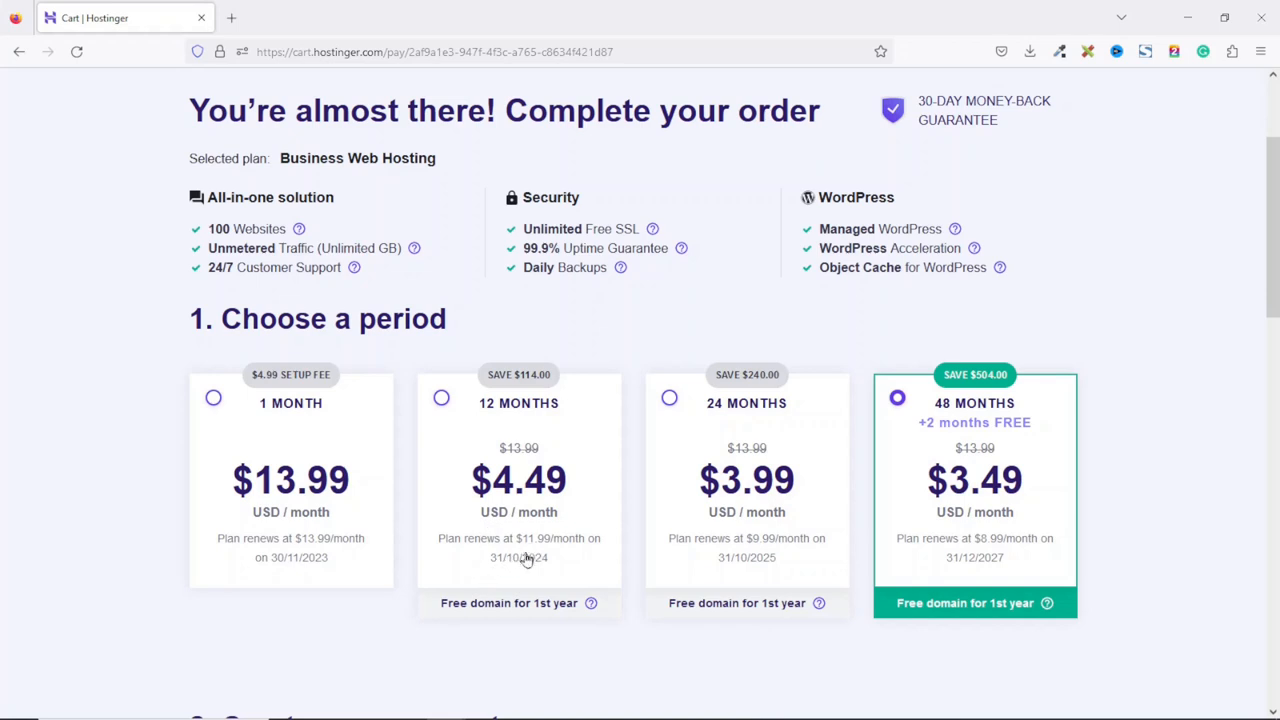
mouse_move(585, 544)
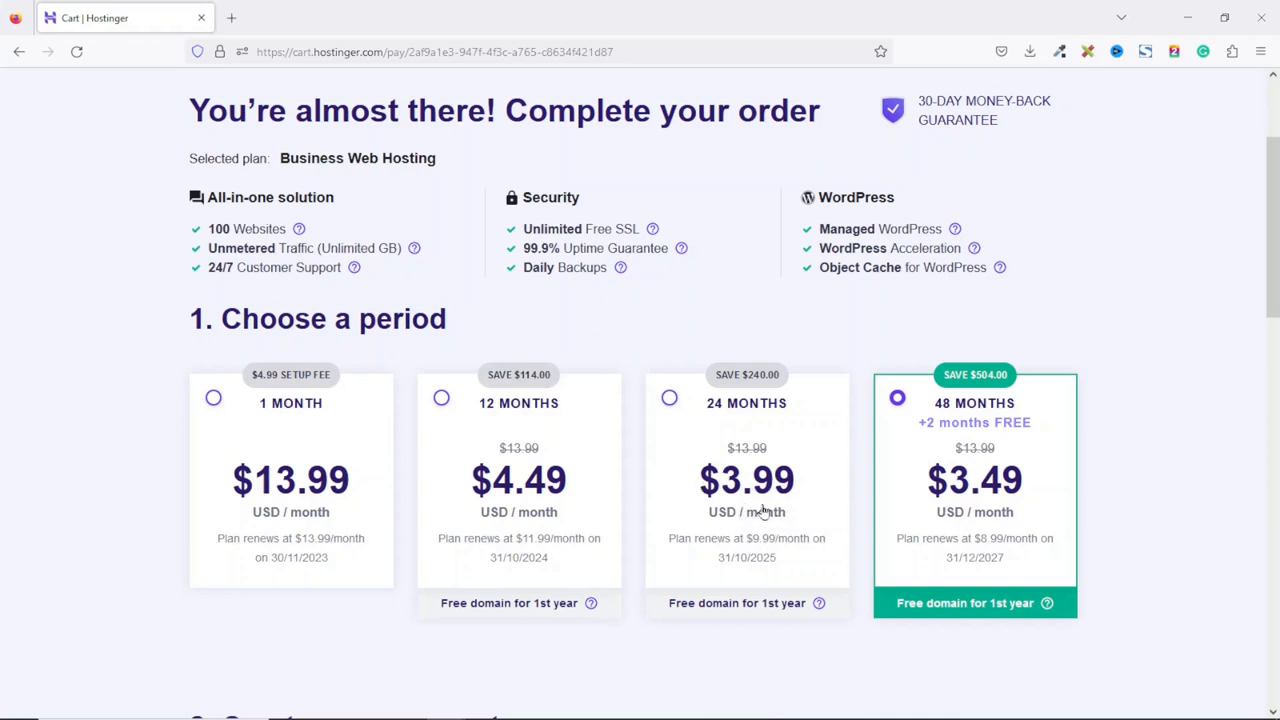
mouse_move(755, 576)
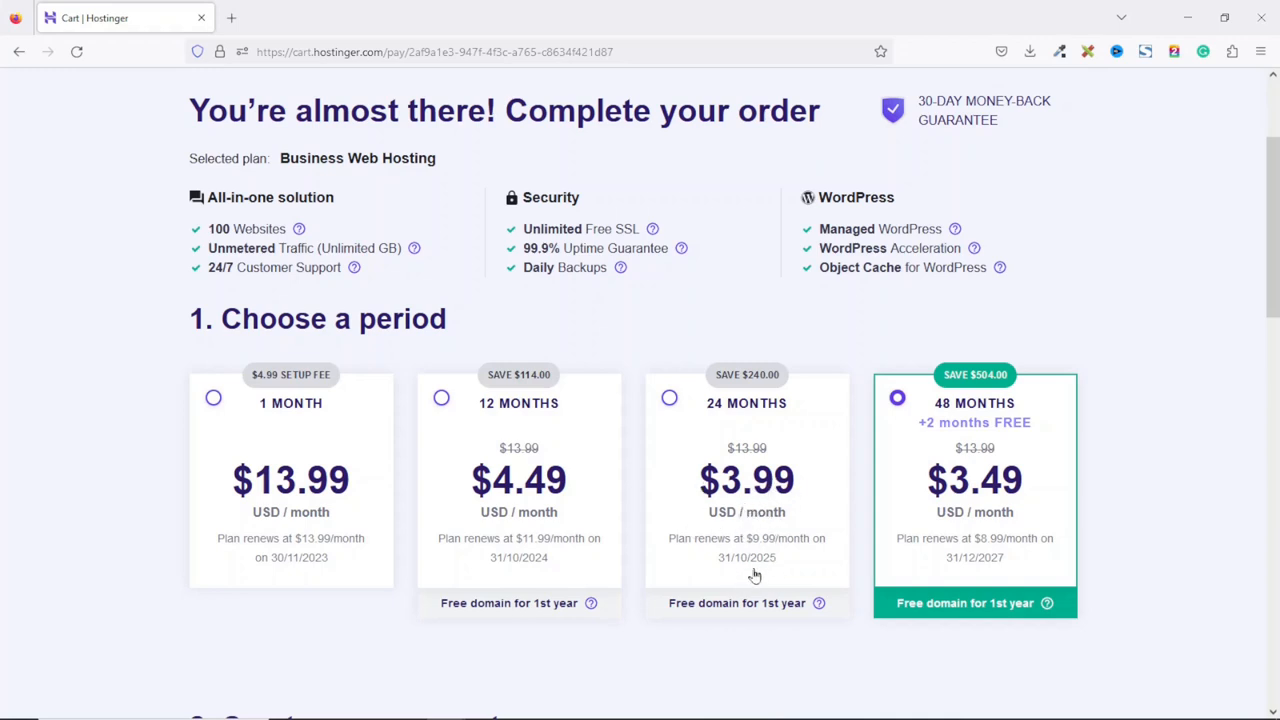
mouse_move(788, 549)
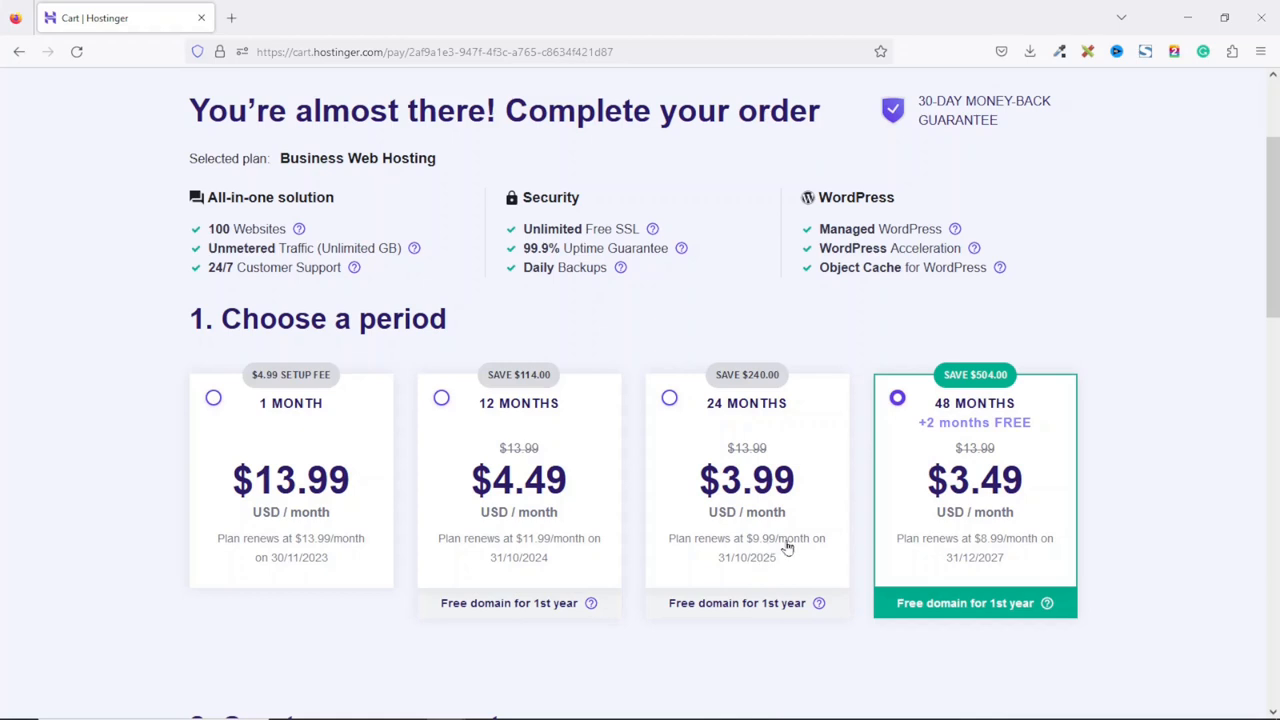
mouse_move(863, 504)
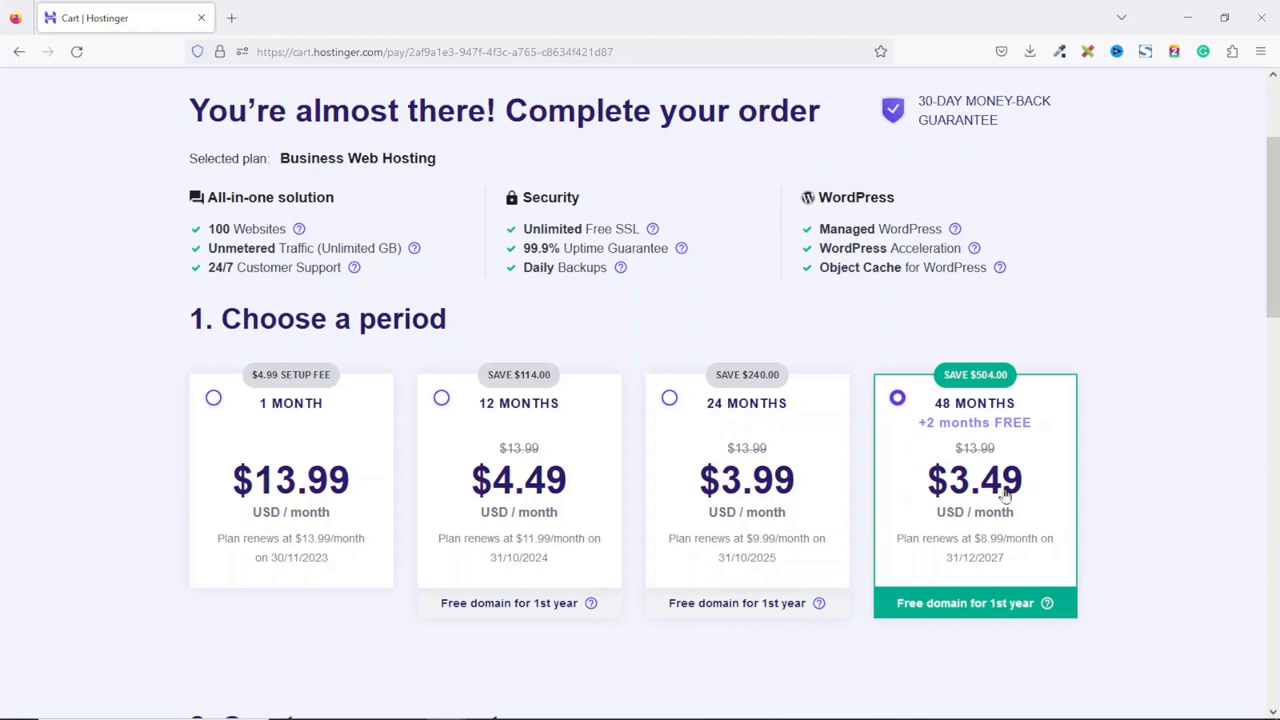
mouse_move(961, 577)
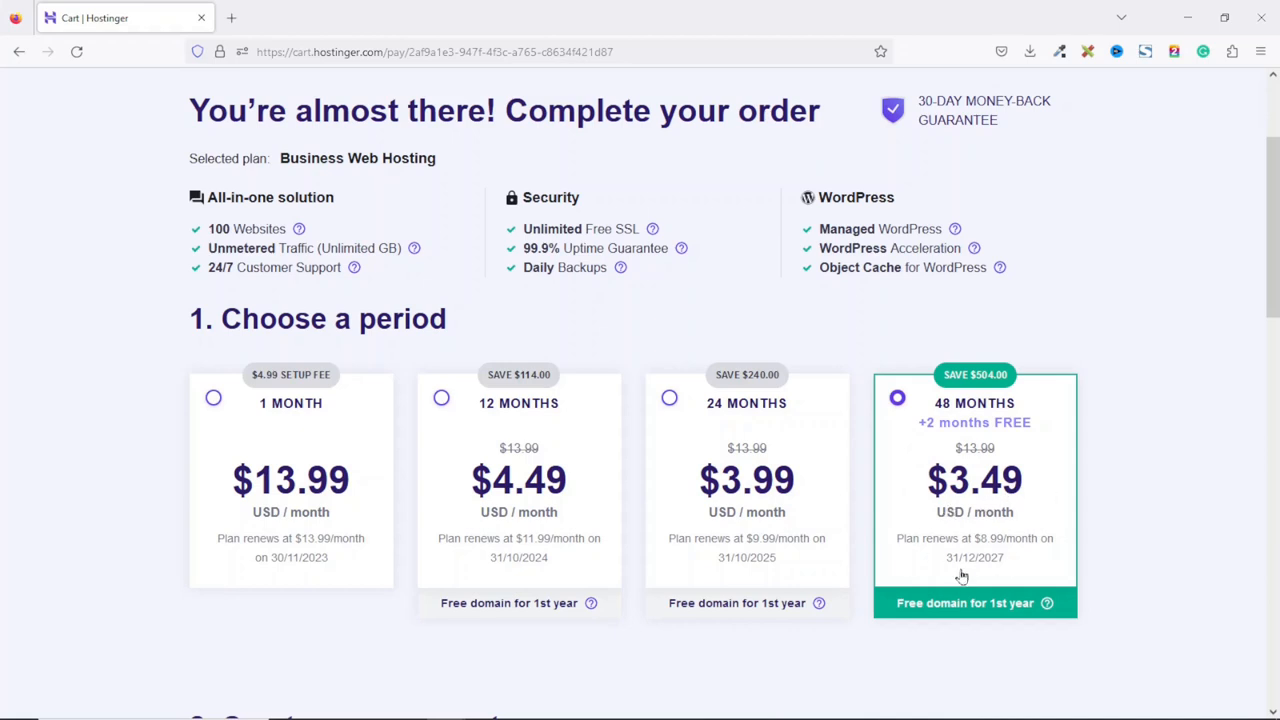
mouse_move(1012, 563)
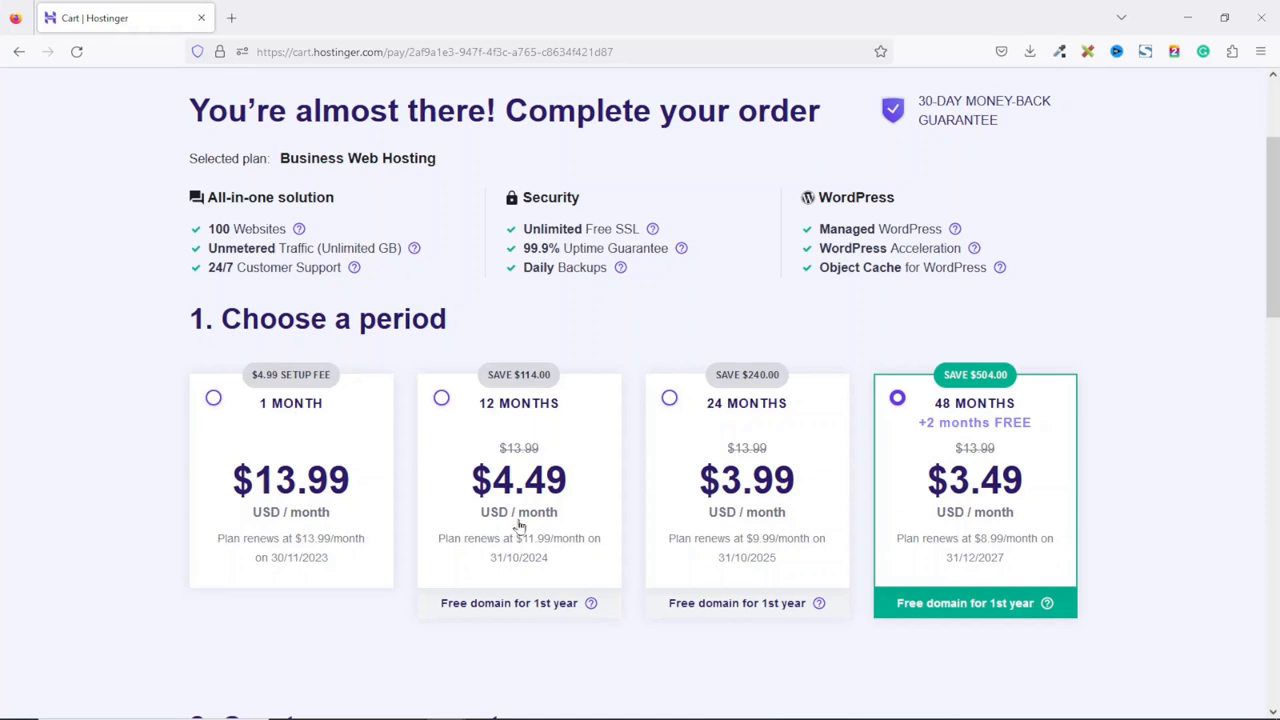
mouse_move(1012, 540)
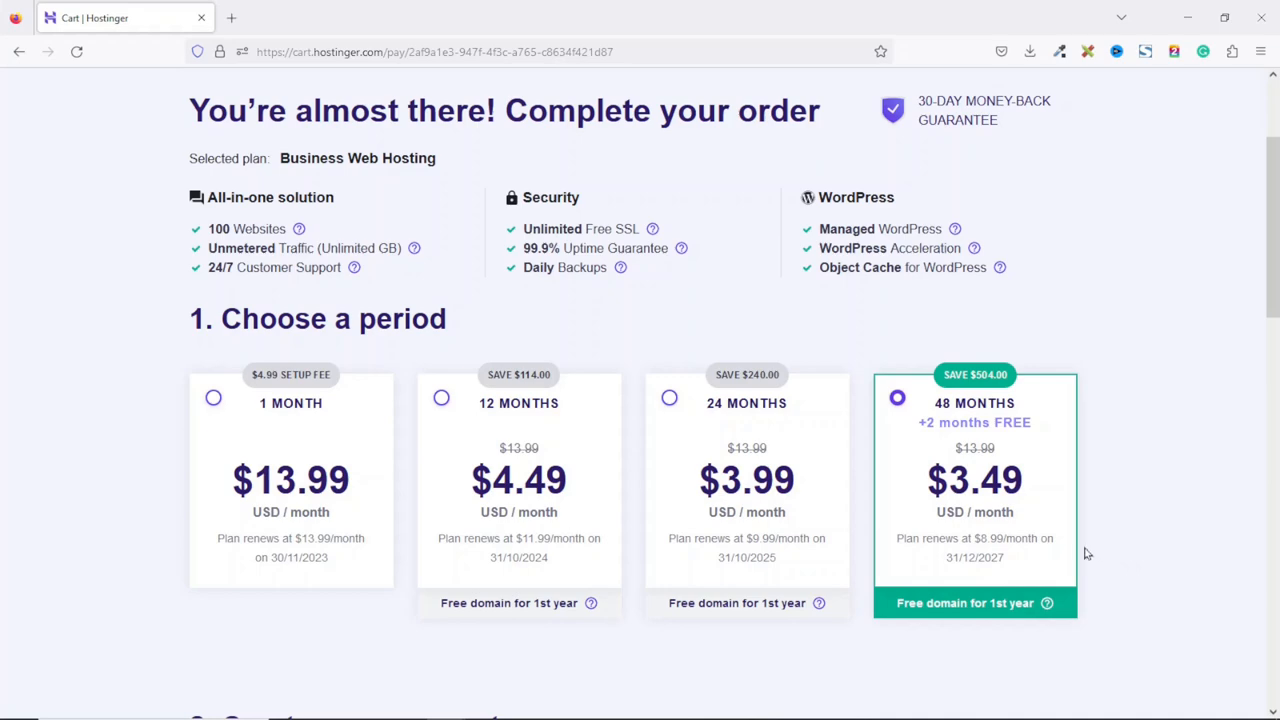
mouse_move(980, 468)
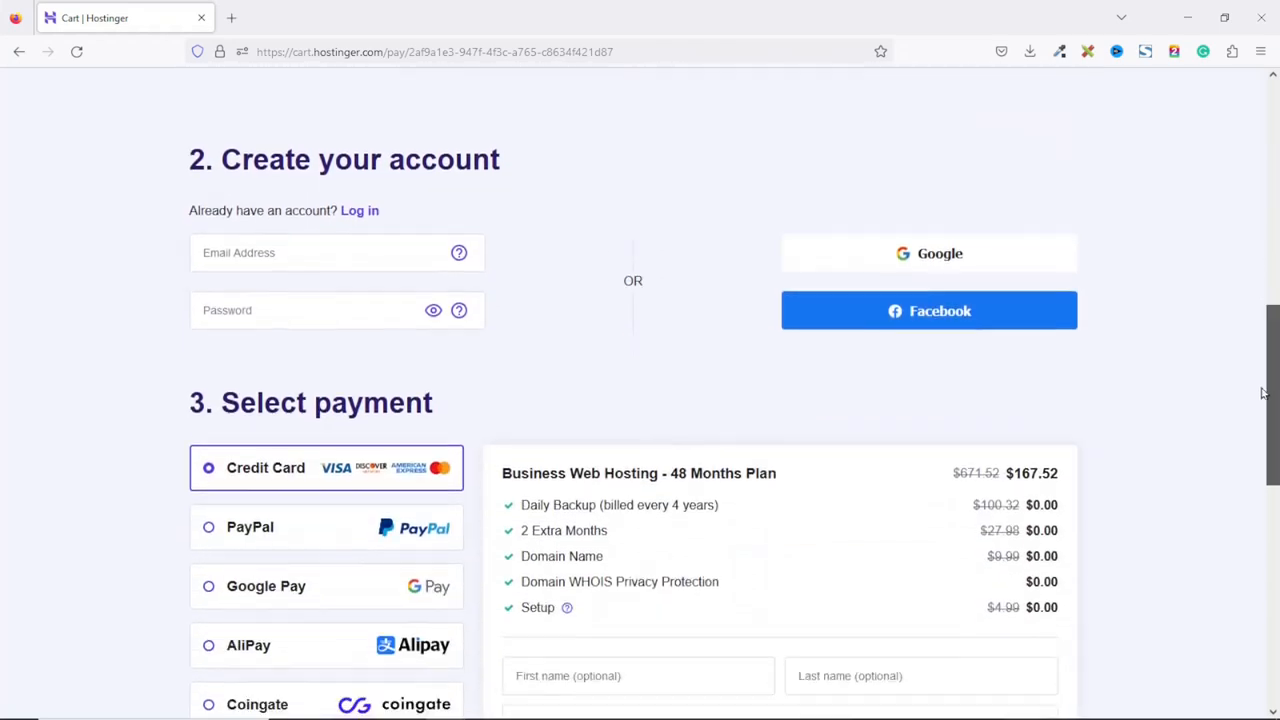
scroll("down", 3)
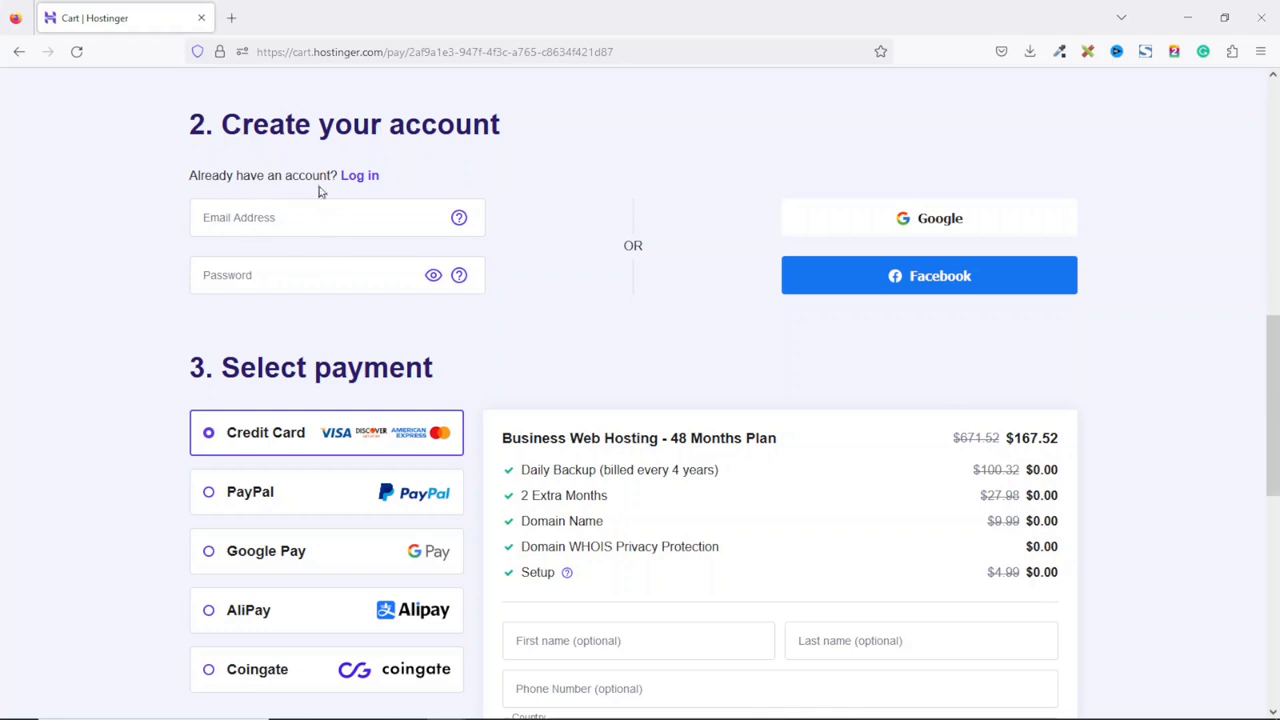
left_click(337, 217)
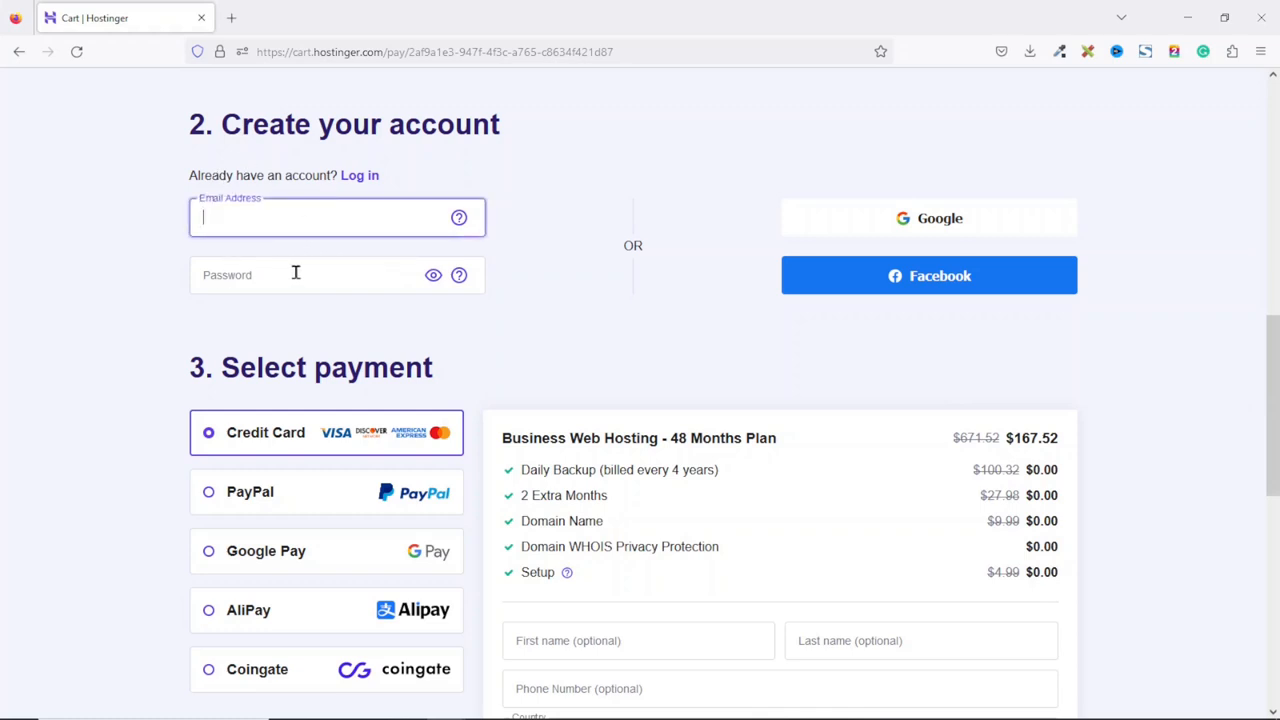
scroll("down", 3)
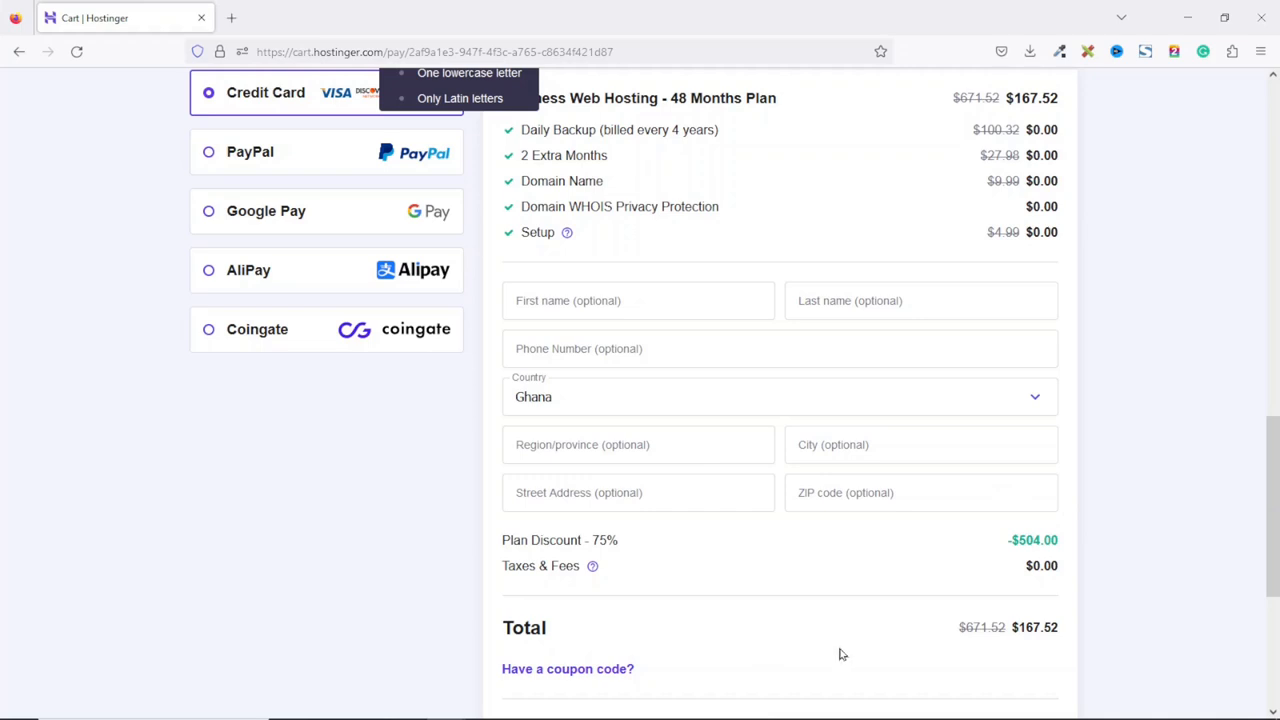
mouse_move(978, 650)
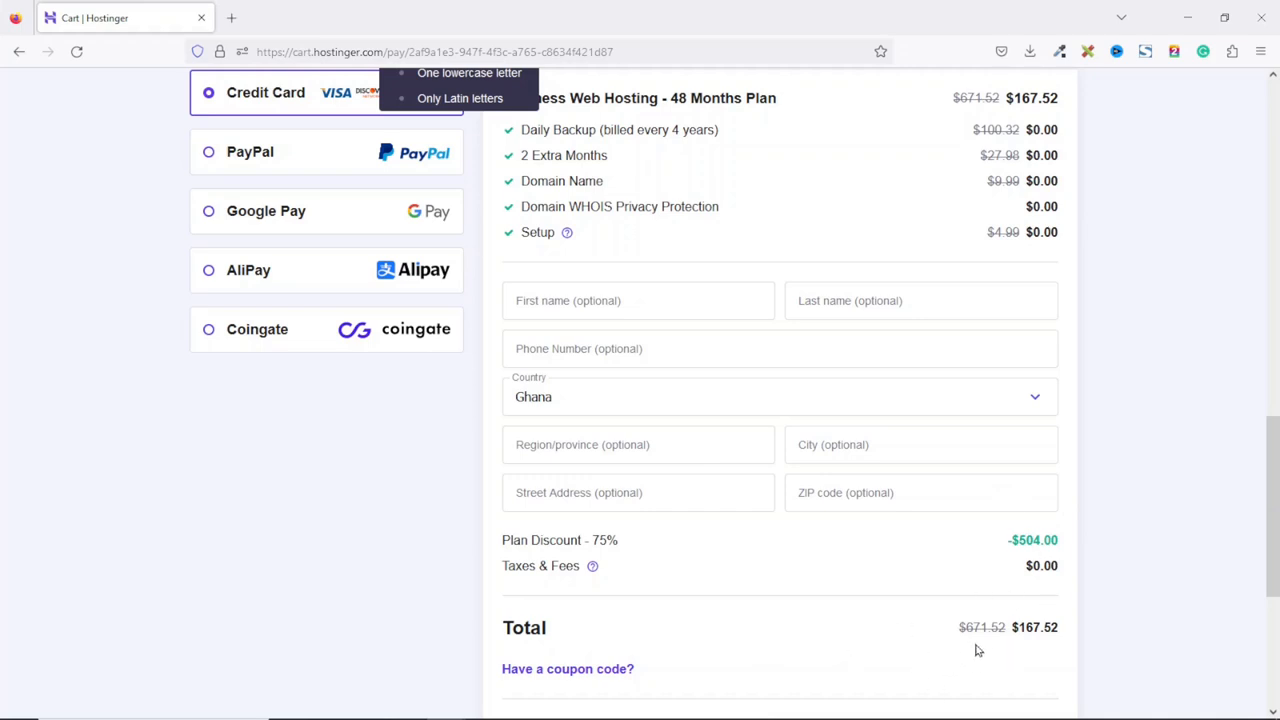
mouse_move(1008, 659)
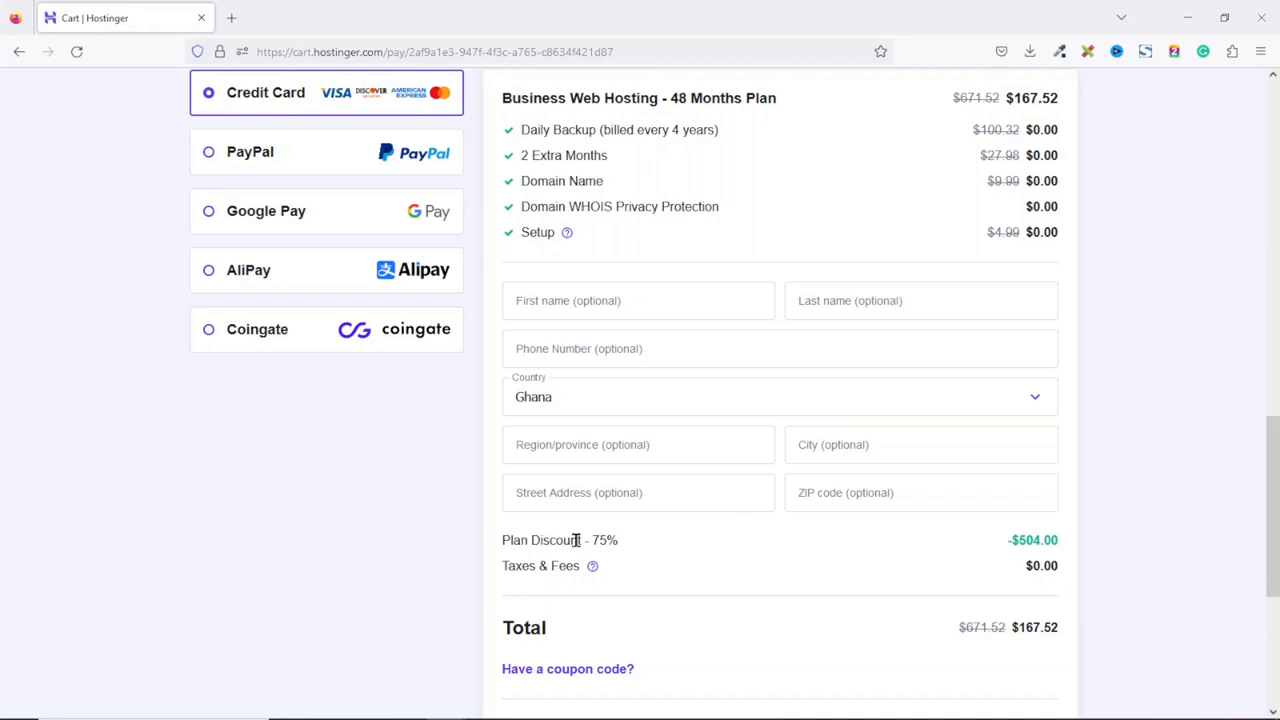
double_click(599, 540)
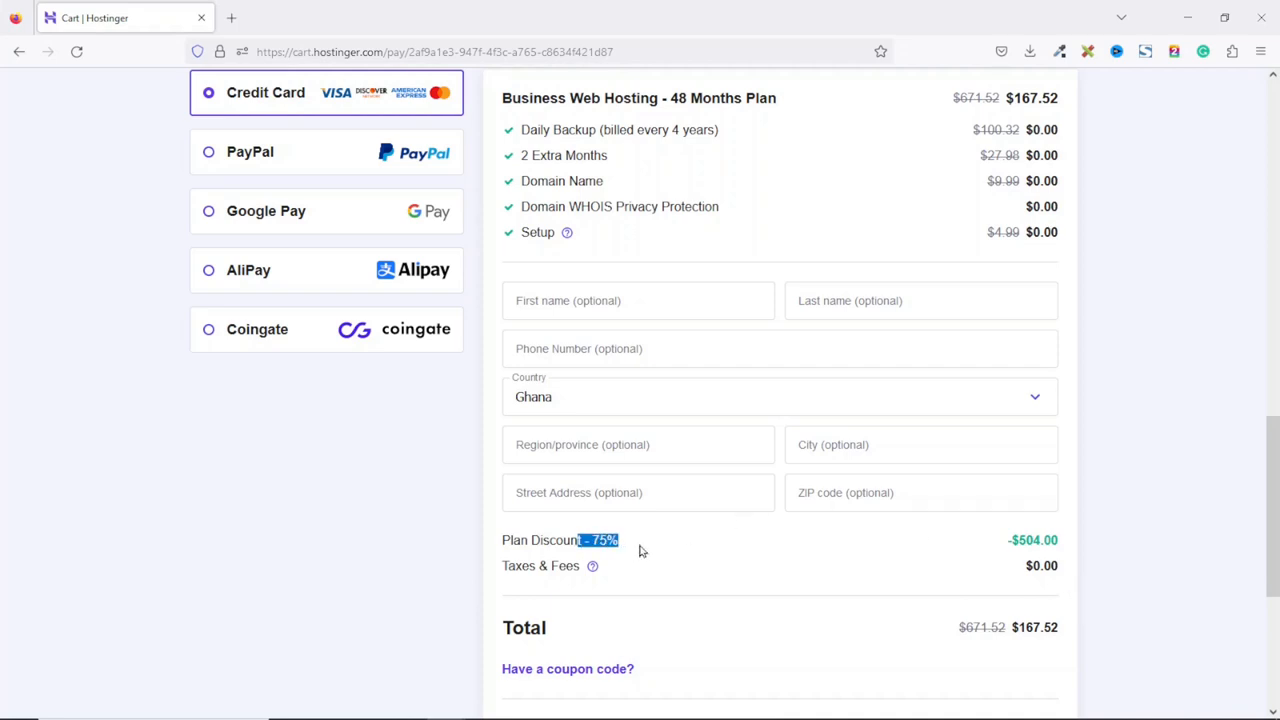
mouse_move(1036, 651)
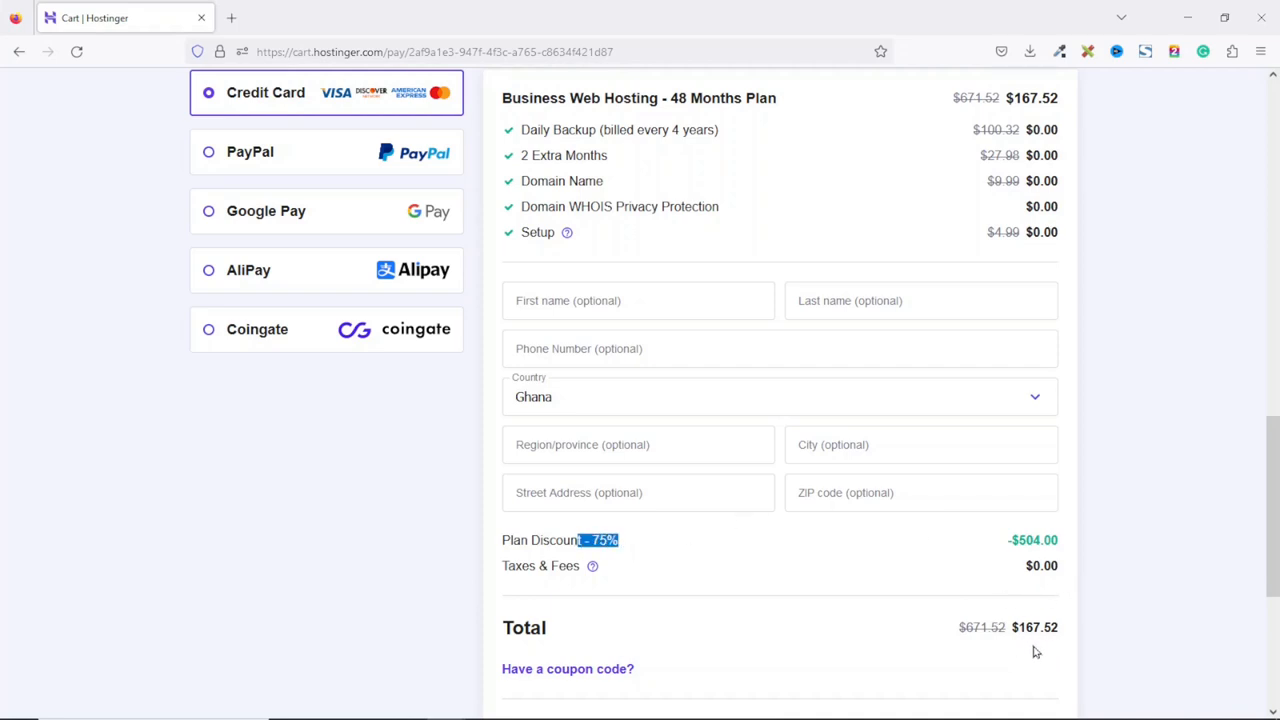
mouse_move(1087, 652)
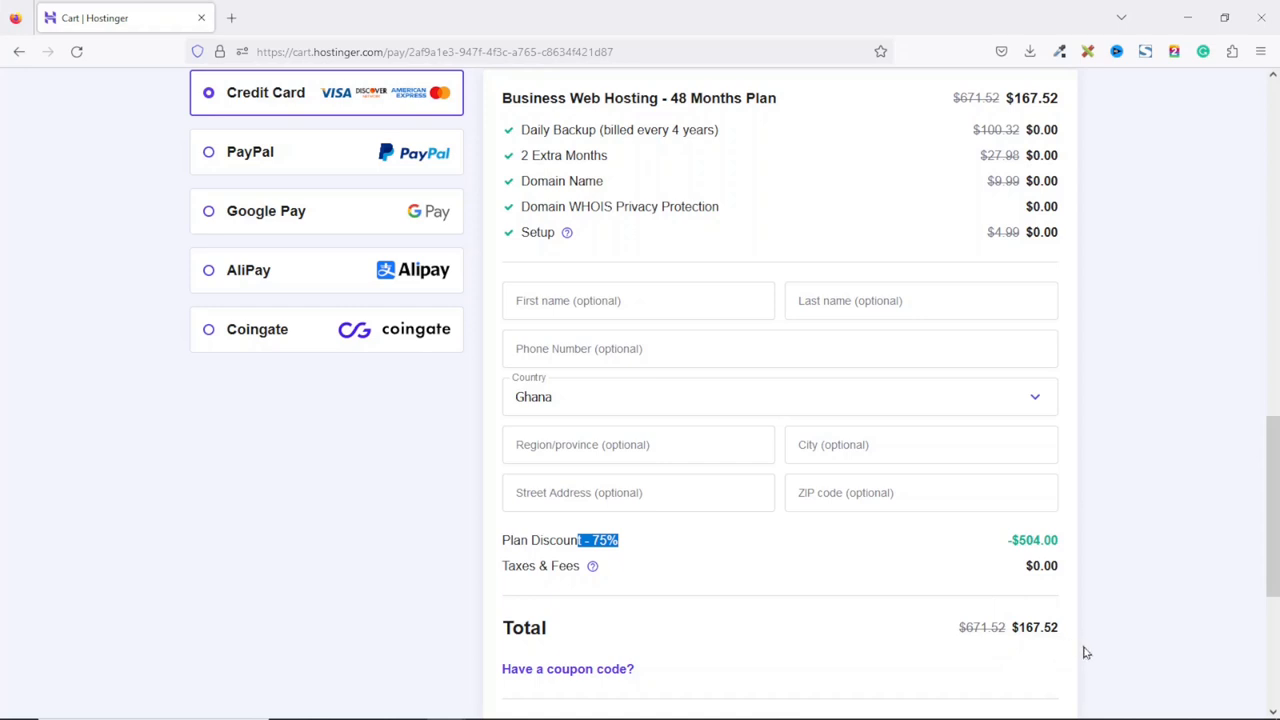
scroll("down", 3)
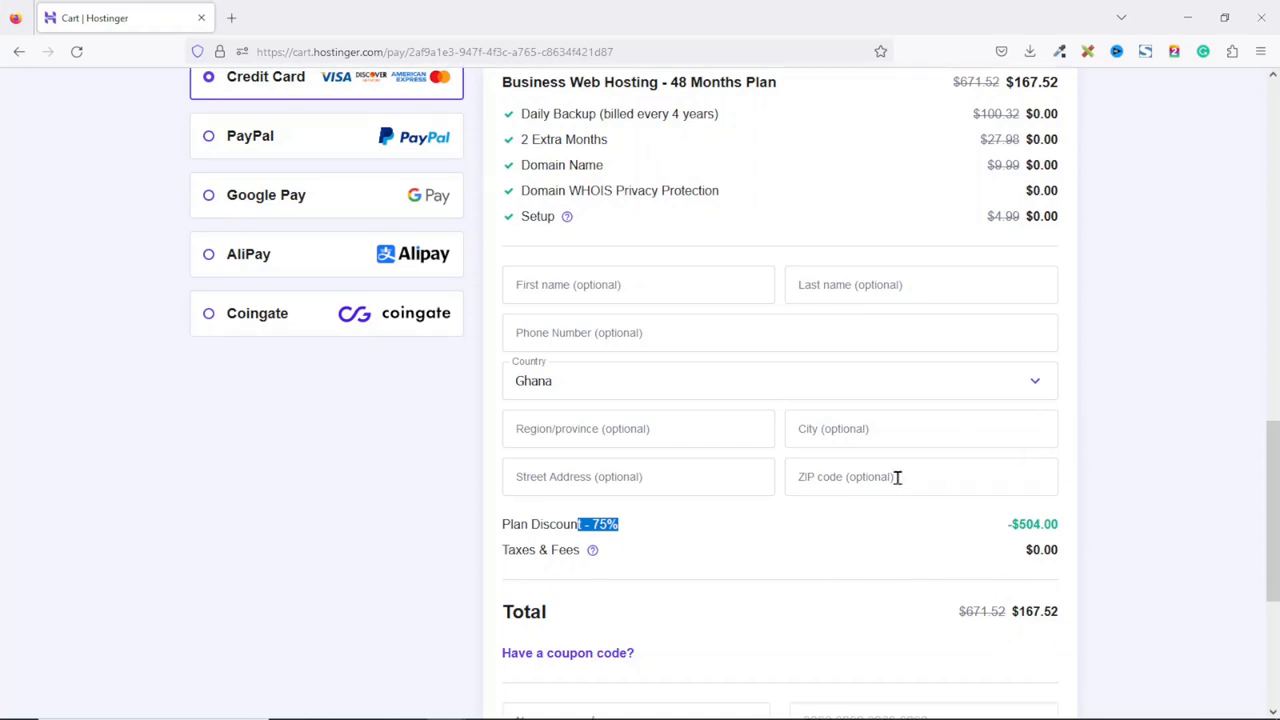
mouse_move(704, 607)
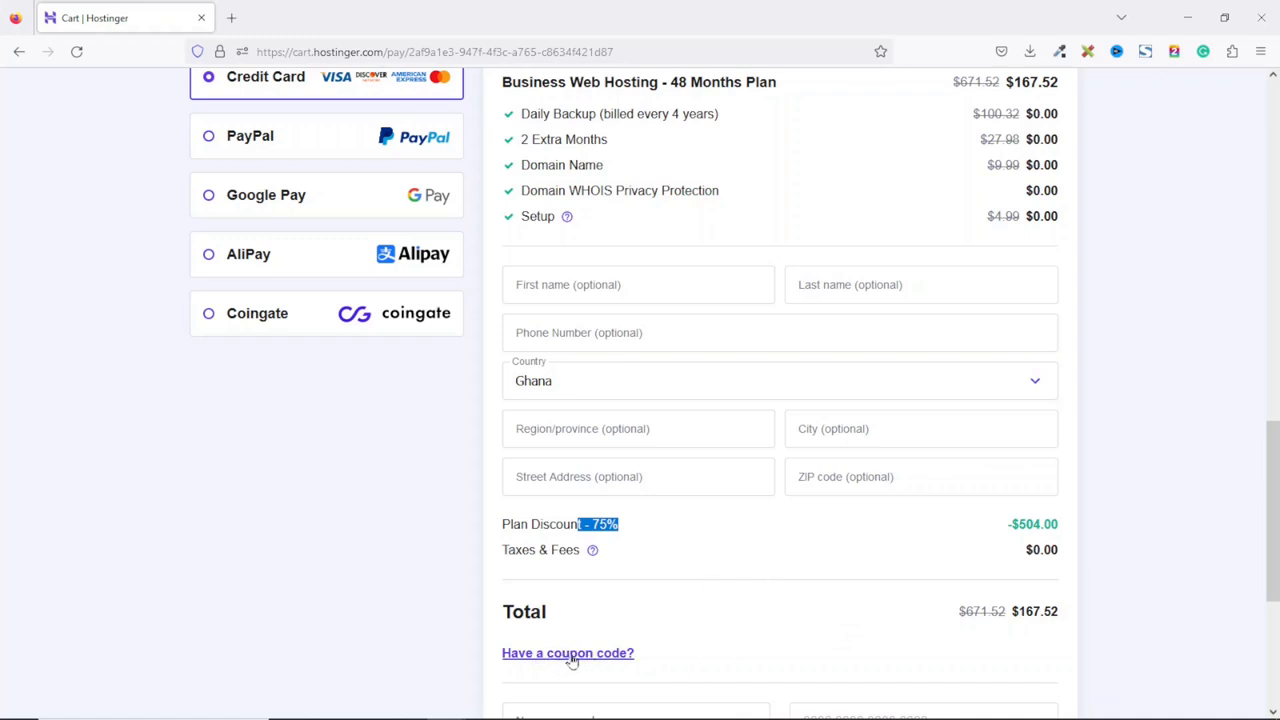
Apply coupon SUADIKU for a $150.77 total, then scroll to the card payment form
left_click(567, 652)
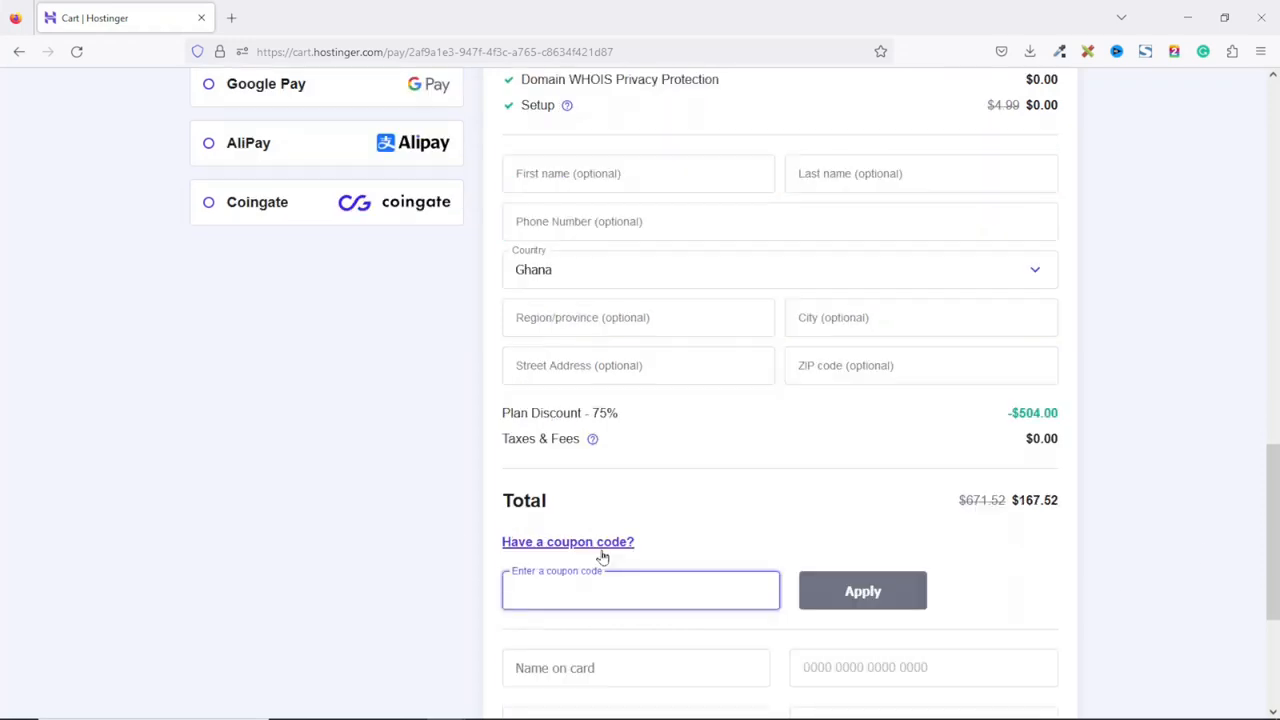
type("SUADI")
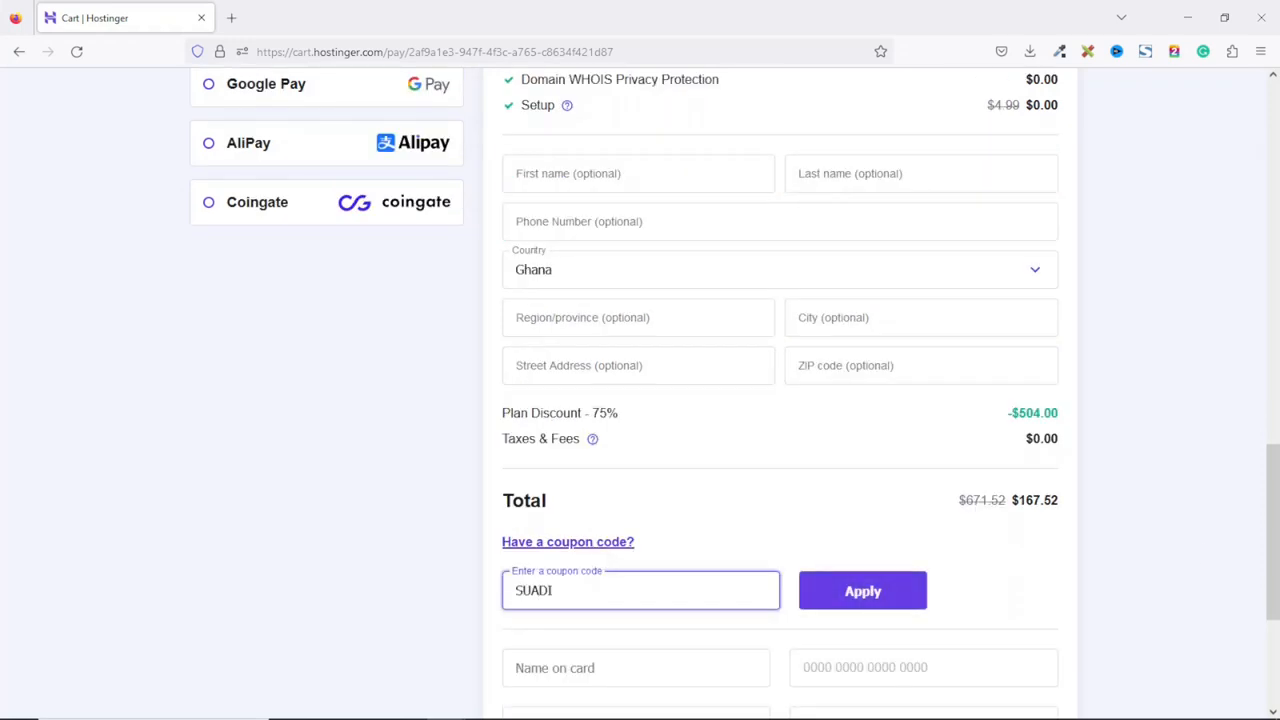
type("KU")
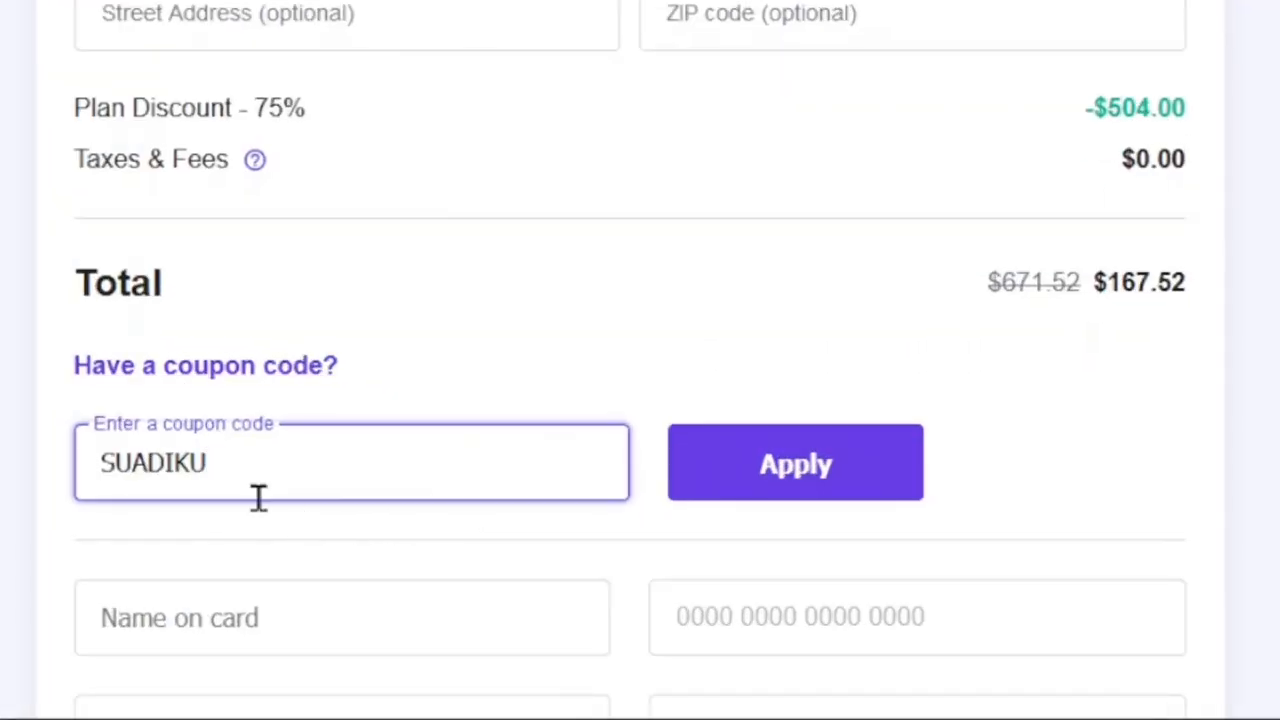
mouse_move(360, 520)
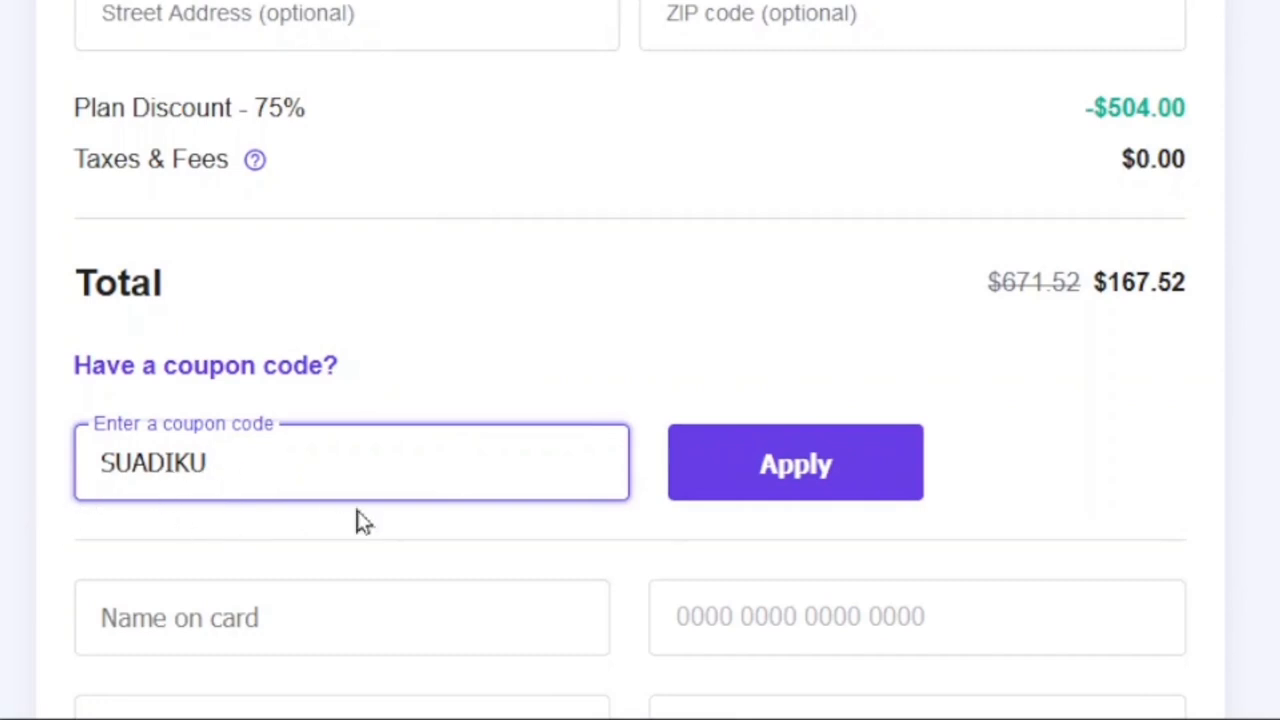
left_click(795, 462)
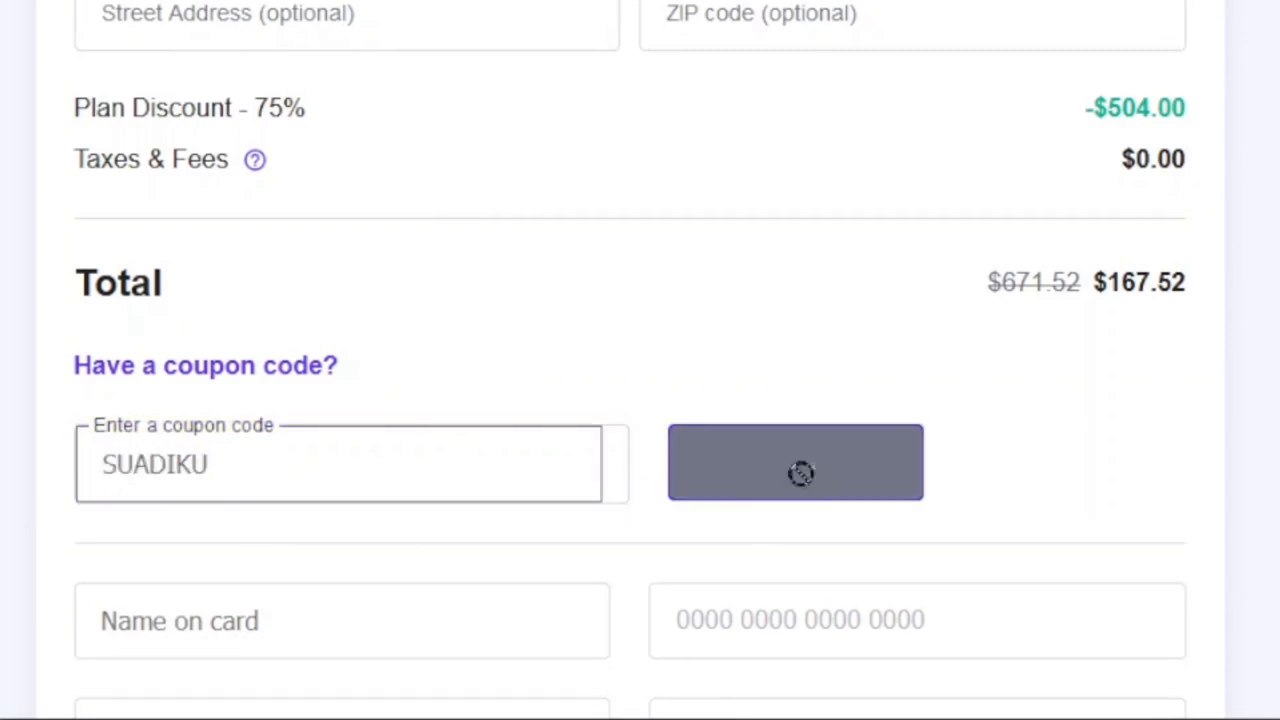
left_click(795, 462)
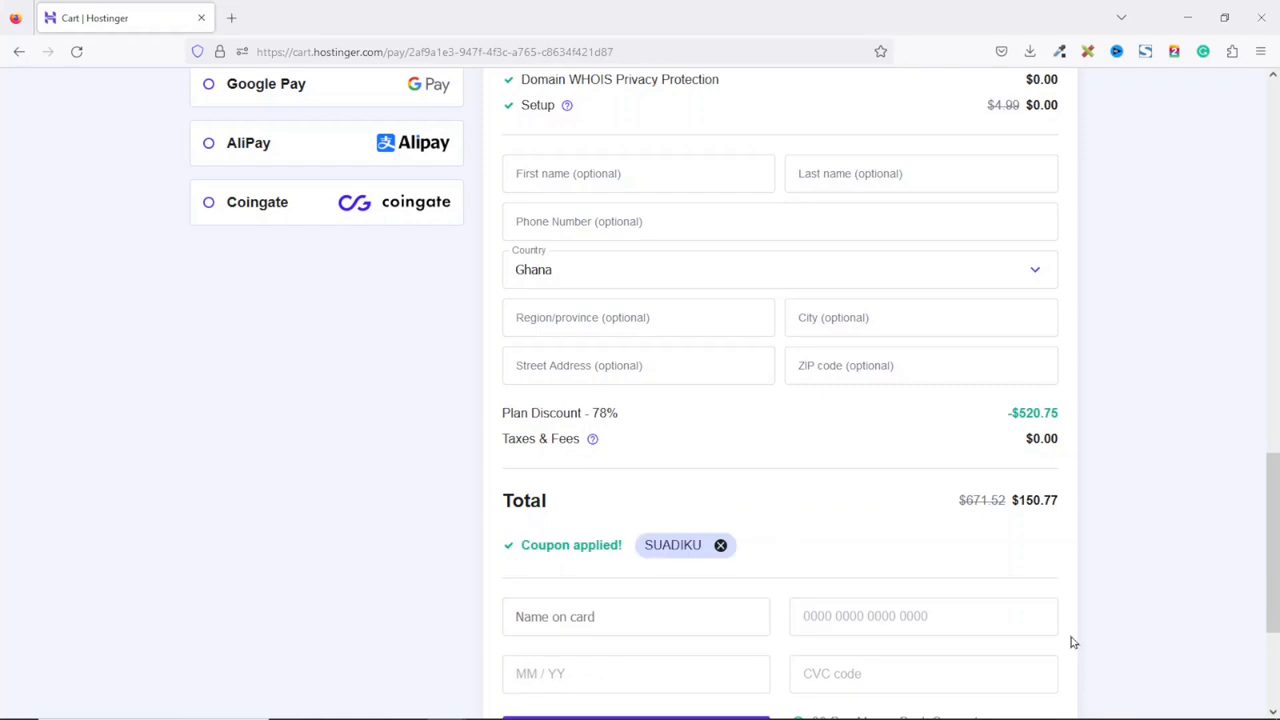
mouse_move(1014, 497)
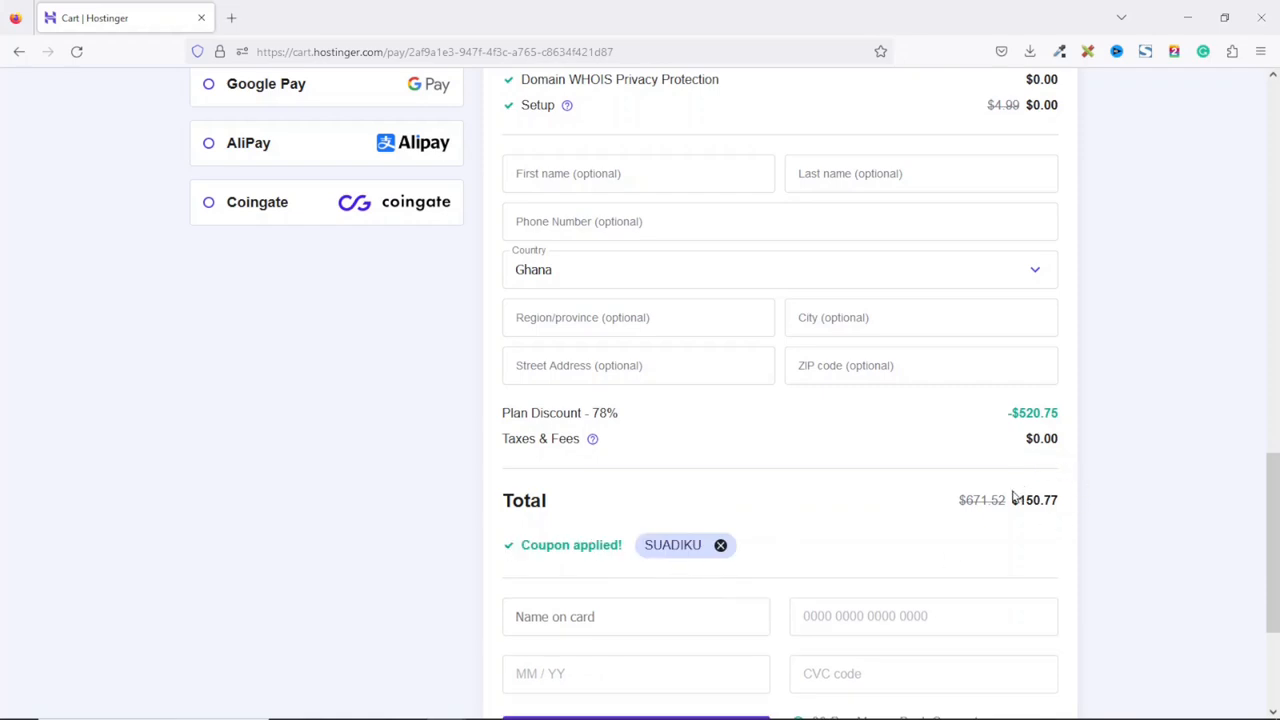
mouse_move(1030, 545)
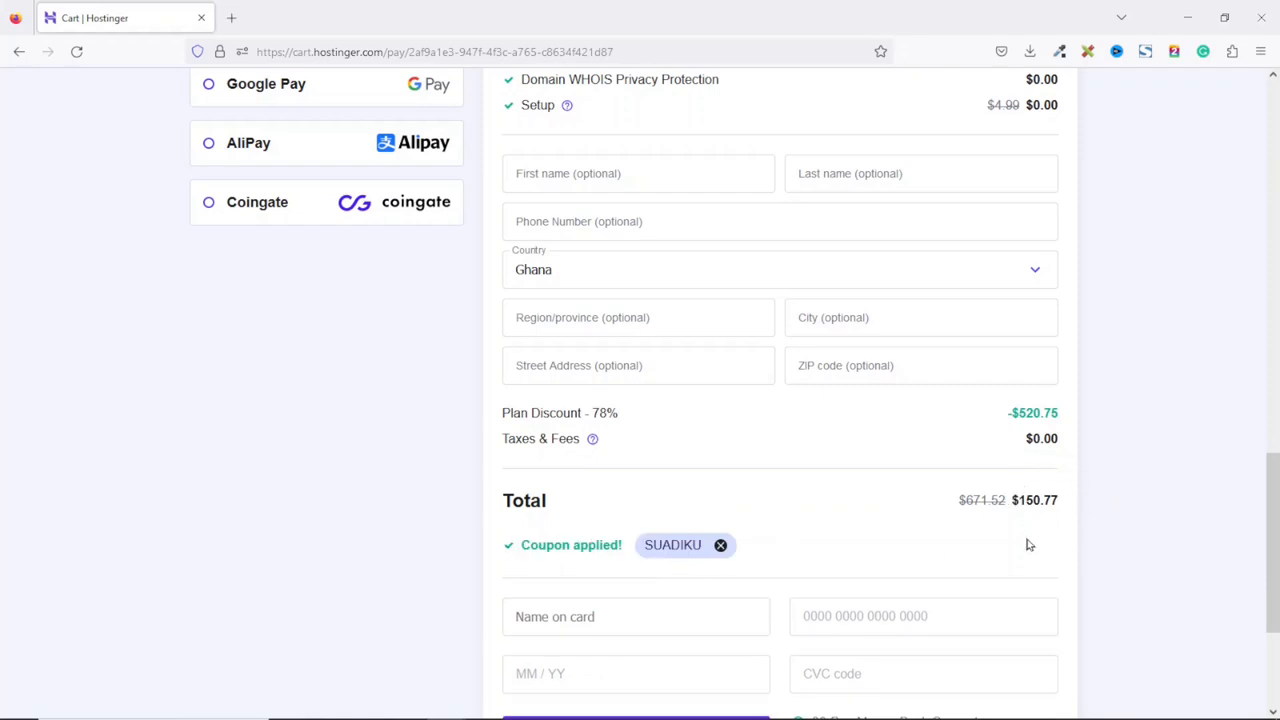
mouse_move(1095, 515)
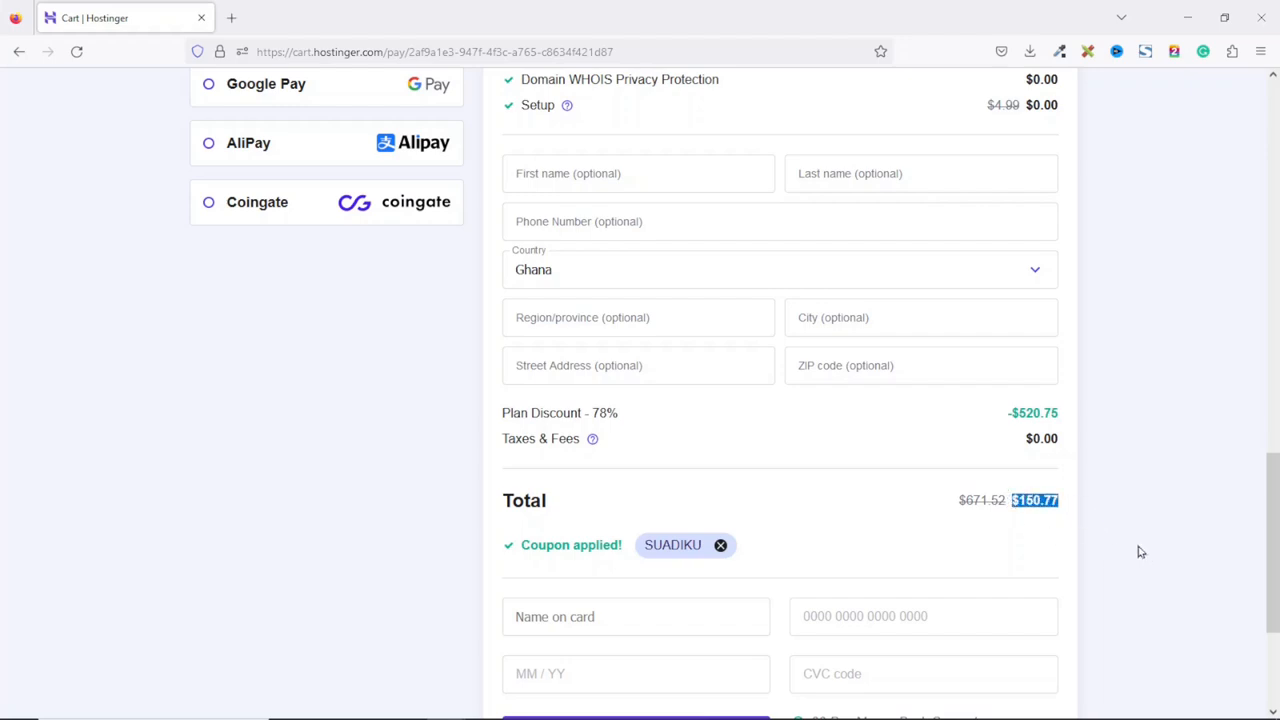
mouse_move(1086, 554)
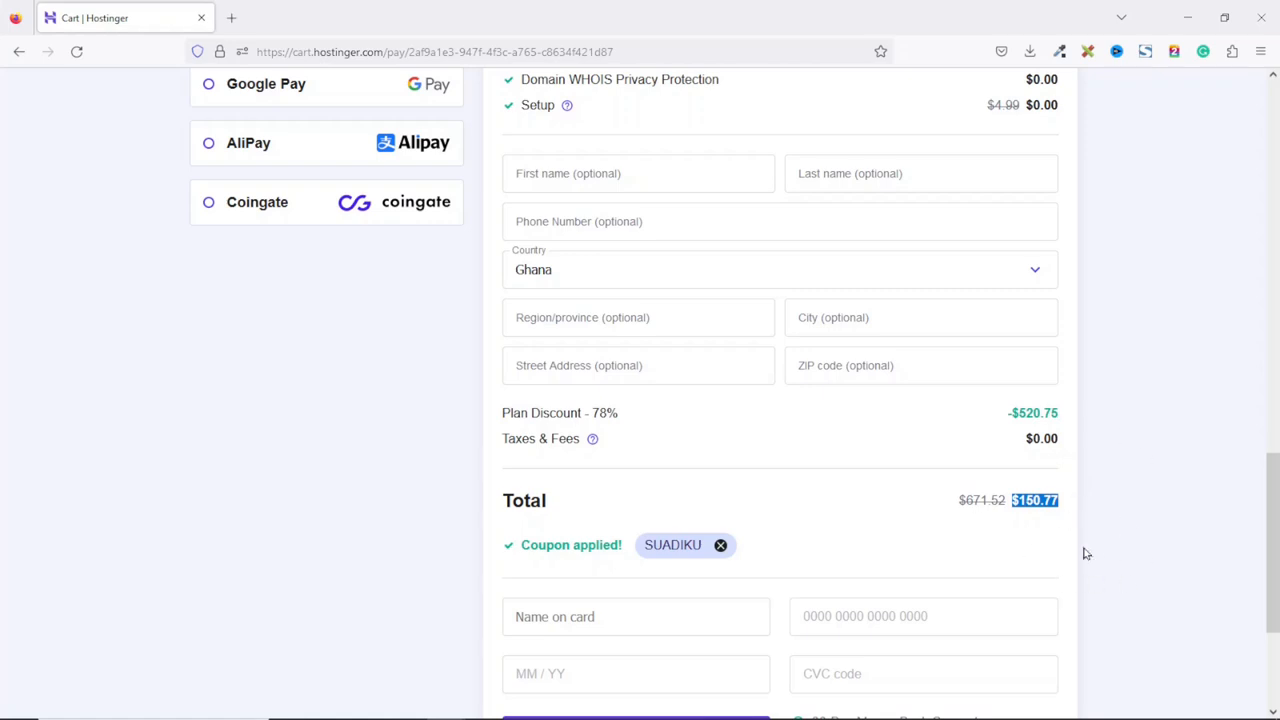
mouse_move(1126, 539)
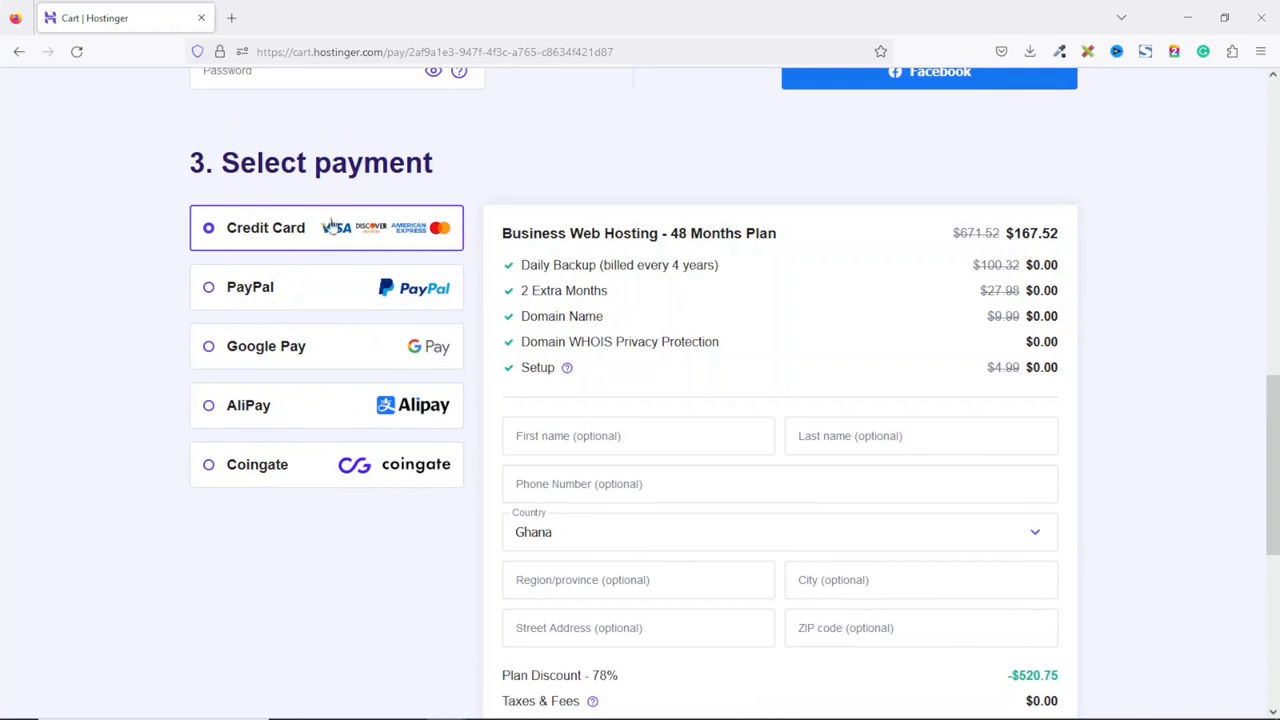
mouse_move(328, 373)
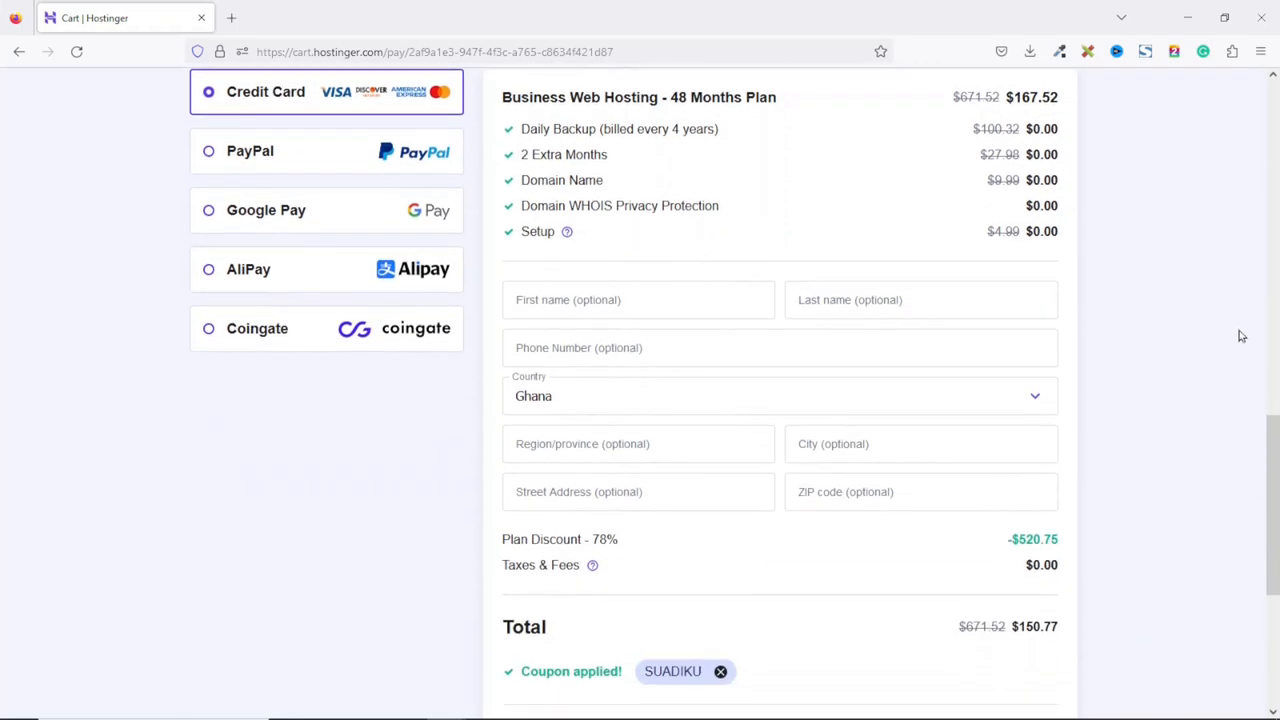
scroll("down", 3)
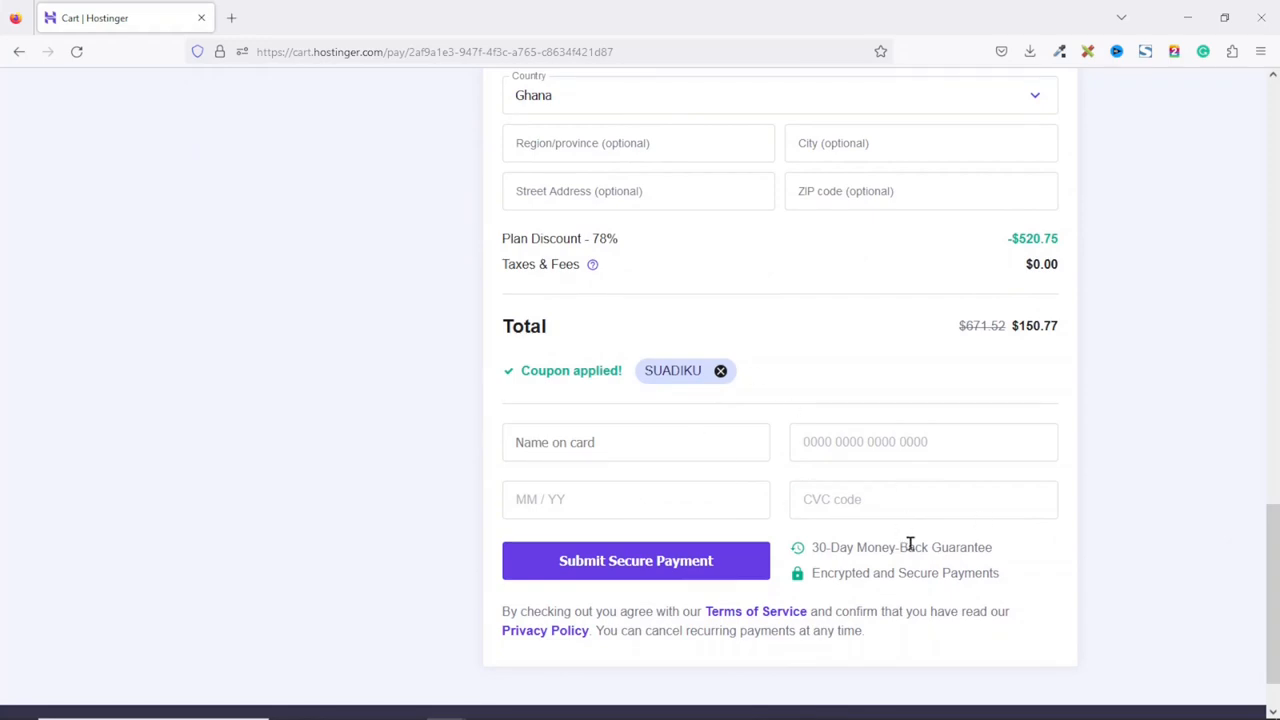
mouse_move(838, 406)
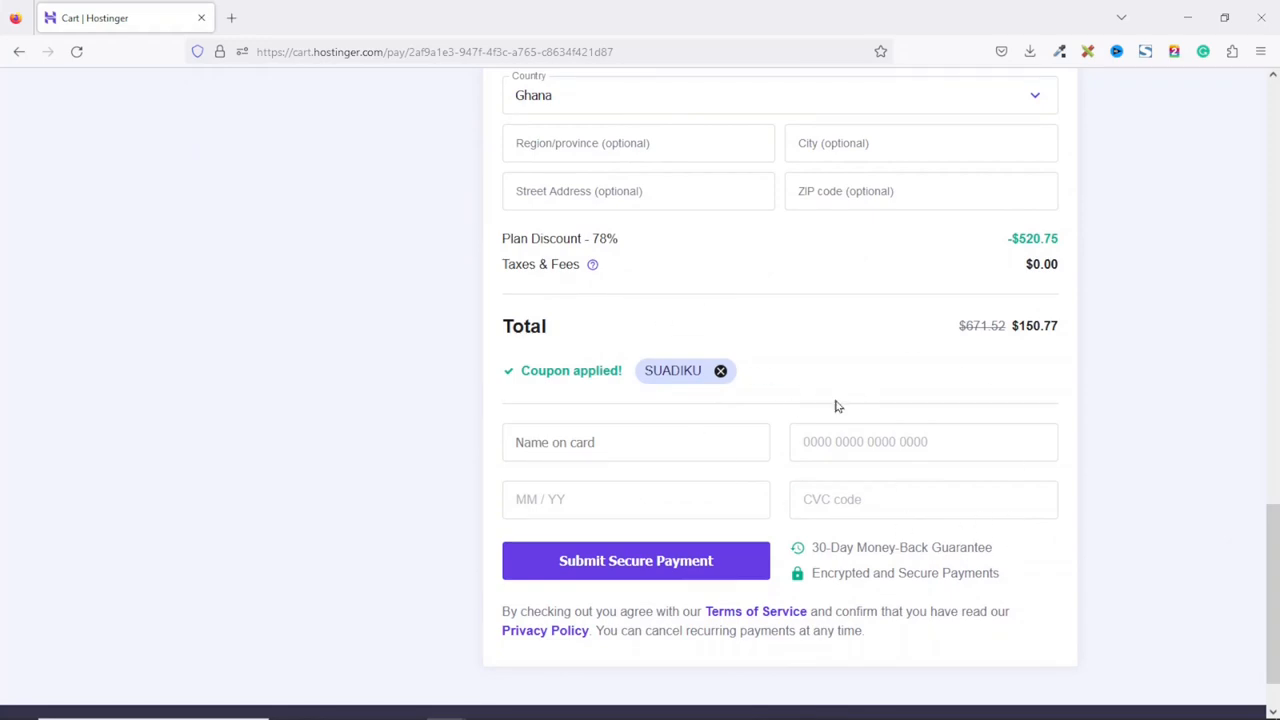
mouse_move(663, 575)
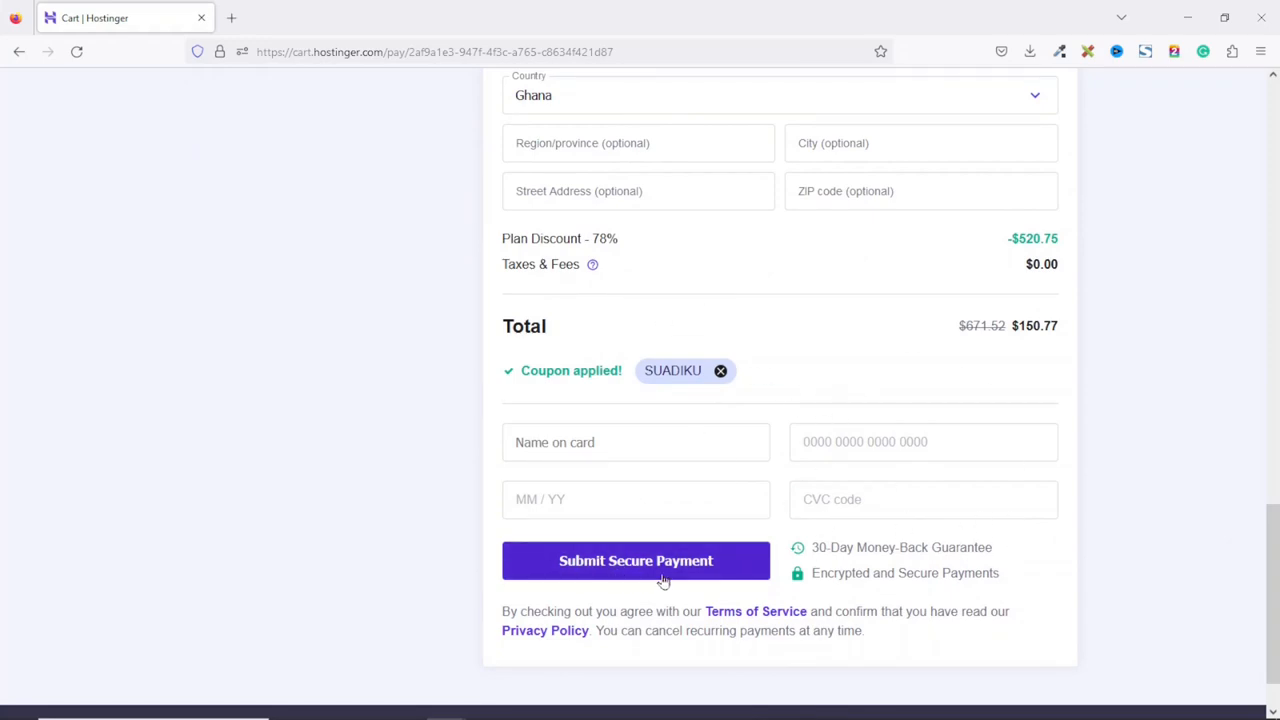
mouse_move(728, 521)
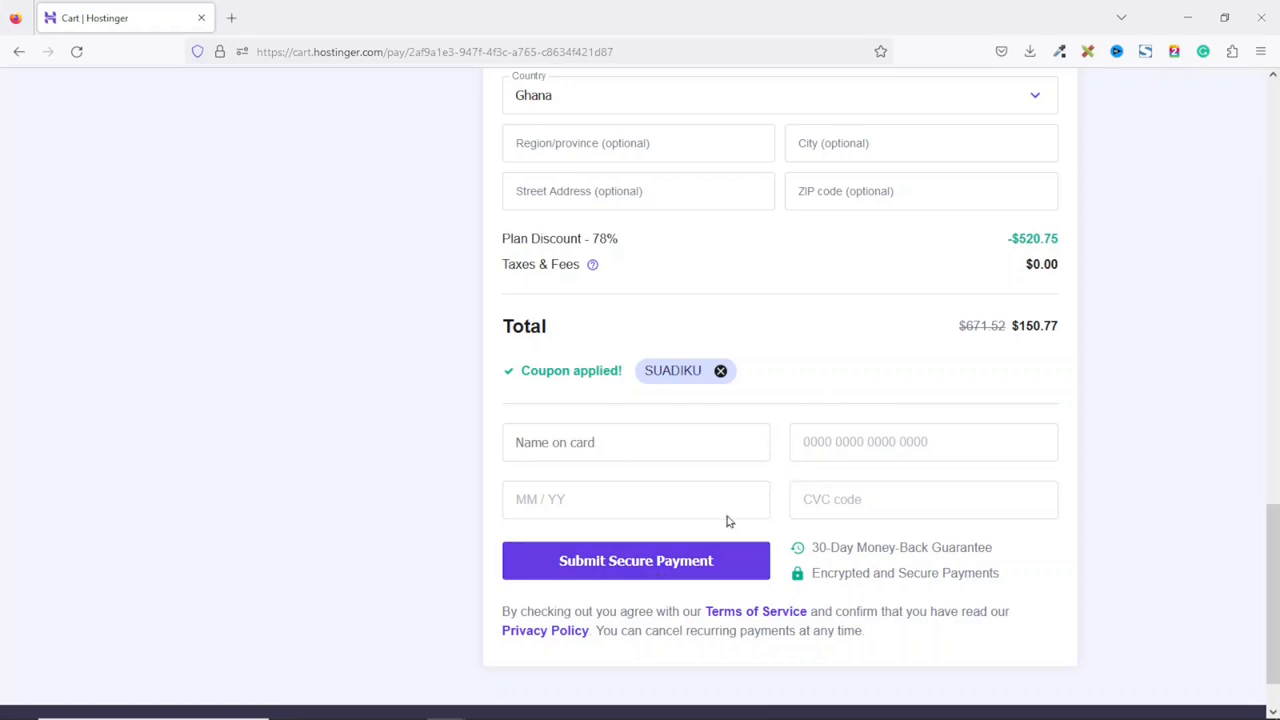
mouse_move(788, 507)
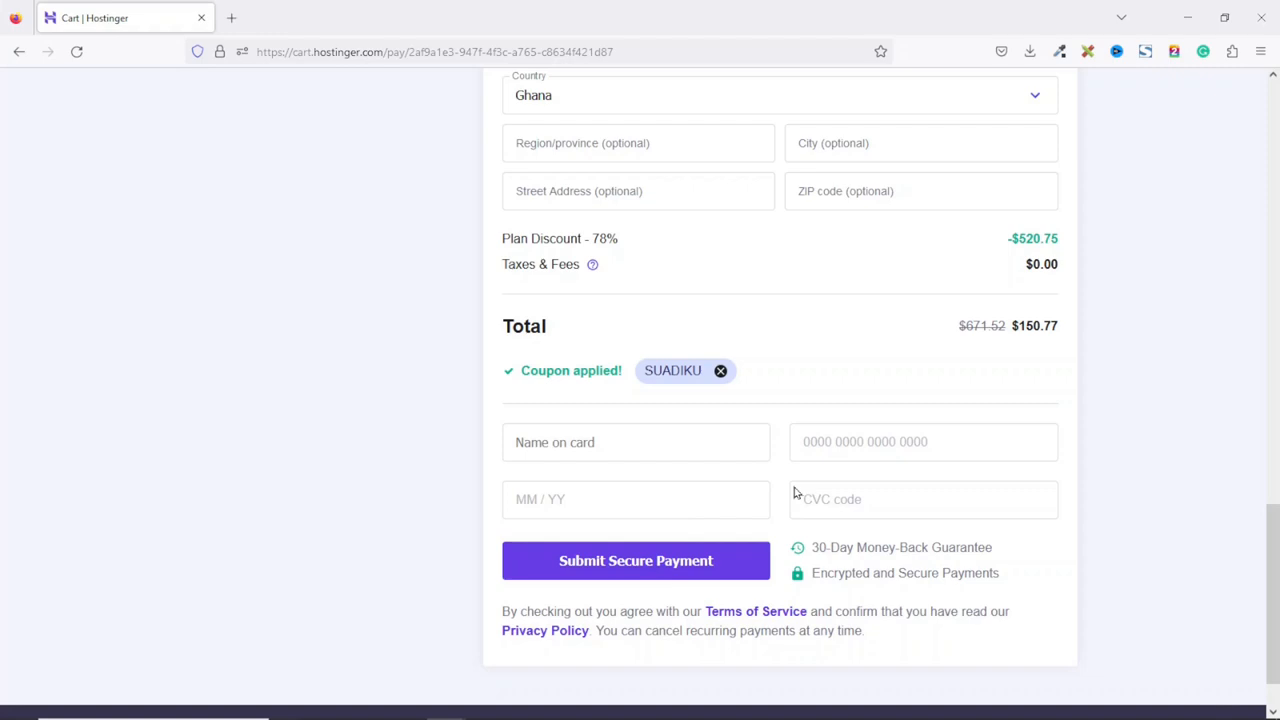
mouse_move(778, 481)
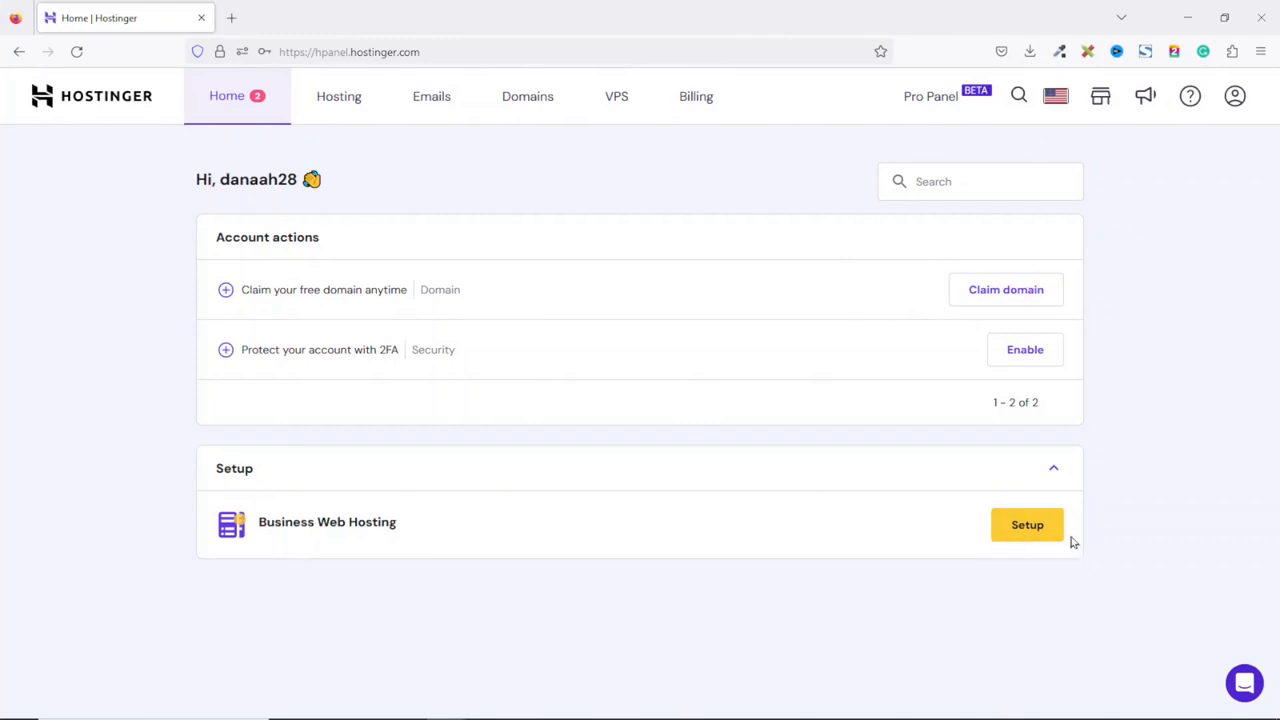
mouse_move(903, 318)
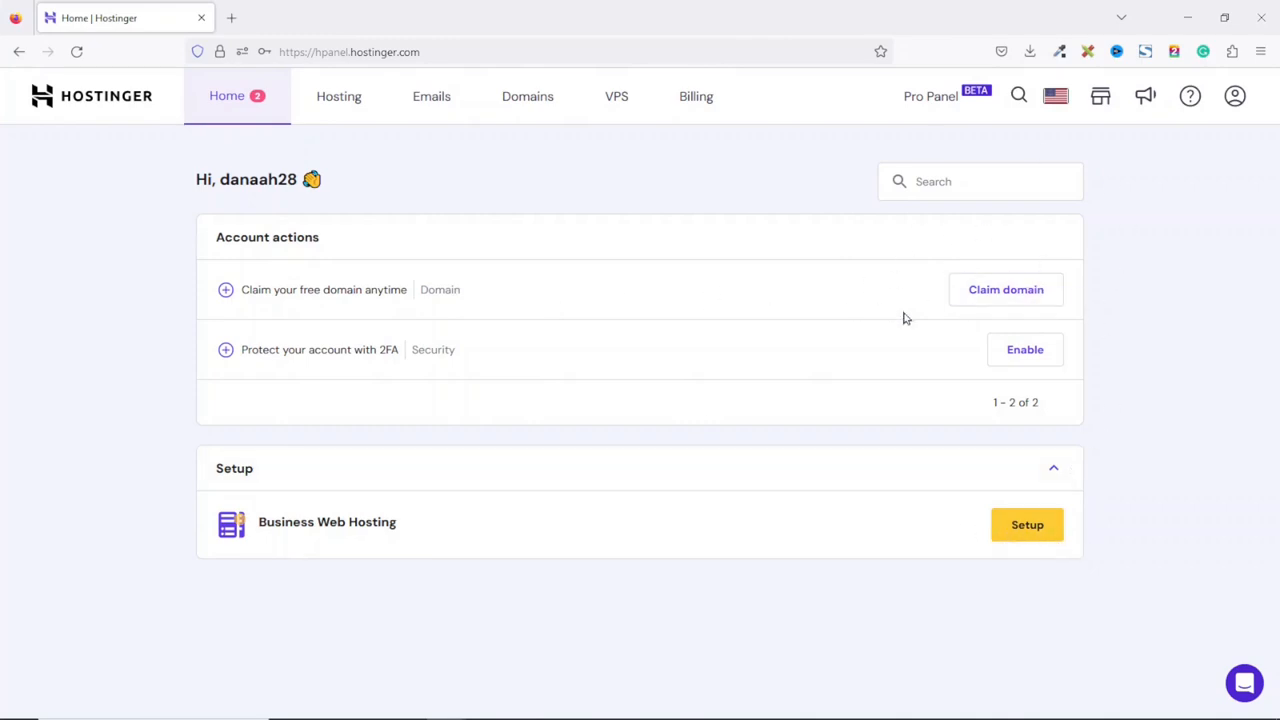
mouse_move(950, 271)
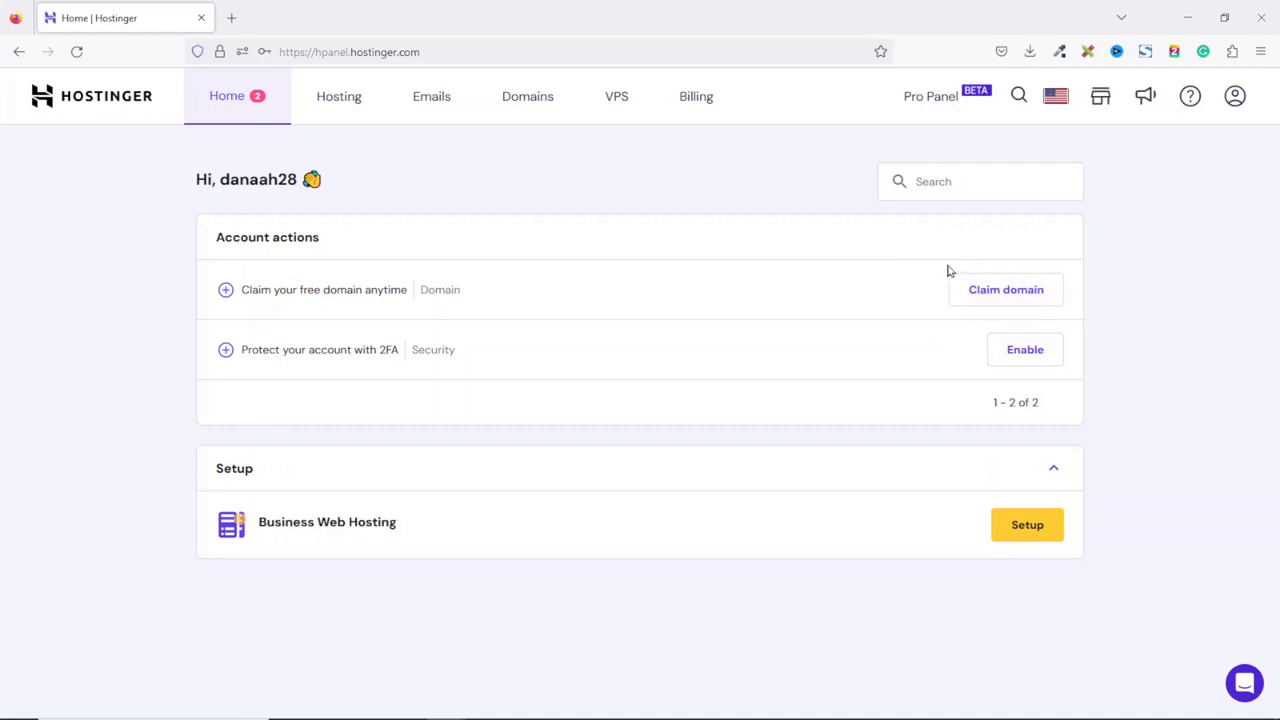
mouse_move(353, 561)
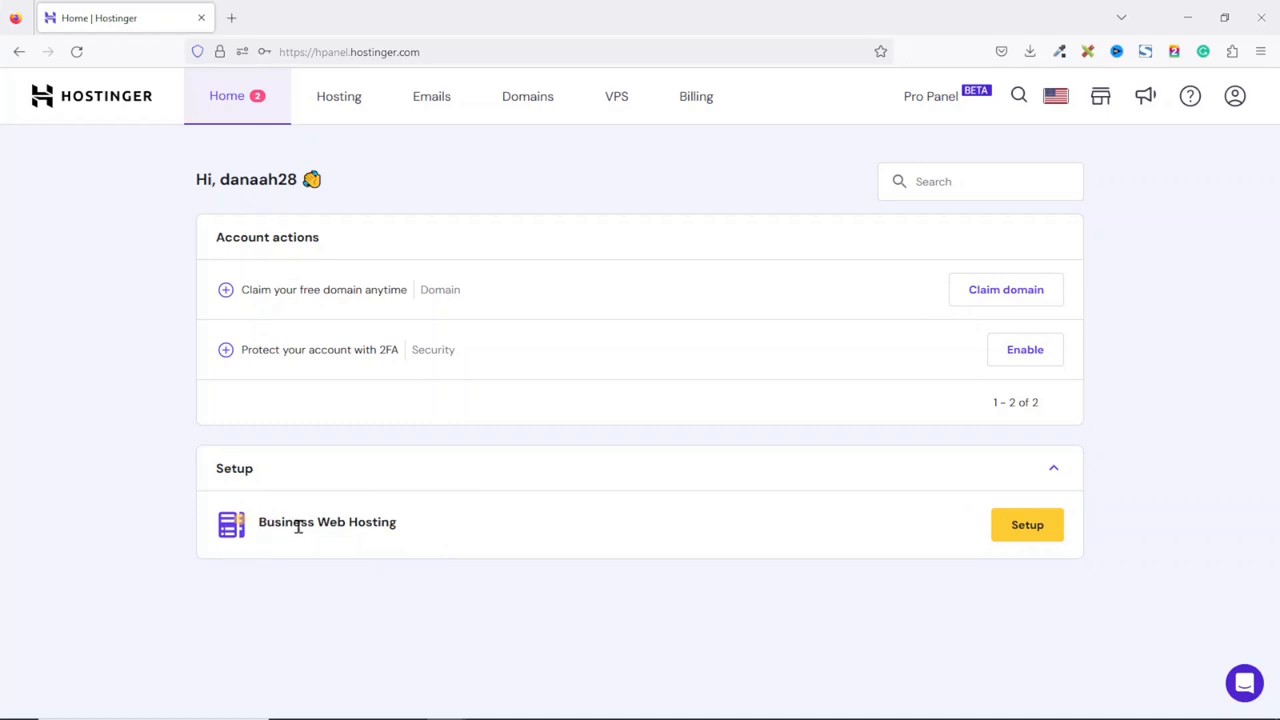
mouse_move(350, 558)
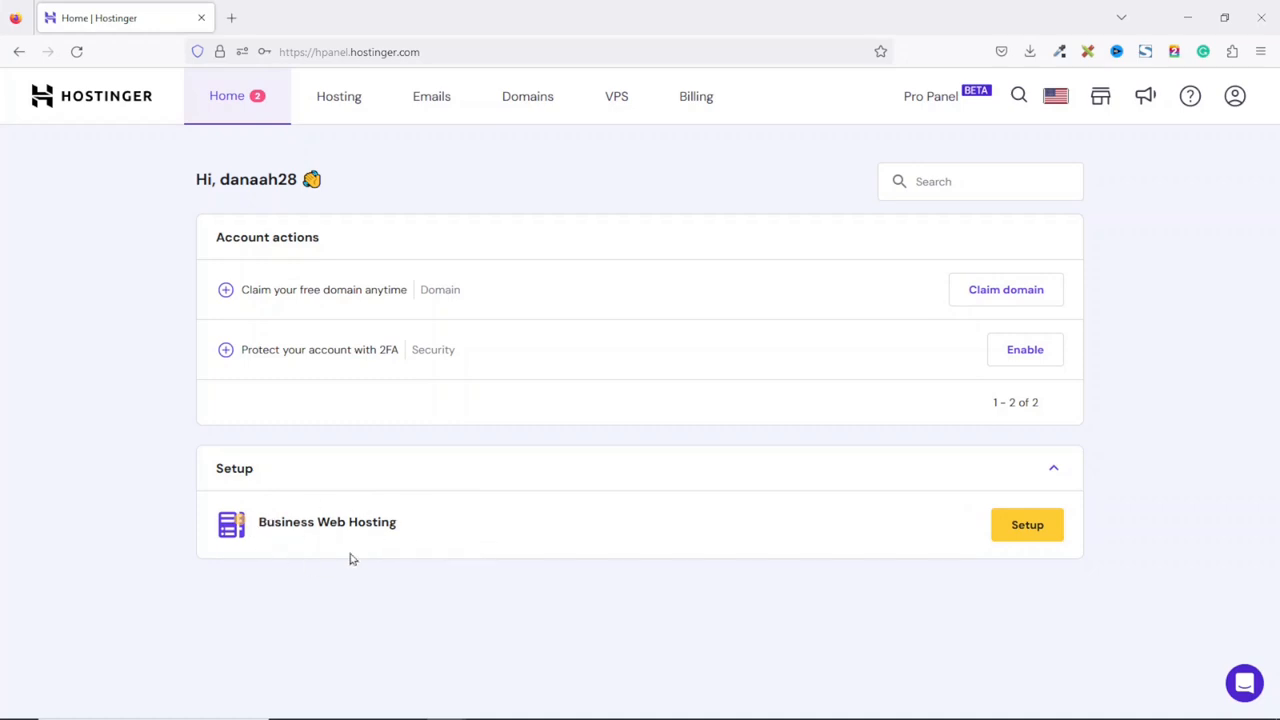
mouse_move(260, 522)
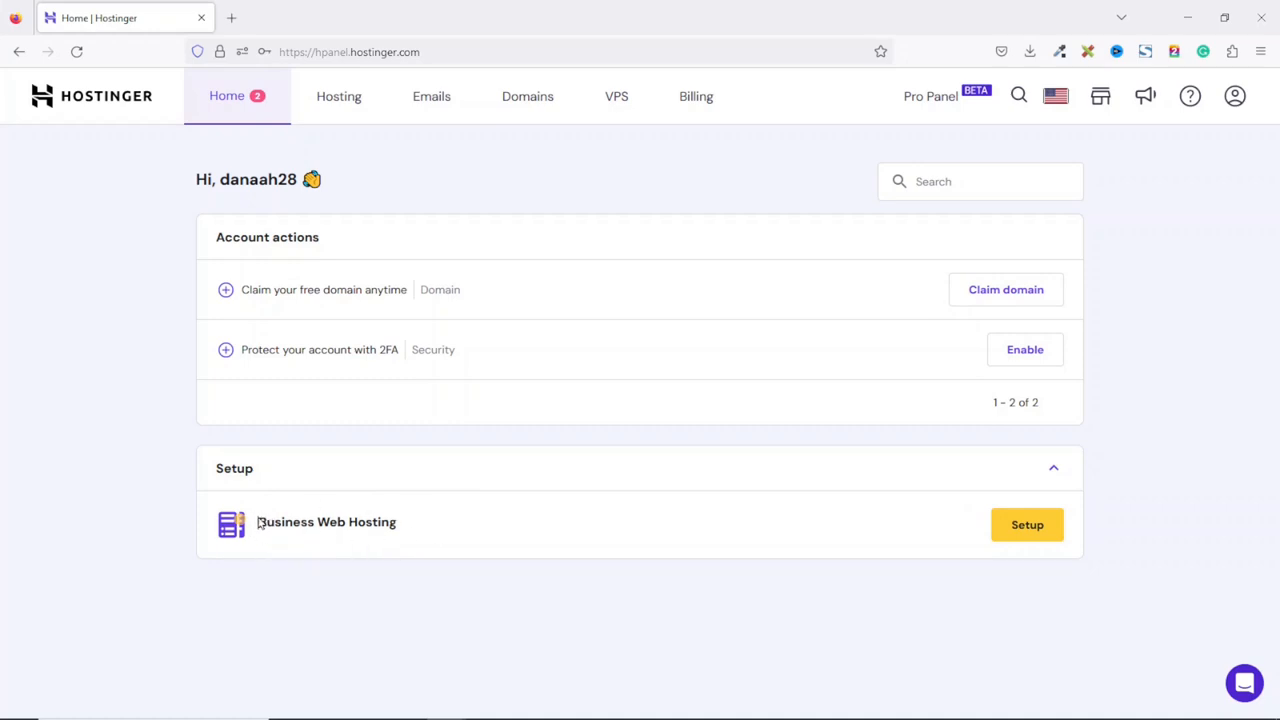
mouse_move(423, 538)
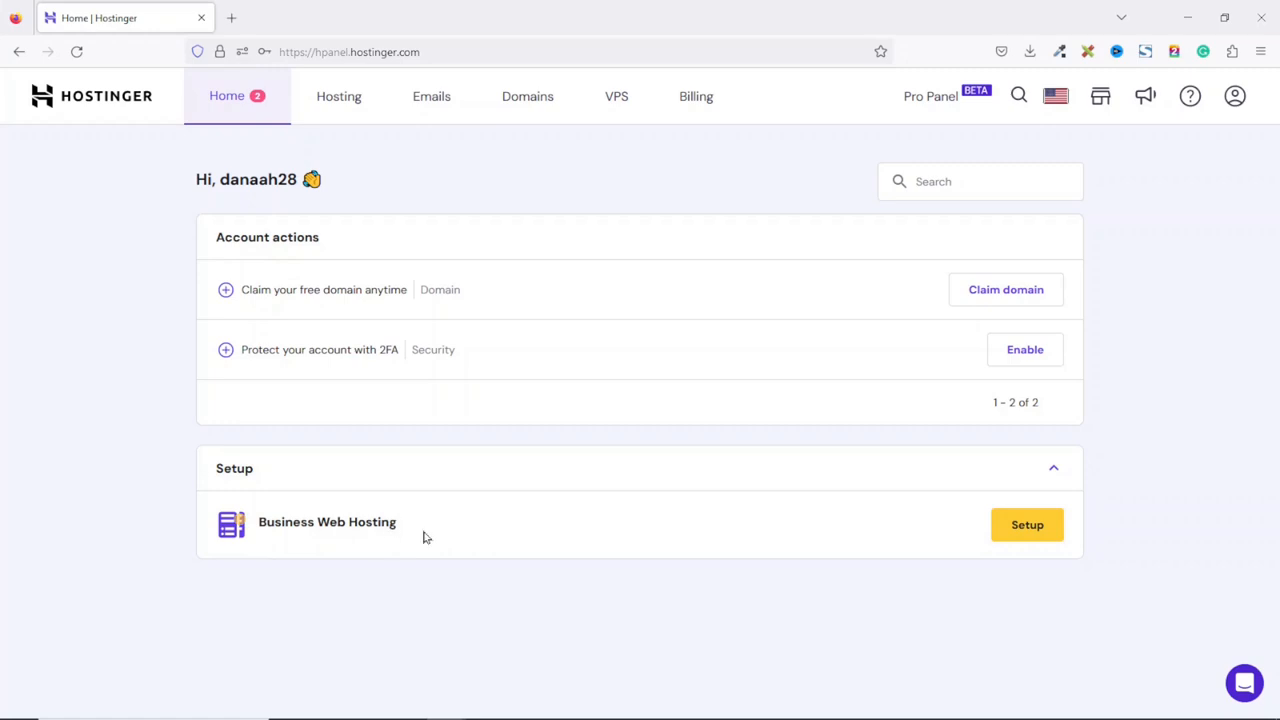
Start setting up the purchased Business Web Hosting plan from hPanel Home
left_click(1027, 524)
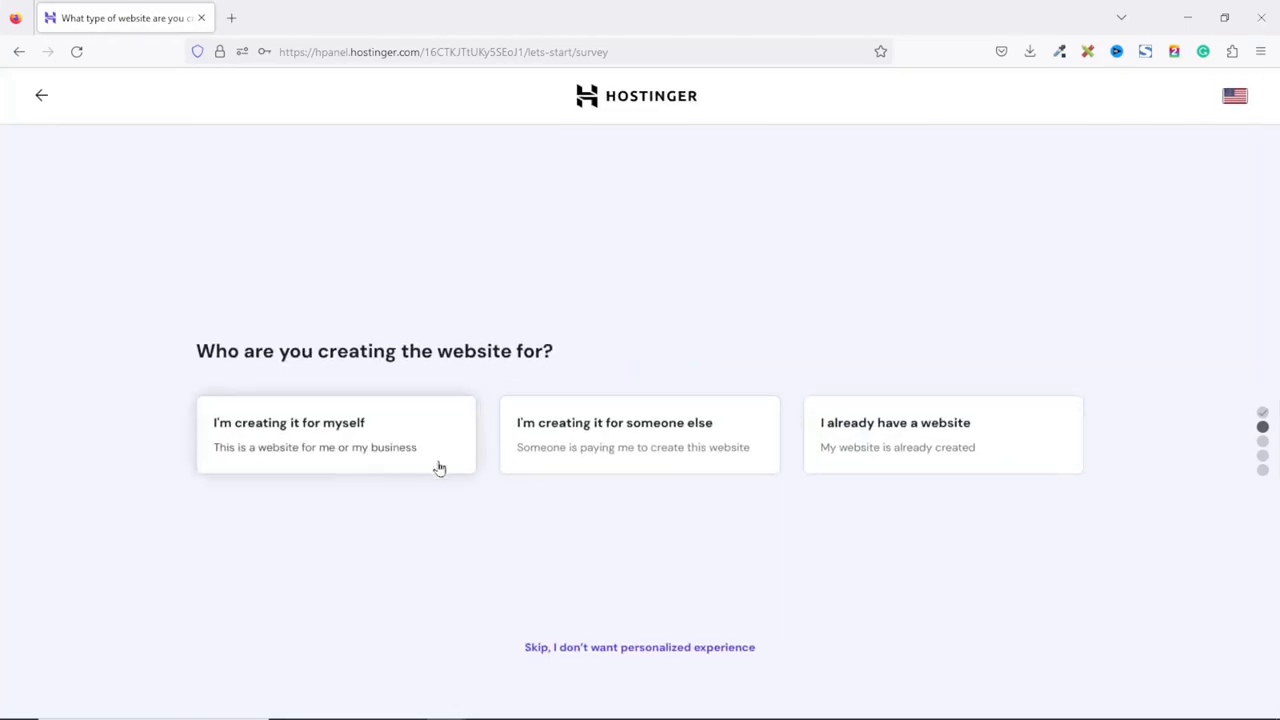
mouse_move(573, 366)
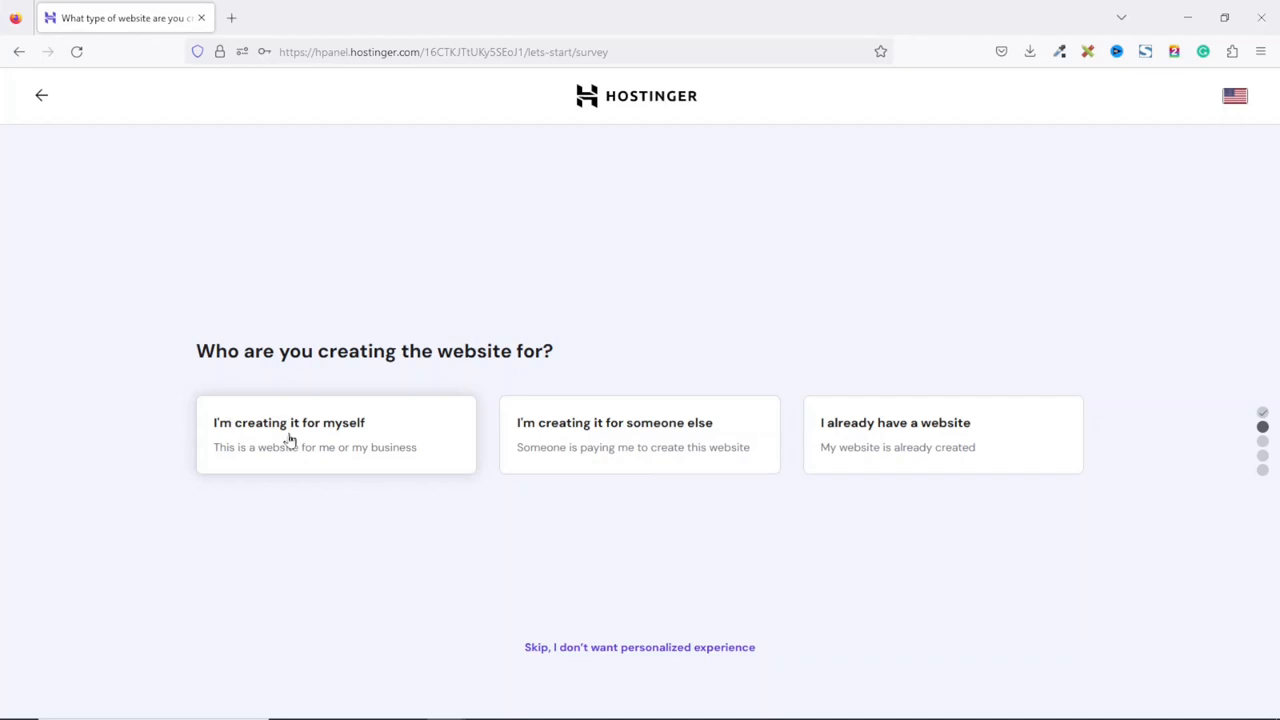
mouse_move(310, 443)
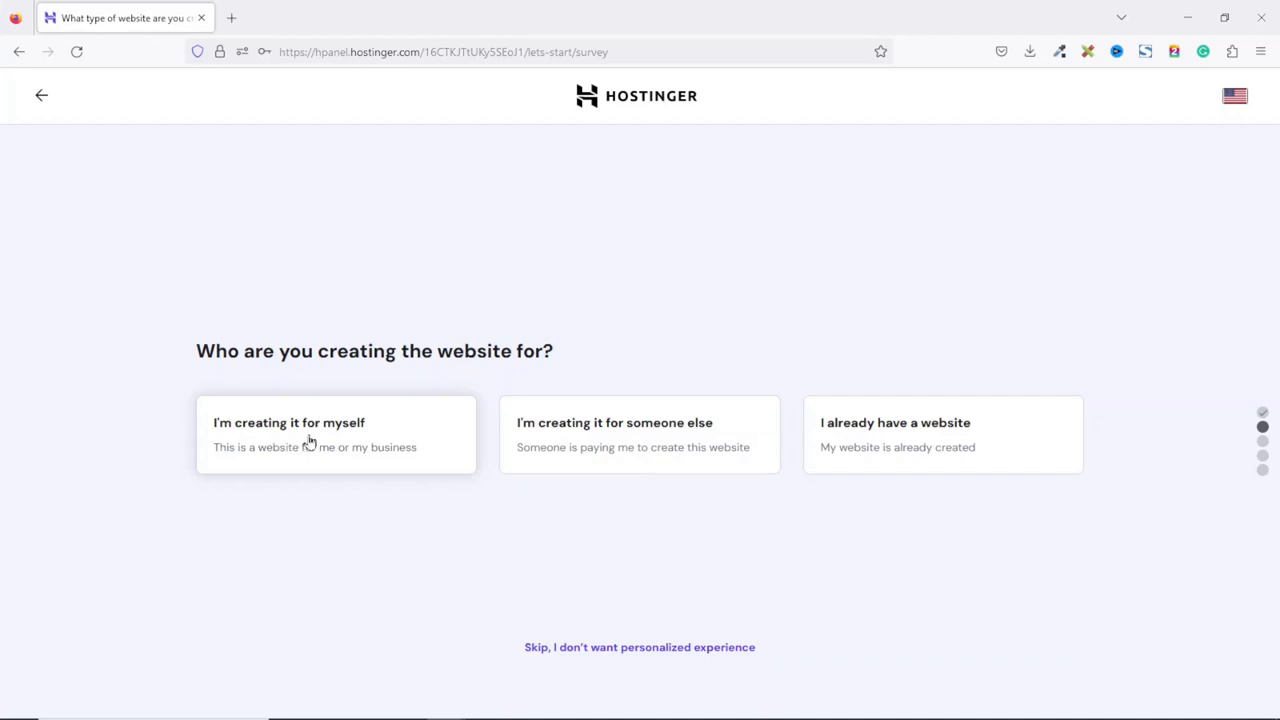
Answer that the website is being created for yourself
left_click(335, 435)
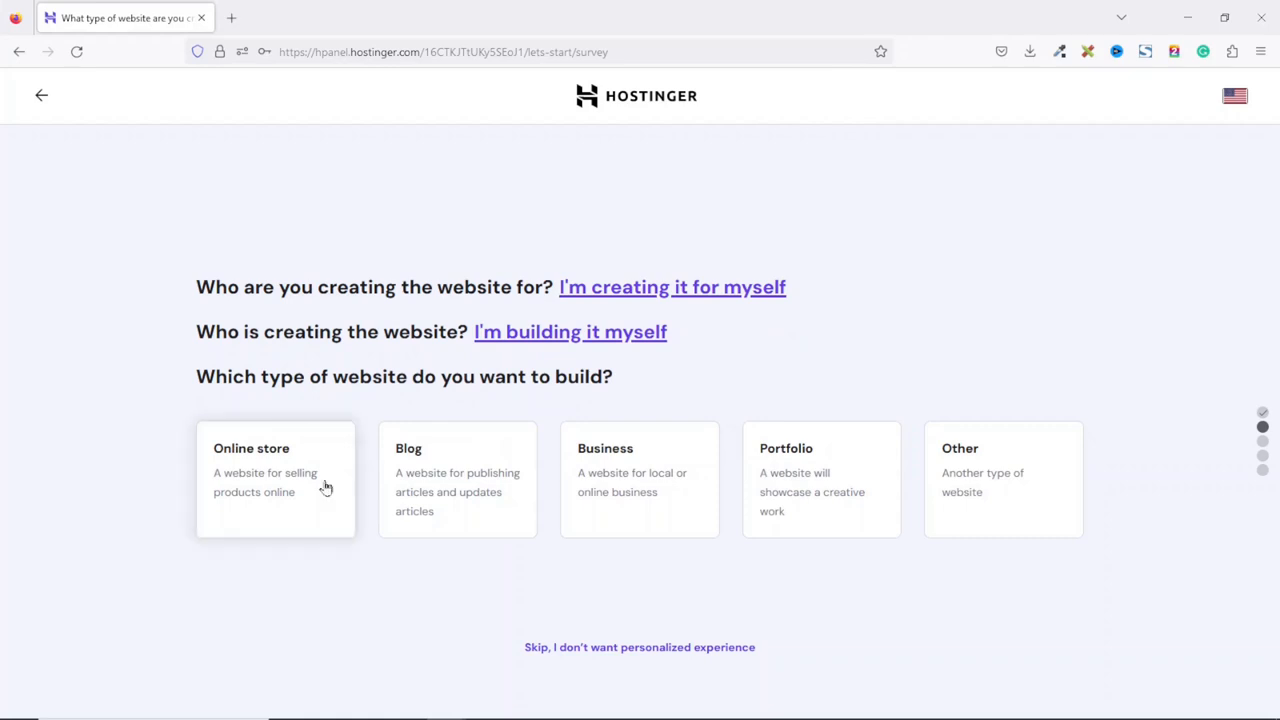
mouse_move(280, 400)
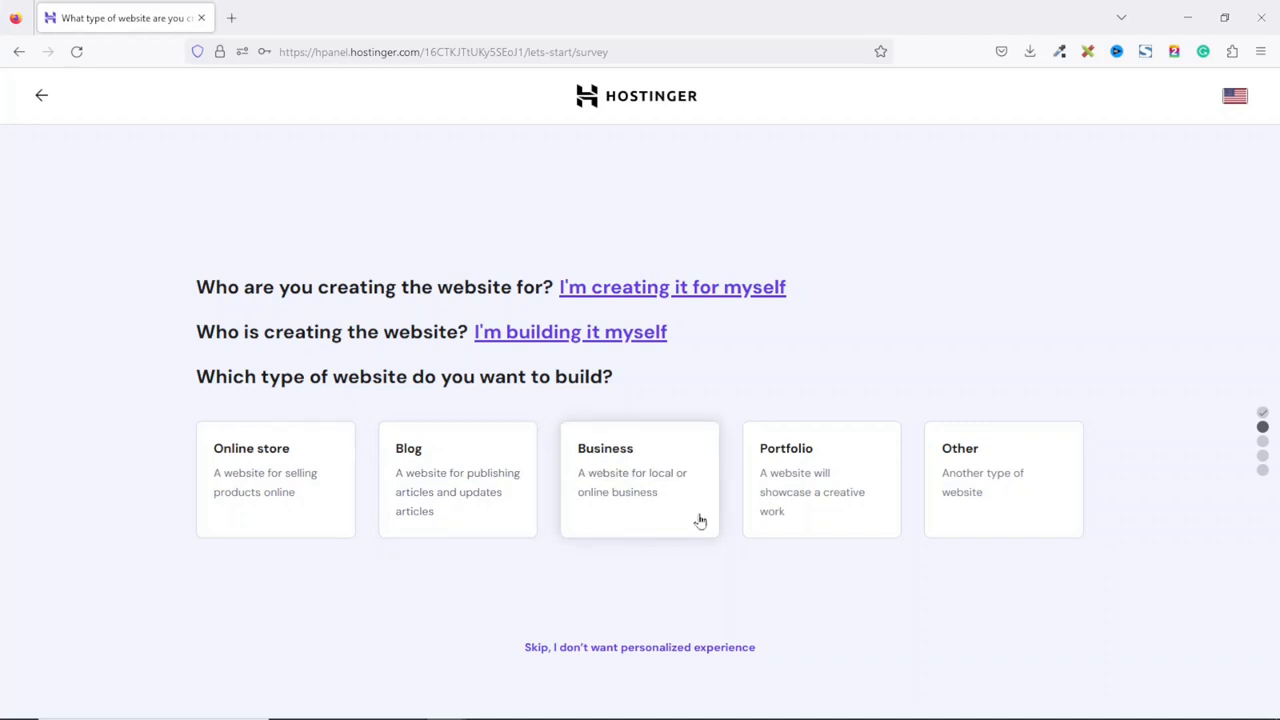
mouse_move(1025, 480)
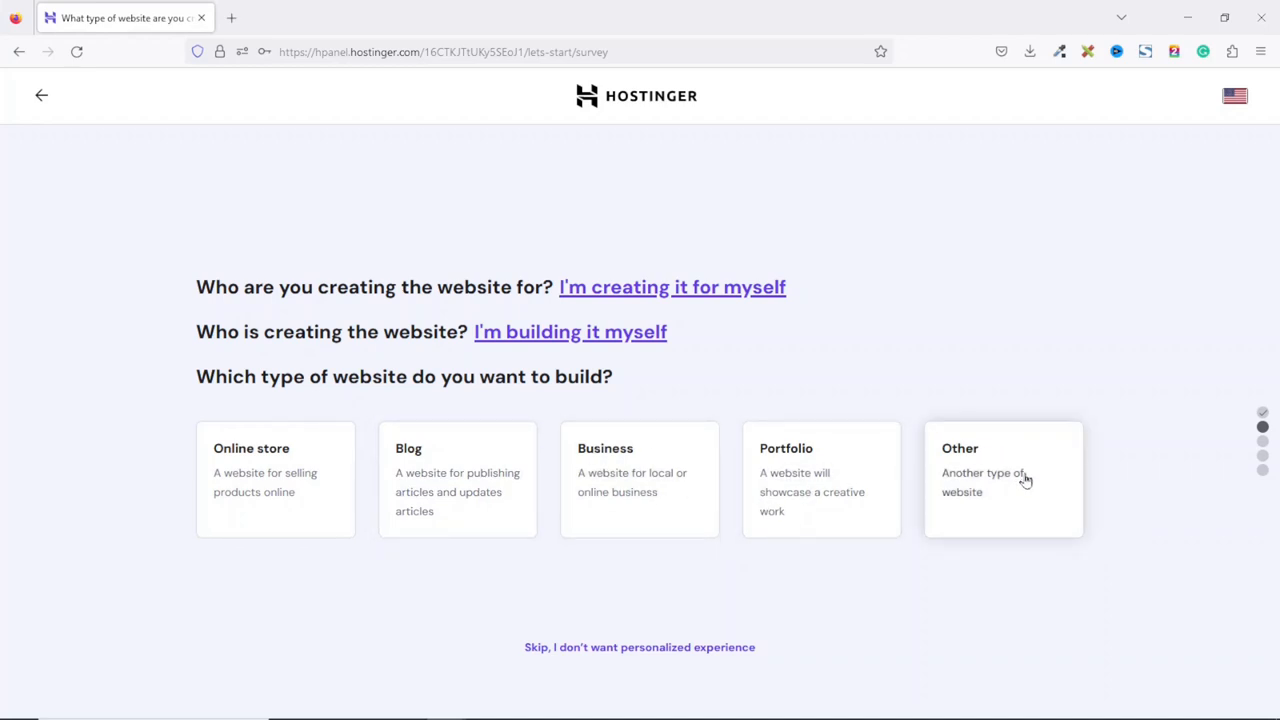
mouse_move(585, 485)
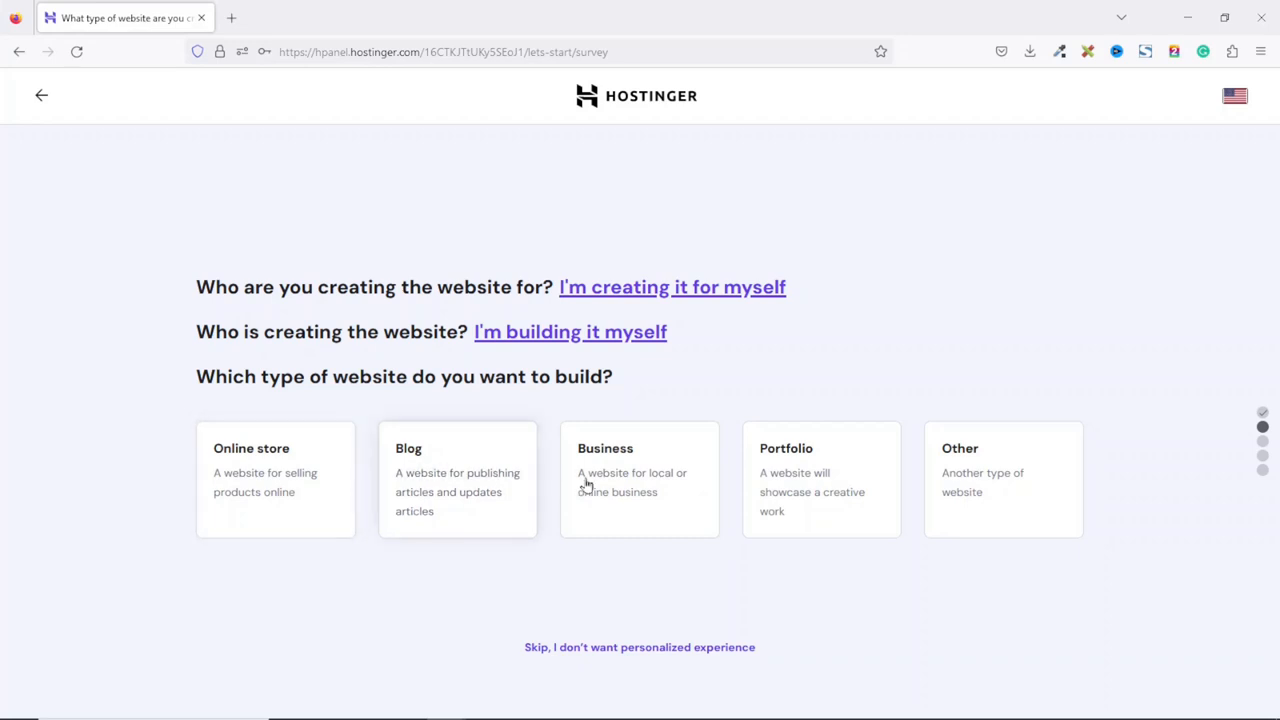
mouse_move(418, 408)
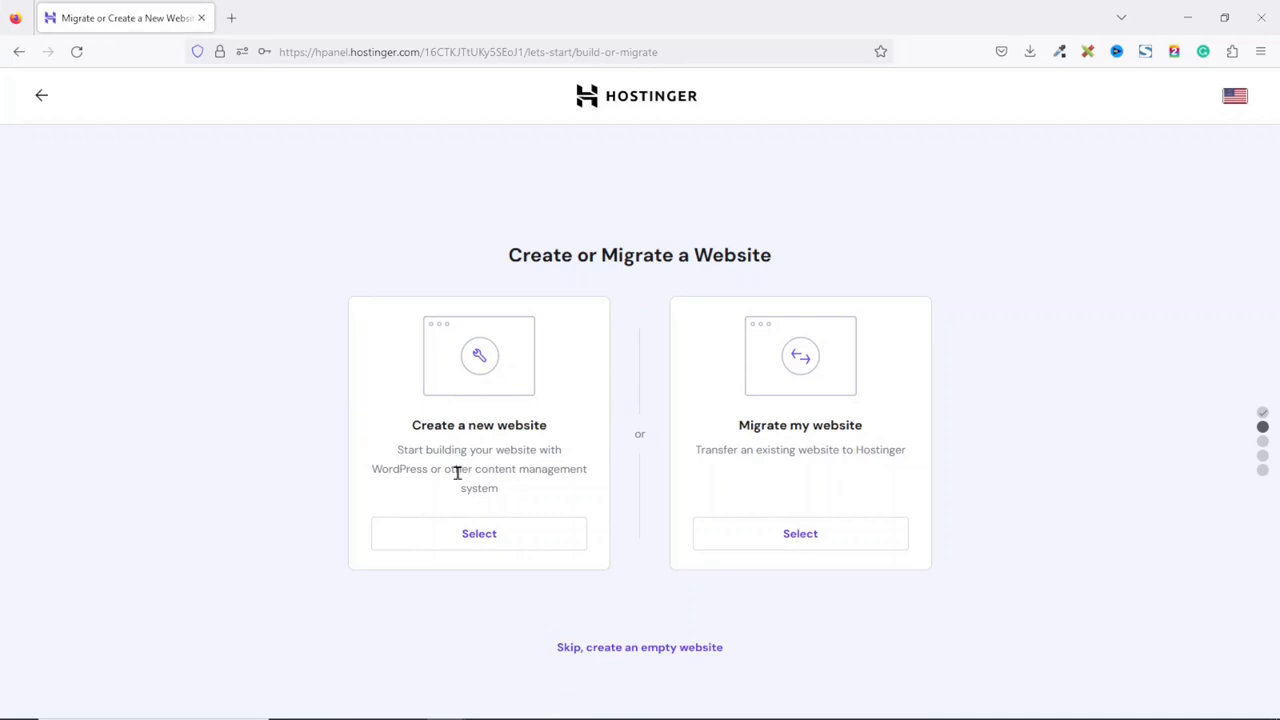
mouse_move(888, 472)
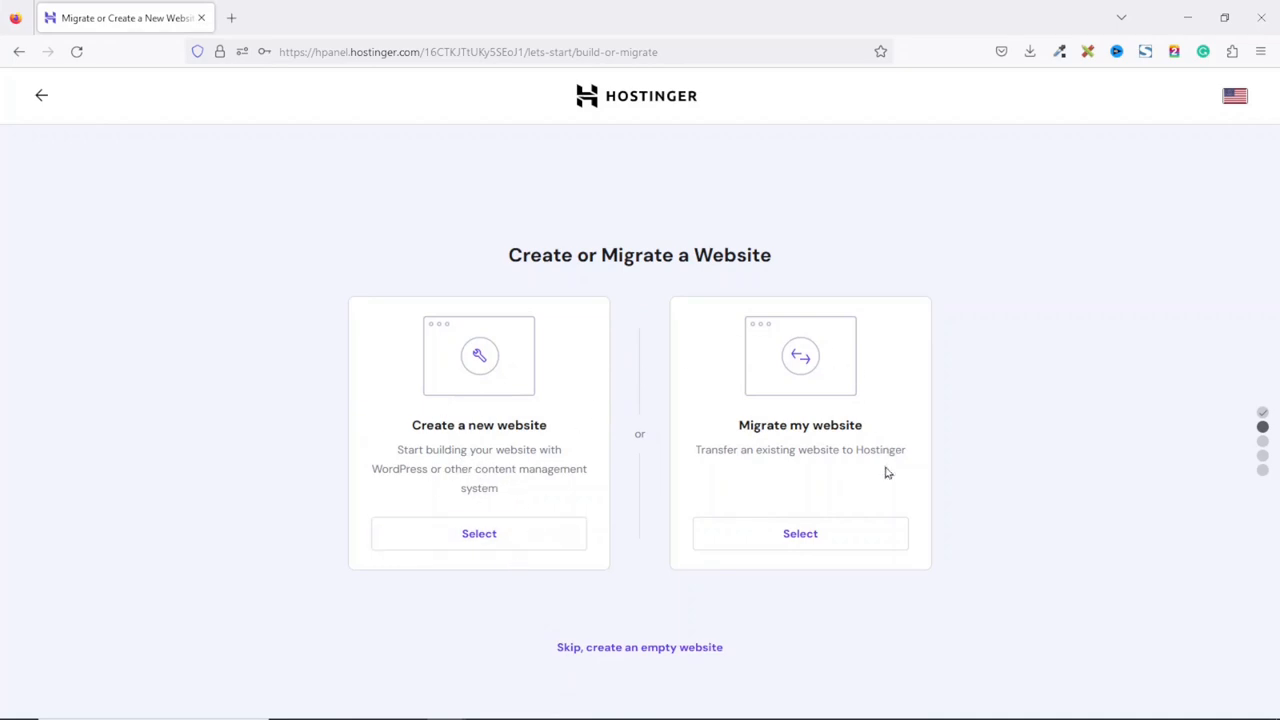
mouse_move(867, 326)
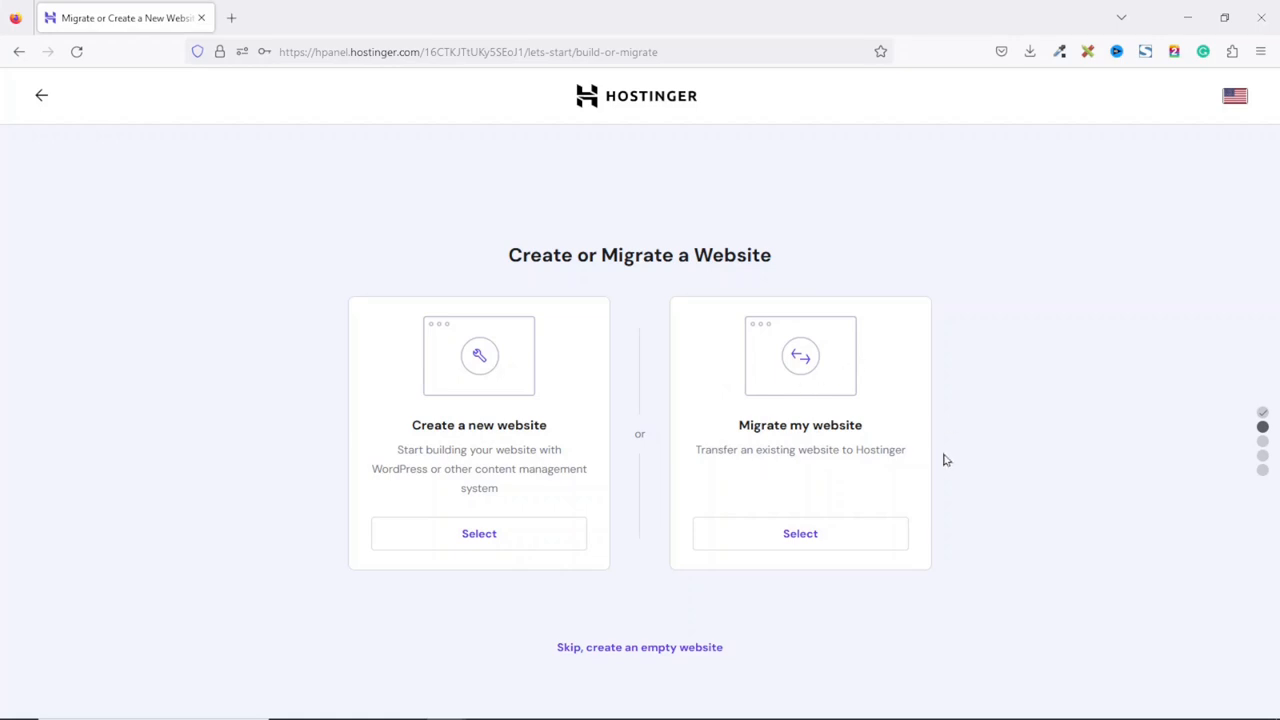
mouse_move(773, 399)
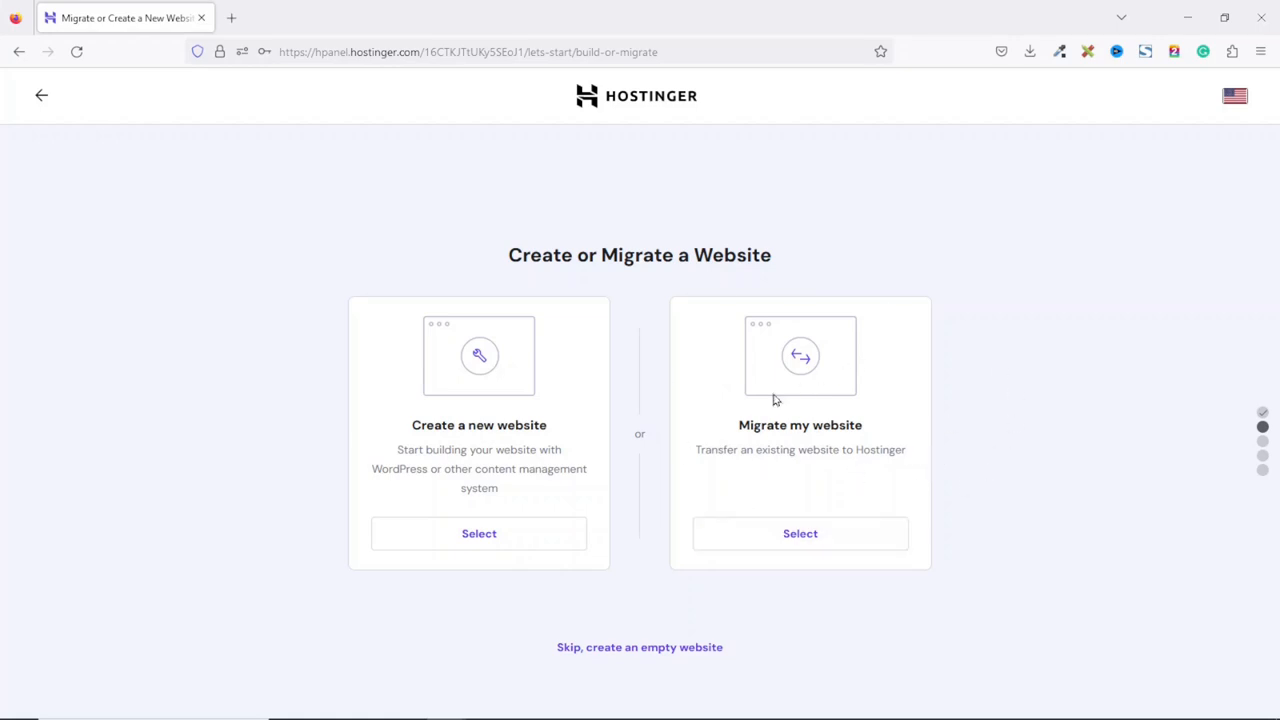
mouse_move(779, 558)
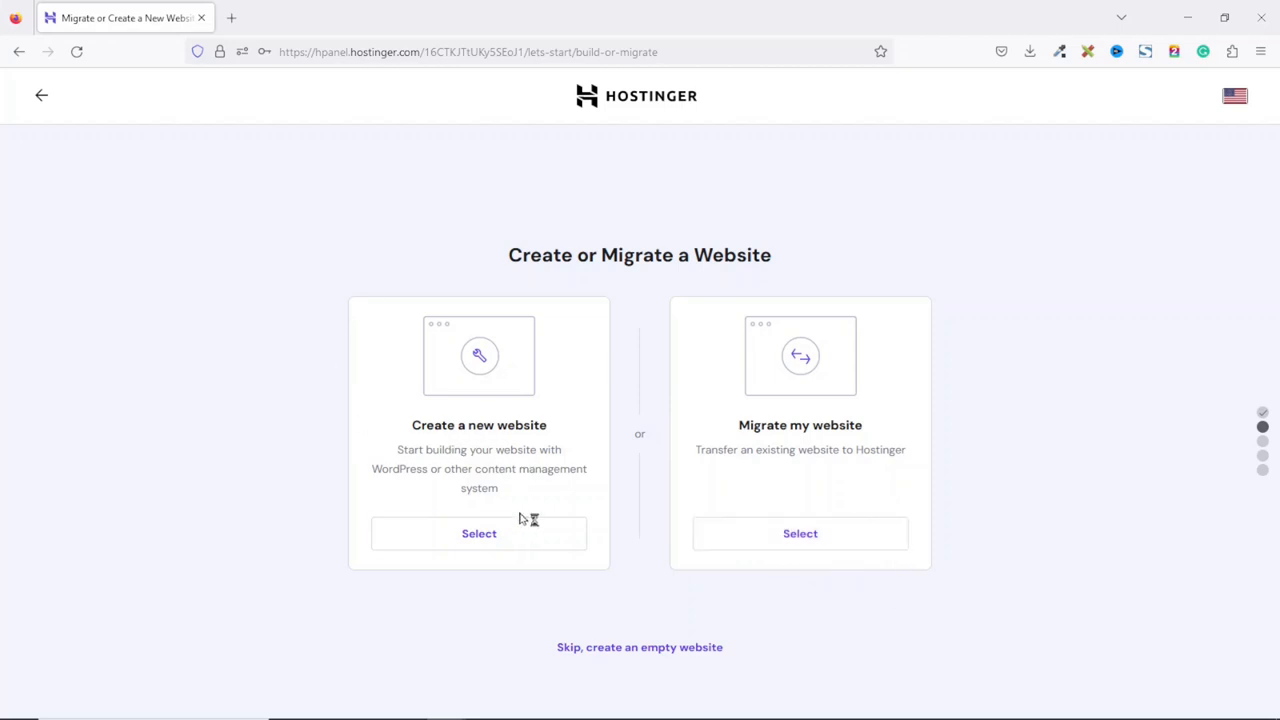
Choose Create a new website instead of migrating one
left_click(479, 533)
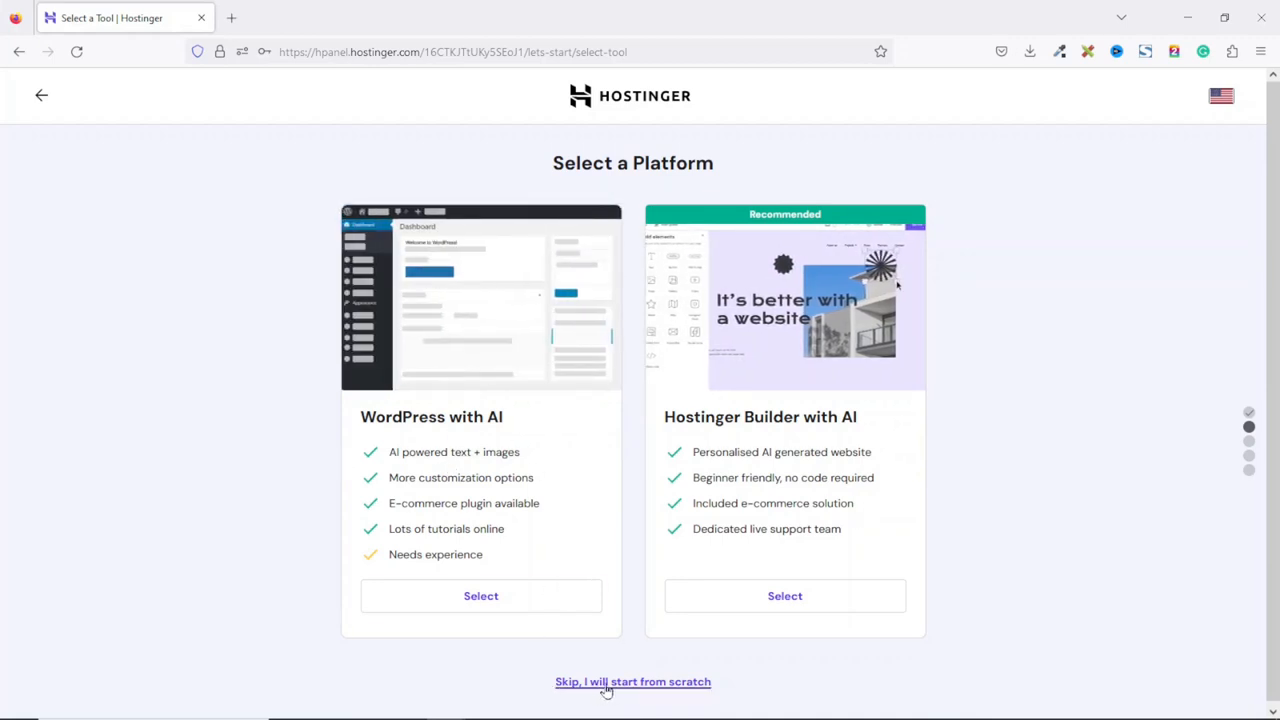
Skip the WordPress/Hostinger Builder platform choice and start from scratch
left_click(632, 681)
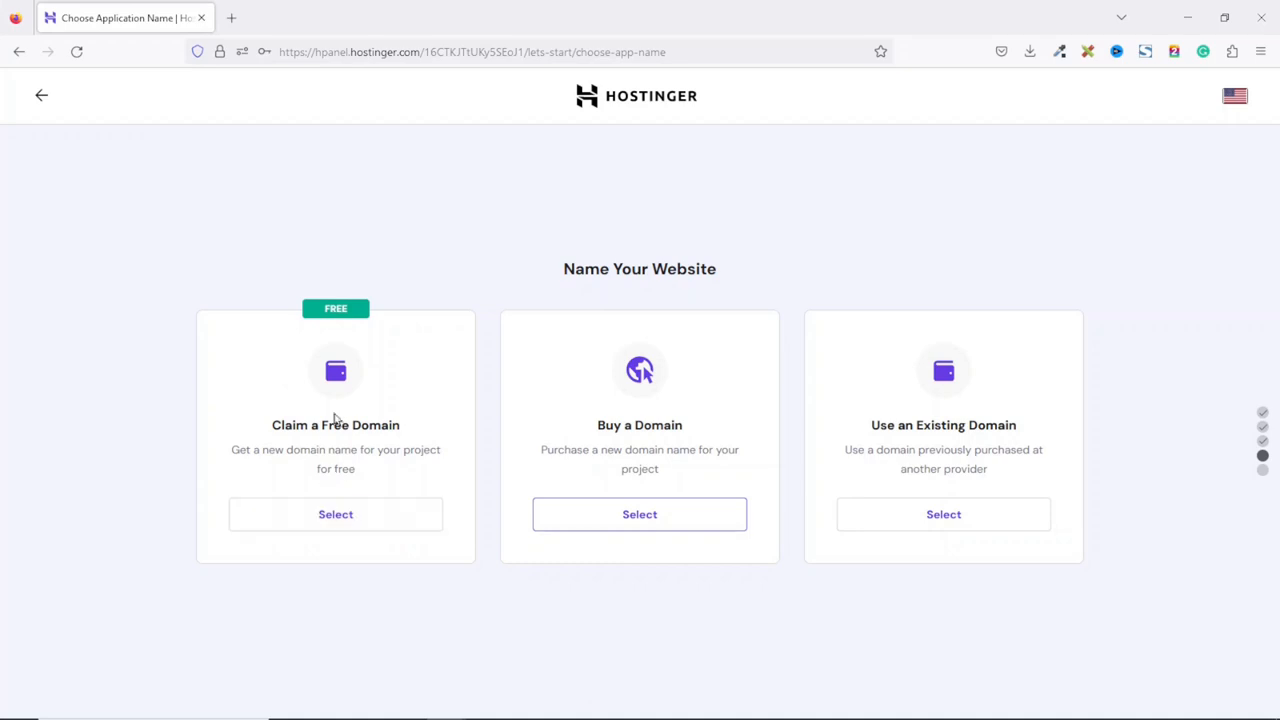
mouse_move(640, 513)
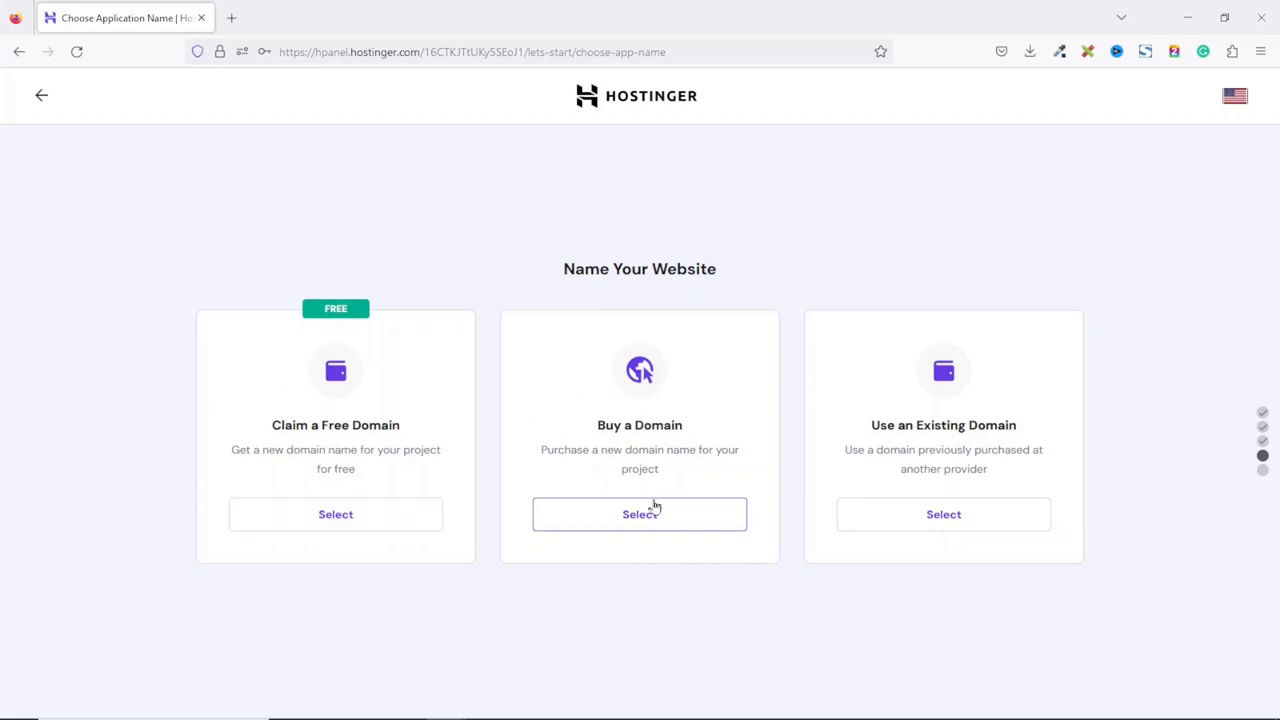
mouse_move(982, 491)
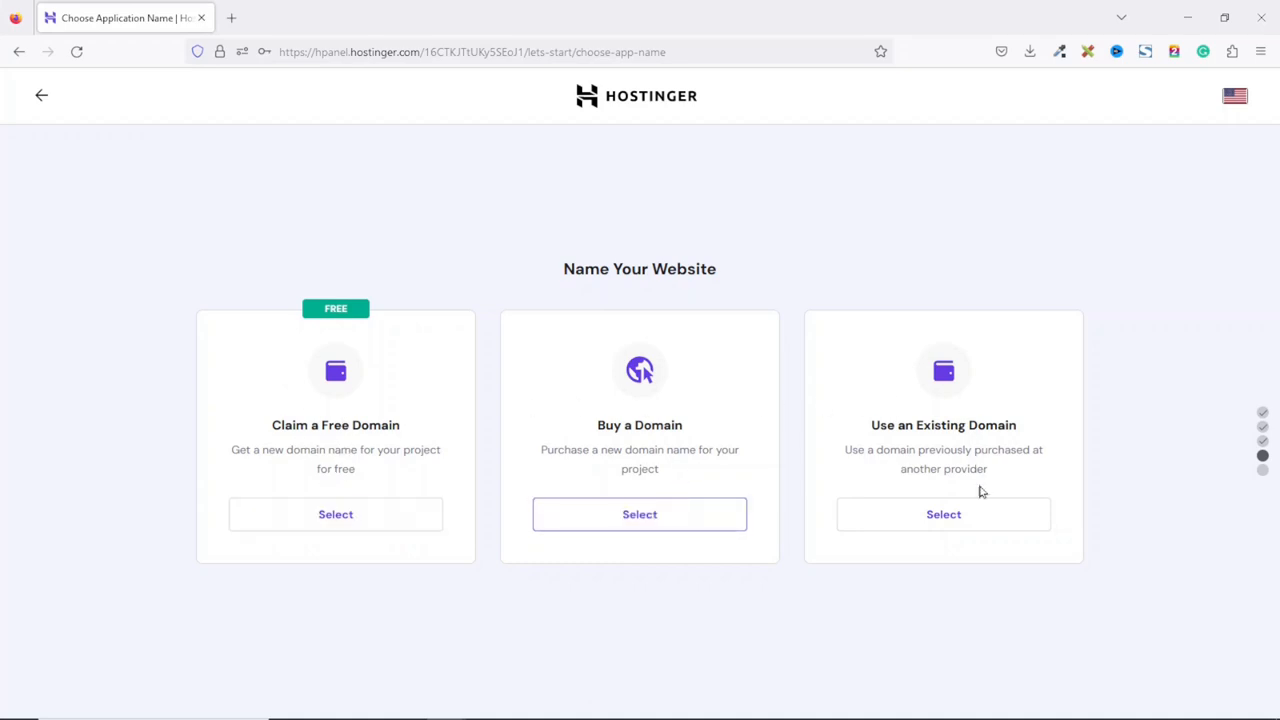
mouse_move(1051, 487)
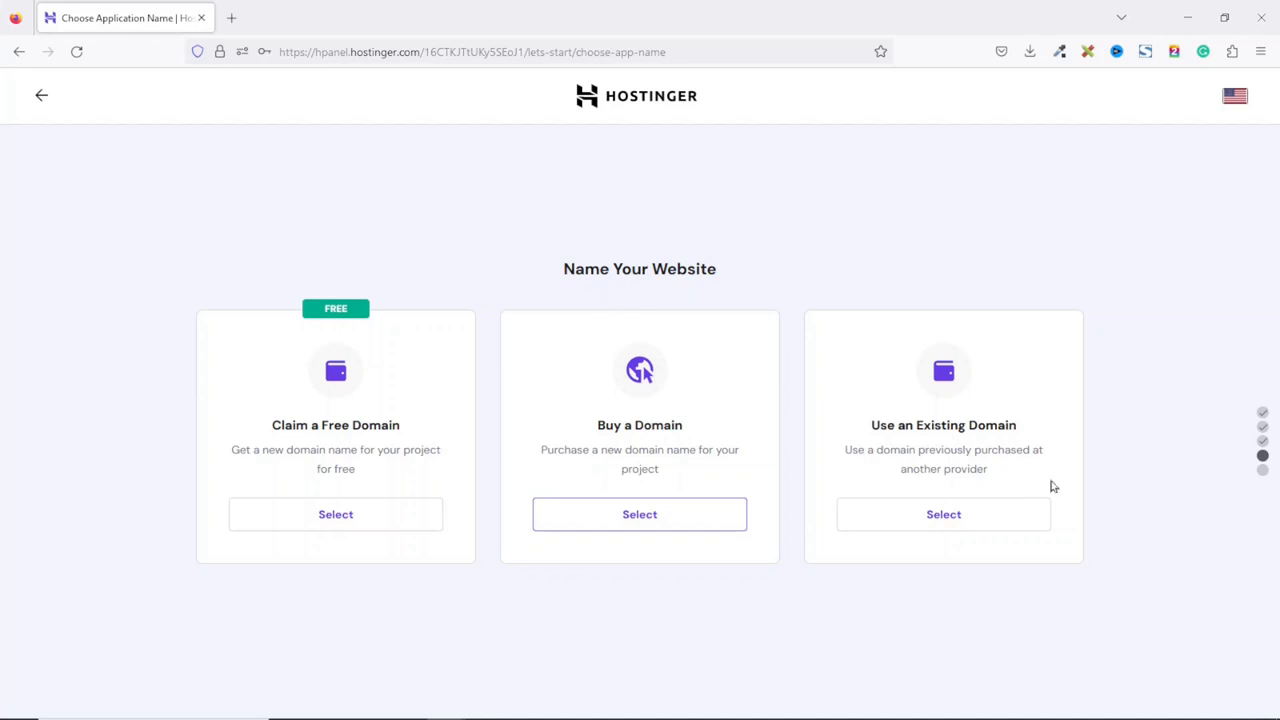
mouse_move(482, 438)
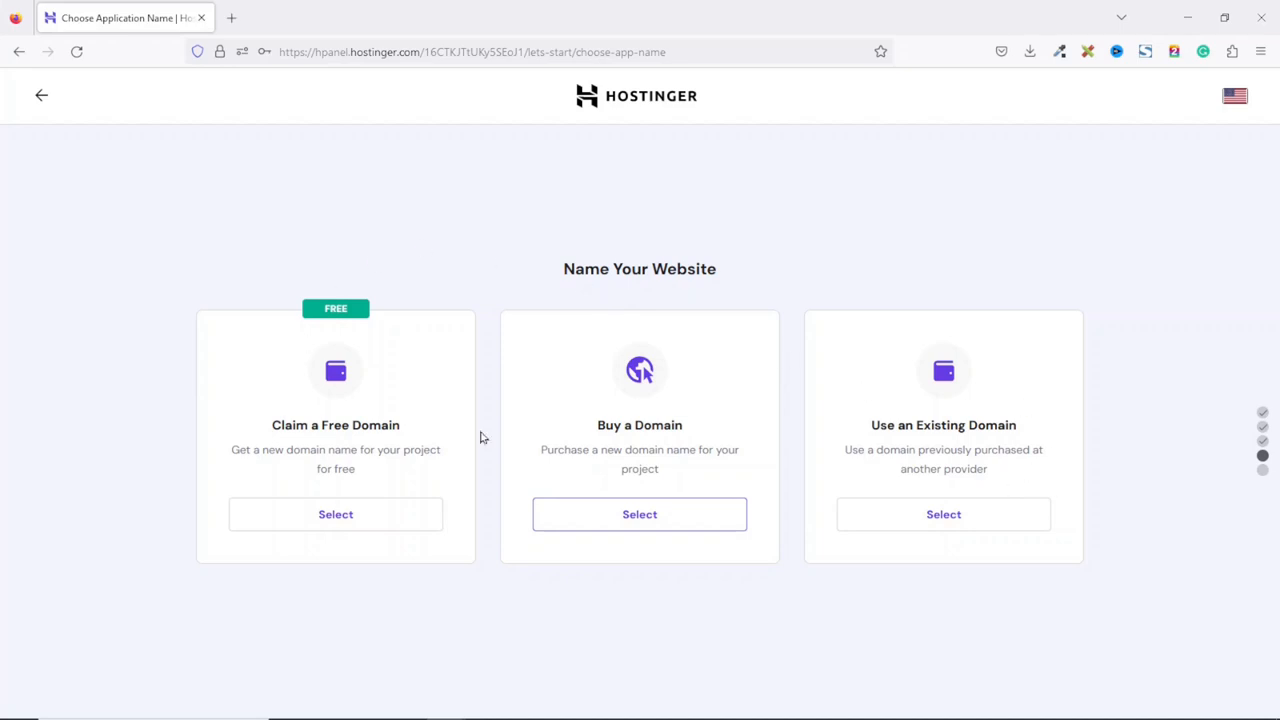
mouse_move(463, 350)
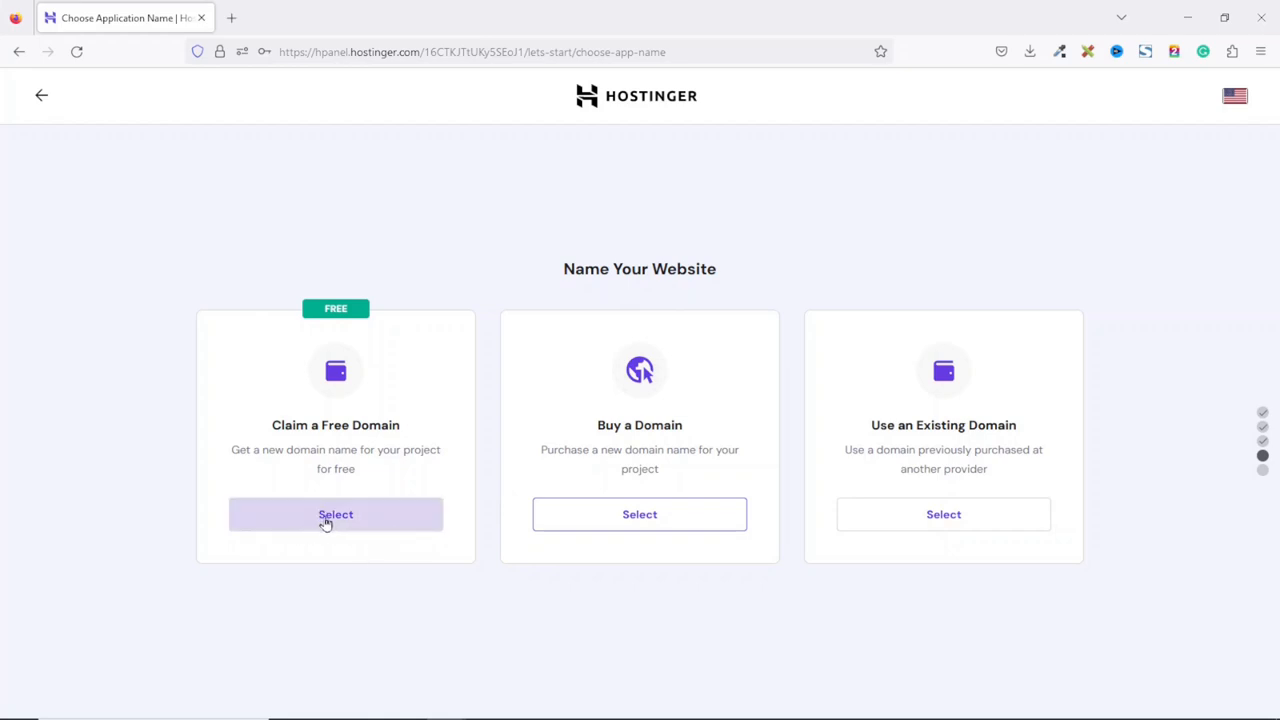
Claim a free domain and check that gadabsi.com with the .com extension is available
left_click(335, 514)
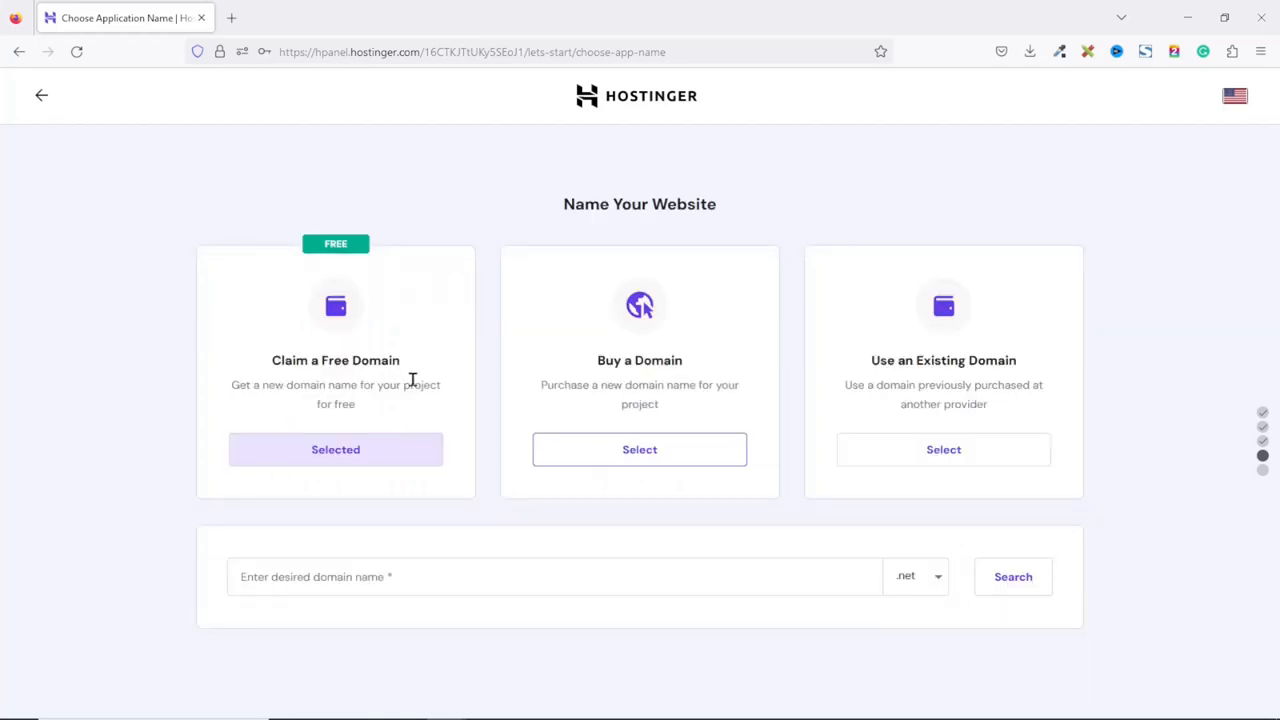
left_click(555, 577)
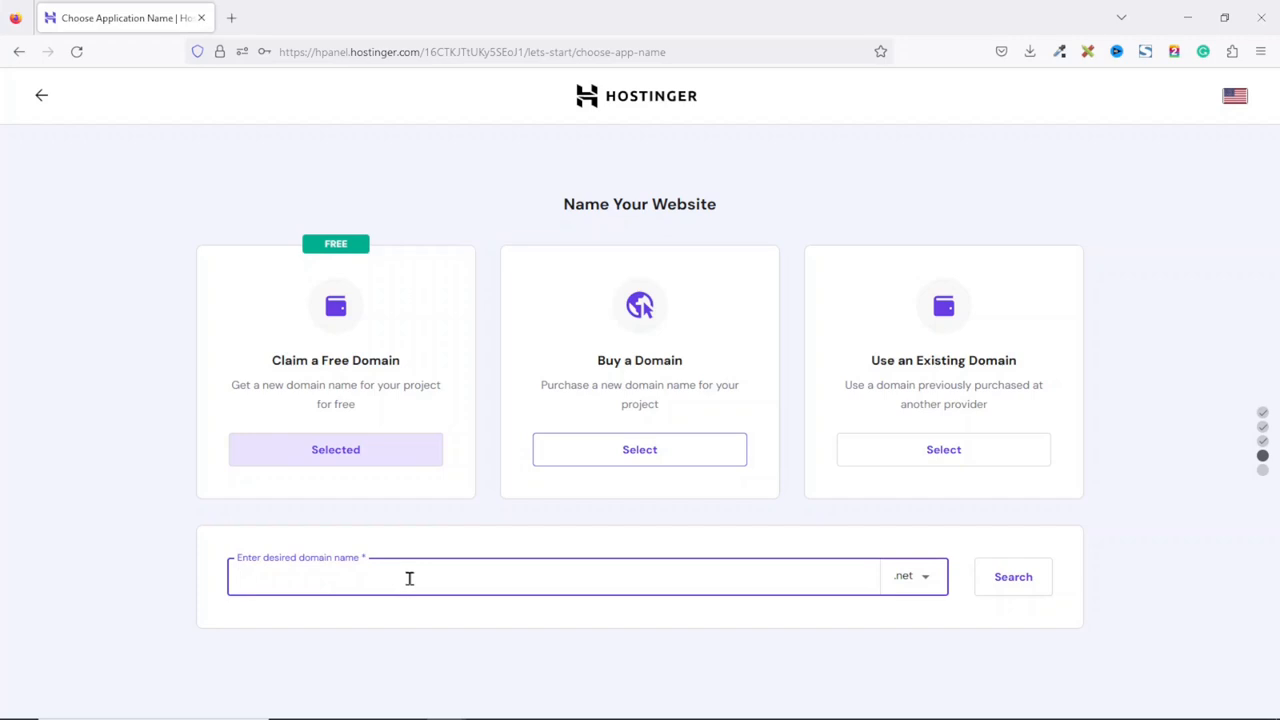
type("gada")
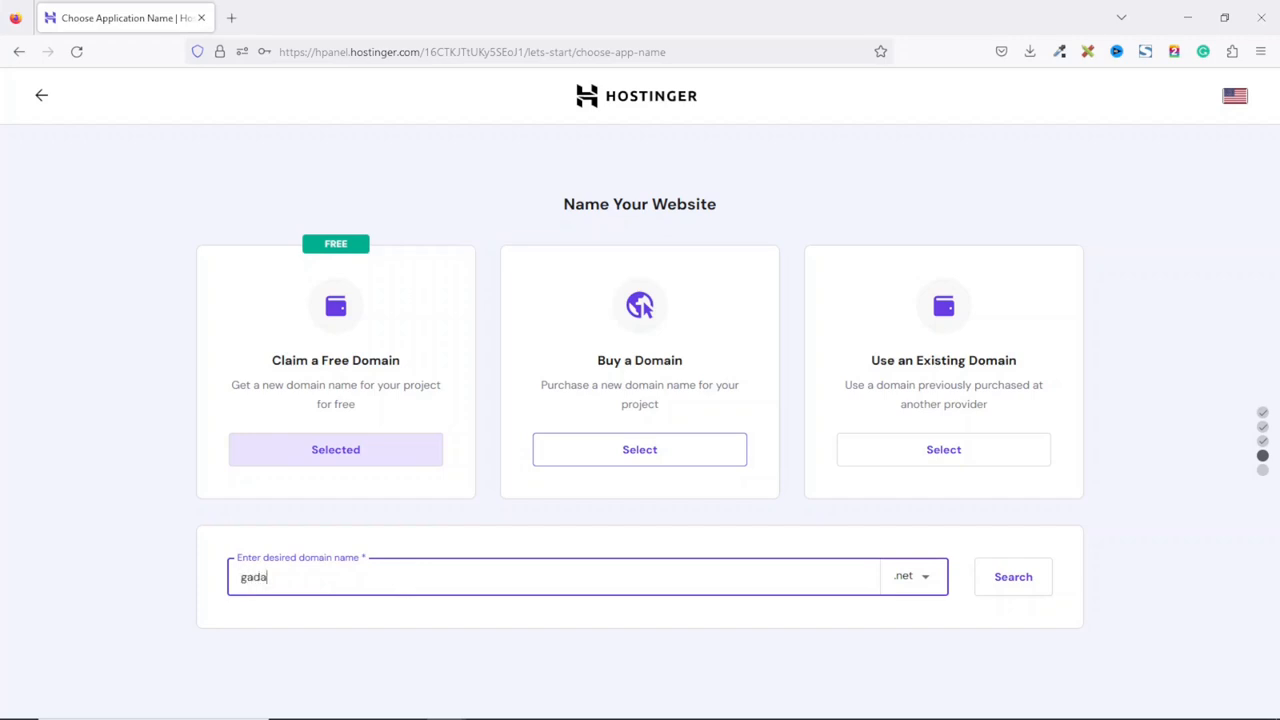
type("bsi")
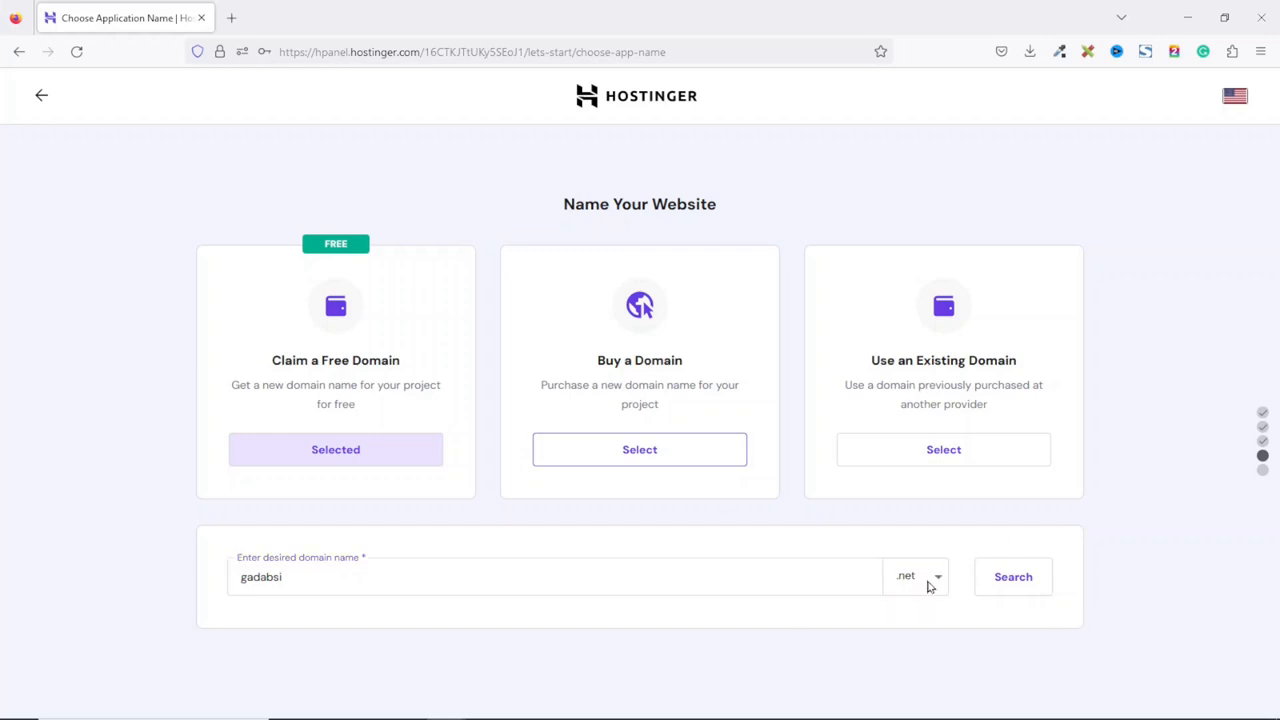
left_click(914, 576)
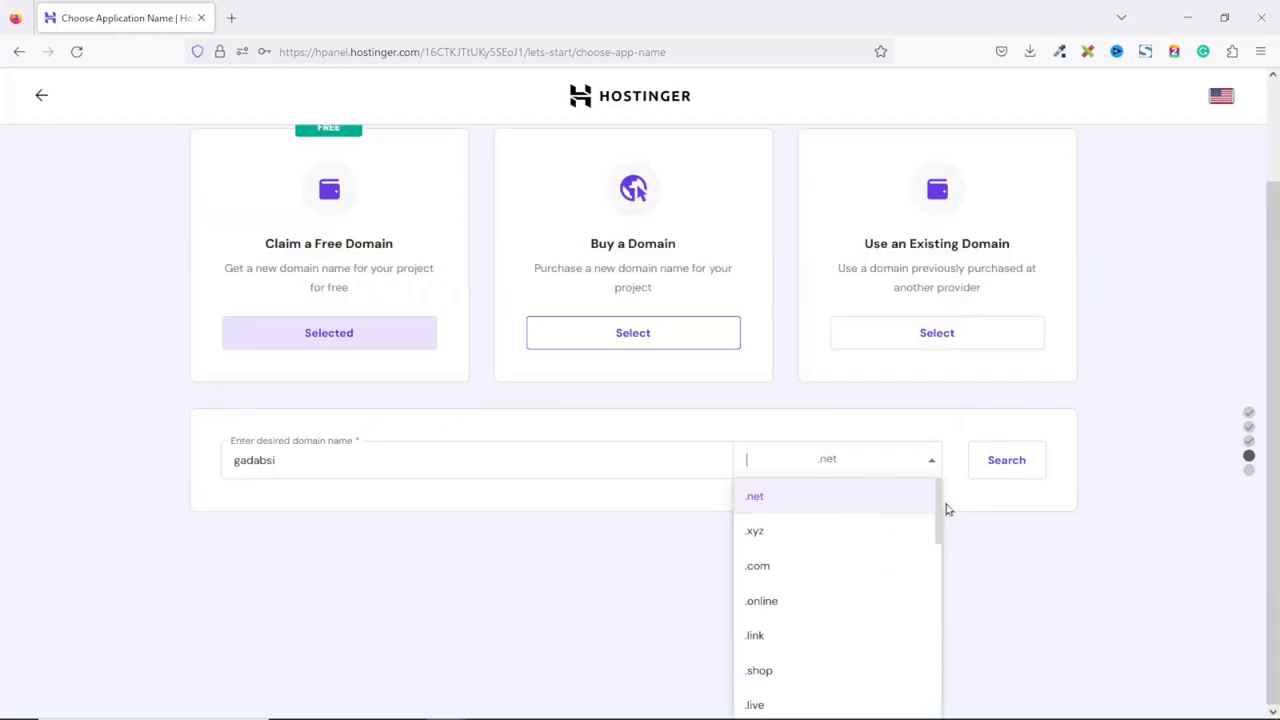
scroll("down", 3)
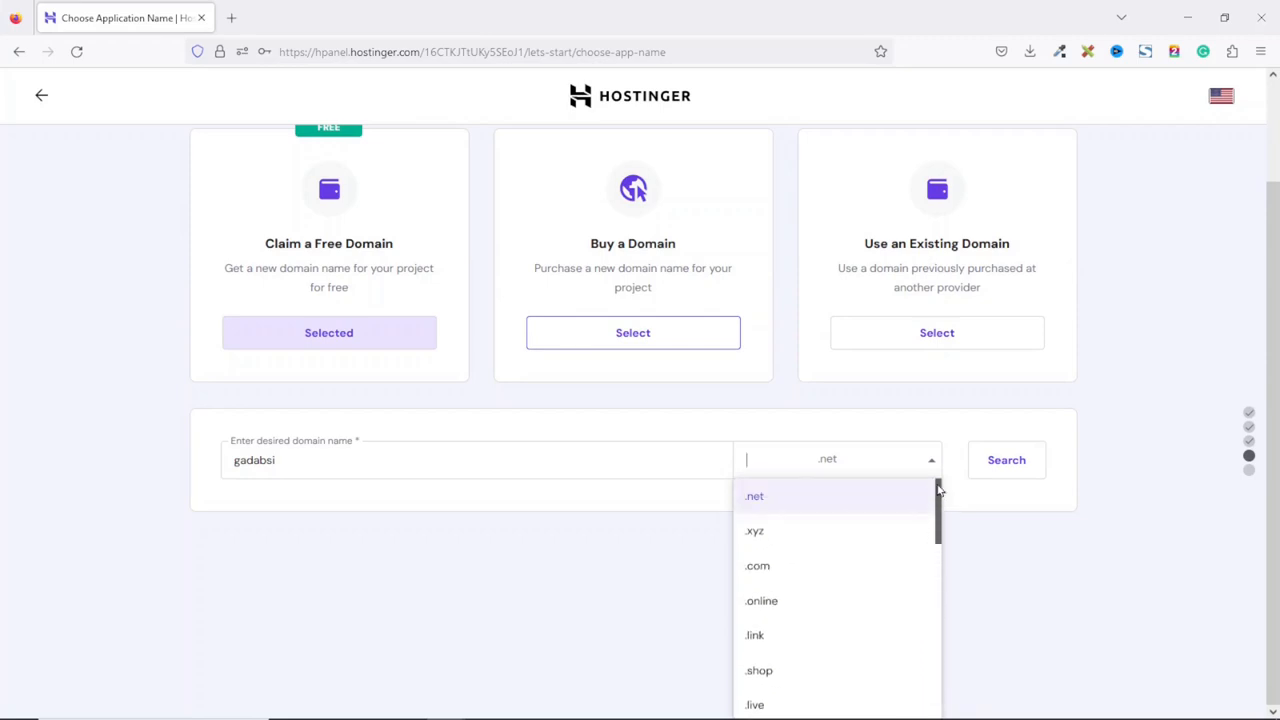
mouse_move(780, 565)
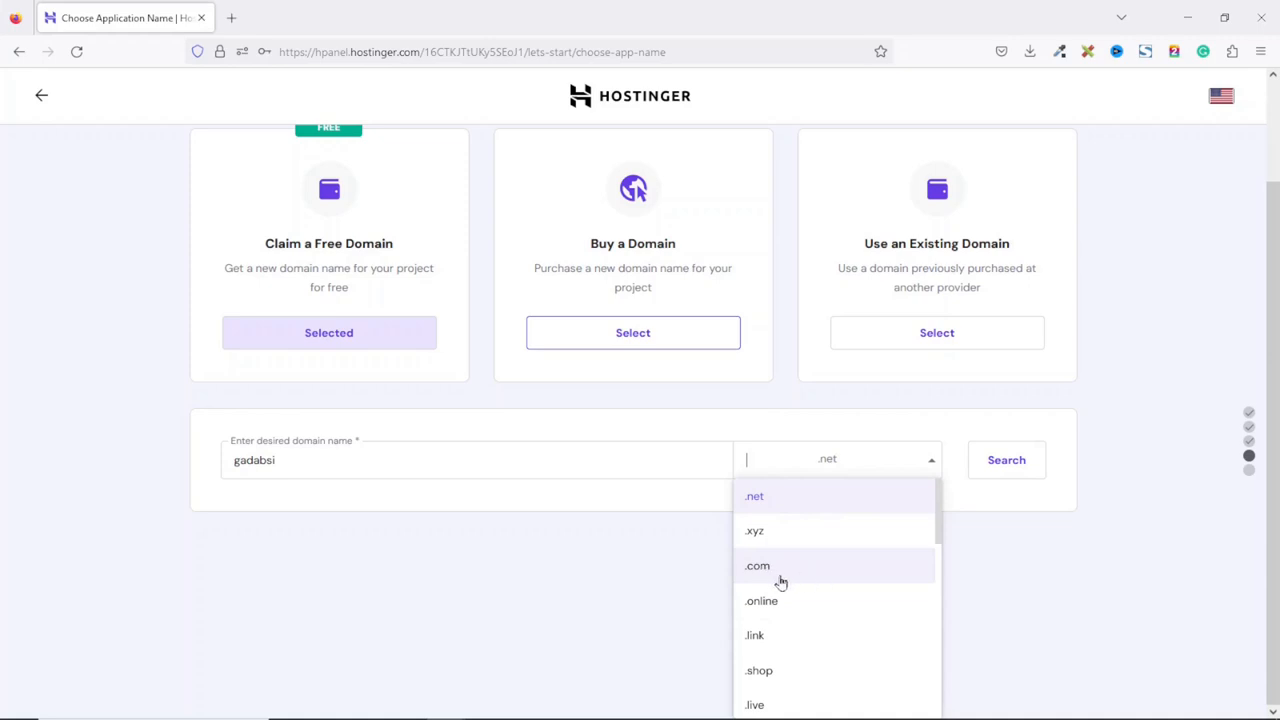
left_click(757, 565)
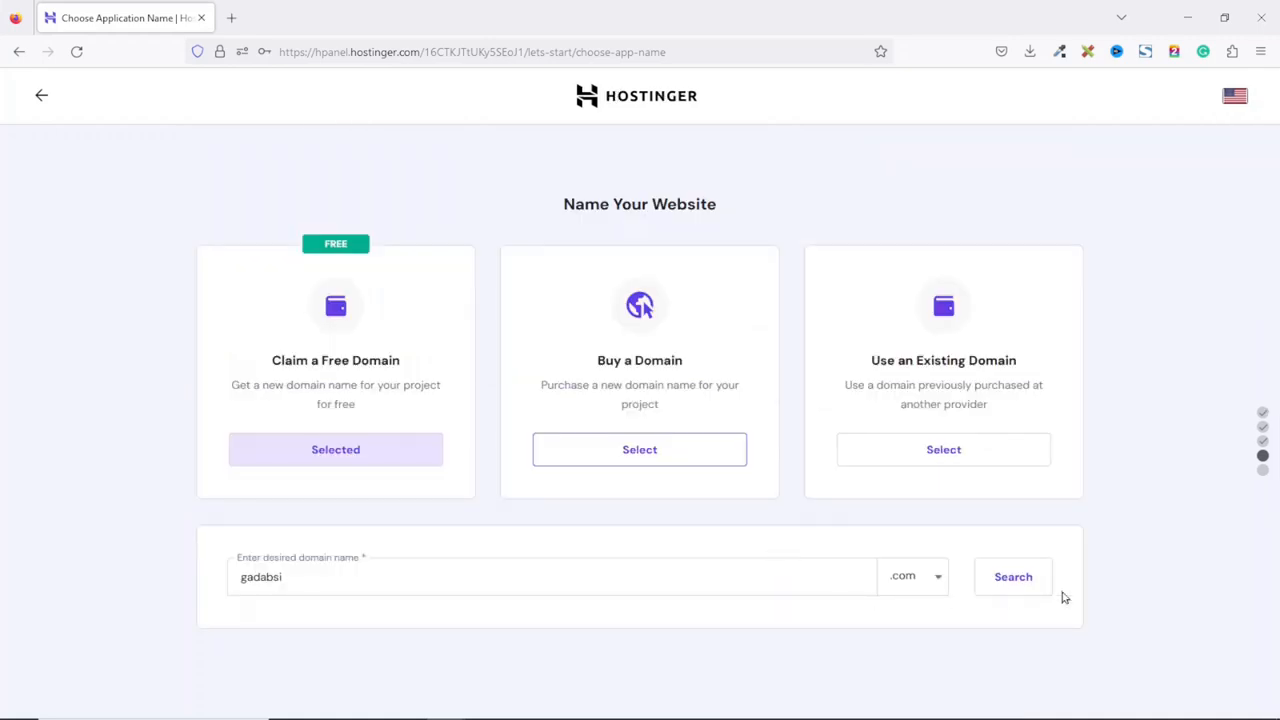
left_click(1013, 576)
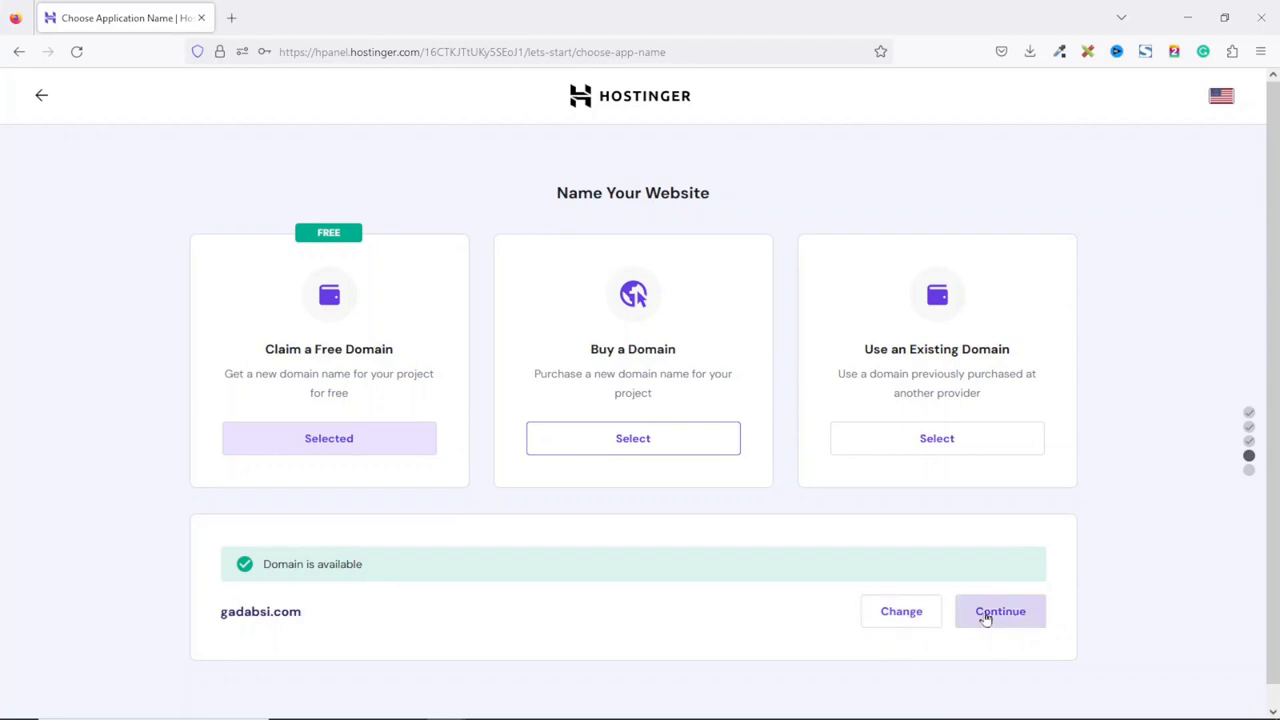
Register gadabsi.com as Personal and submit the contact details
left_click(1000, 611)
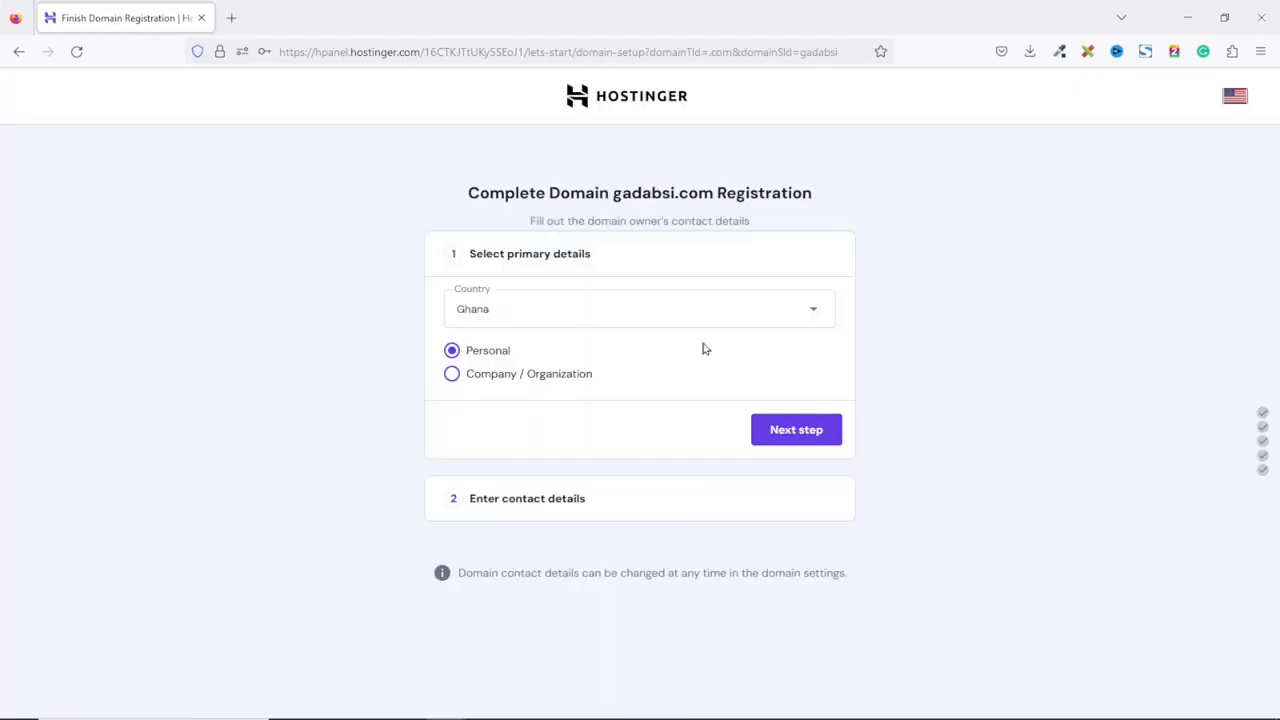
mouse_move(659, 262)
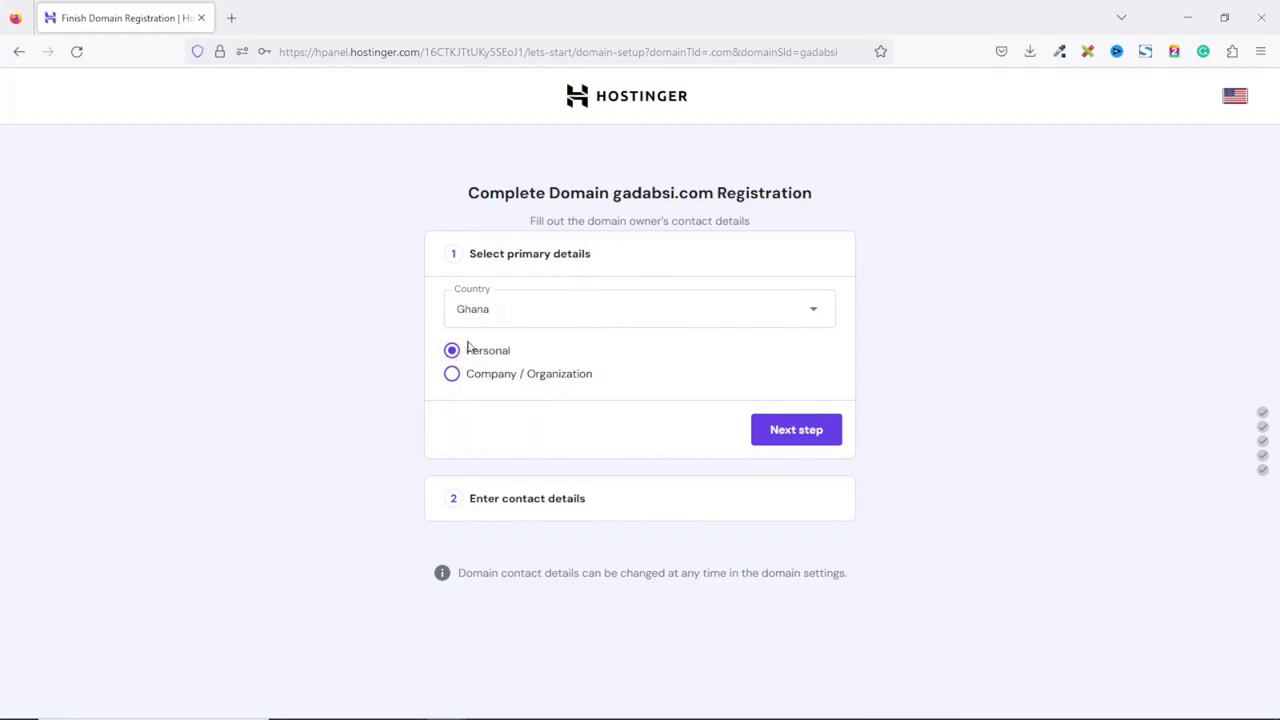
mouse_move(600, 393)
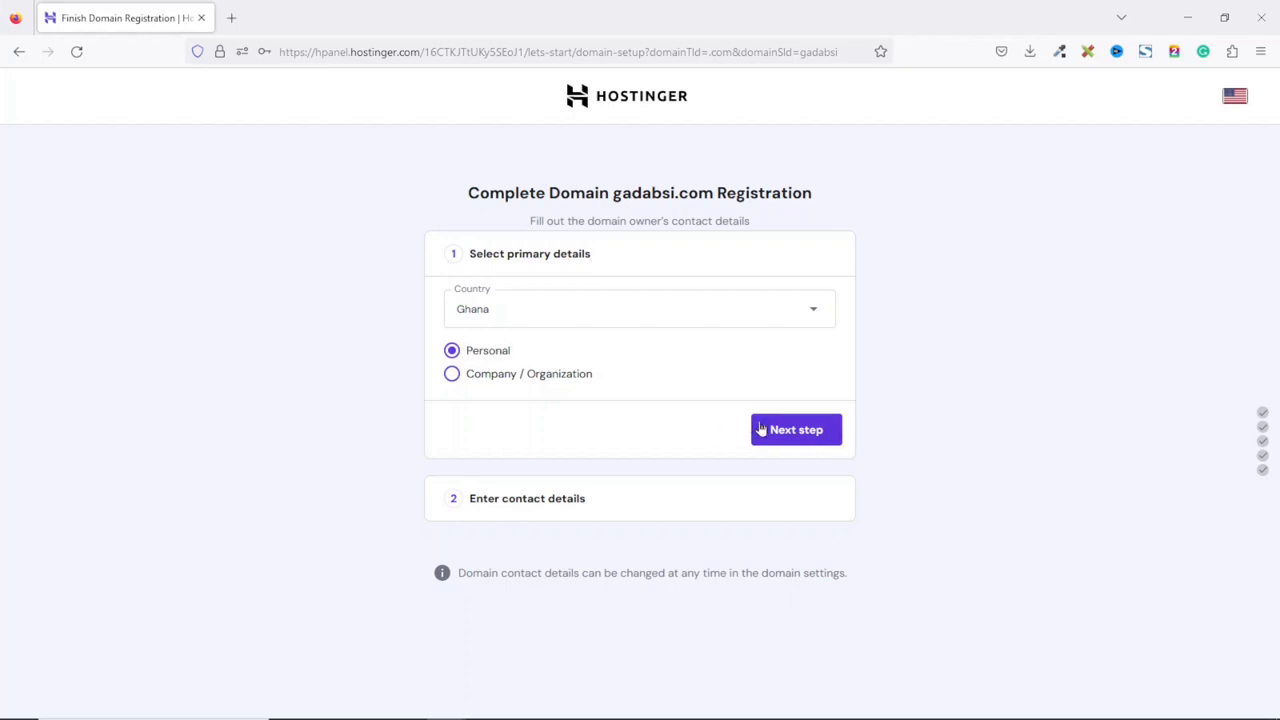
left_click(796, 429)
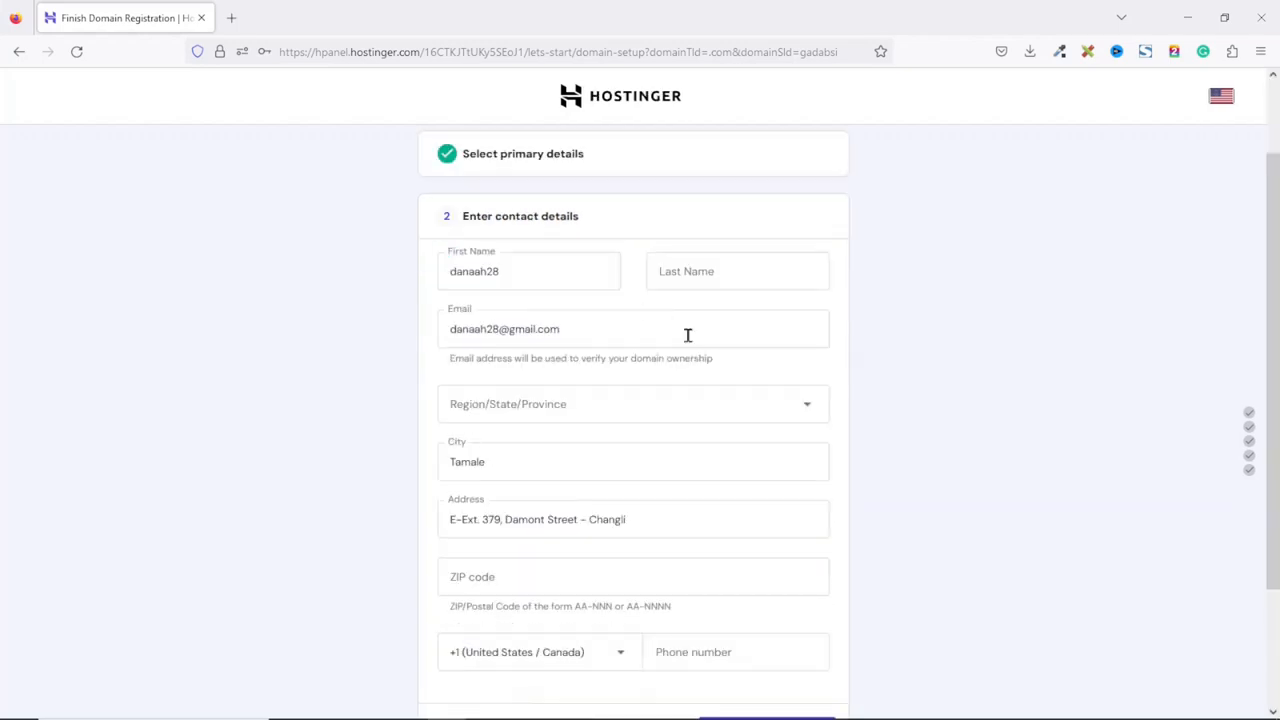
mouse_move(605, 343)
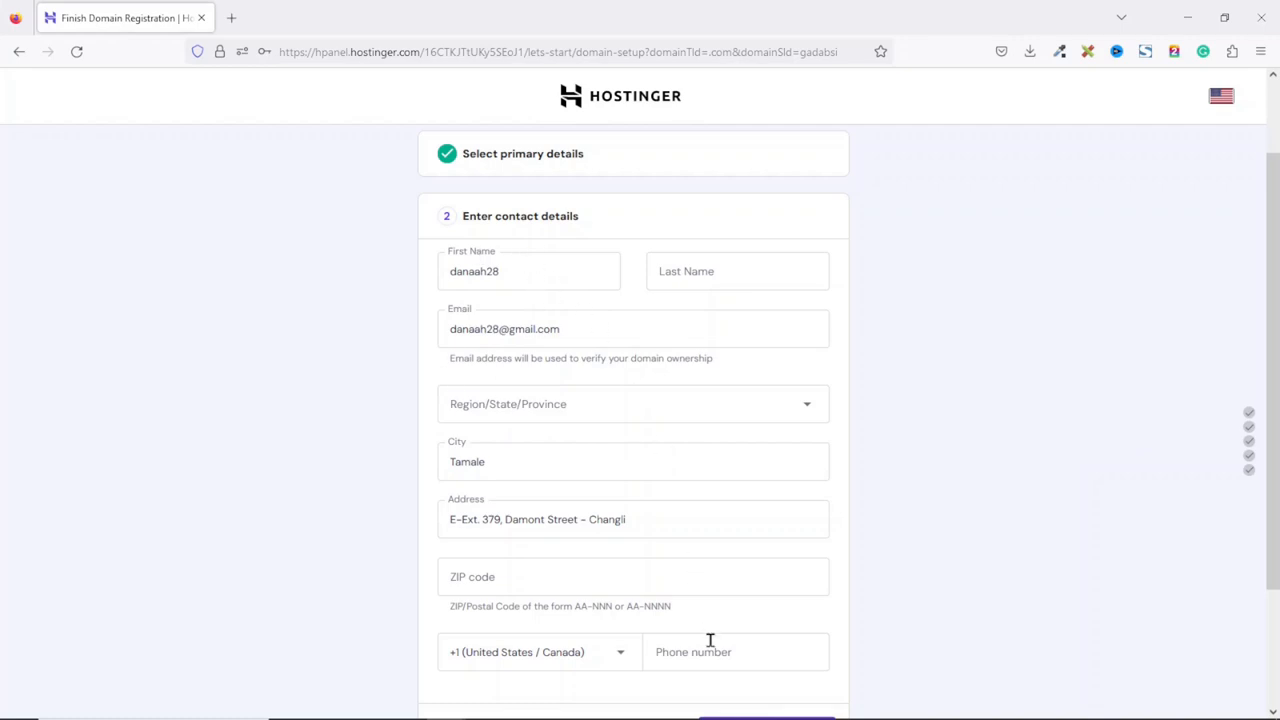
mouse_move(709, 620)
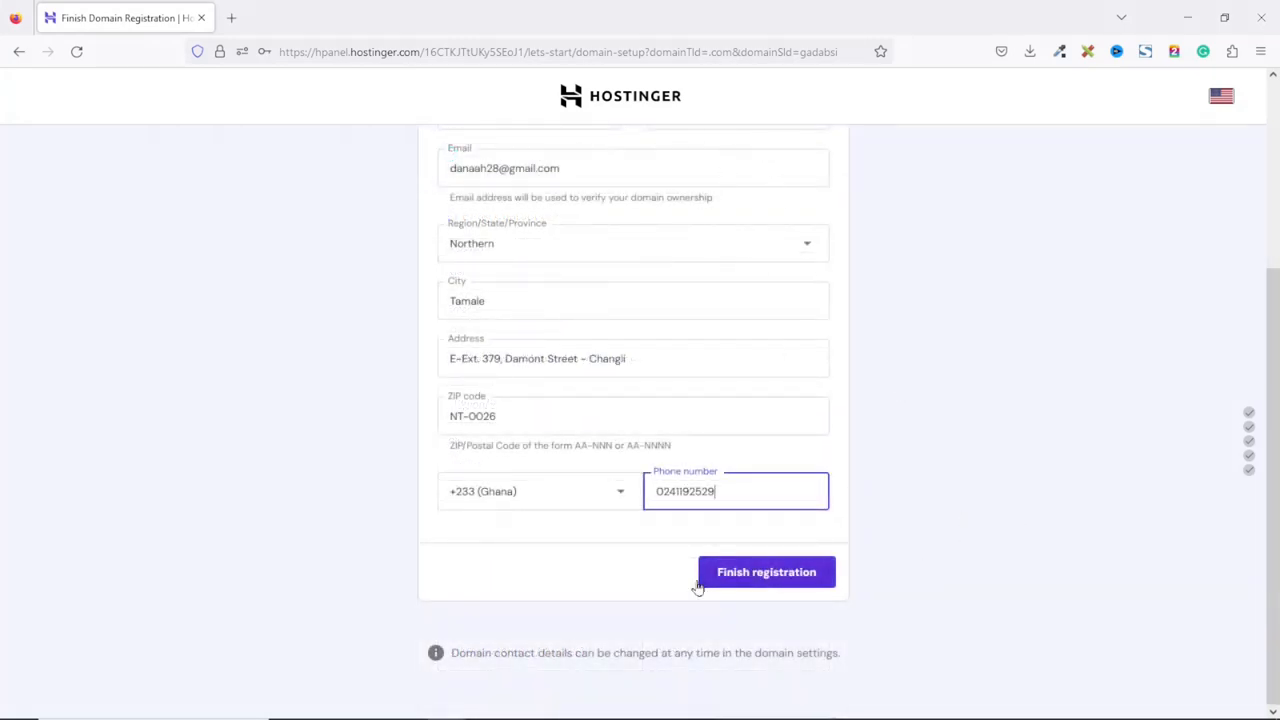
left_click(766, 571)
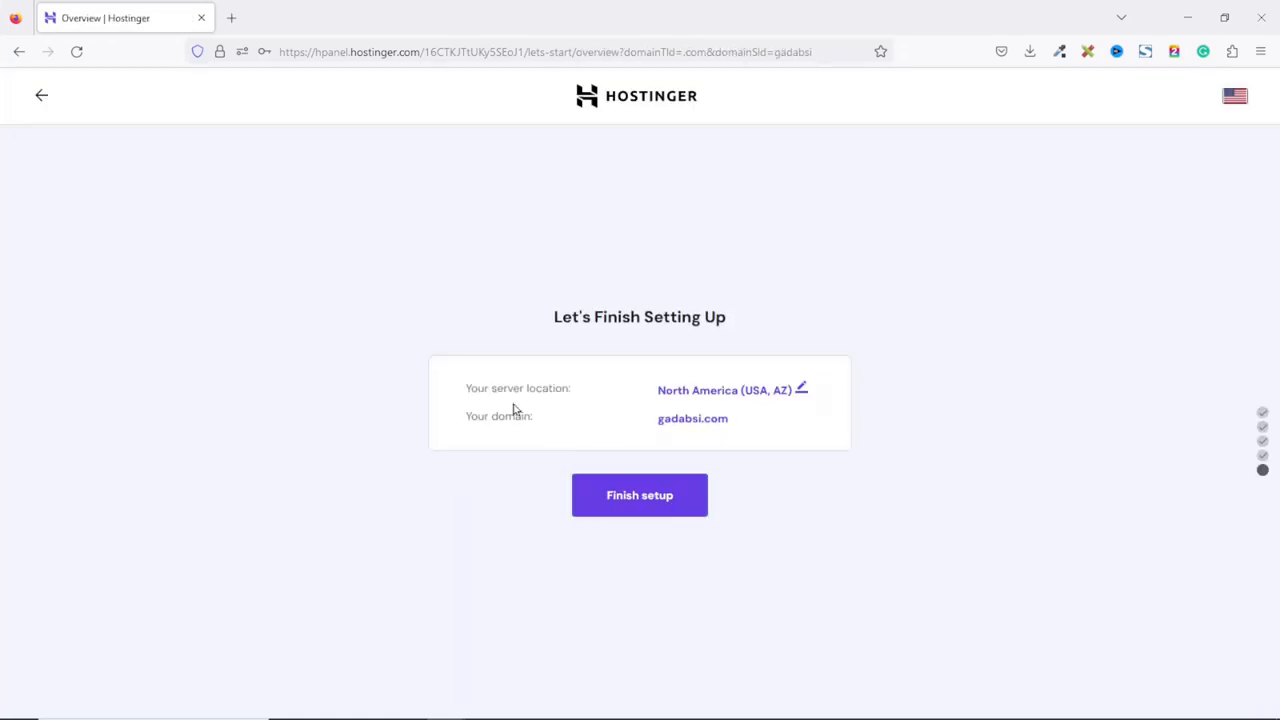
Review the server location options and finish gadabsi.com's hosting setup
left_click(801, 389)
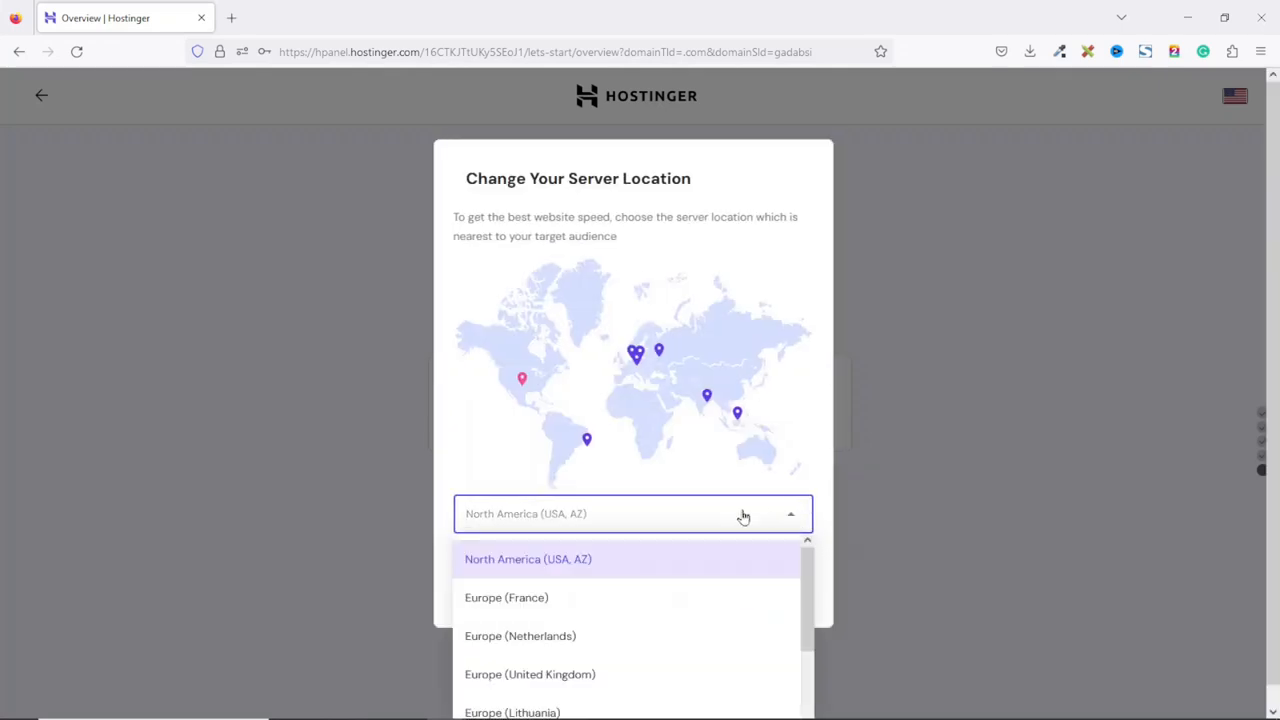
scroll("down", 3)
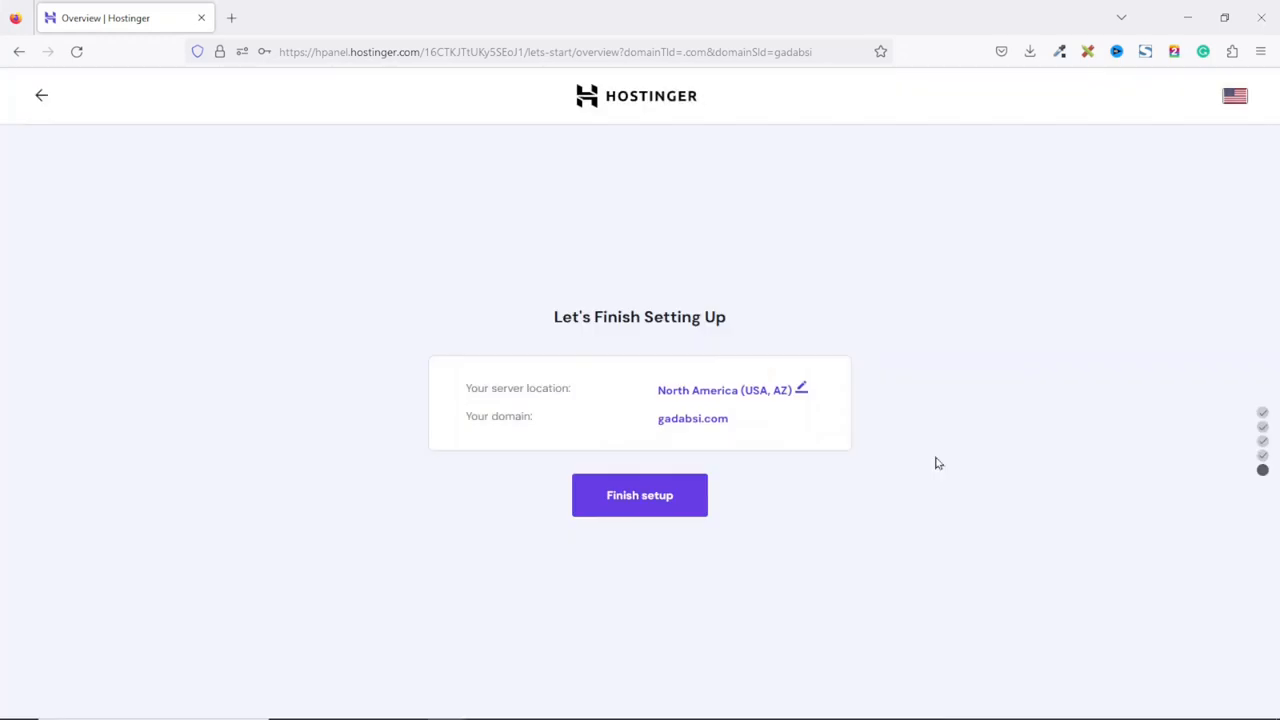
left_click(639, 495)
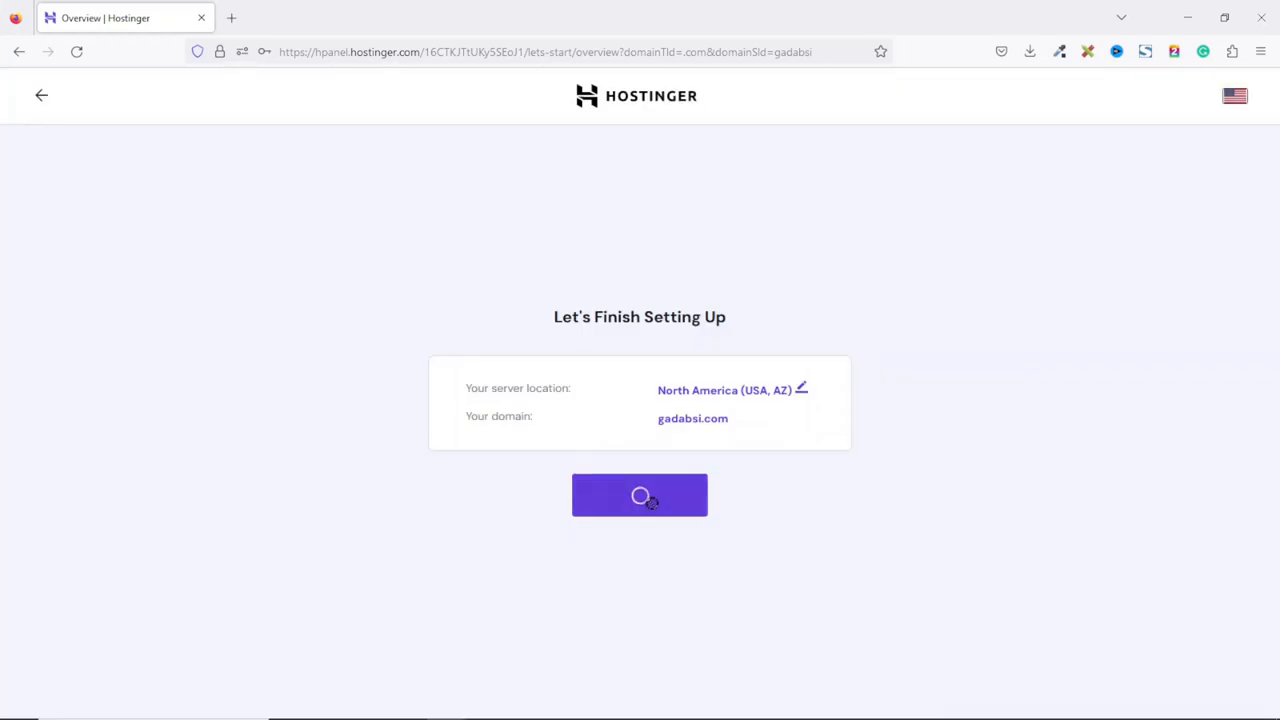
left_click(640, 495)
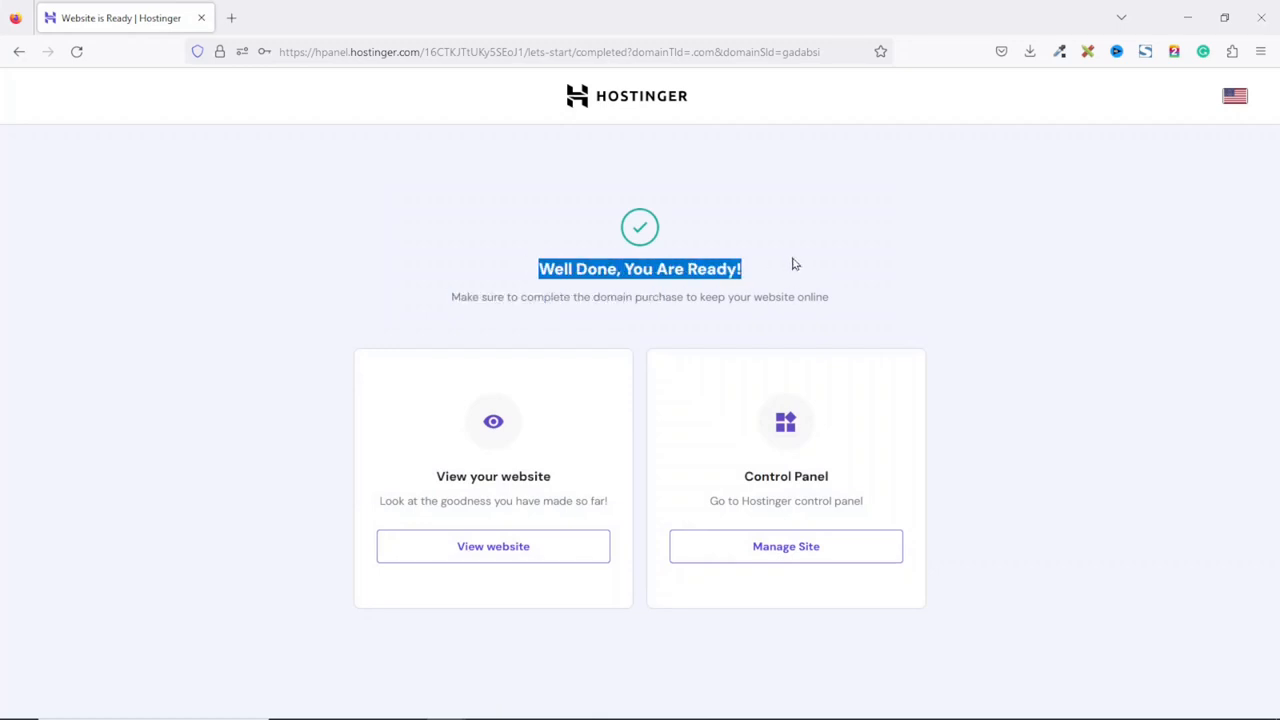
mouse_move(505, 626)
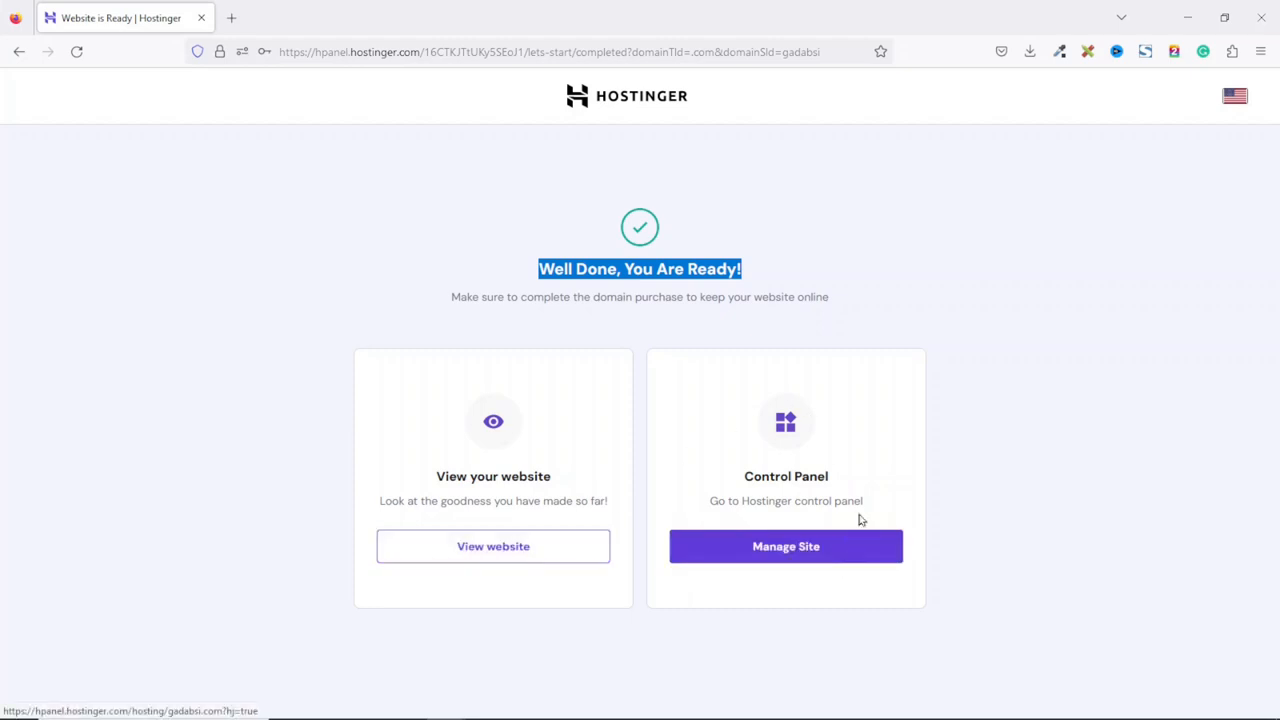
mouse_move(670, 343)
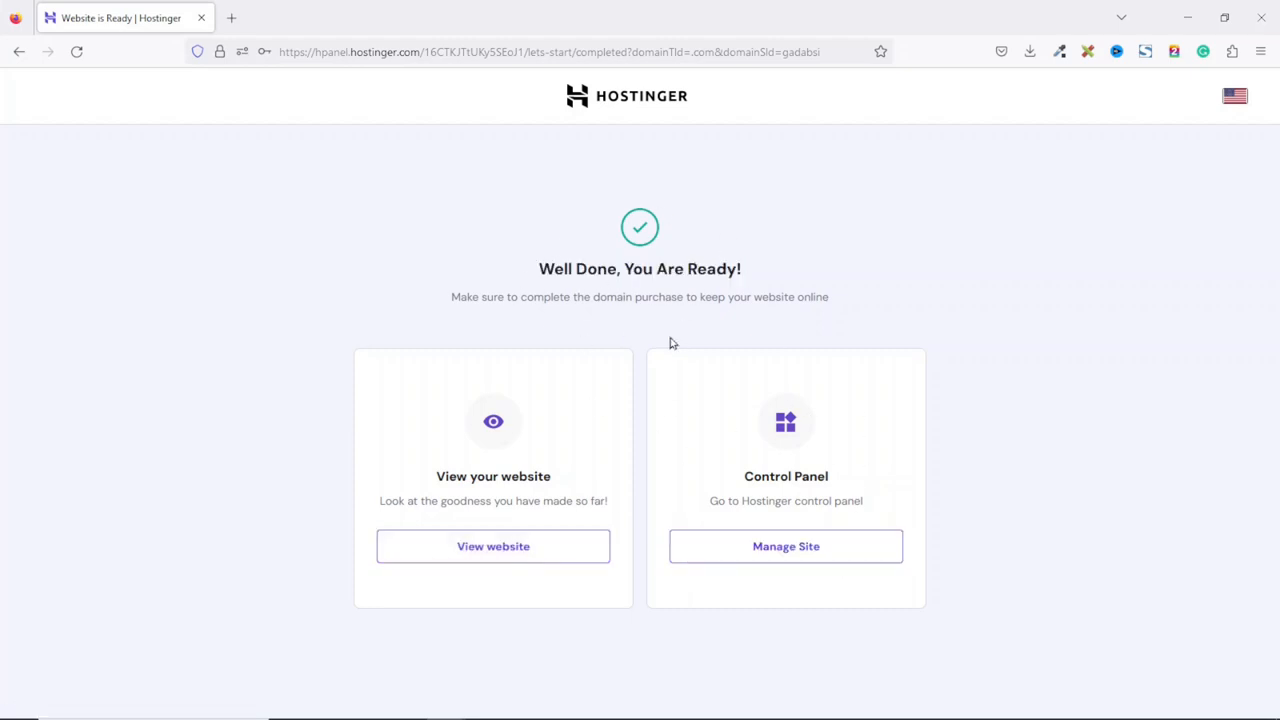
mouse_move(647, 330)
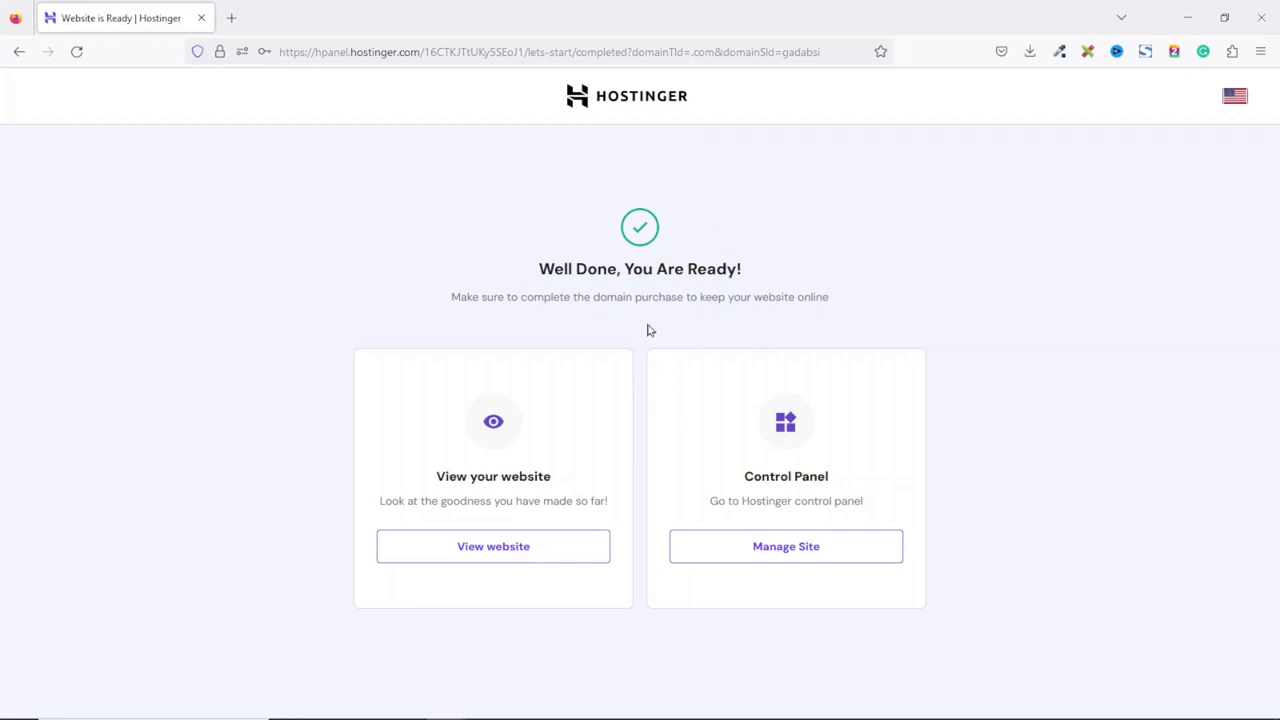
mouse_move(644, 335)
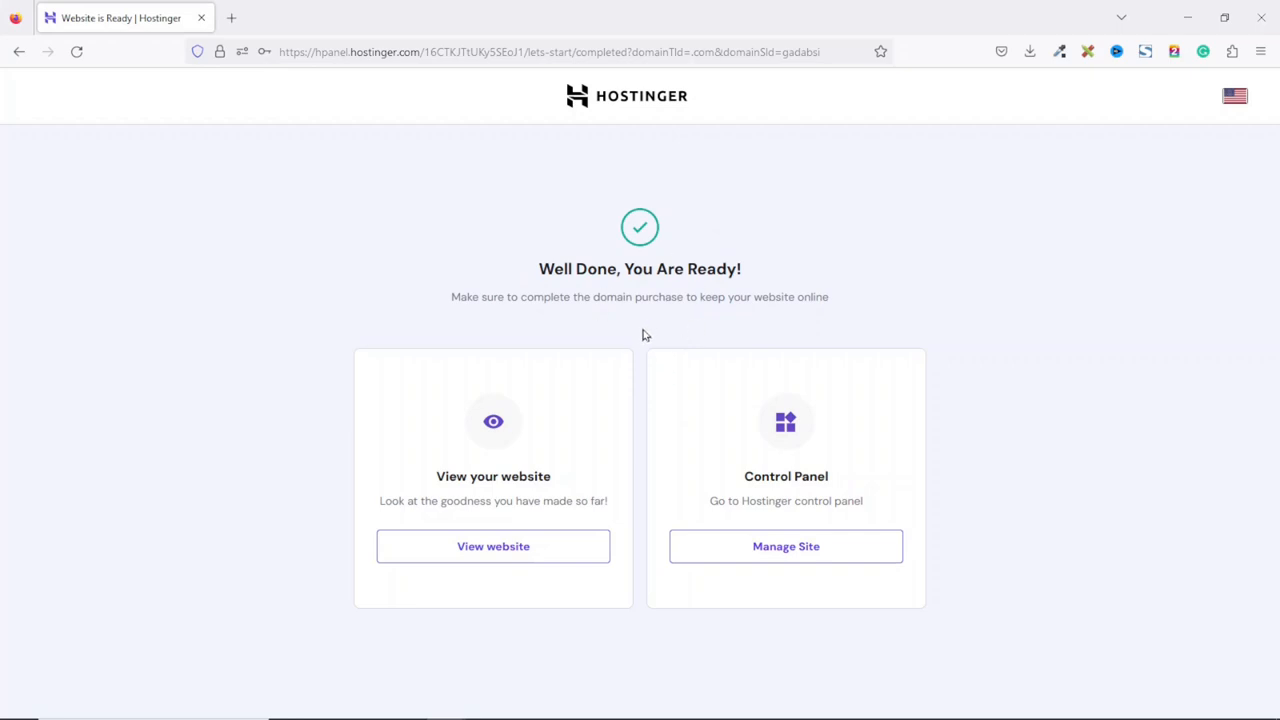
mouse_move(786, 546)
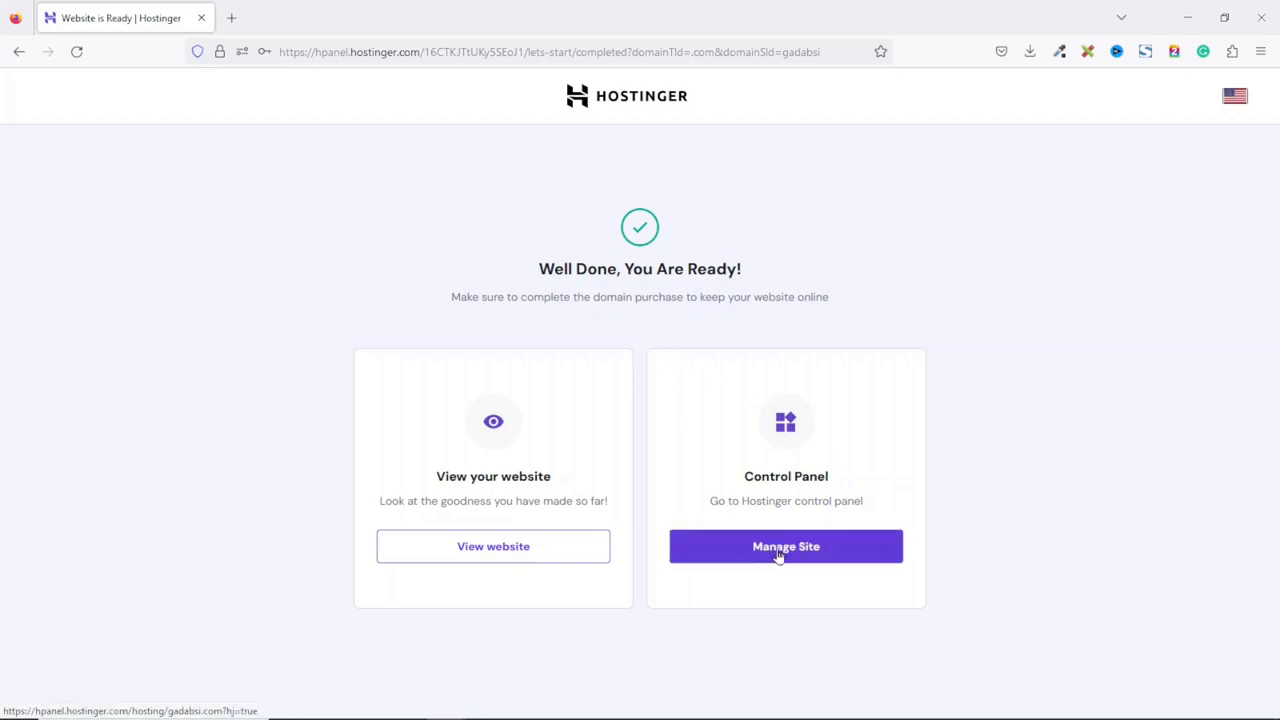
From Manage Site, preview the live gadabsi.com page, close it, and launch Auto installer
left_click(785, 546)
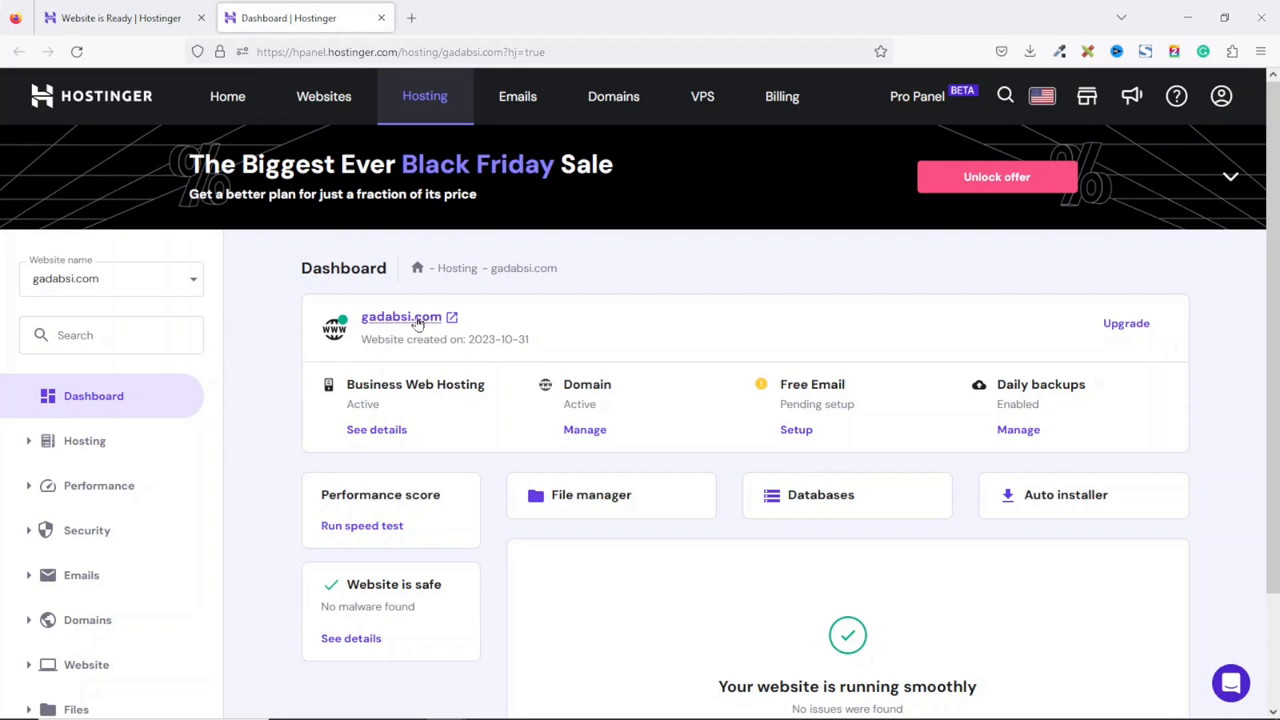
left_click(400, 317)
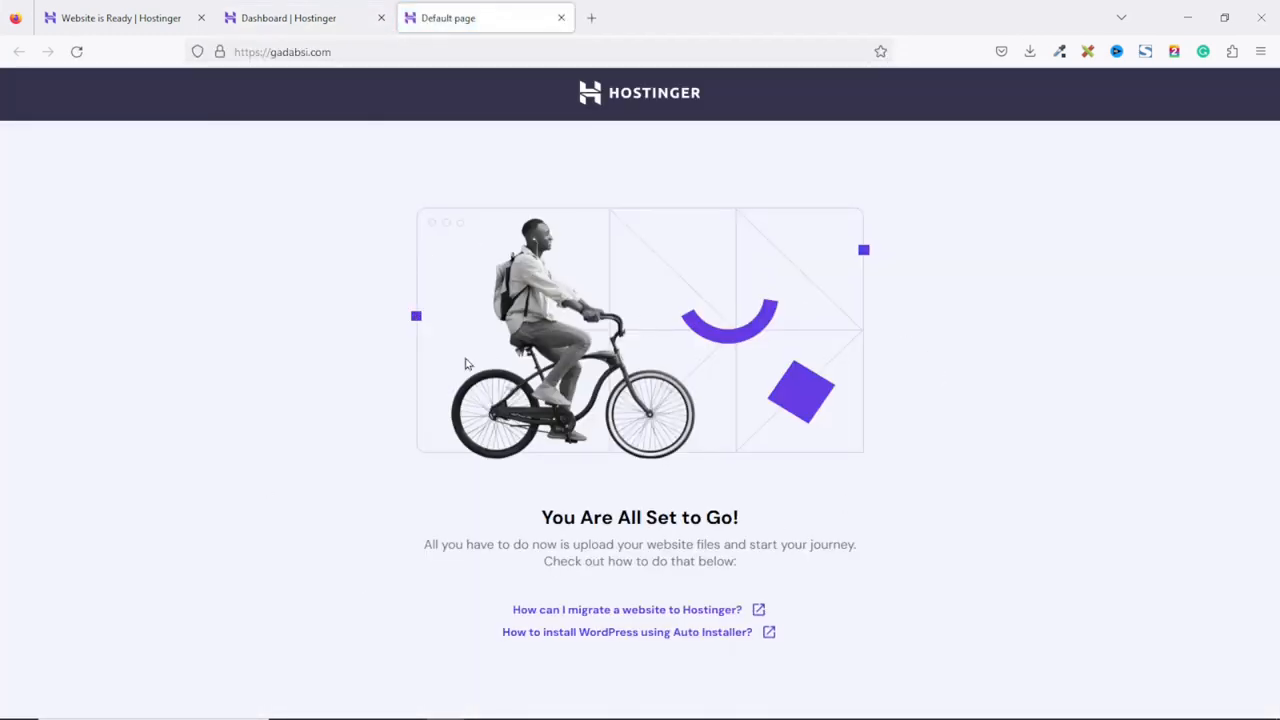
mouse_move(380, 233)
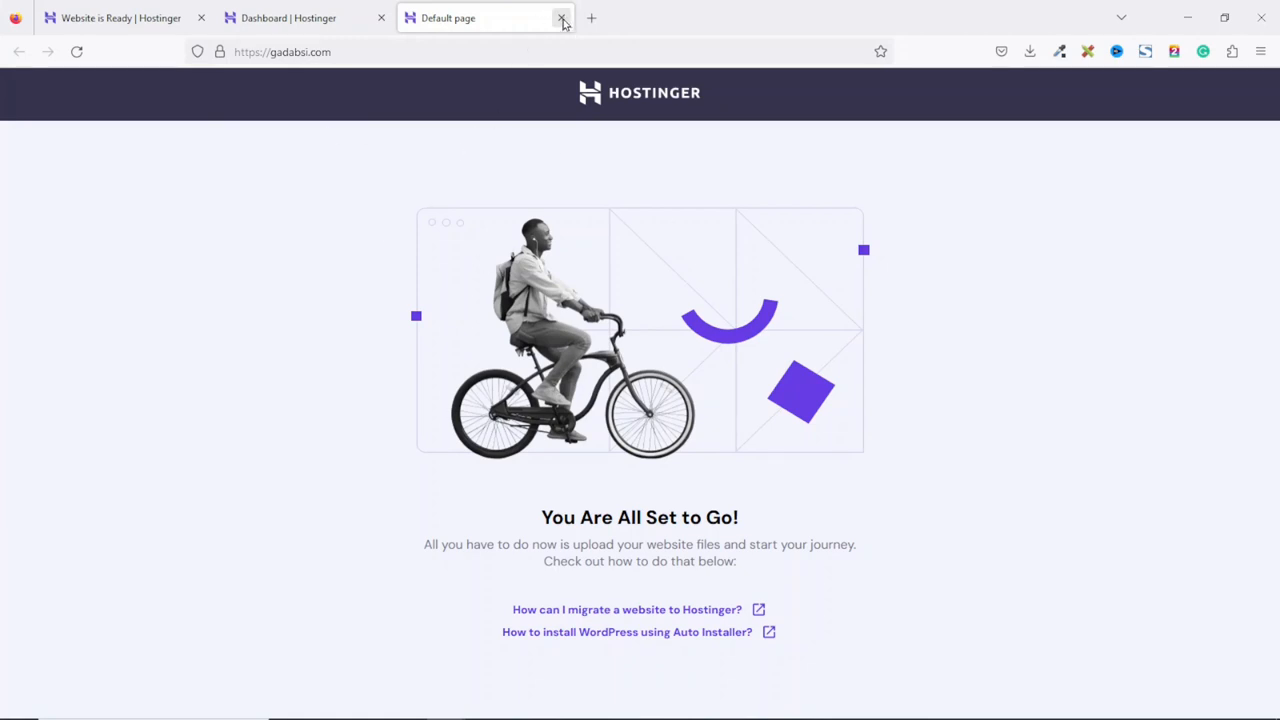
left_click(561, 18)
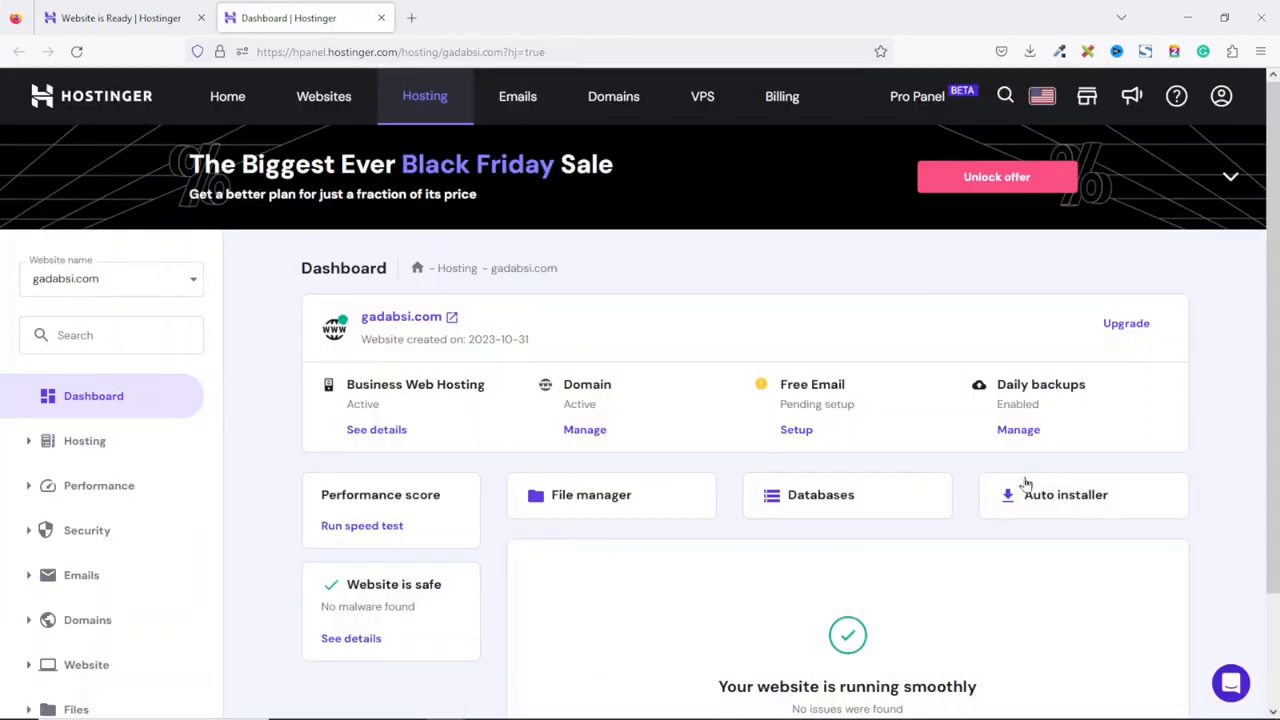
left_click(1065, 494)
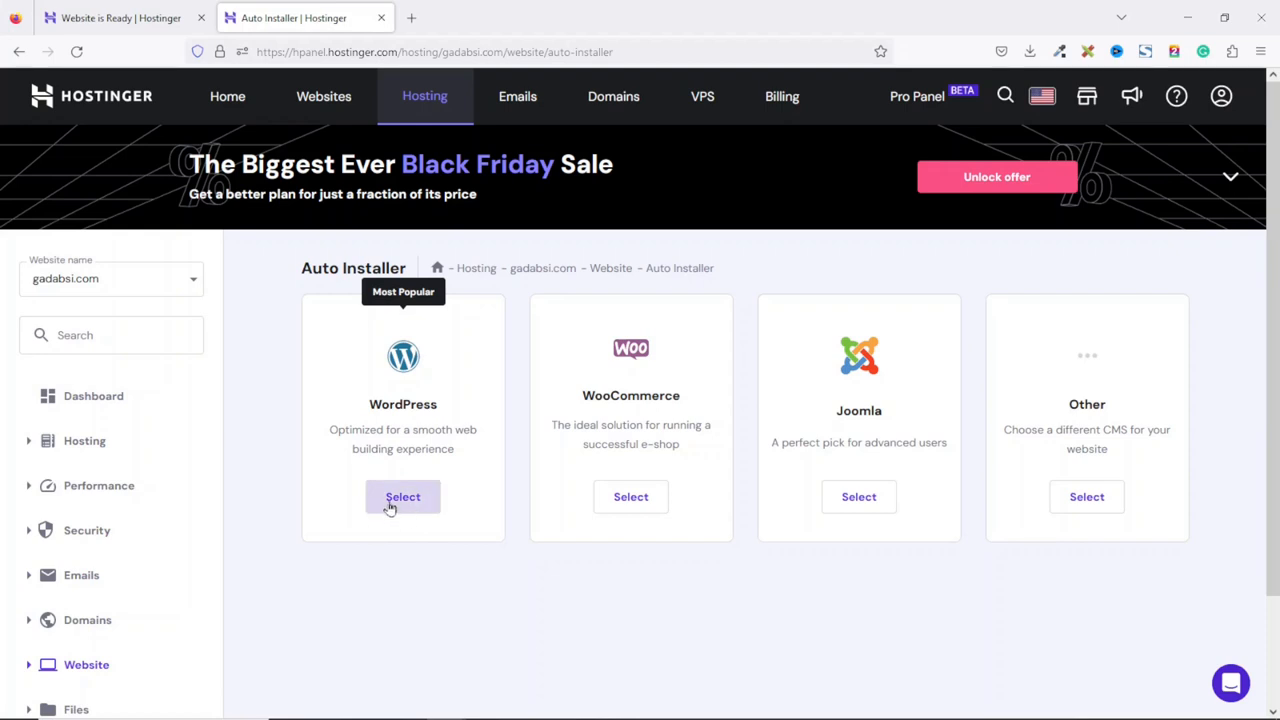
Install WordPress with title 'Gadabsi', admin username 'suadik' and a password, keeping recommended settings
left_click(402, 497)
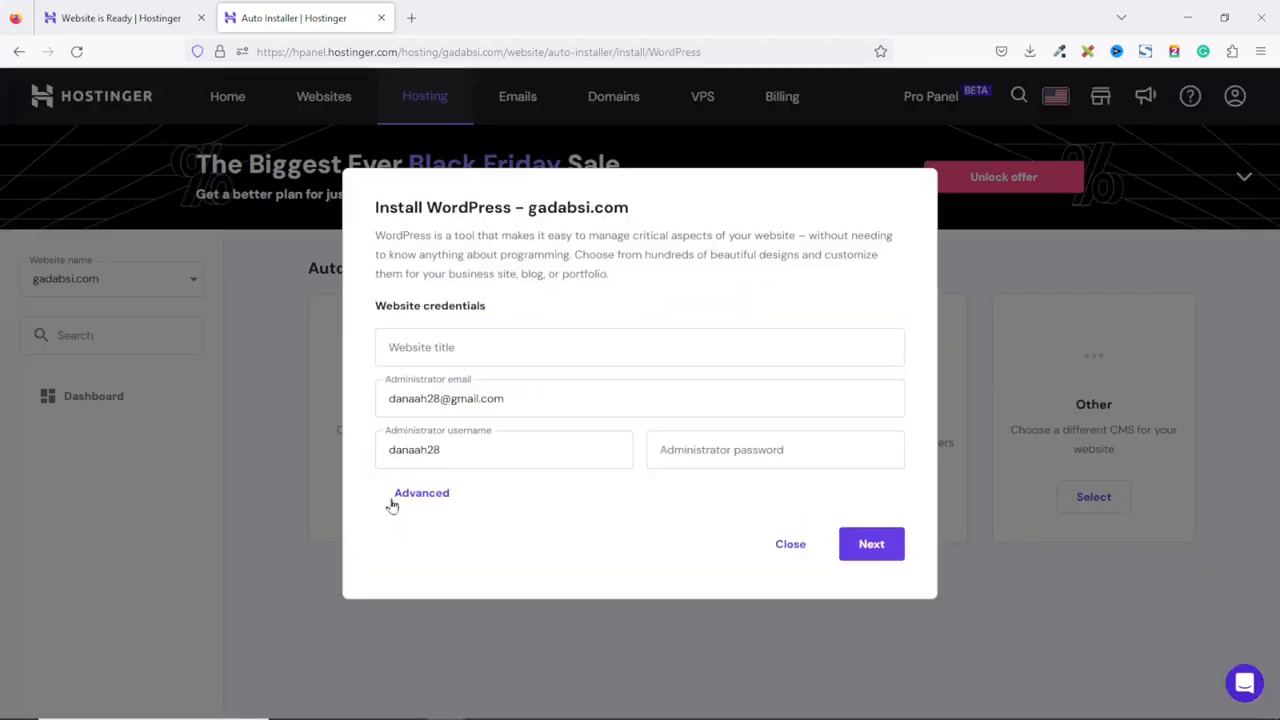
left_click(640, 347)
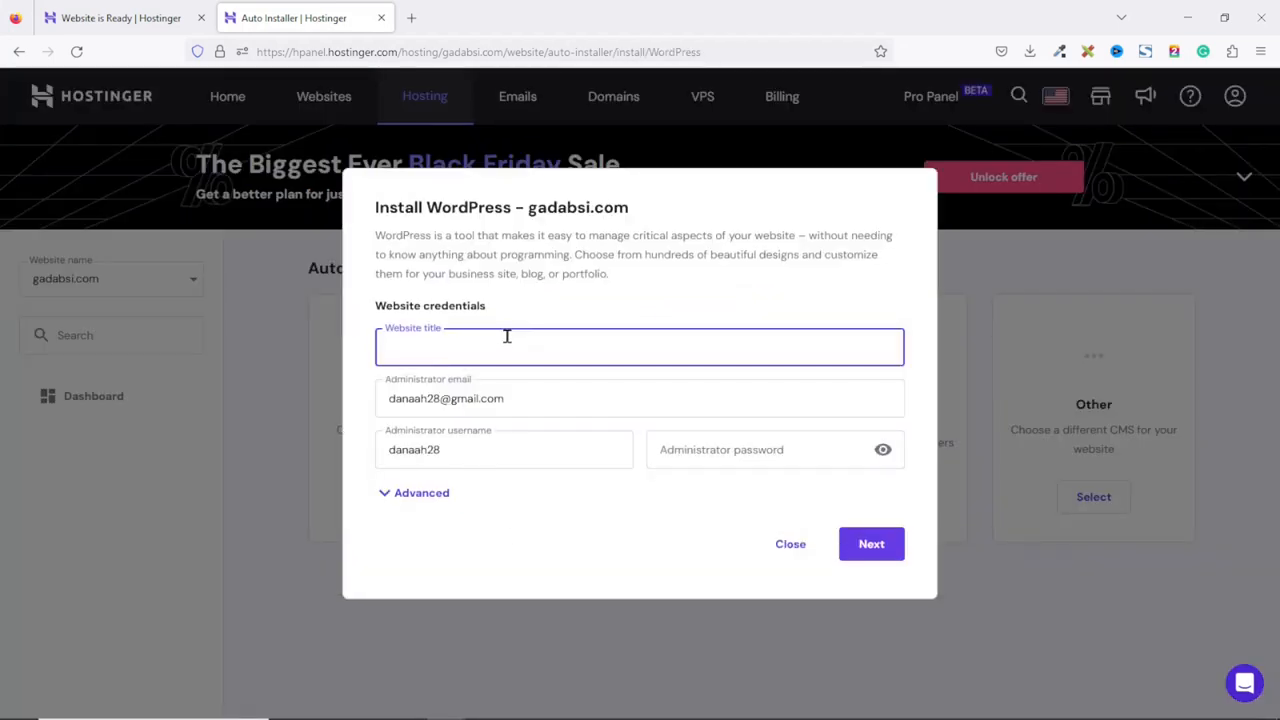
type("Gadabsi")
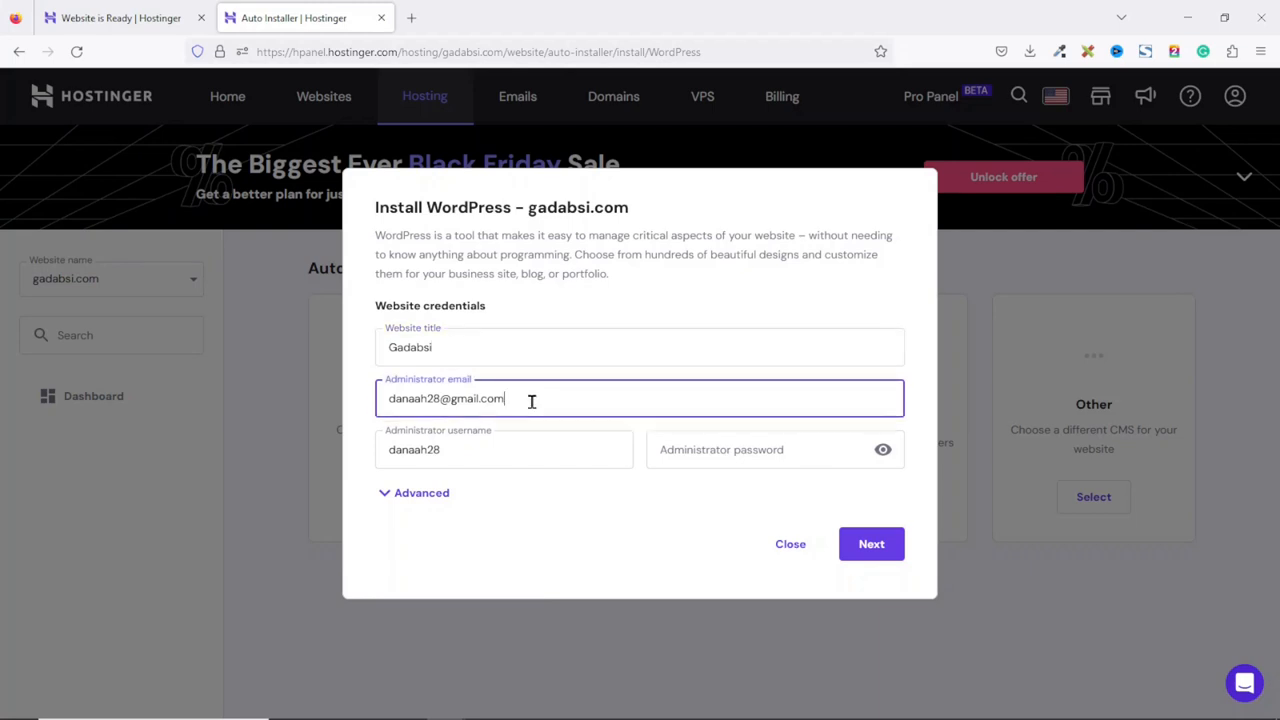
mouse_move(493, 456)
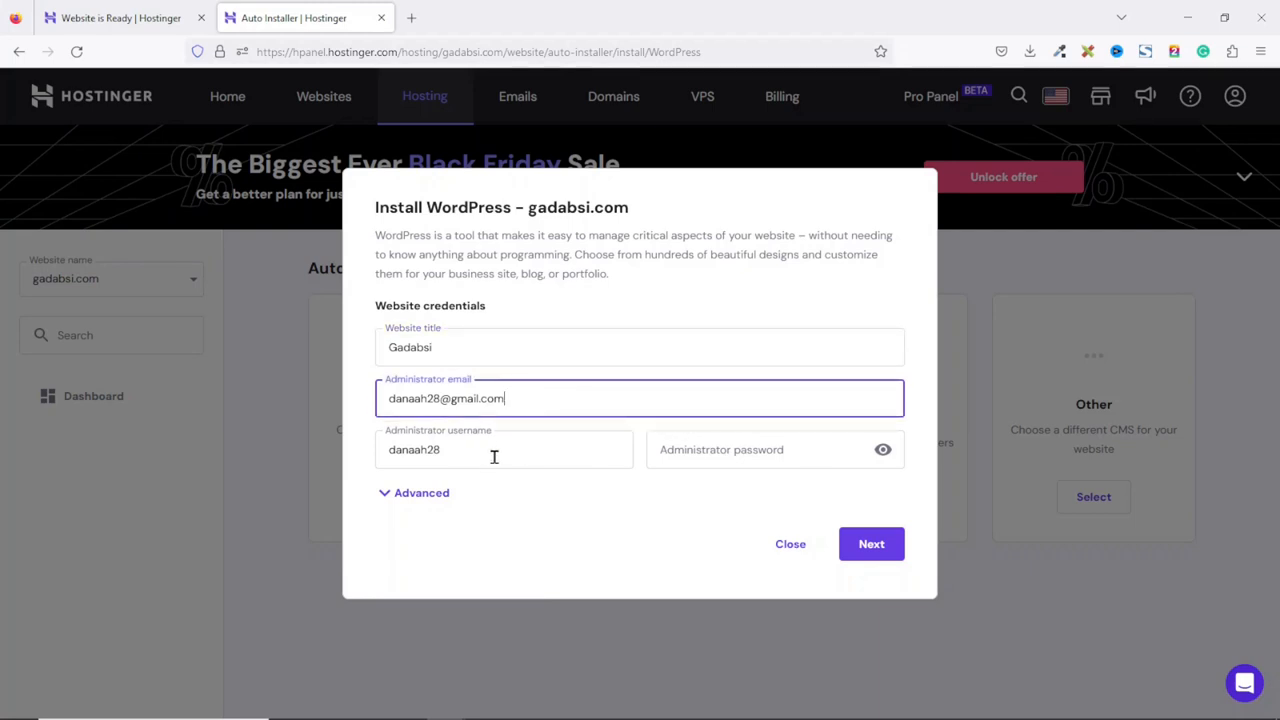
left_click(494, 449)
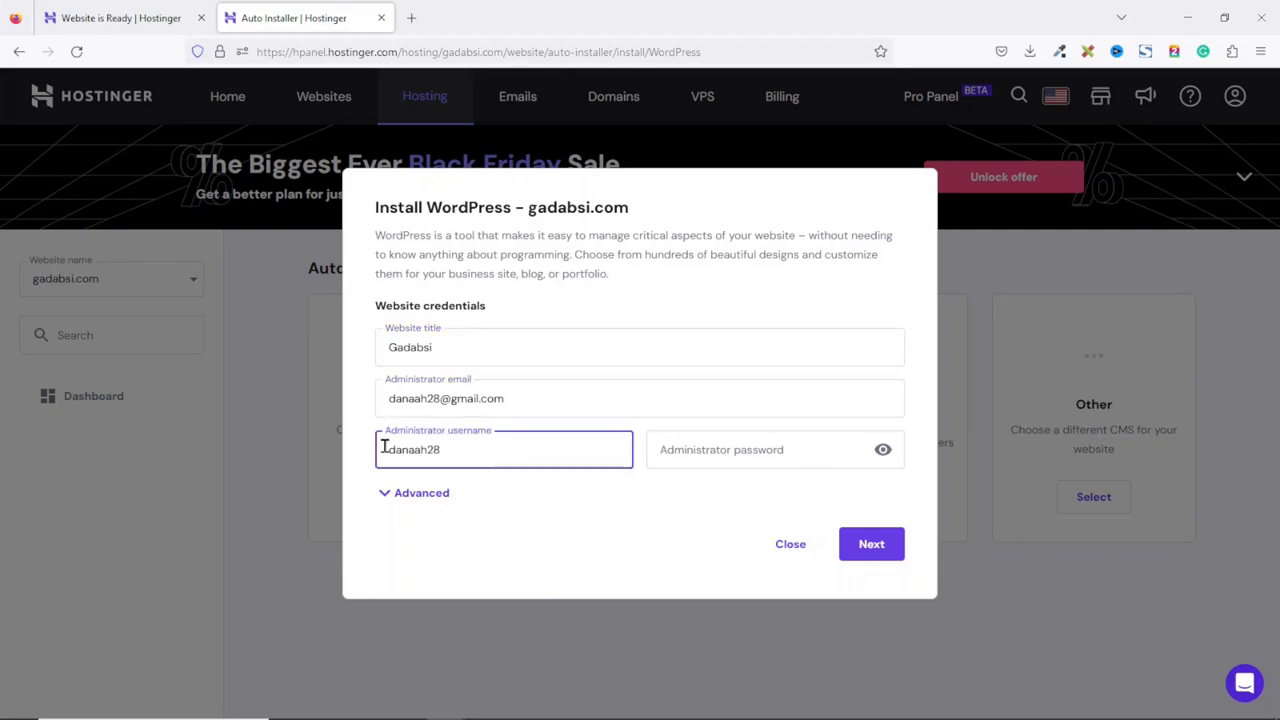
double_click(410, 449)
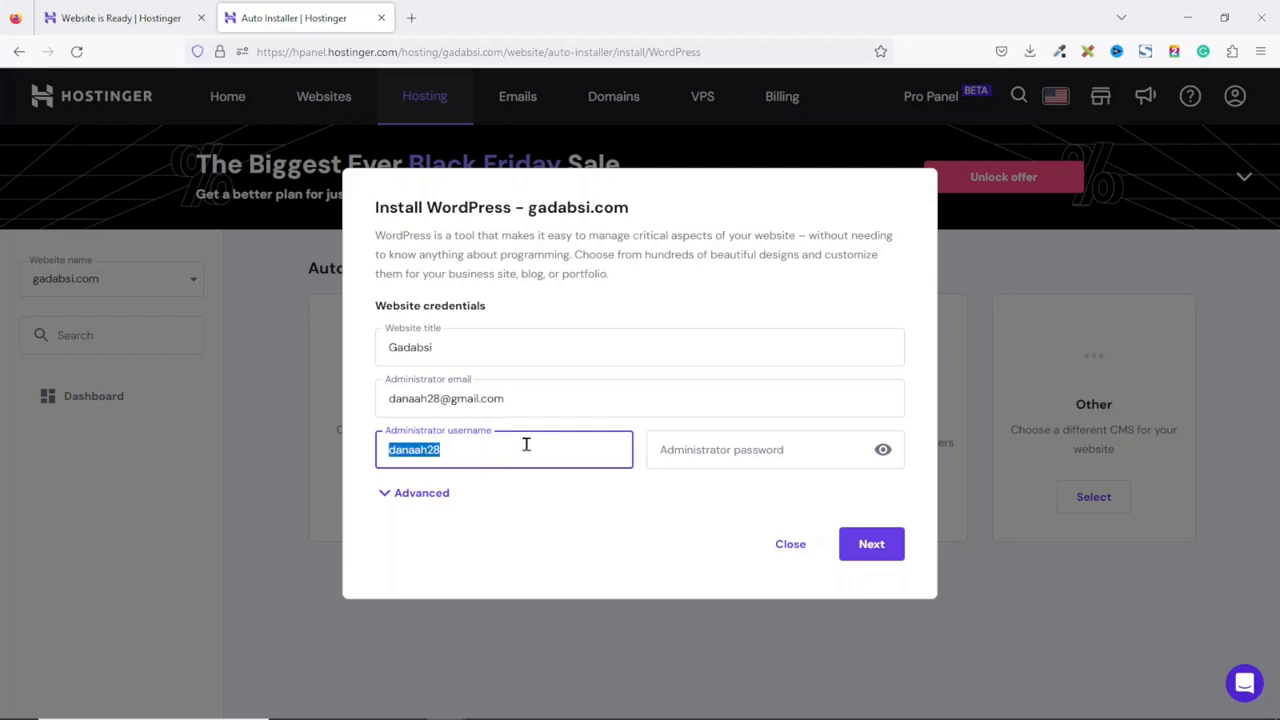
type("suadik")
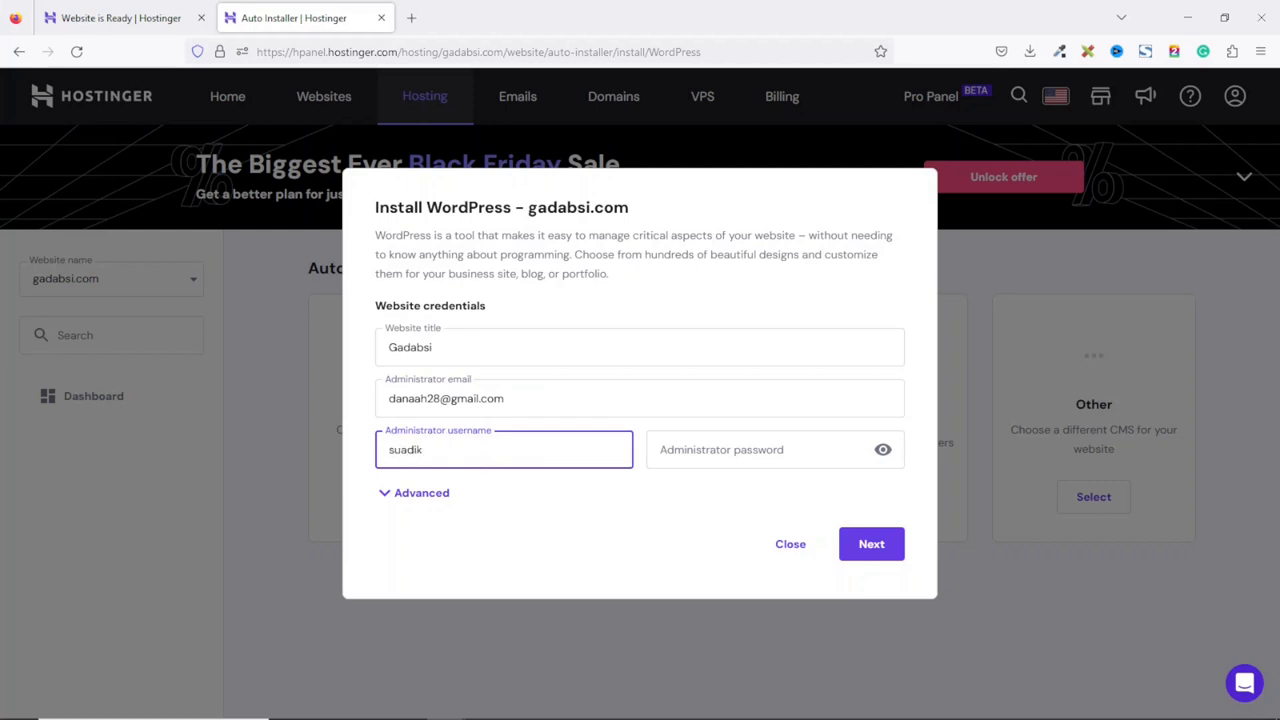
left_click(775, 449)
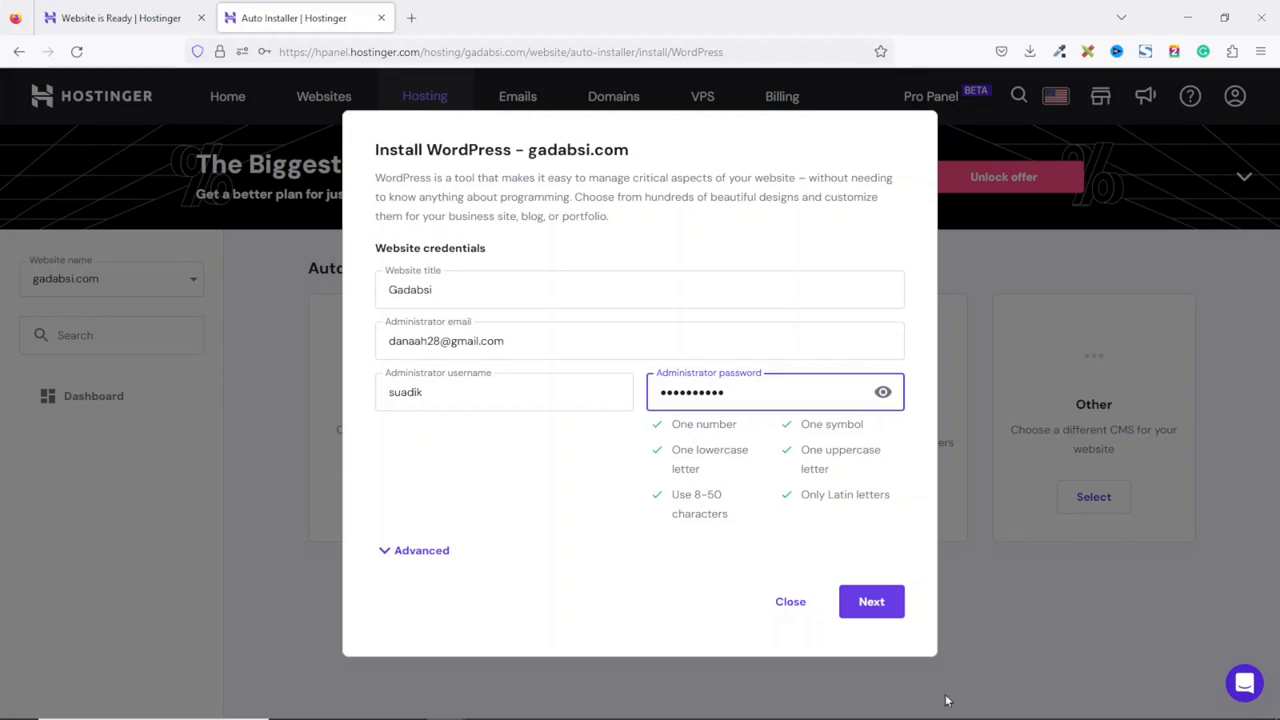
left_click(871, 601)
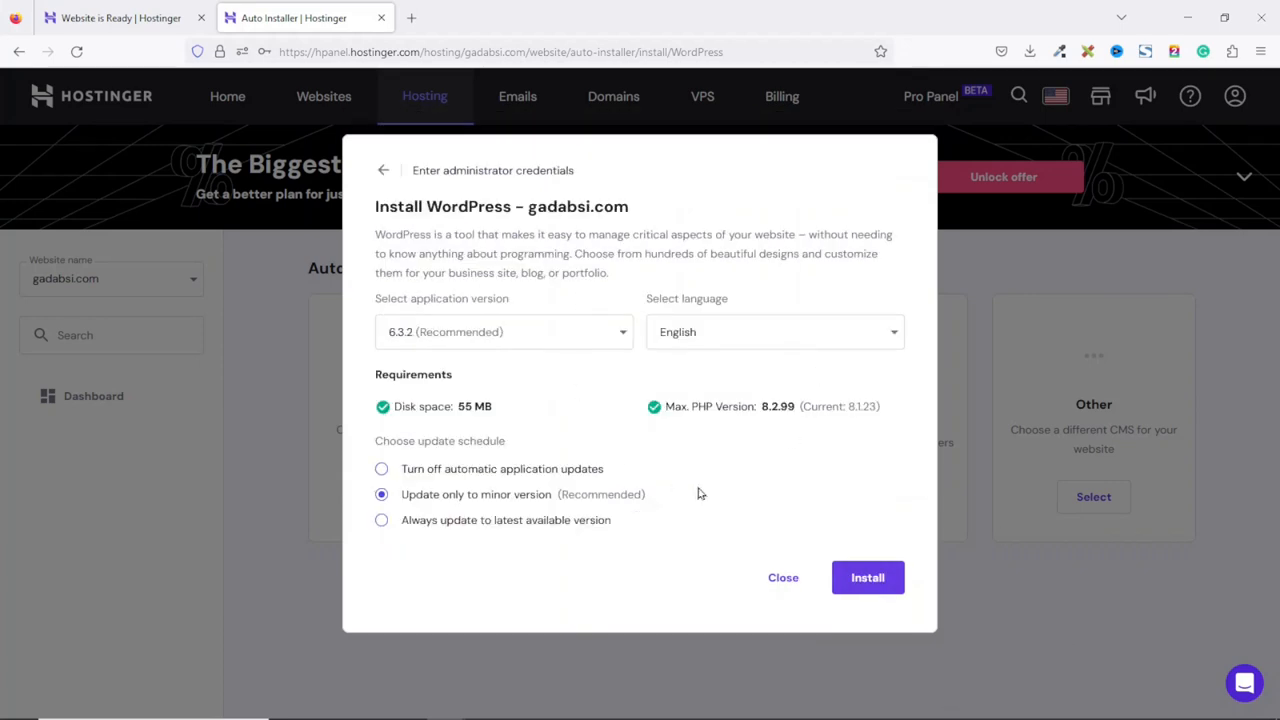
left_click(867, 577)
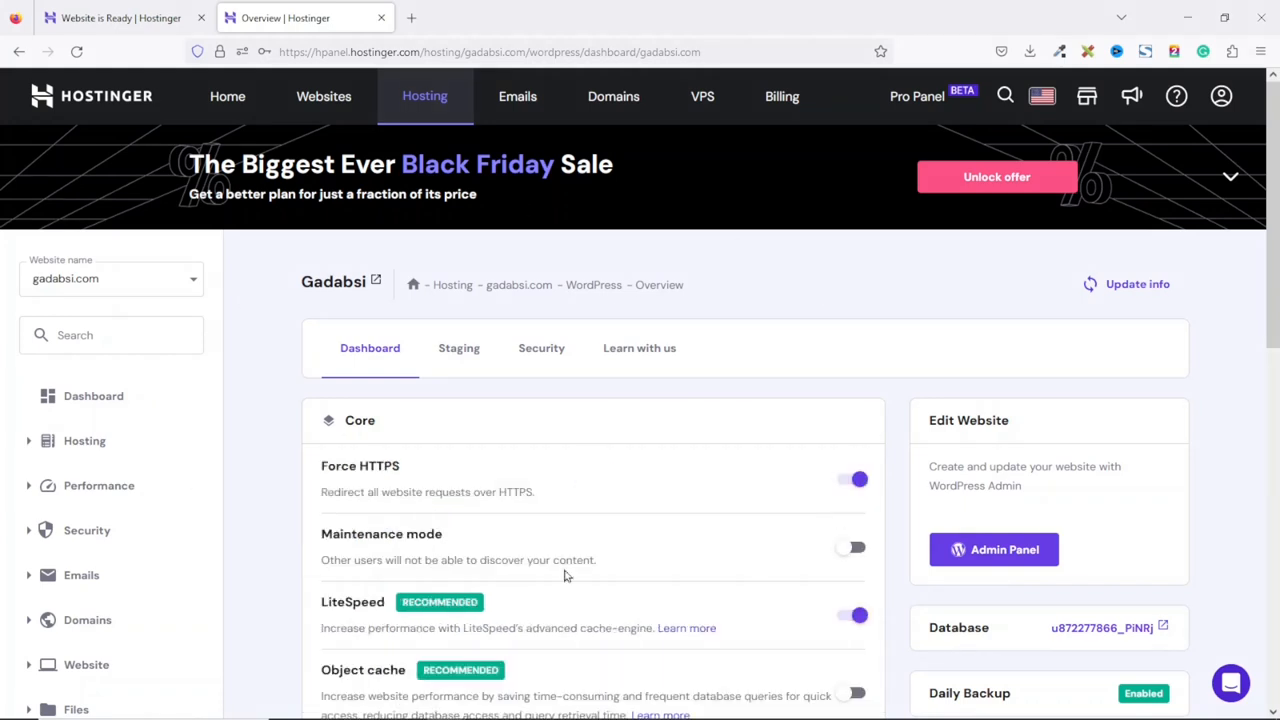
mouse_move(757, 414)
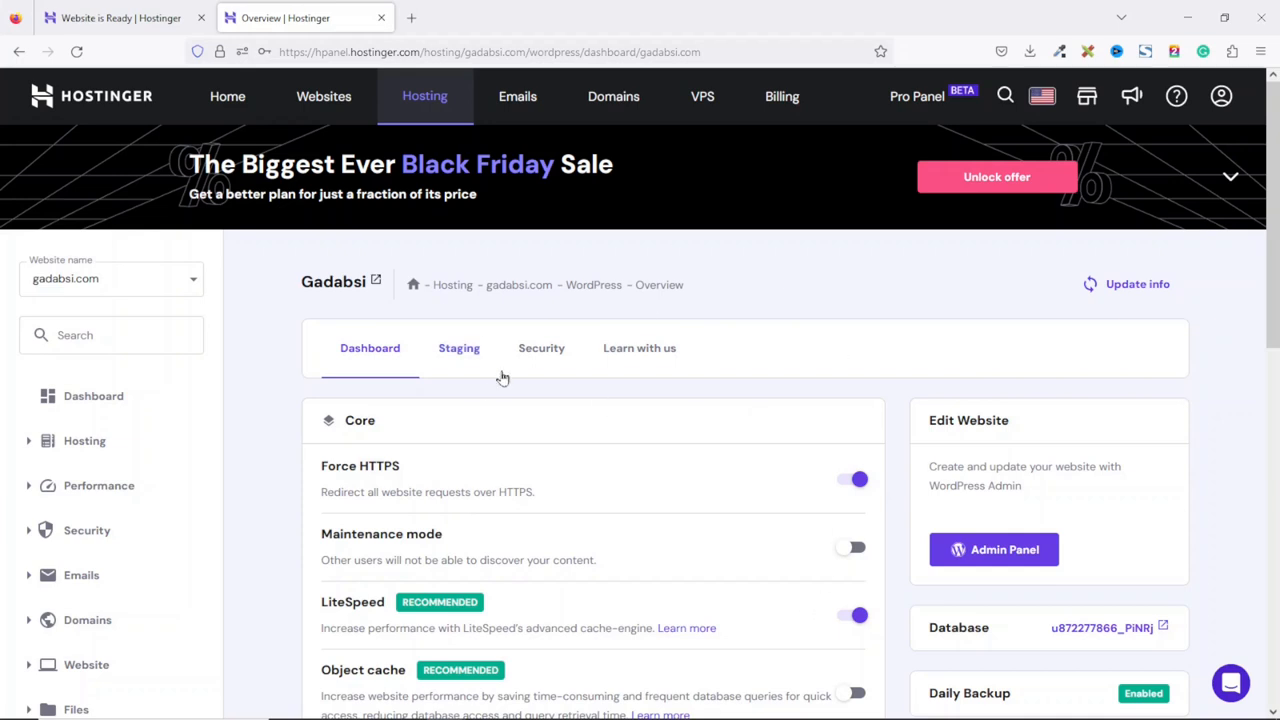
mouse_move(993, 549)
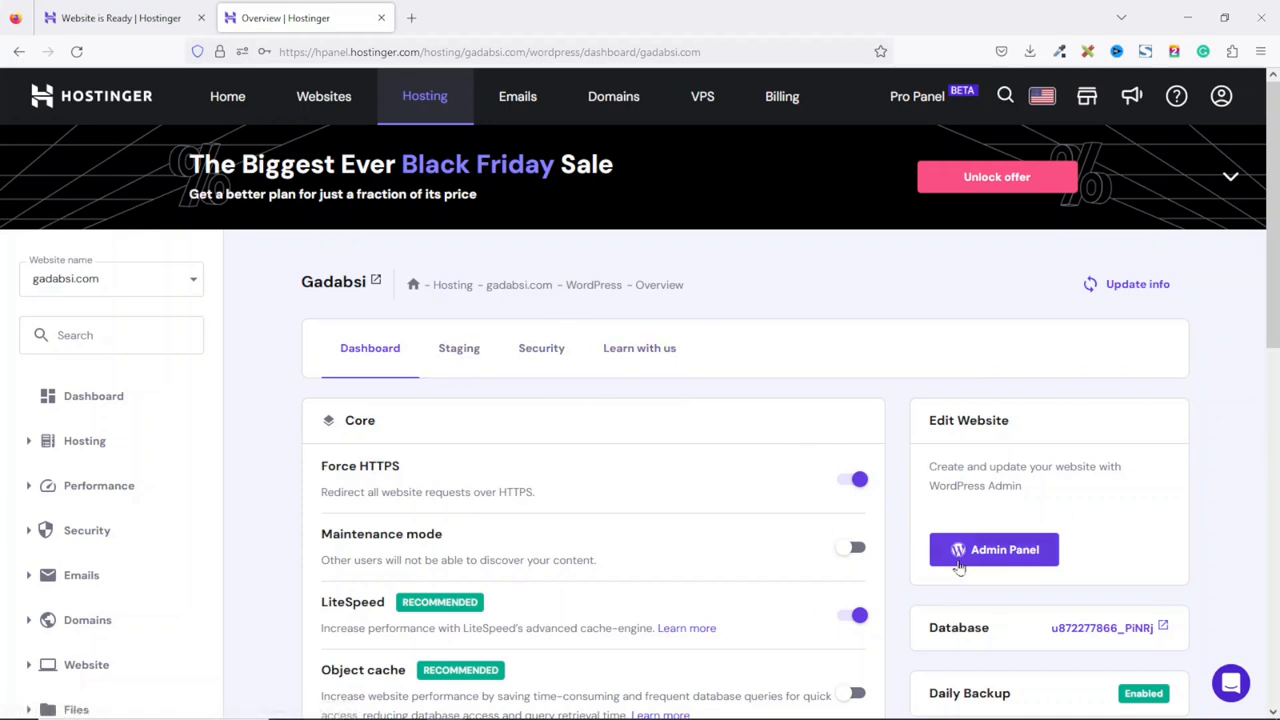
Open the WordPress Admin Panel from the Edit Website card
left_click(993, 549)
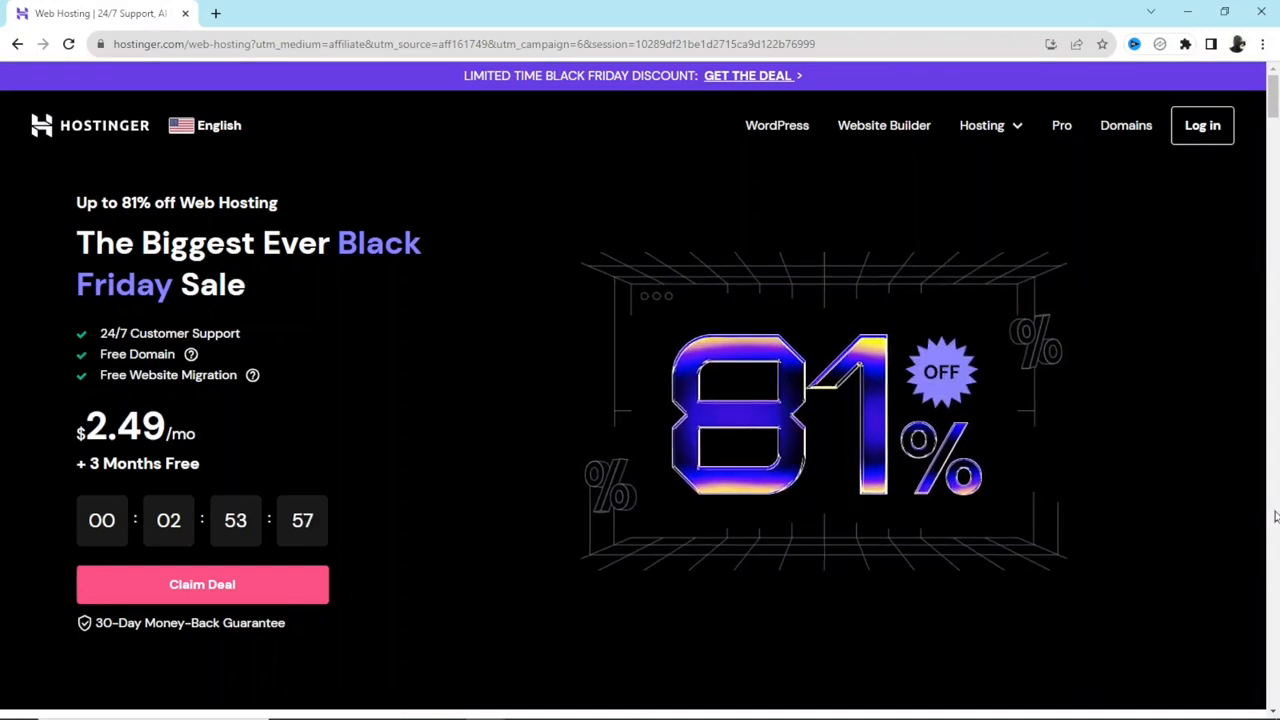
mouse_move(1232, 585)
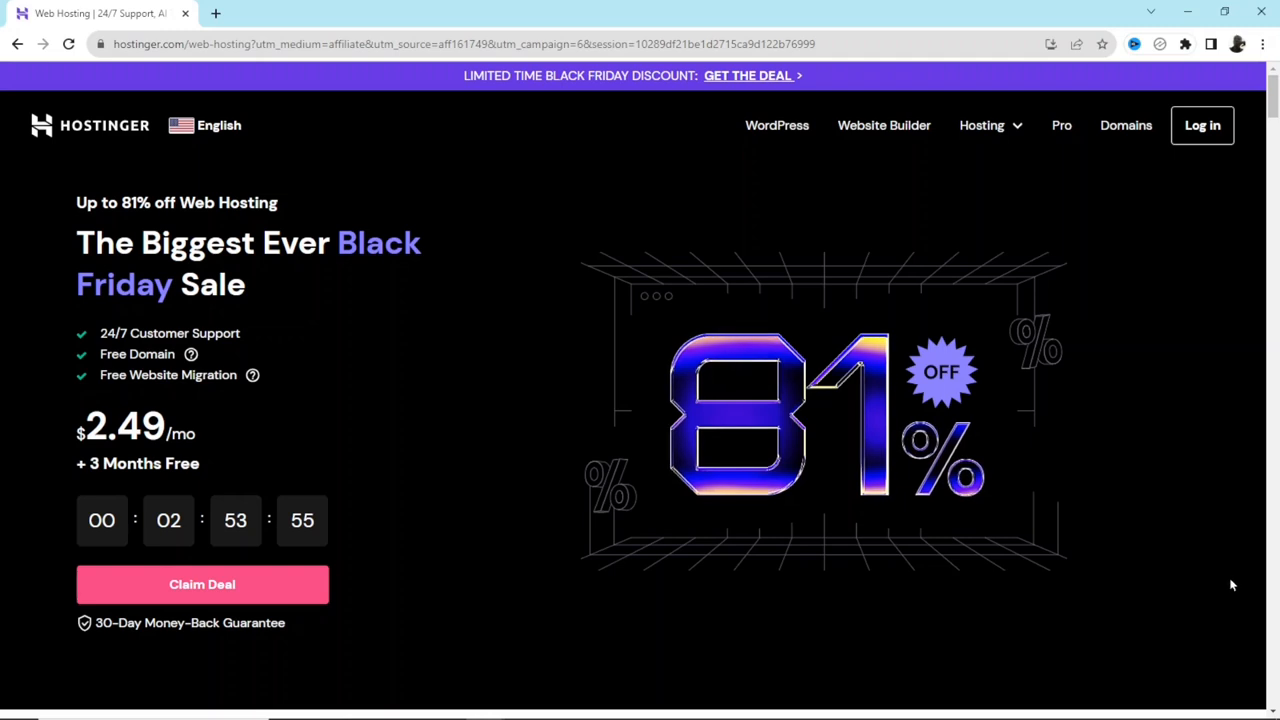